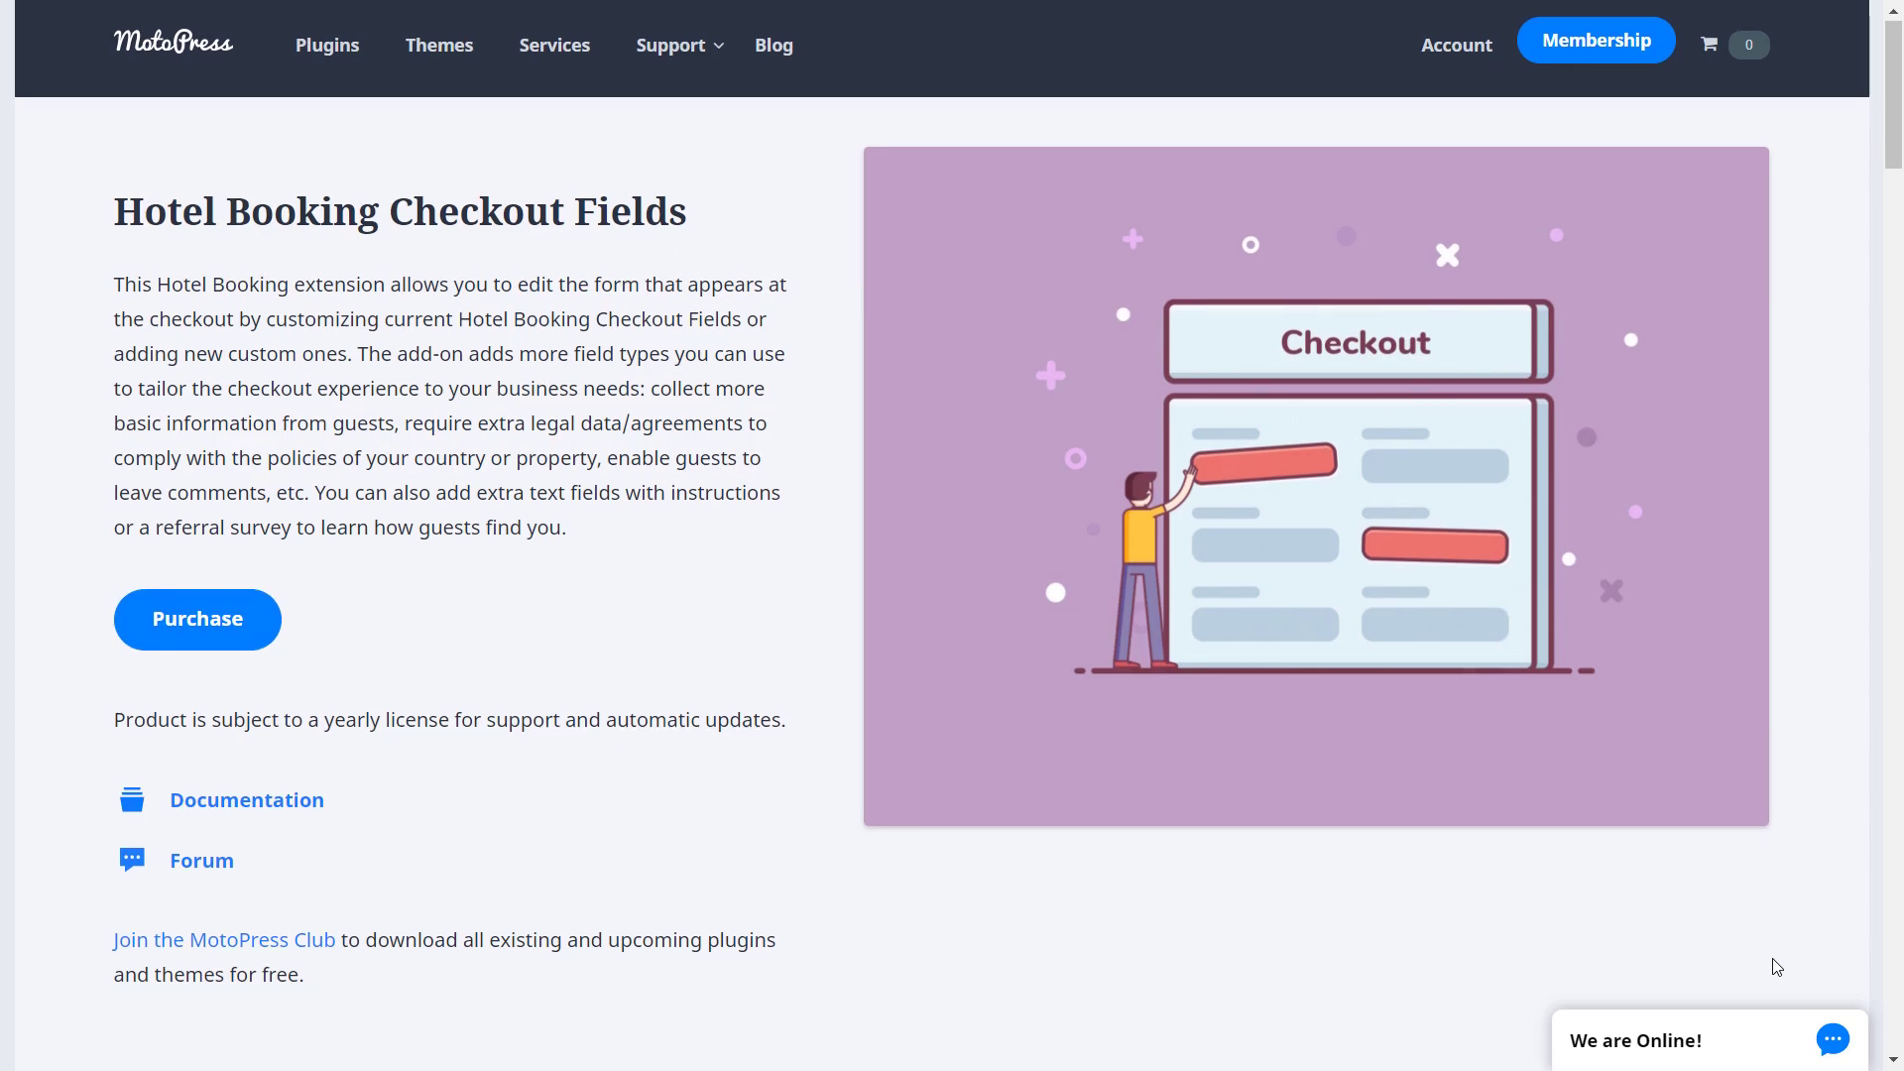
mouse_move(1565, 972)
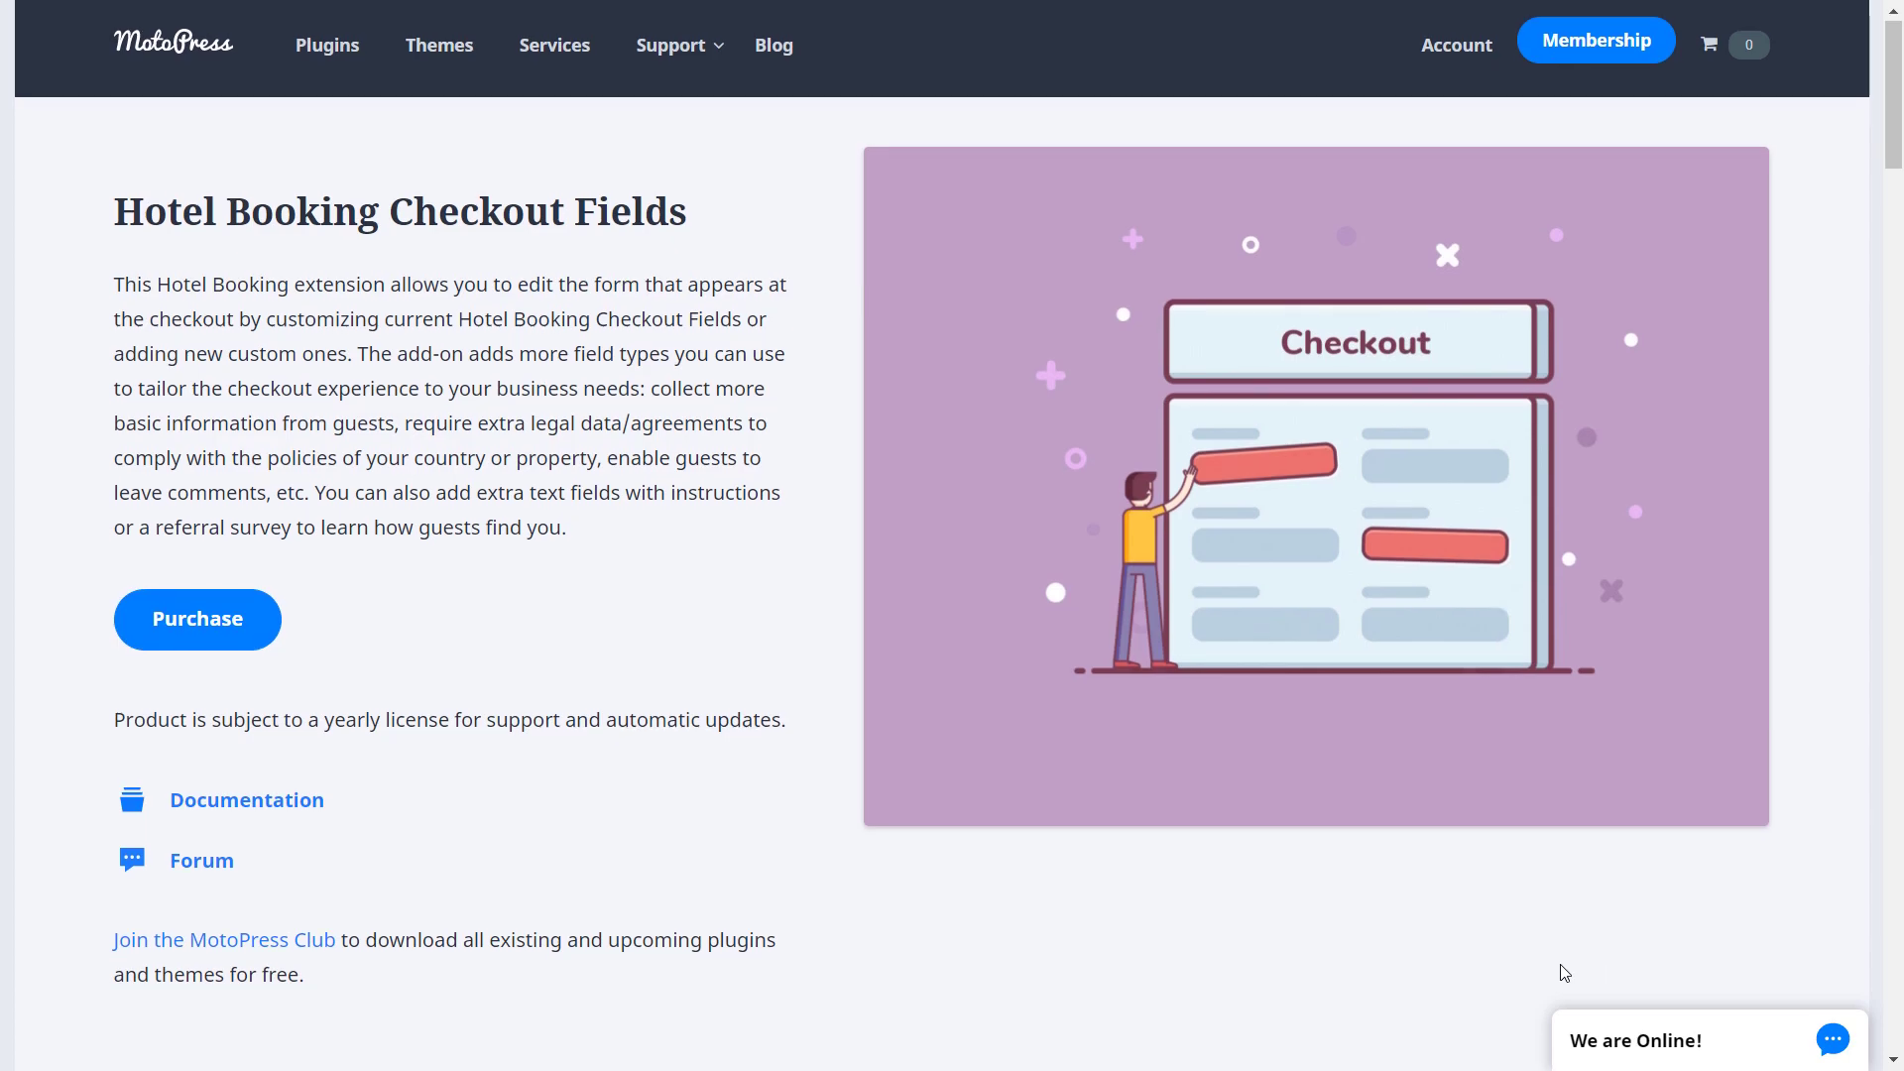
Scroll through the site's current default guest information checkout form
scroll(down, 3)
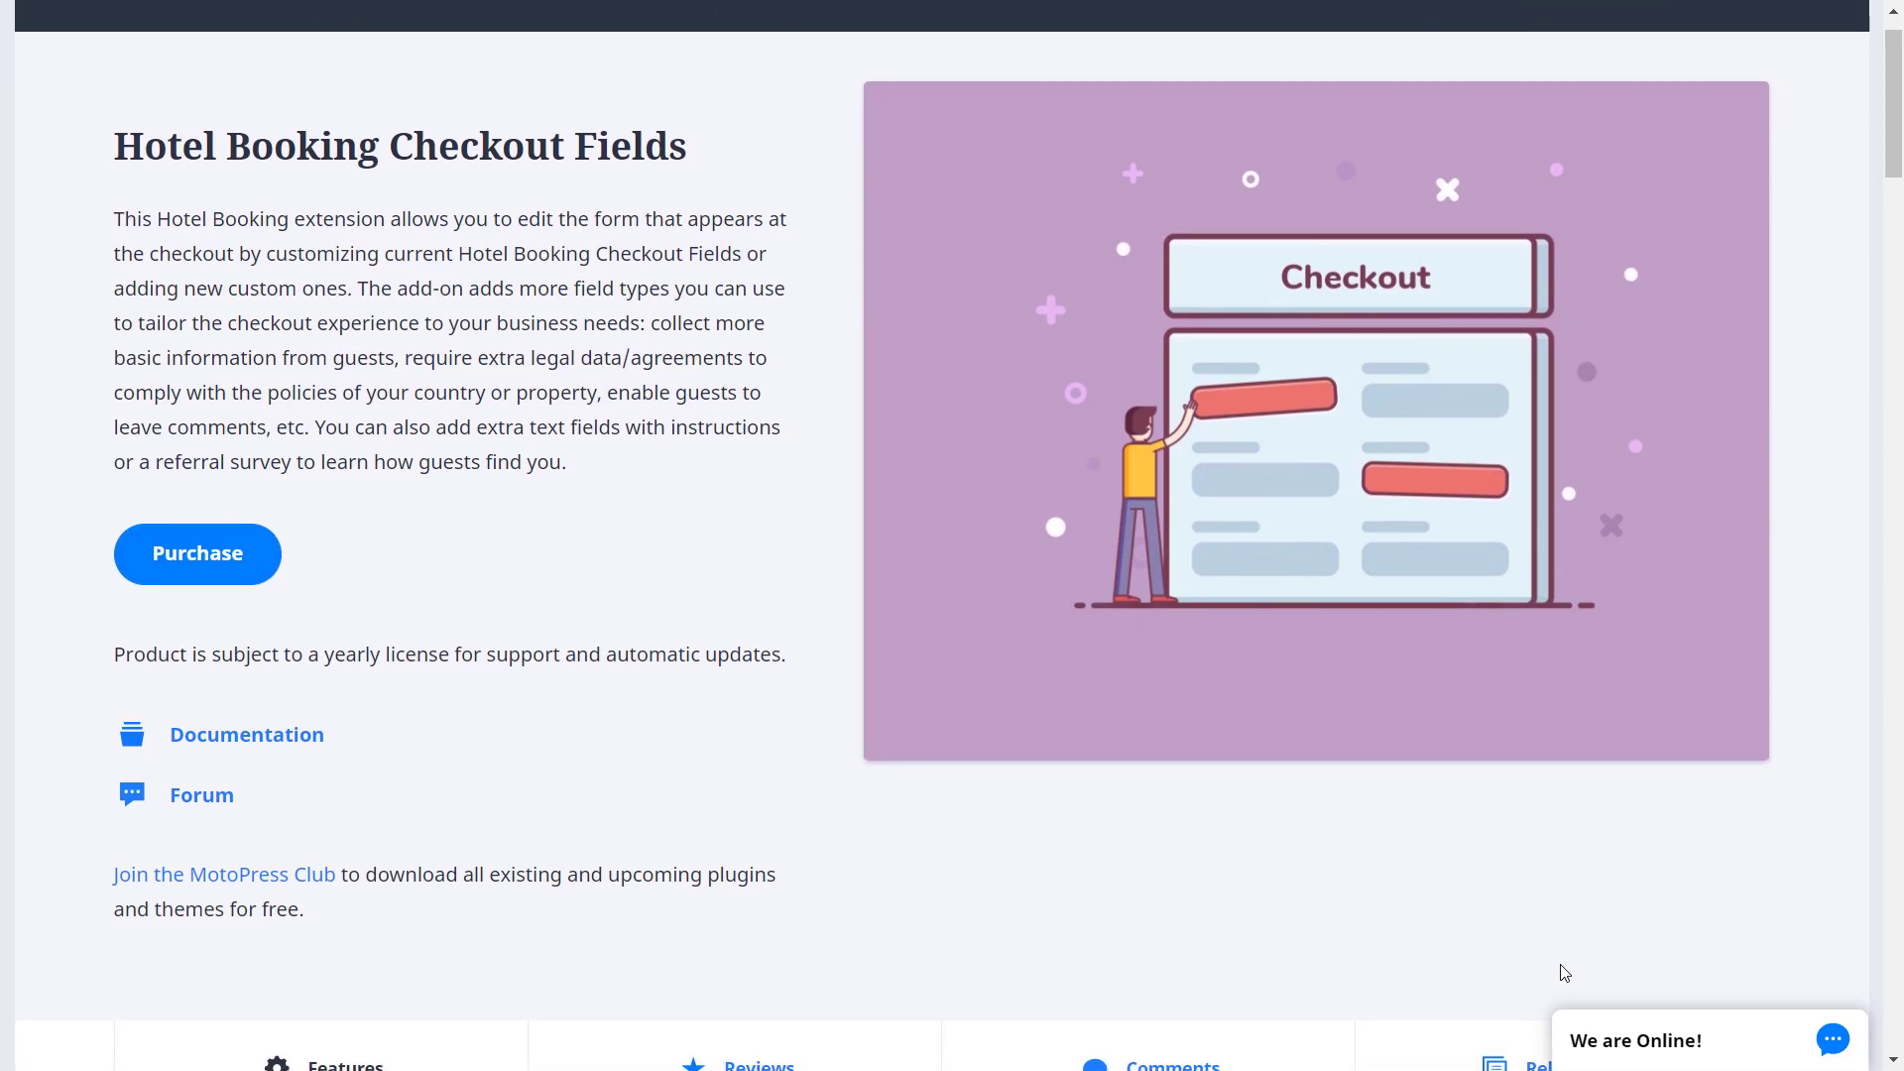
scroll(down, 3)
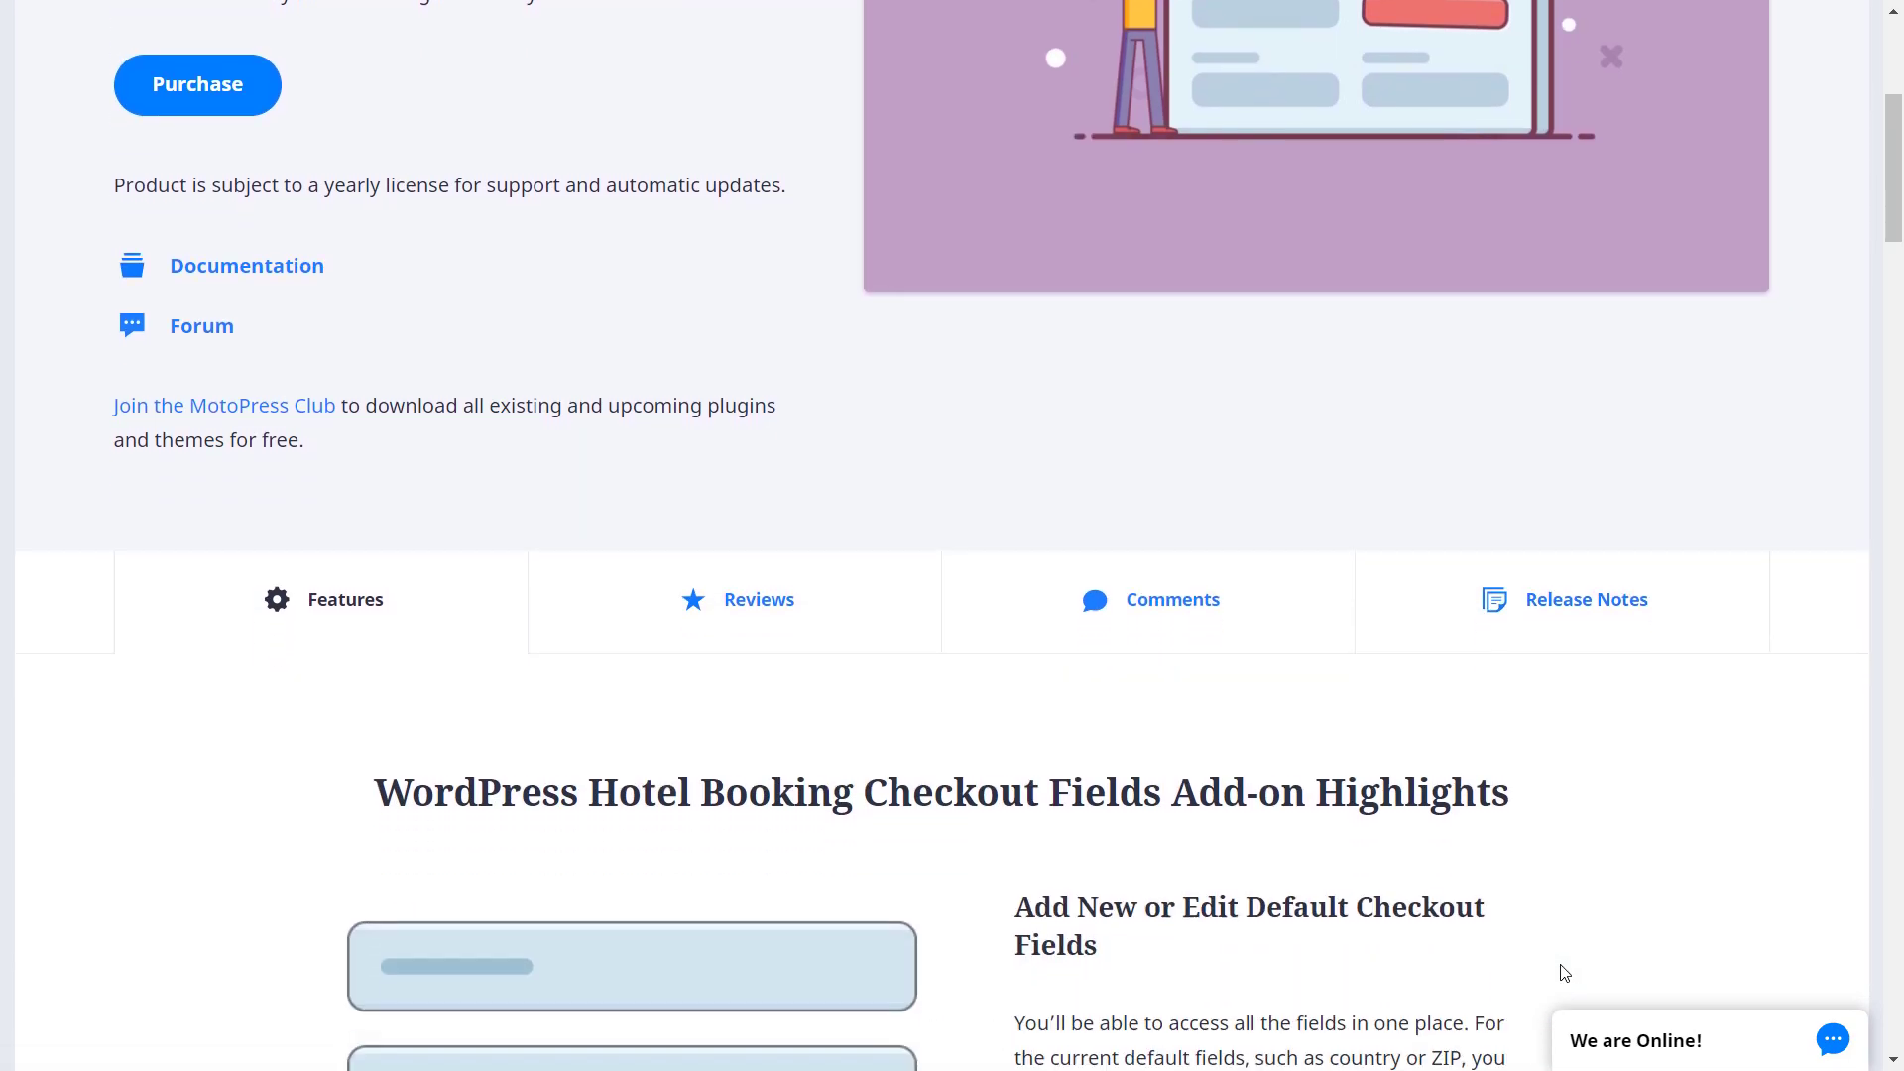
scroll(down, 3)
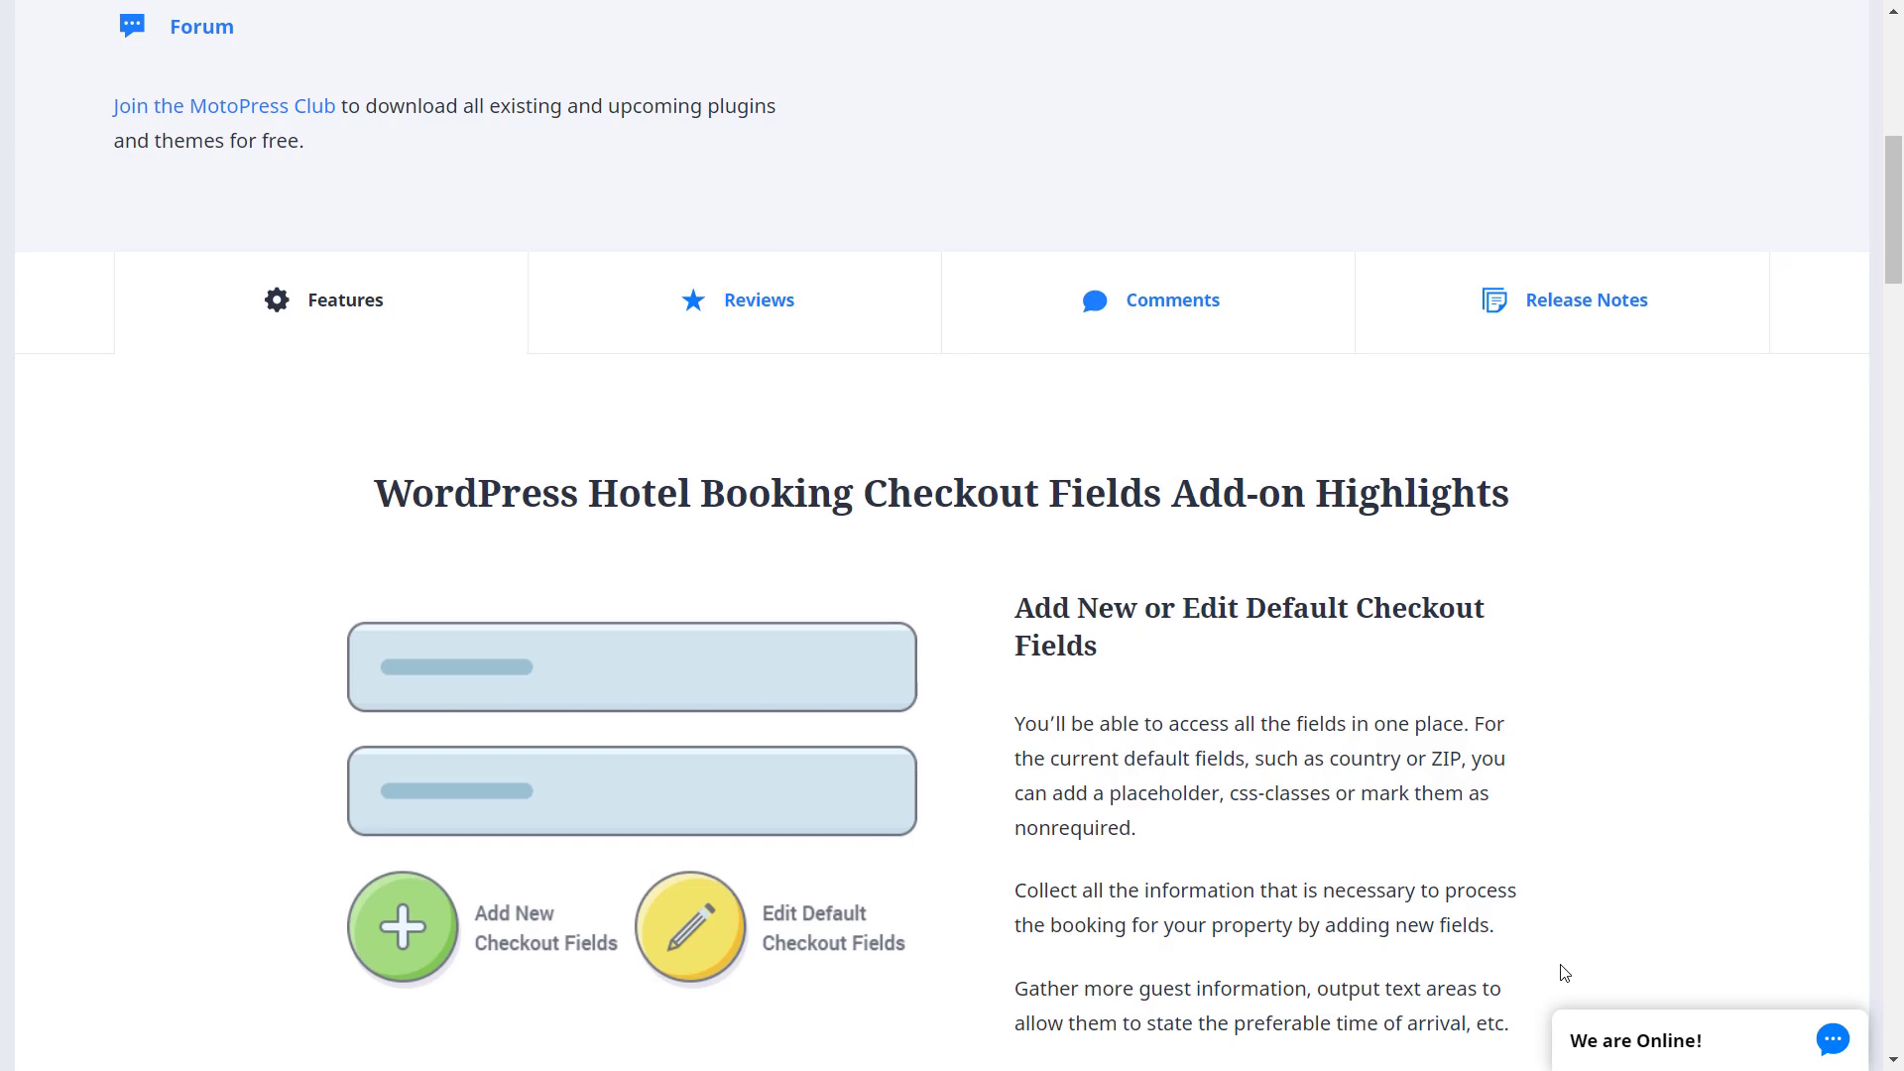
scroll(down, 3)
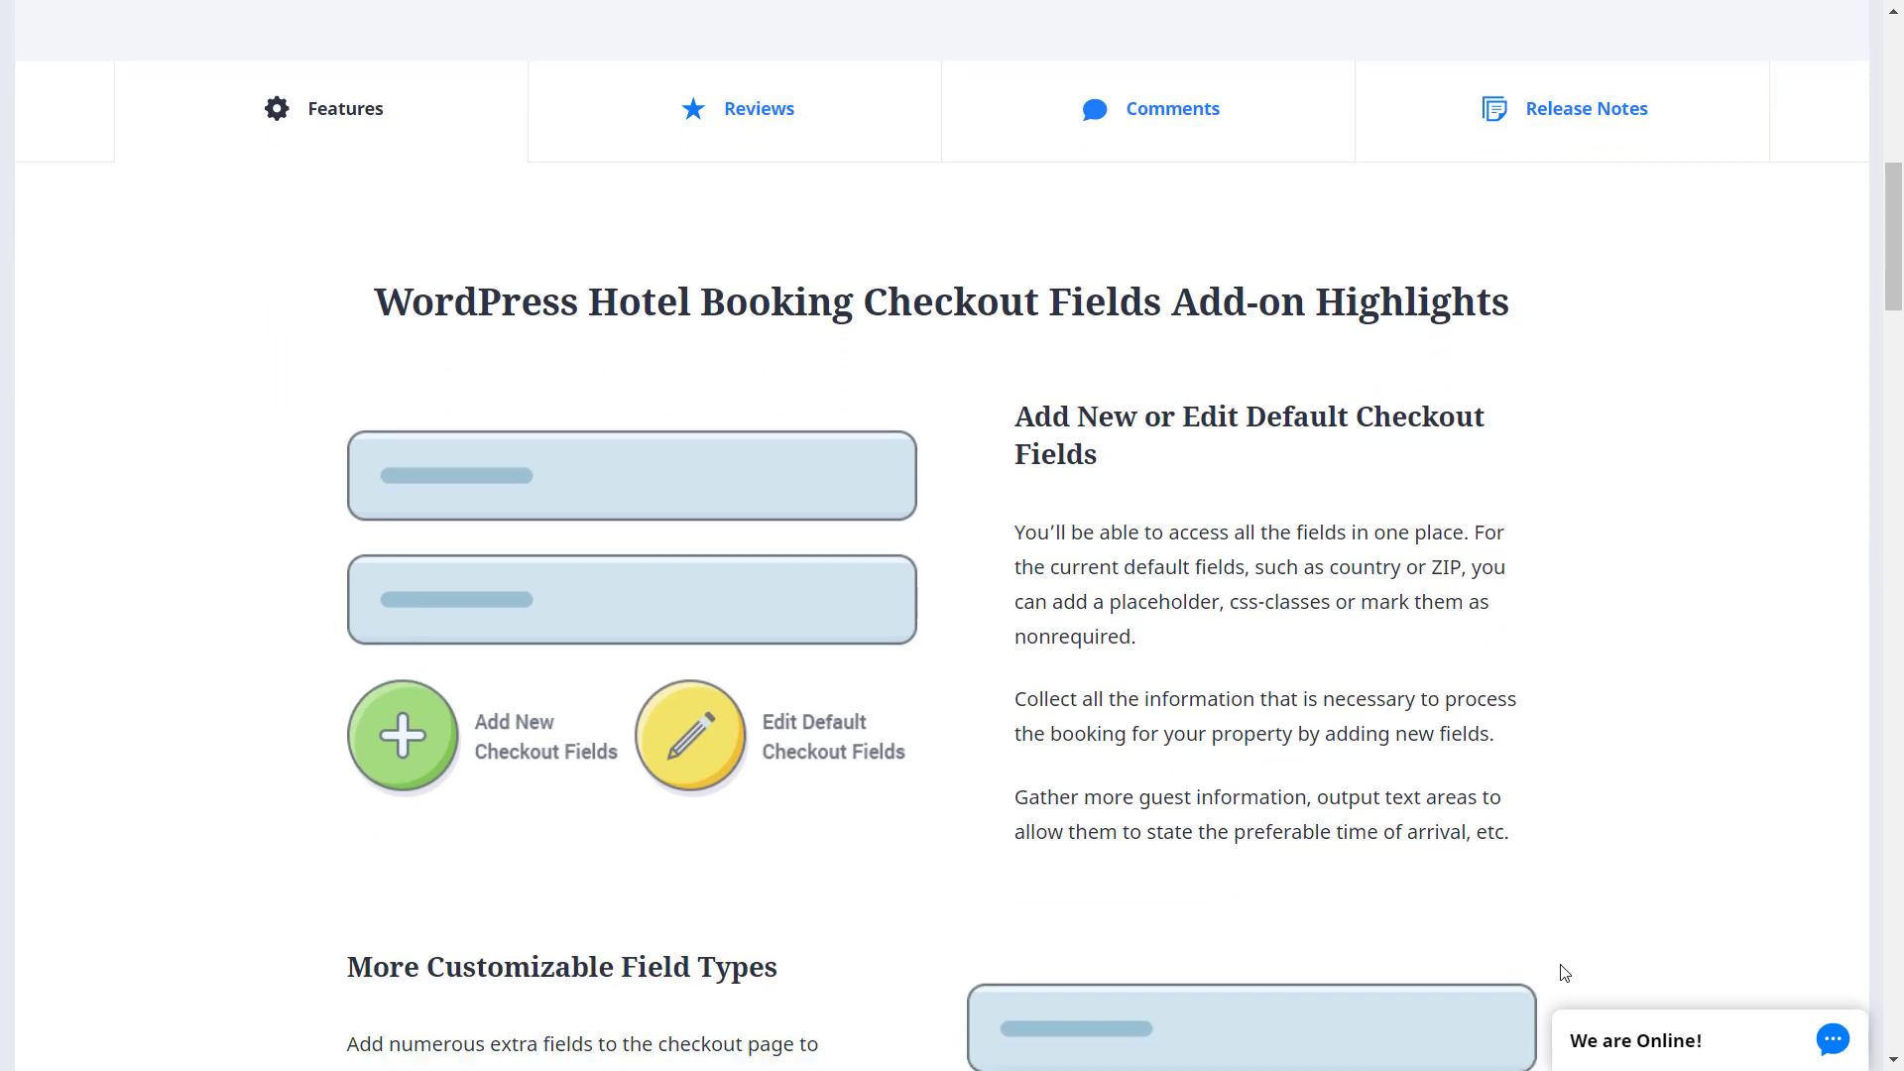
scroll(down, 3)
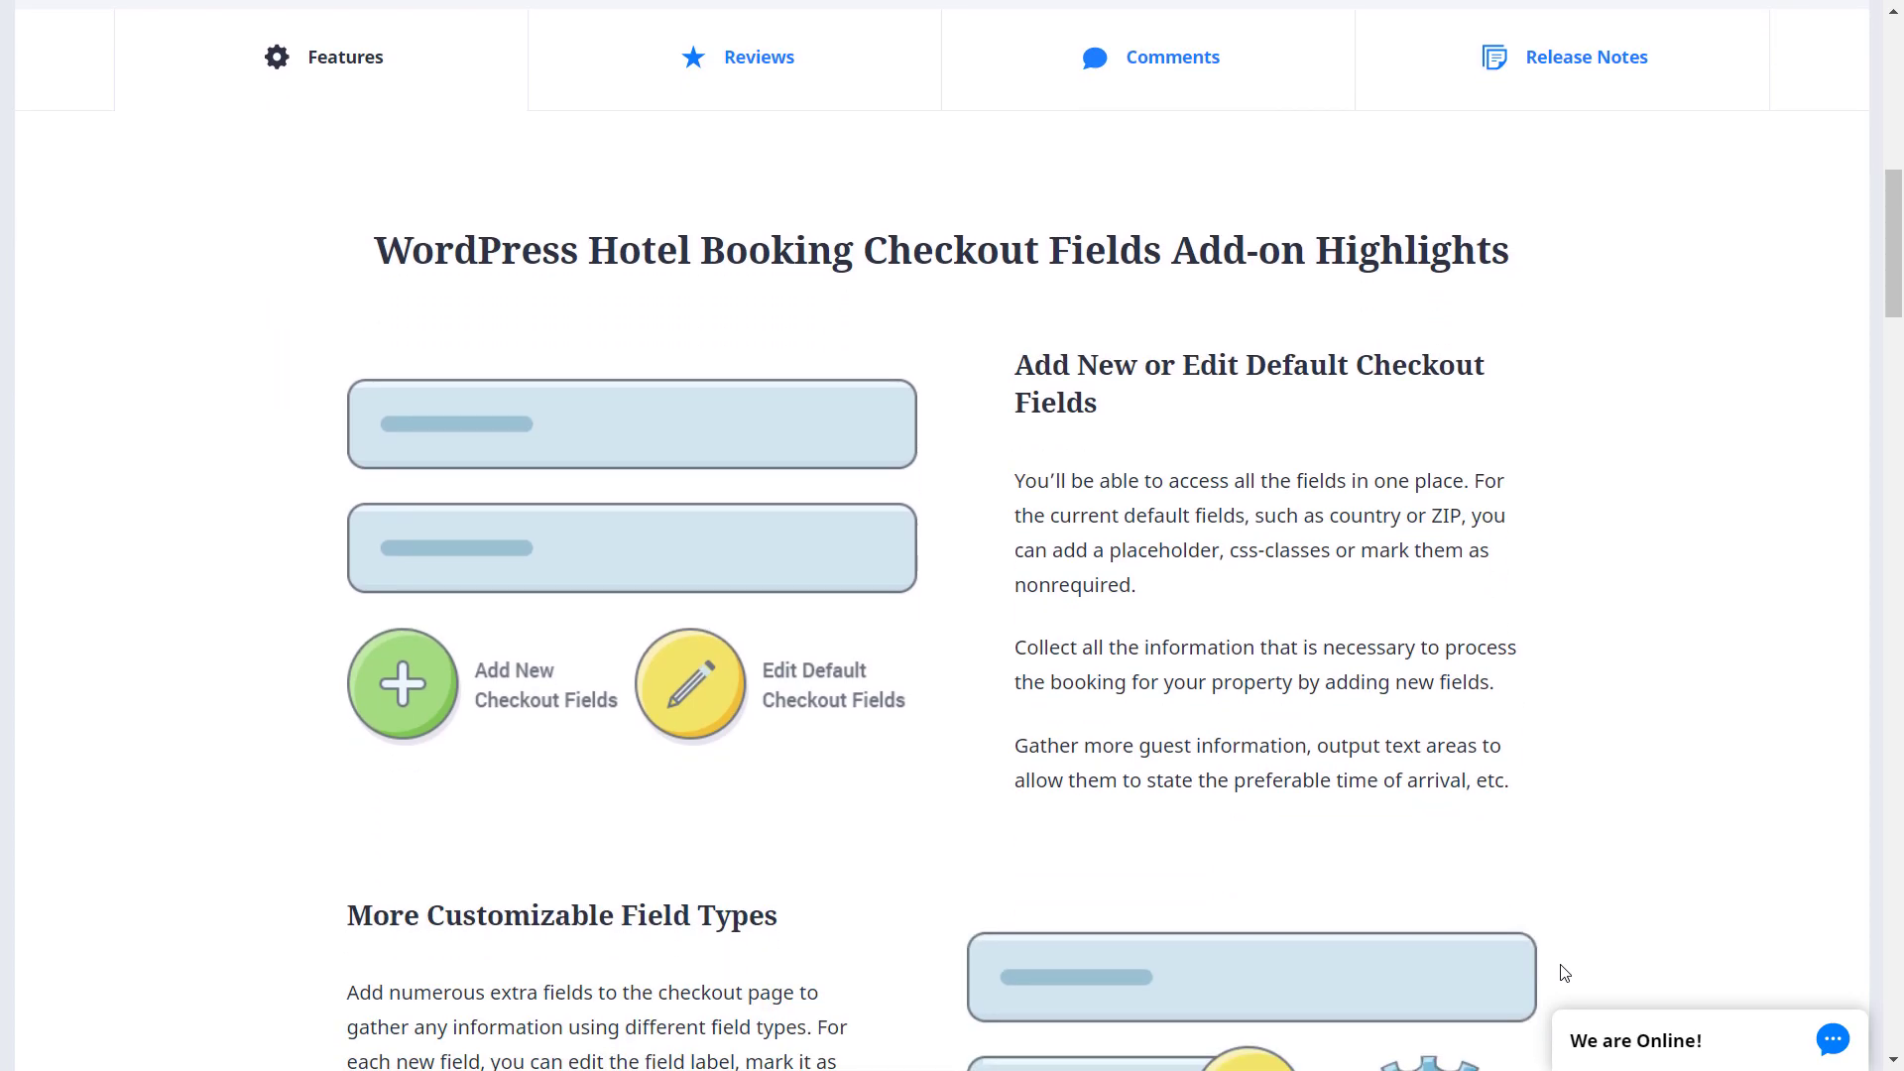
scroll(down, 3)
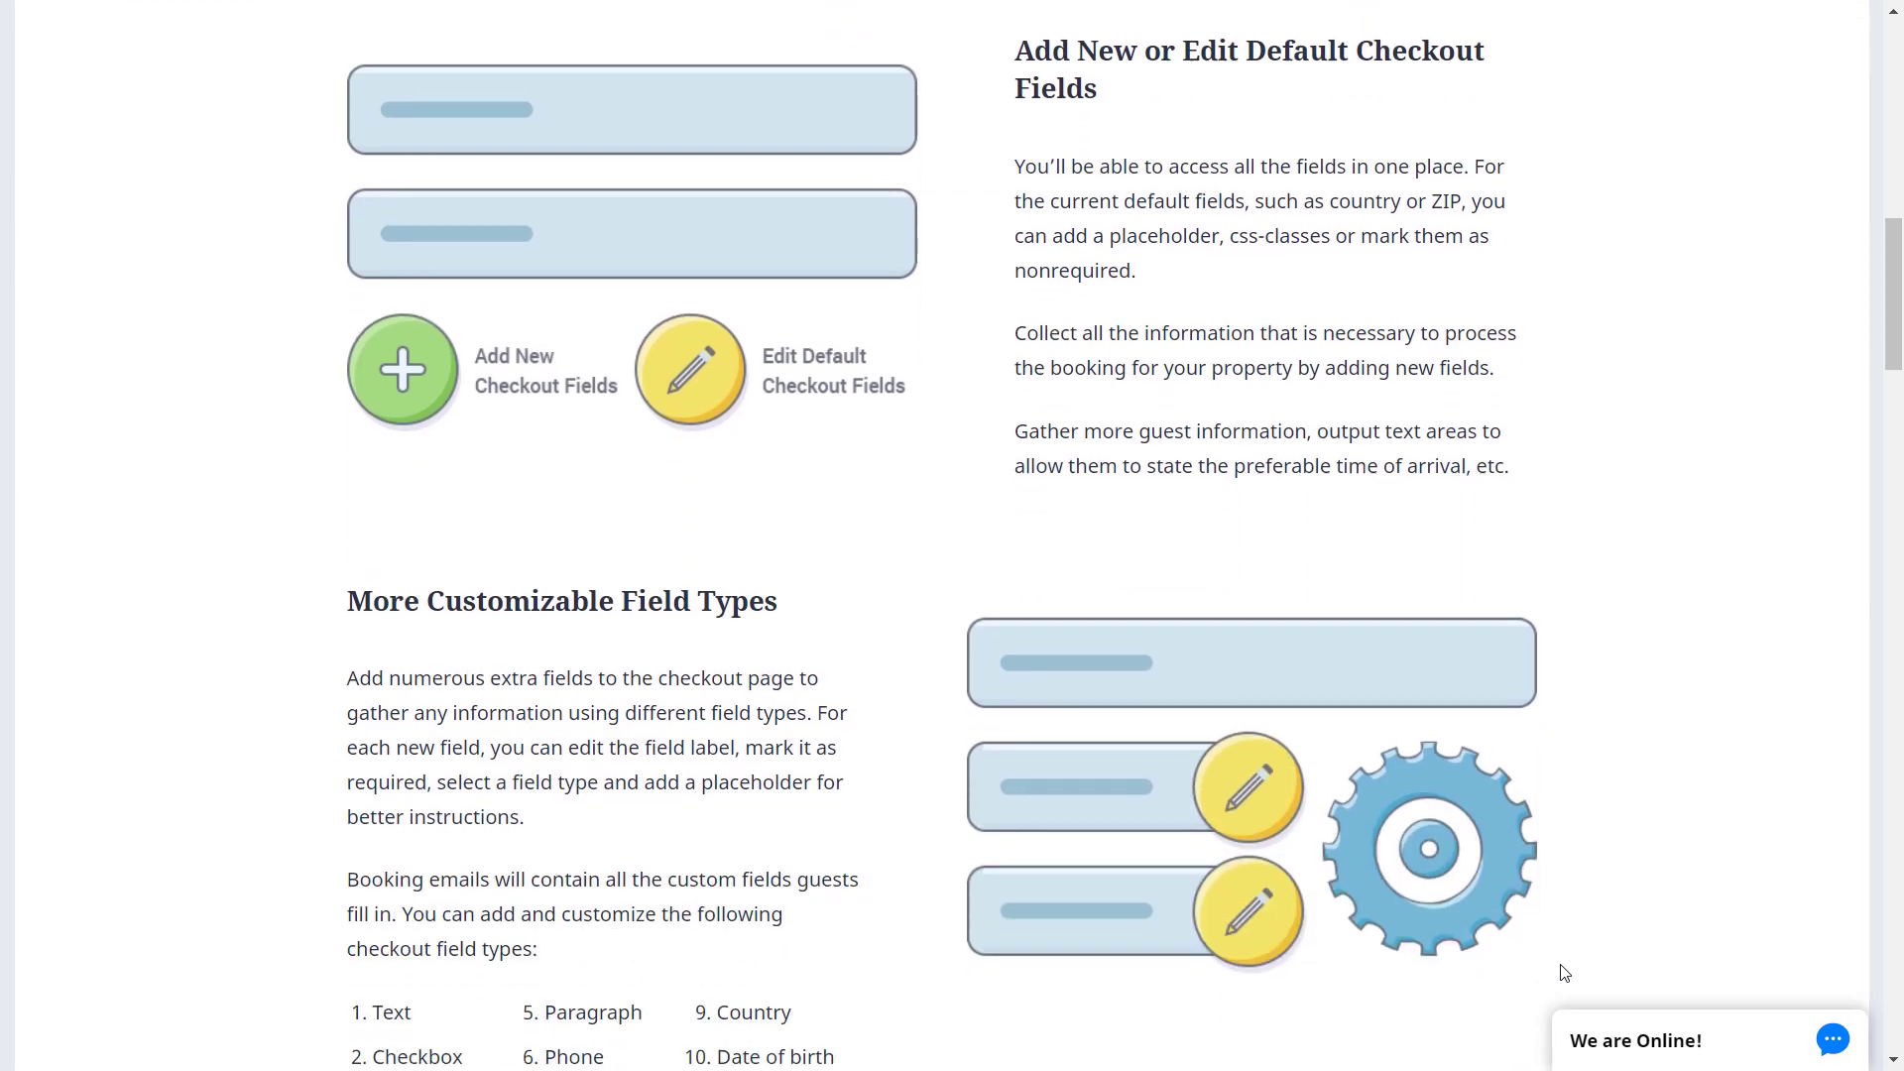
scroll(down, 3)
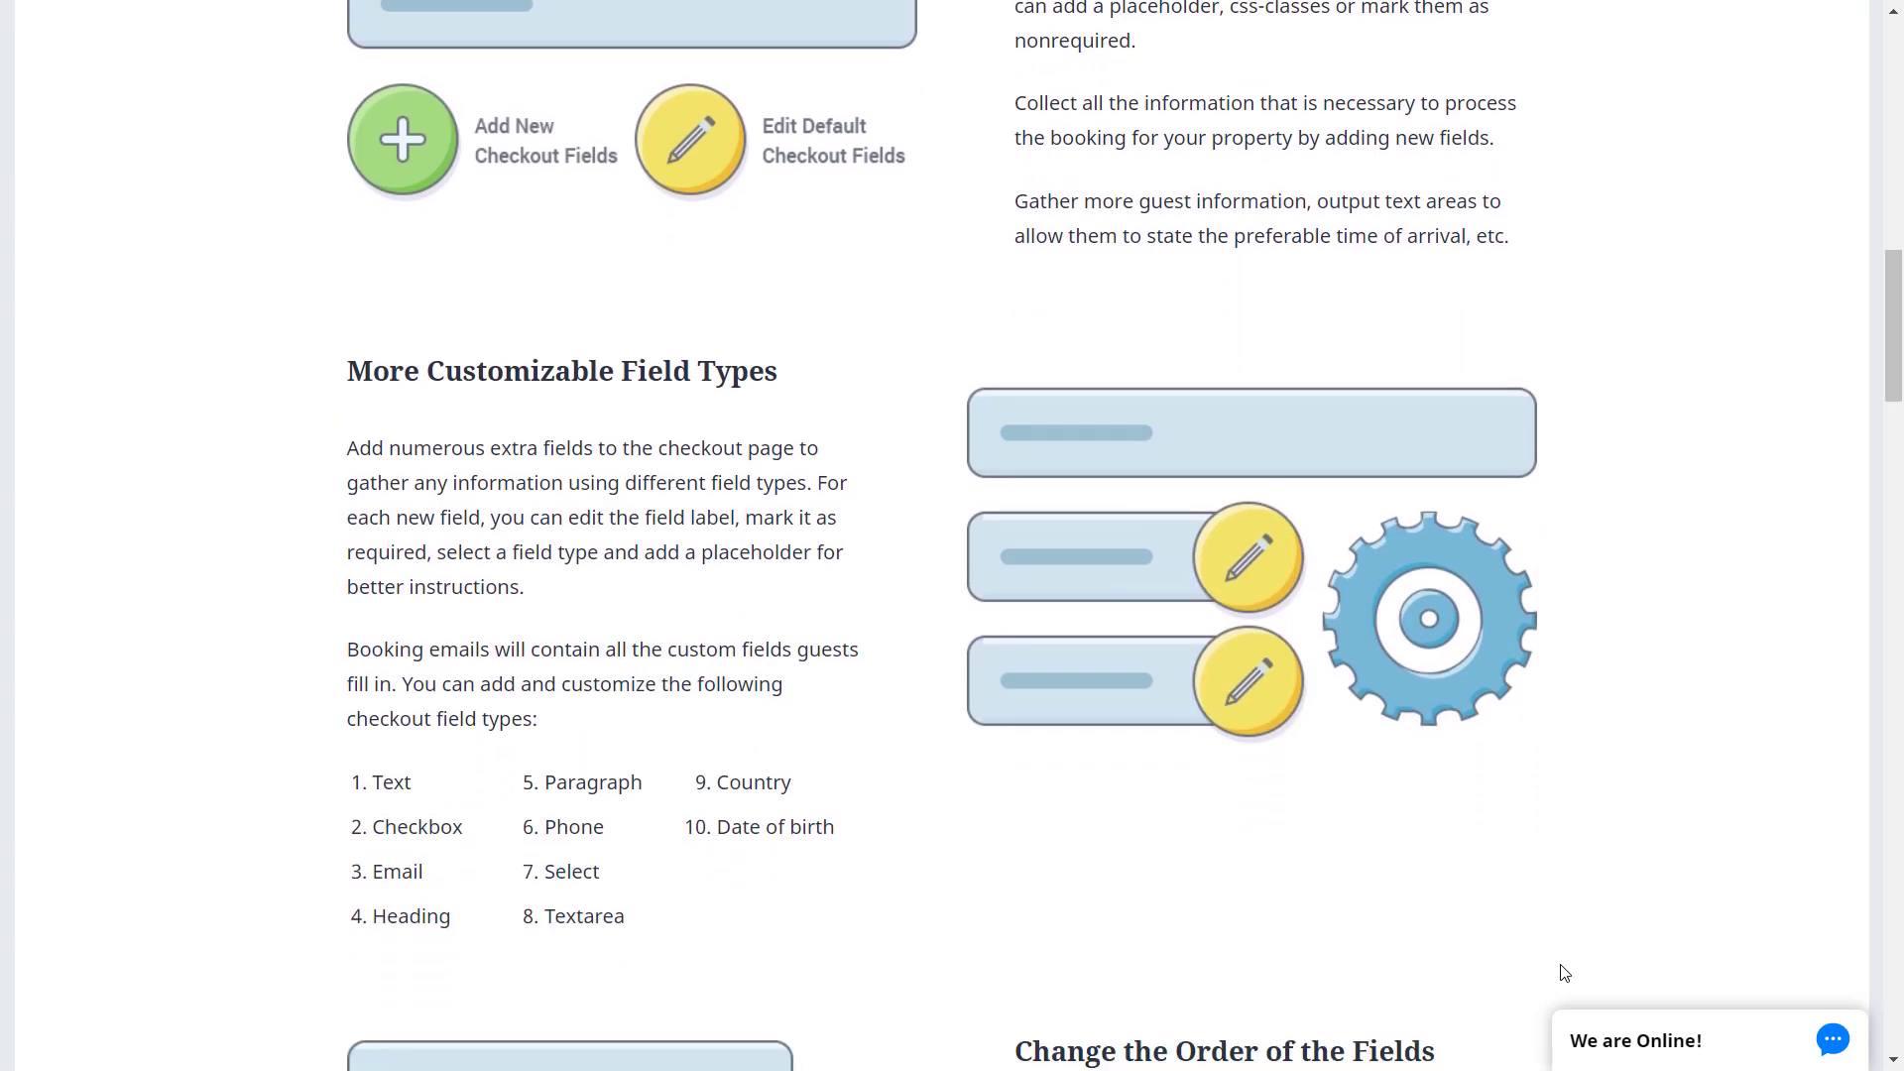
scroll(down, 3)
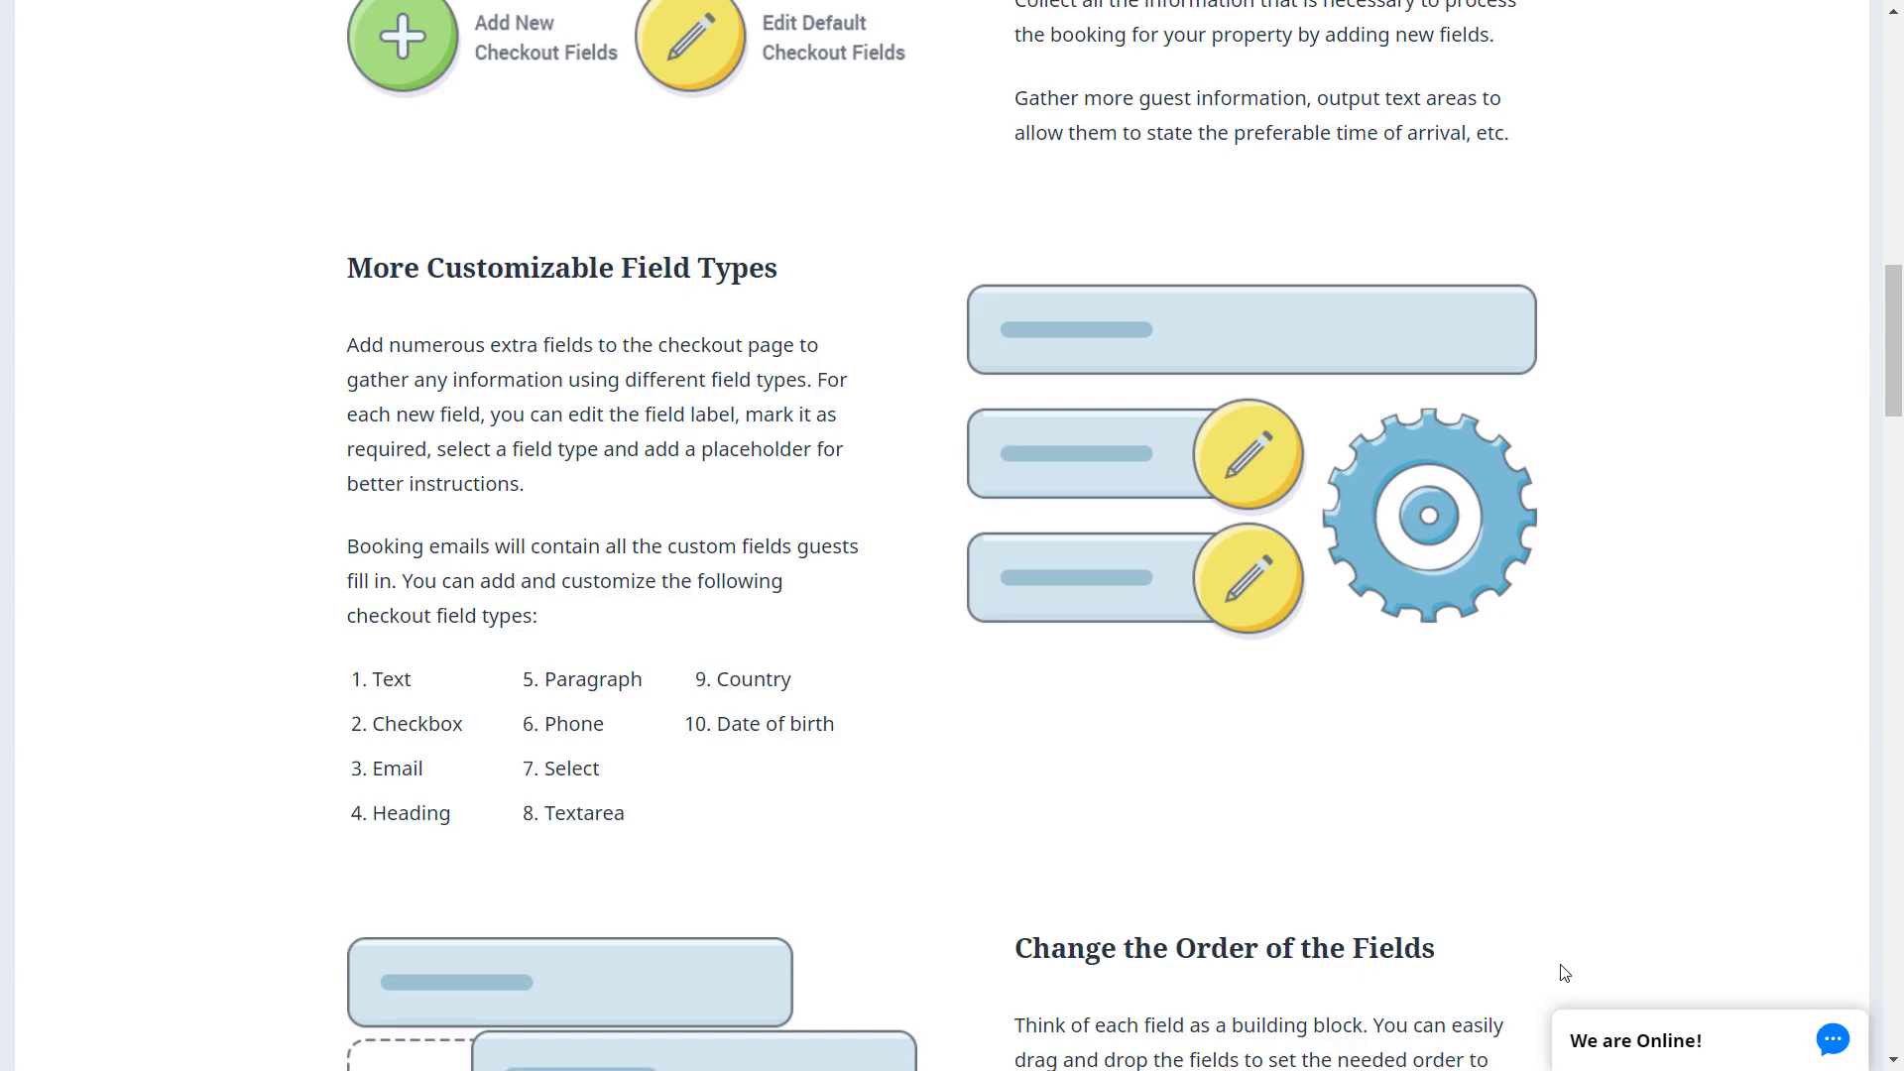
scroll(down, 3)
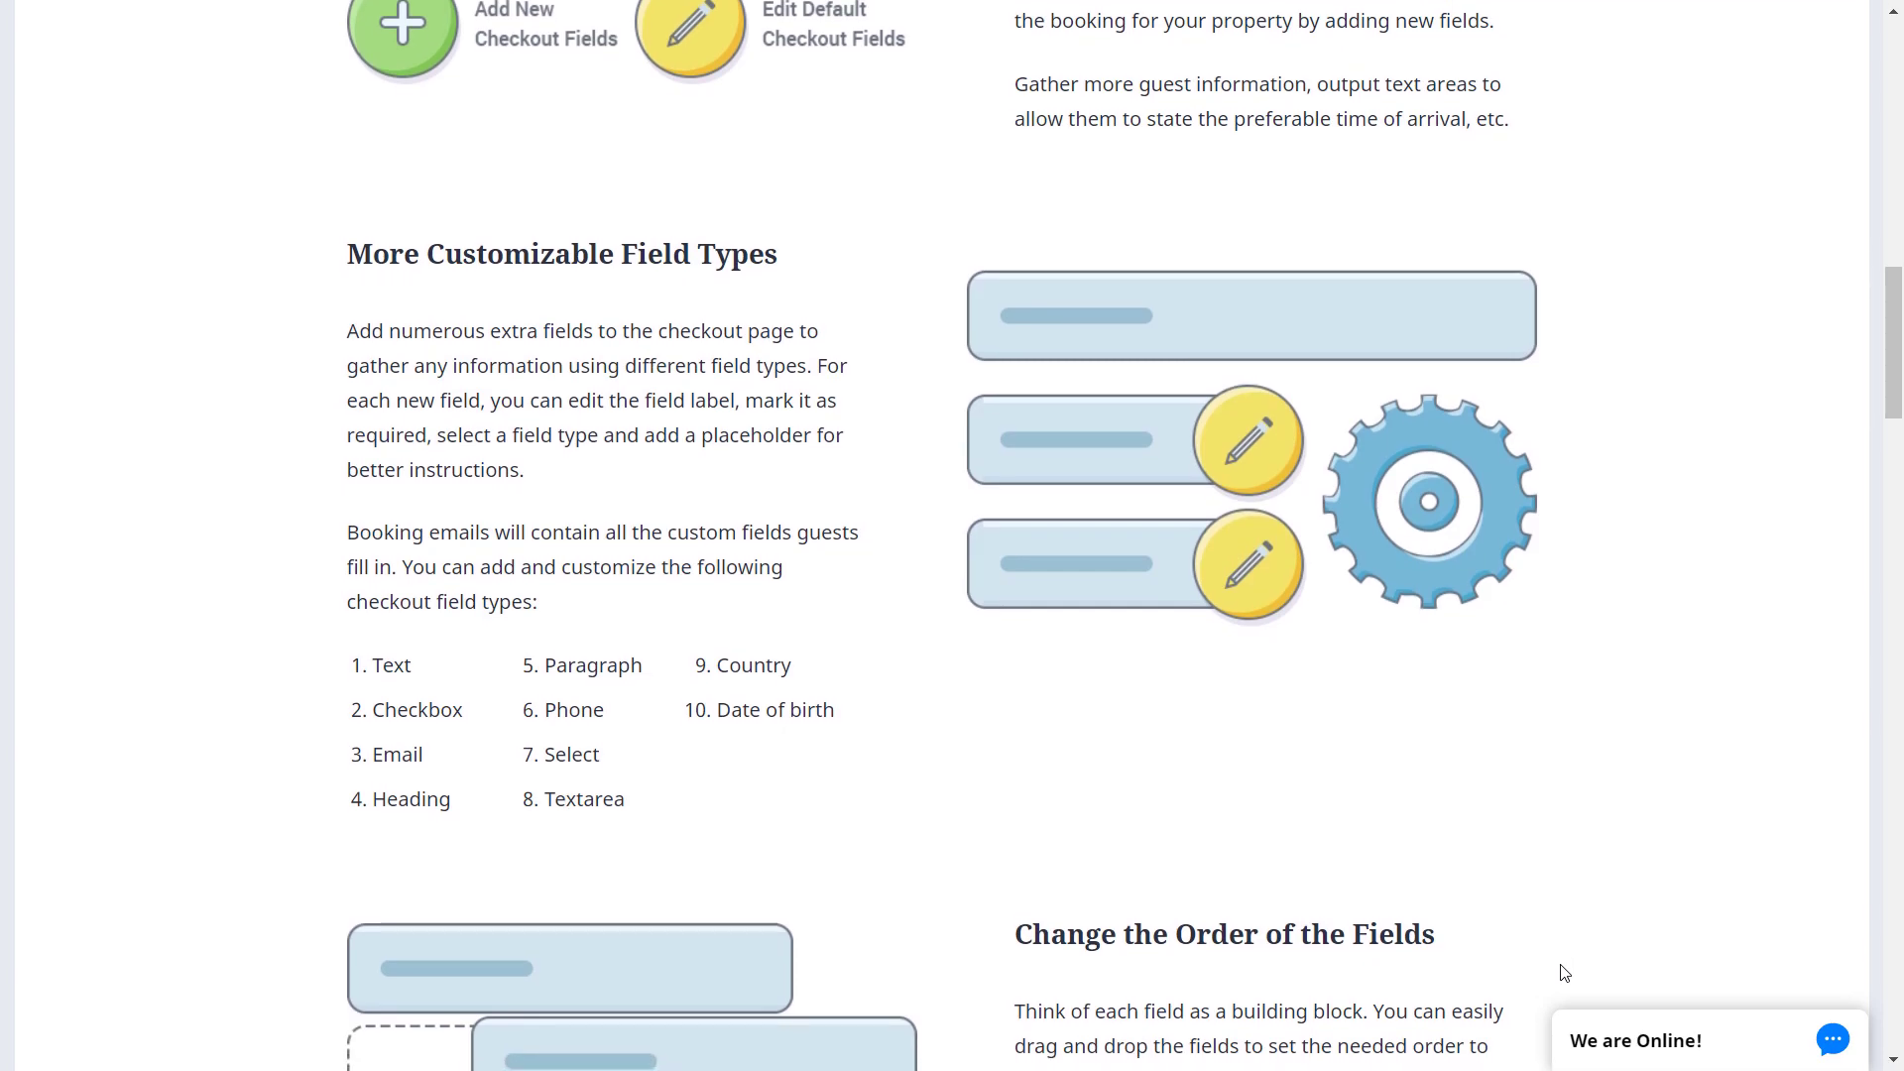
scroll(down, 3)
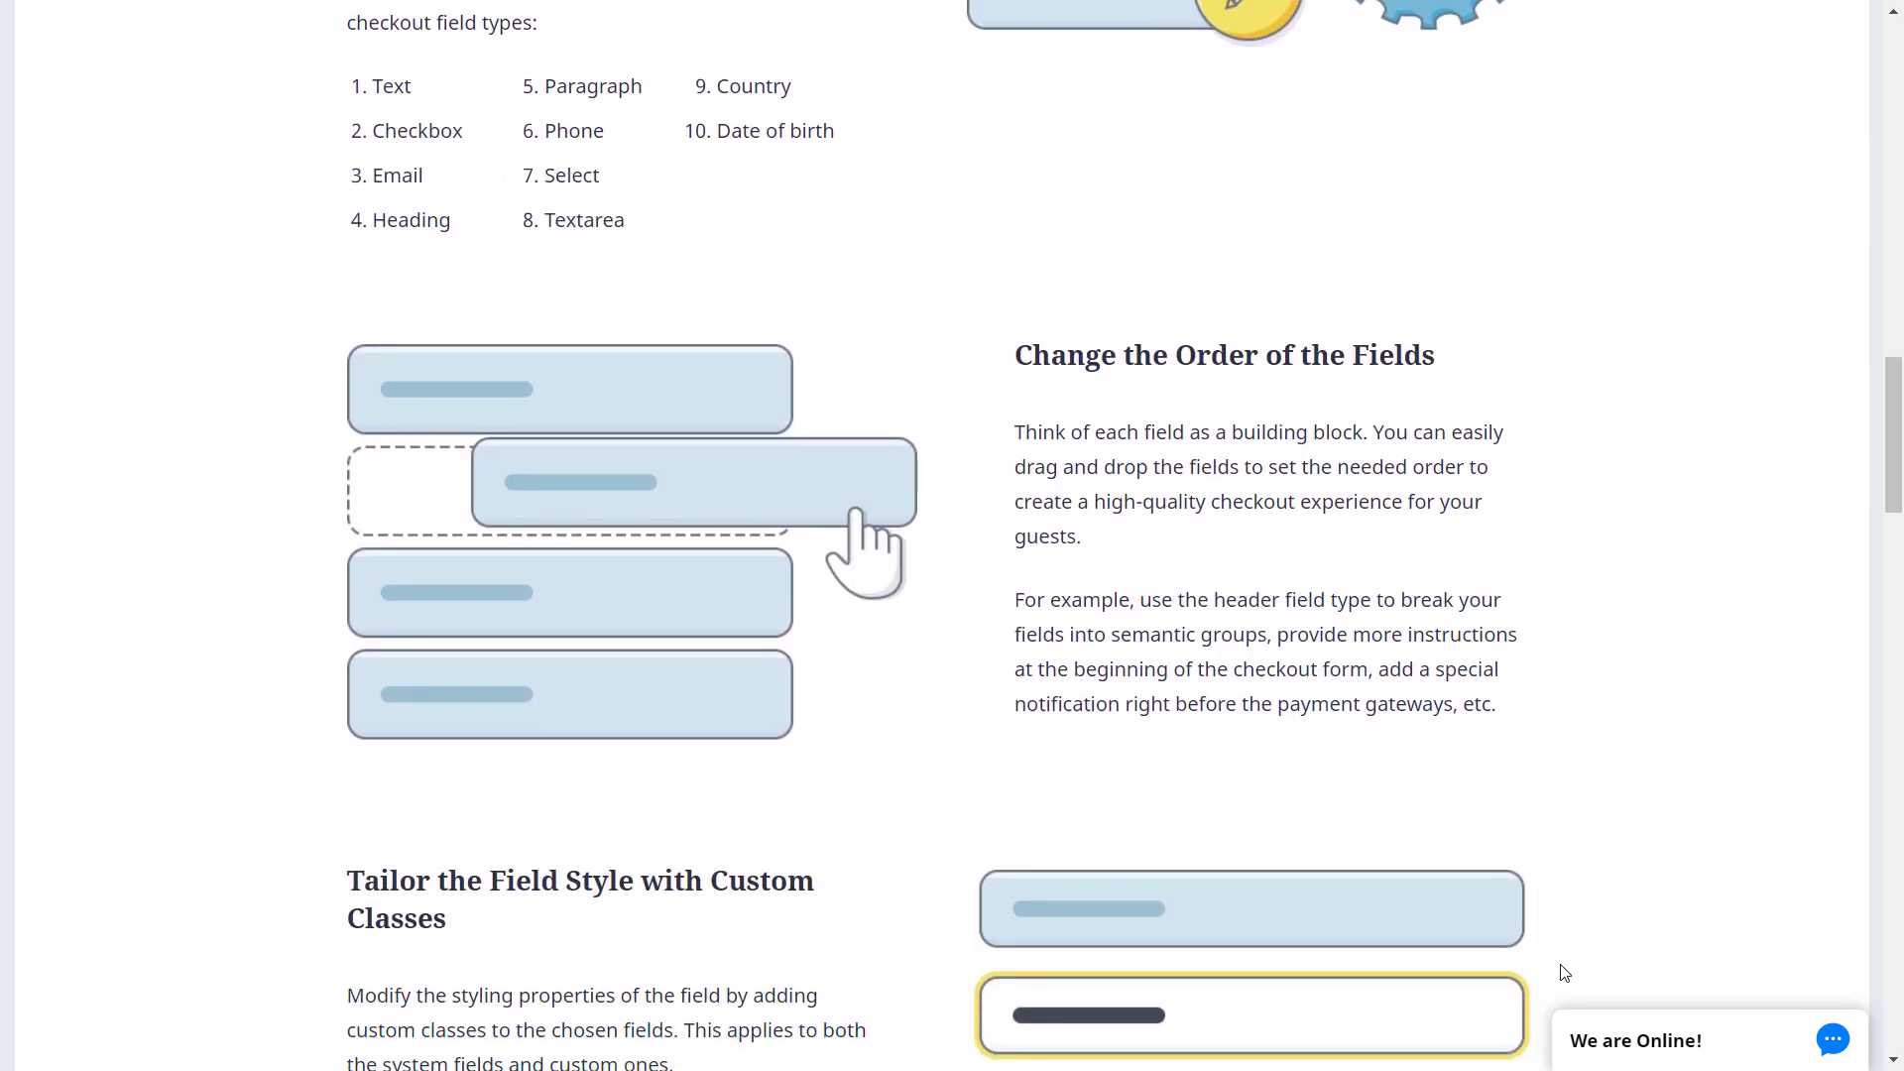
scroll(down, 3)
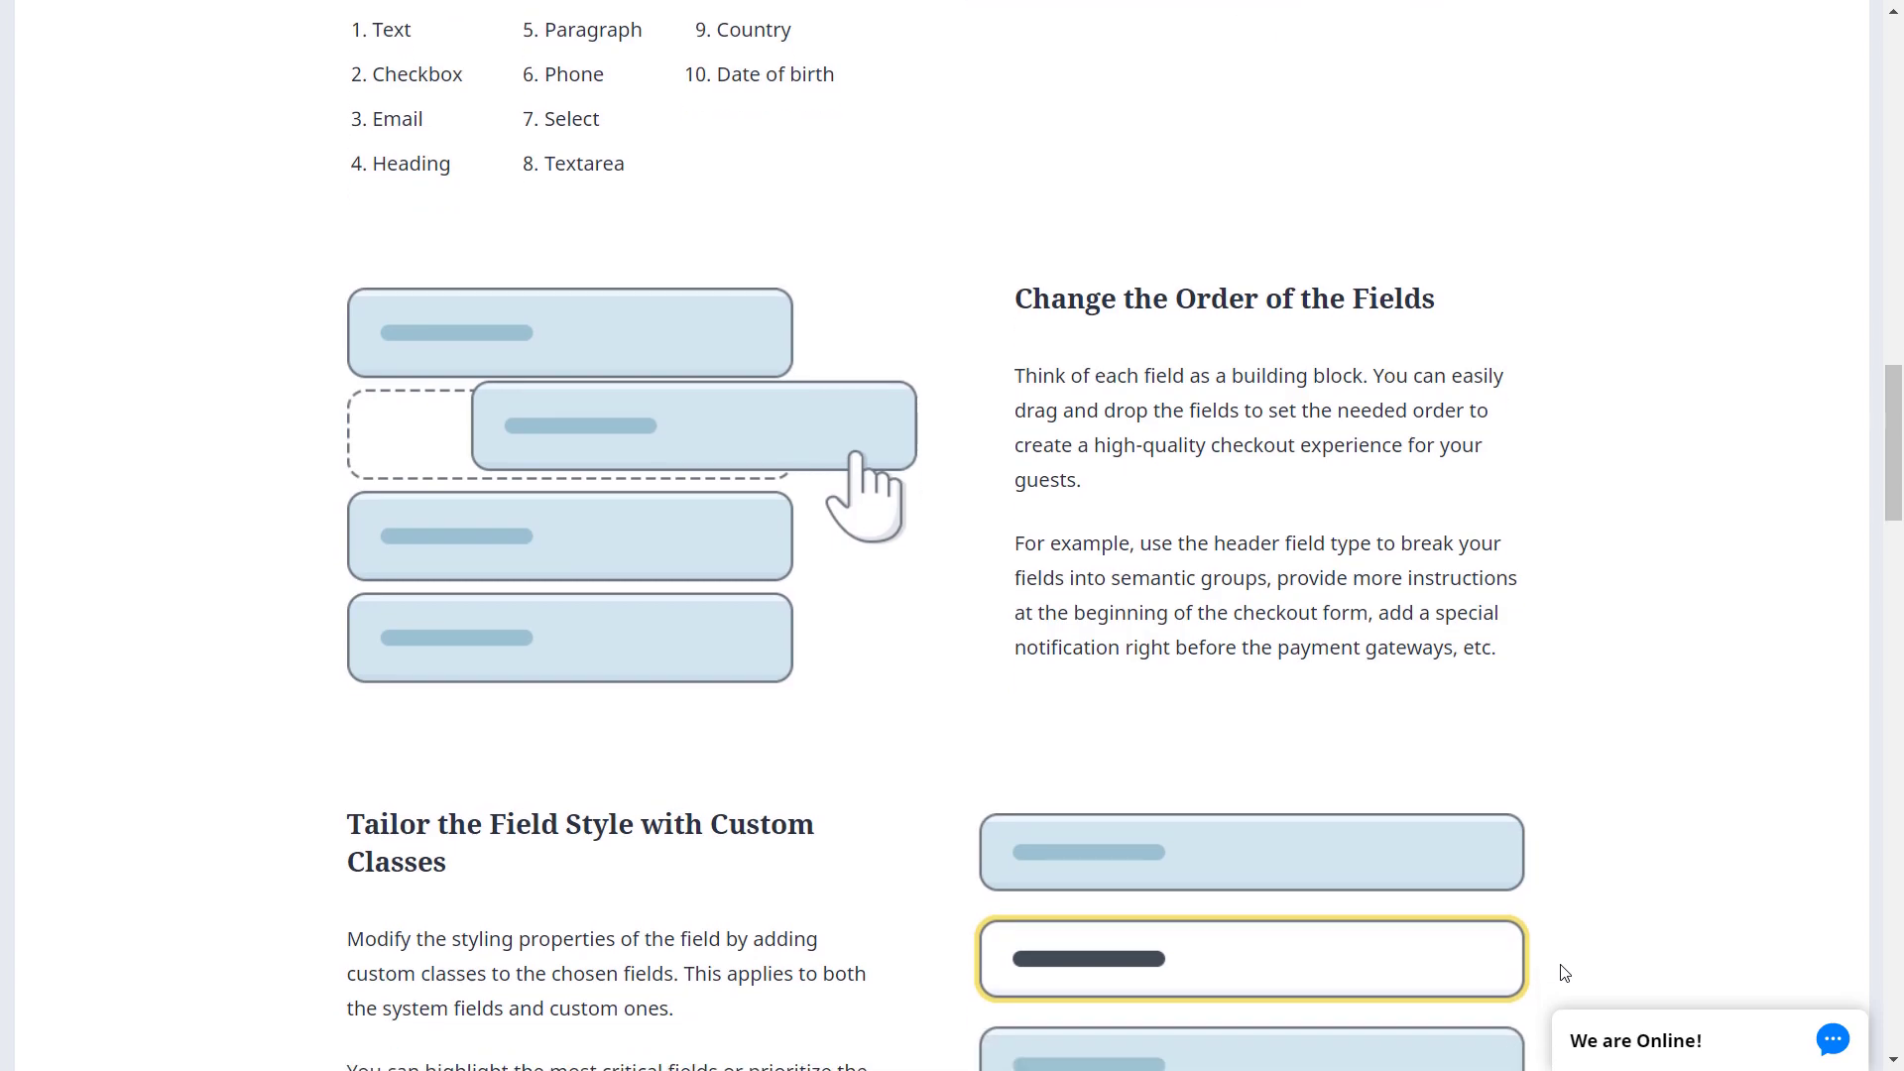
scroll(down, 3)
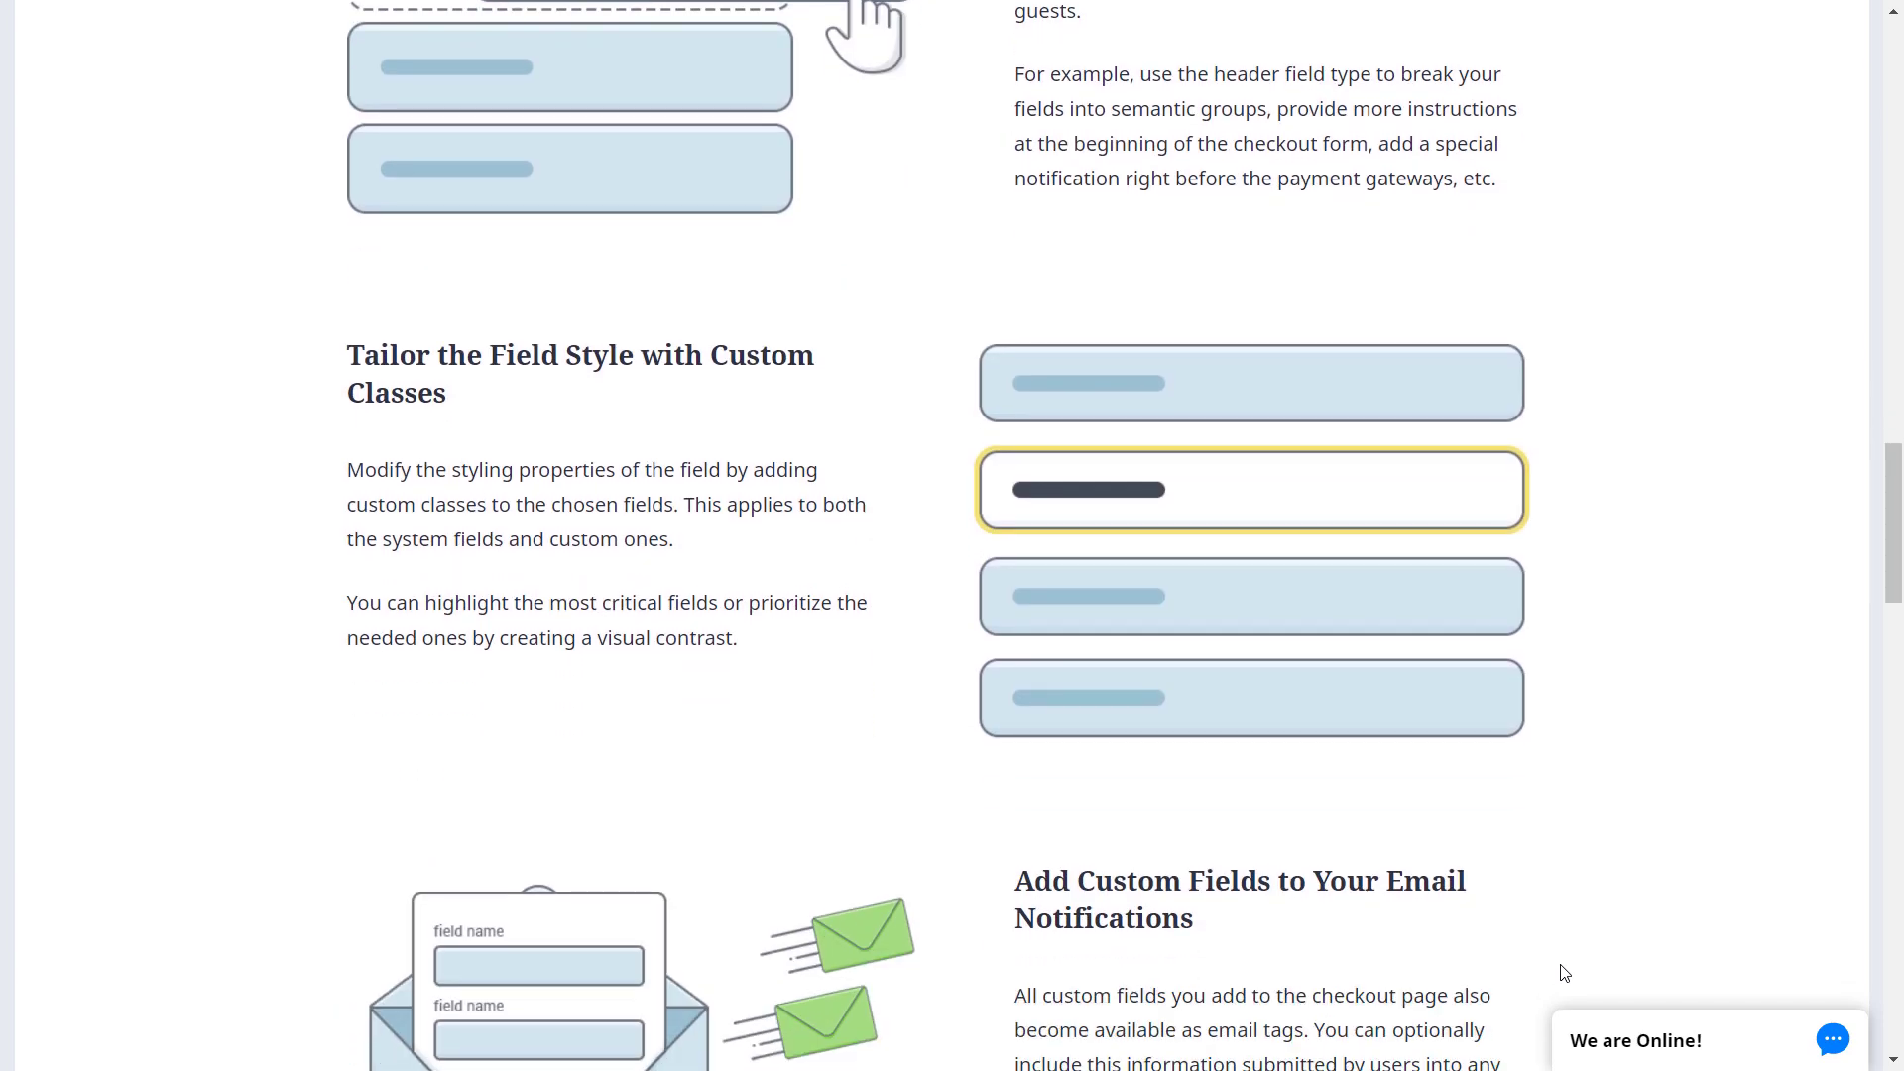
scroll(down, 3)
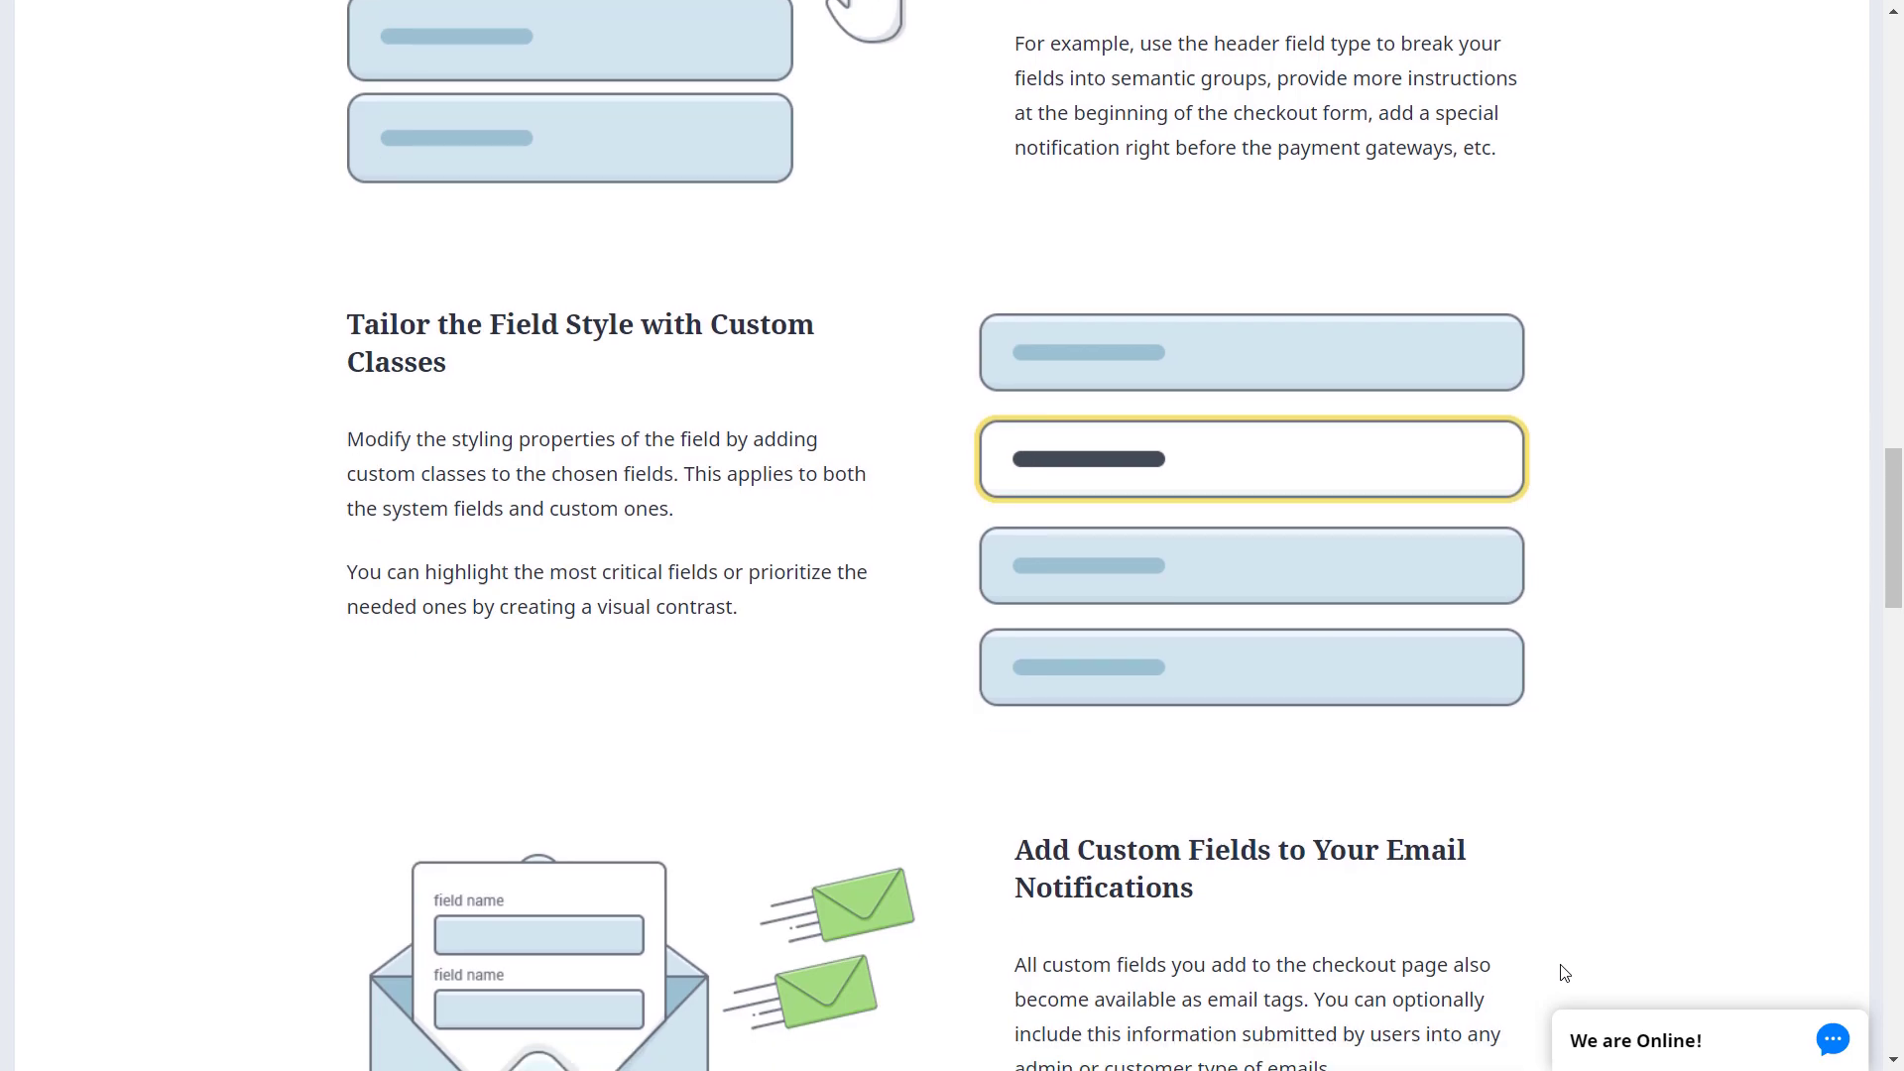
scroll(down, 3)
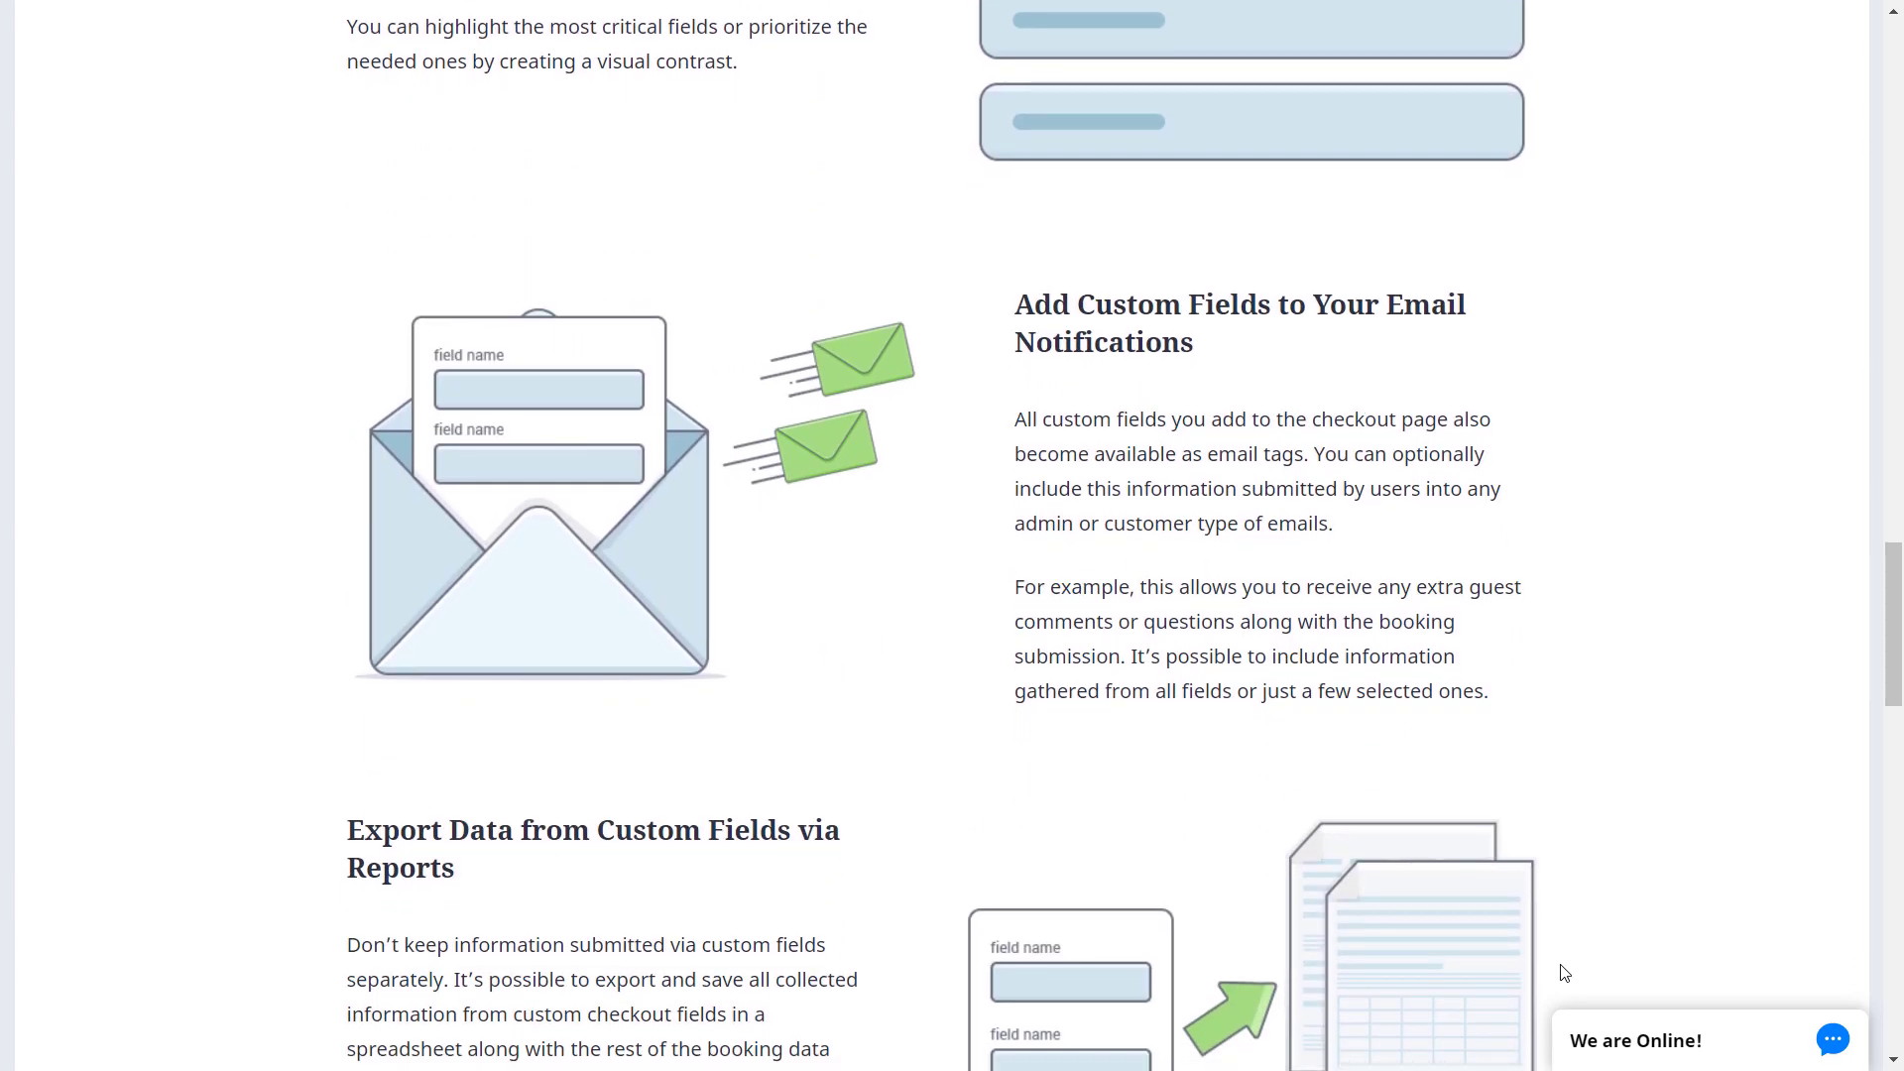
scroll(down, 3)
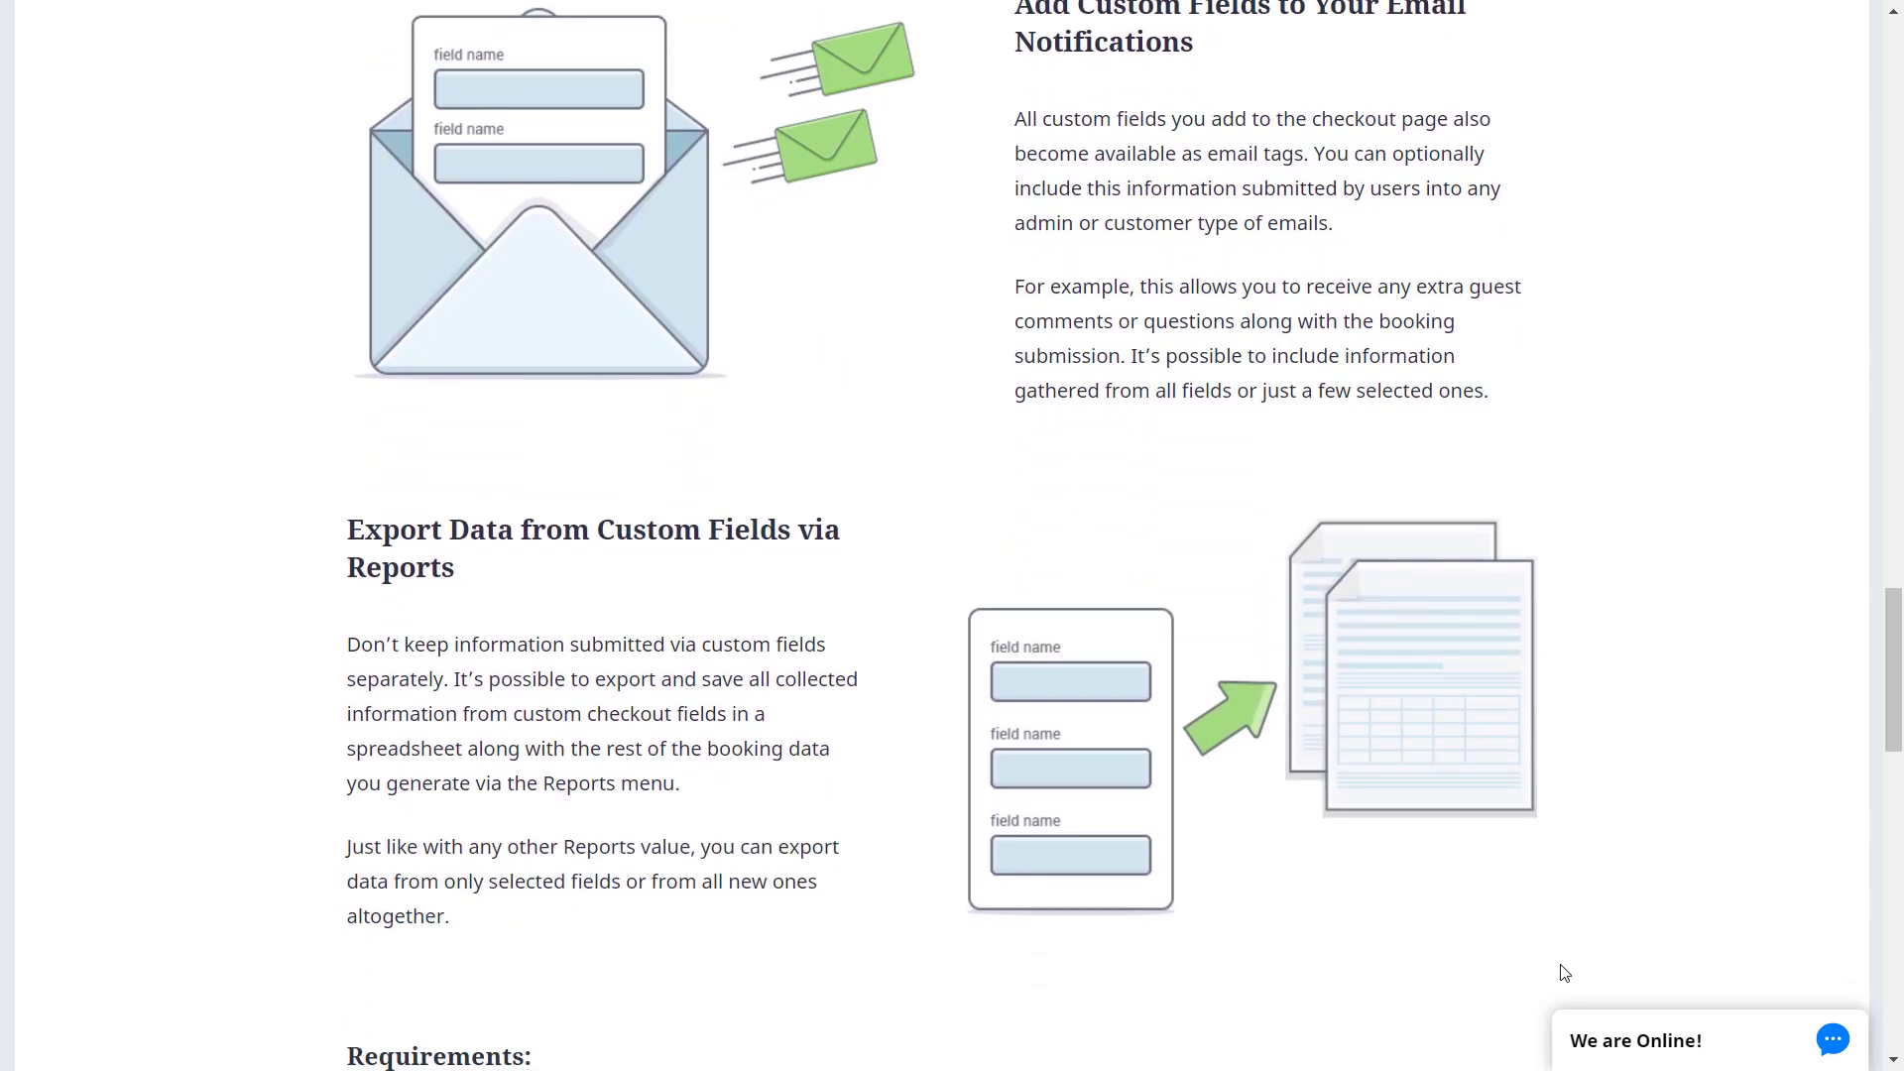
scroll(down, 3)
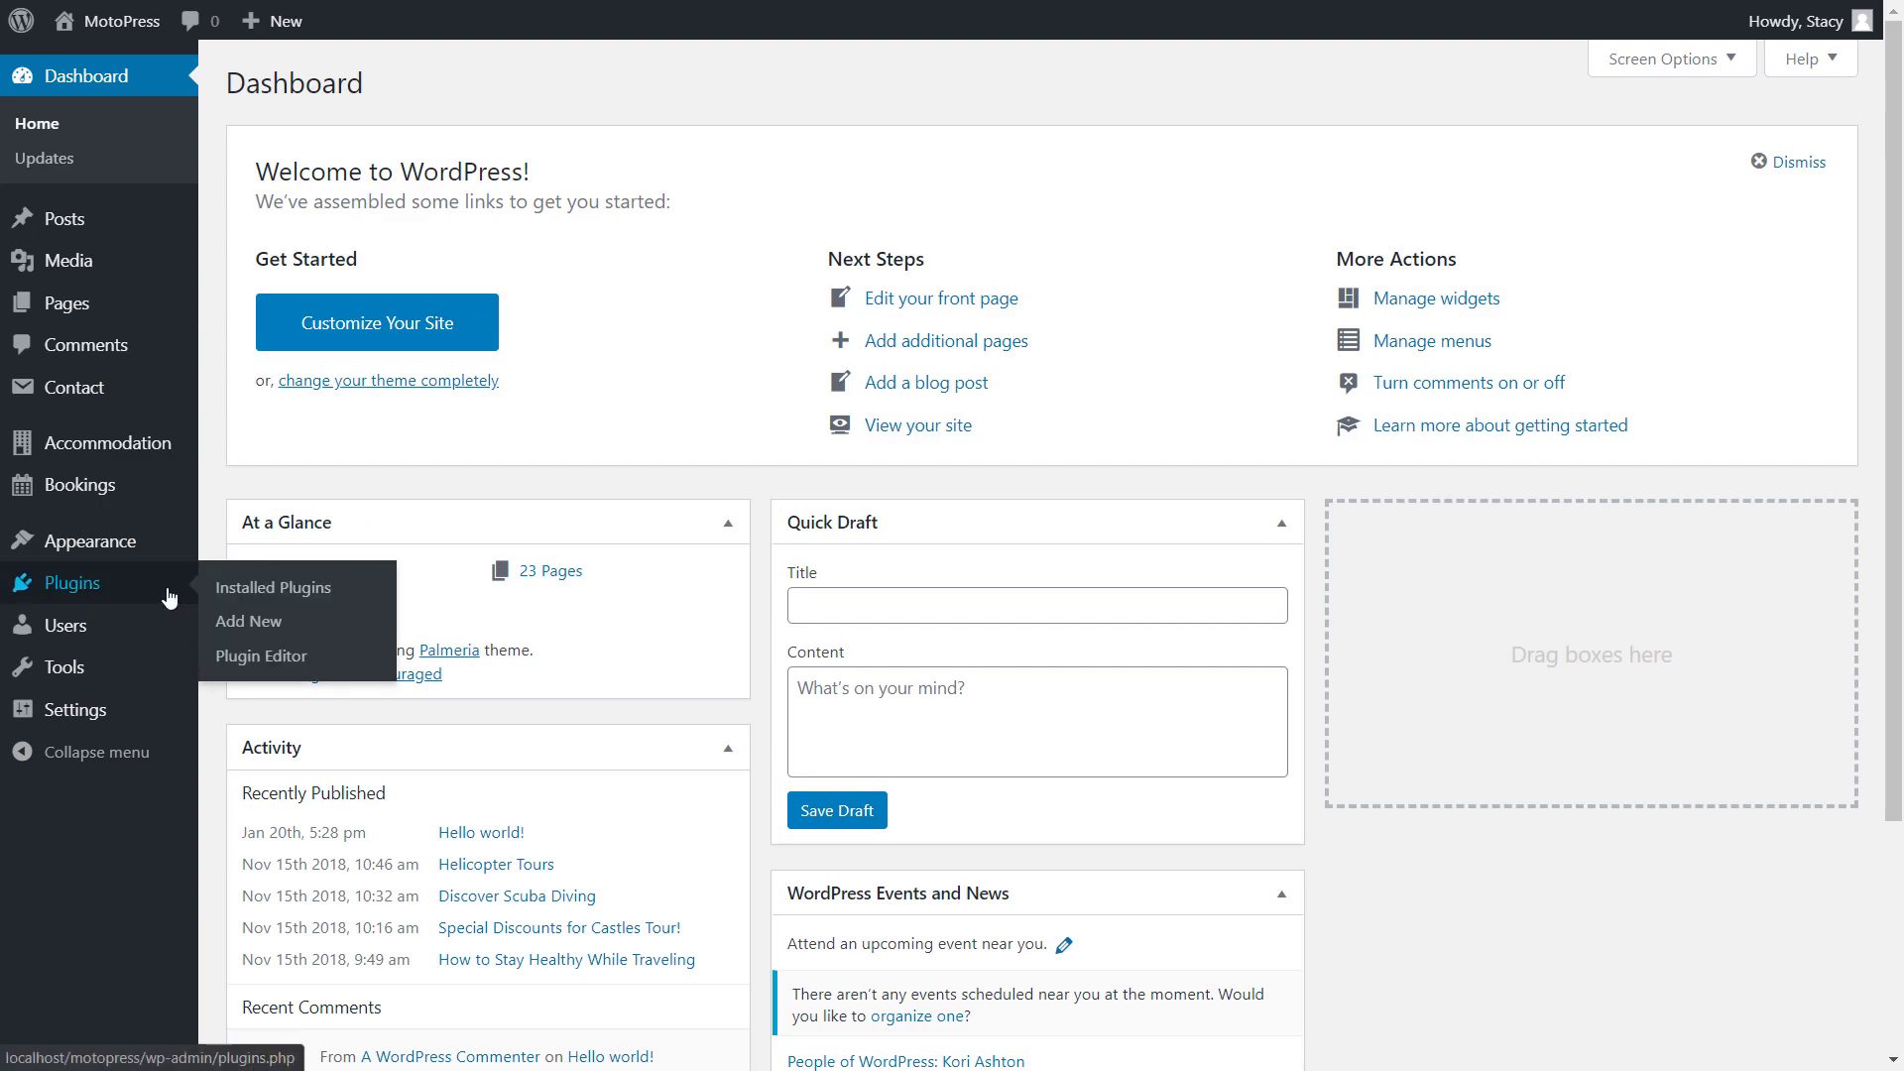
Install the Hotel Booking Checkout Fields add-on from the uploaded mphb-checkout-fields-1.0.0.zip
click(272, 587)
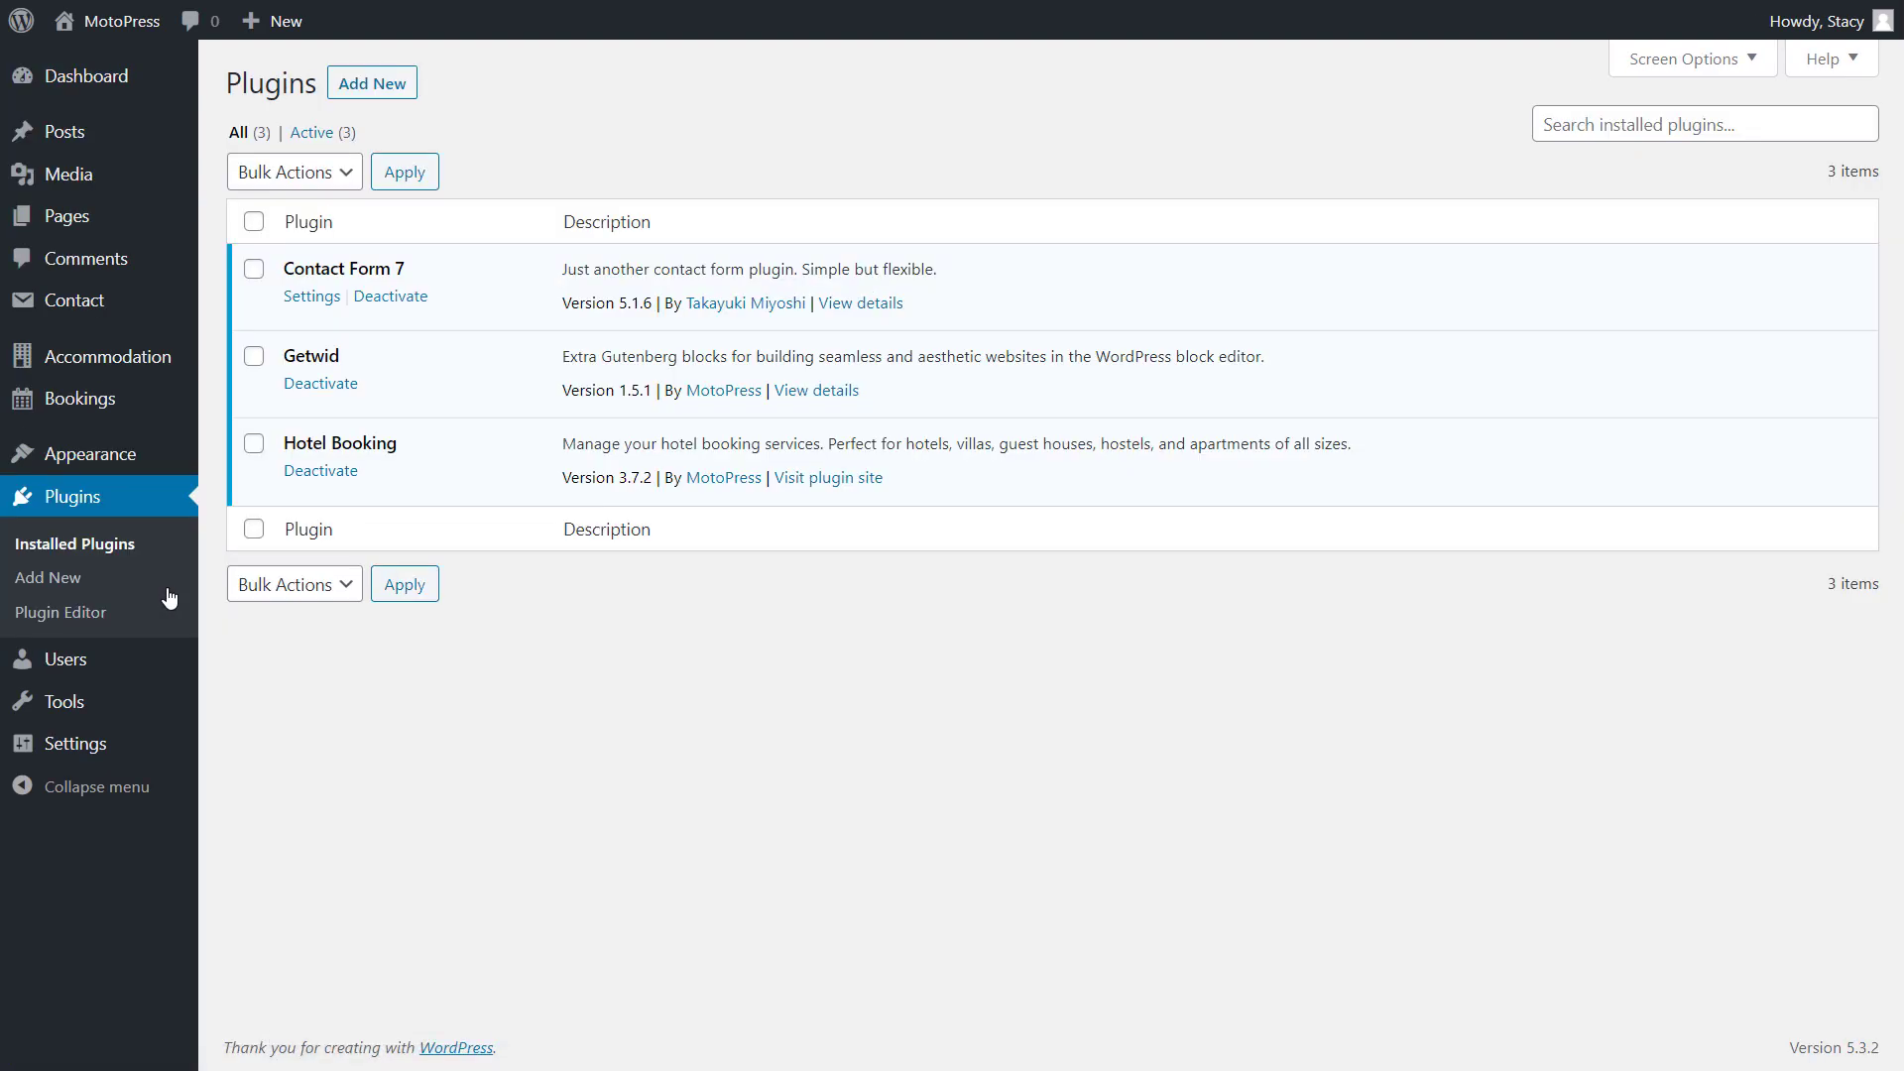
mouse_move(377, 480)
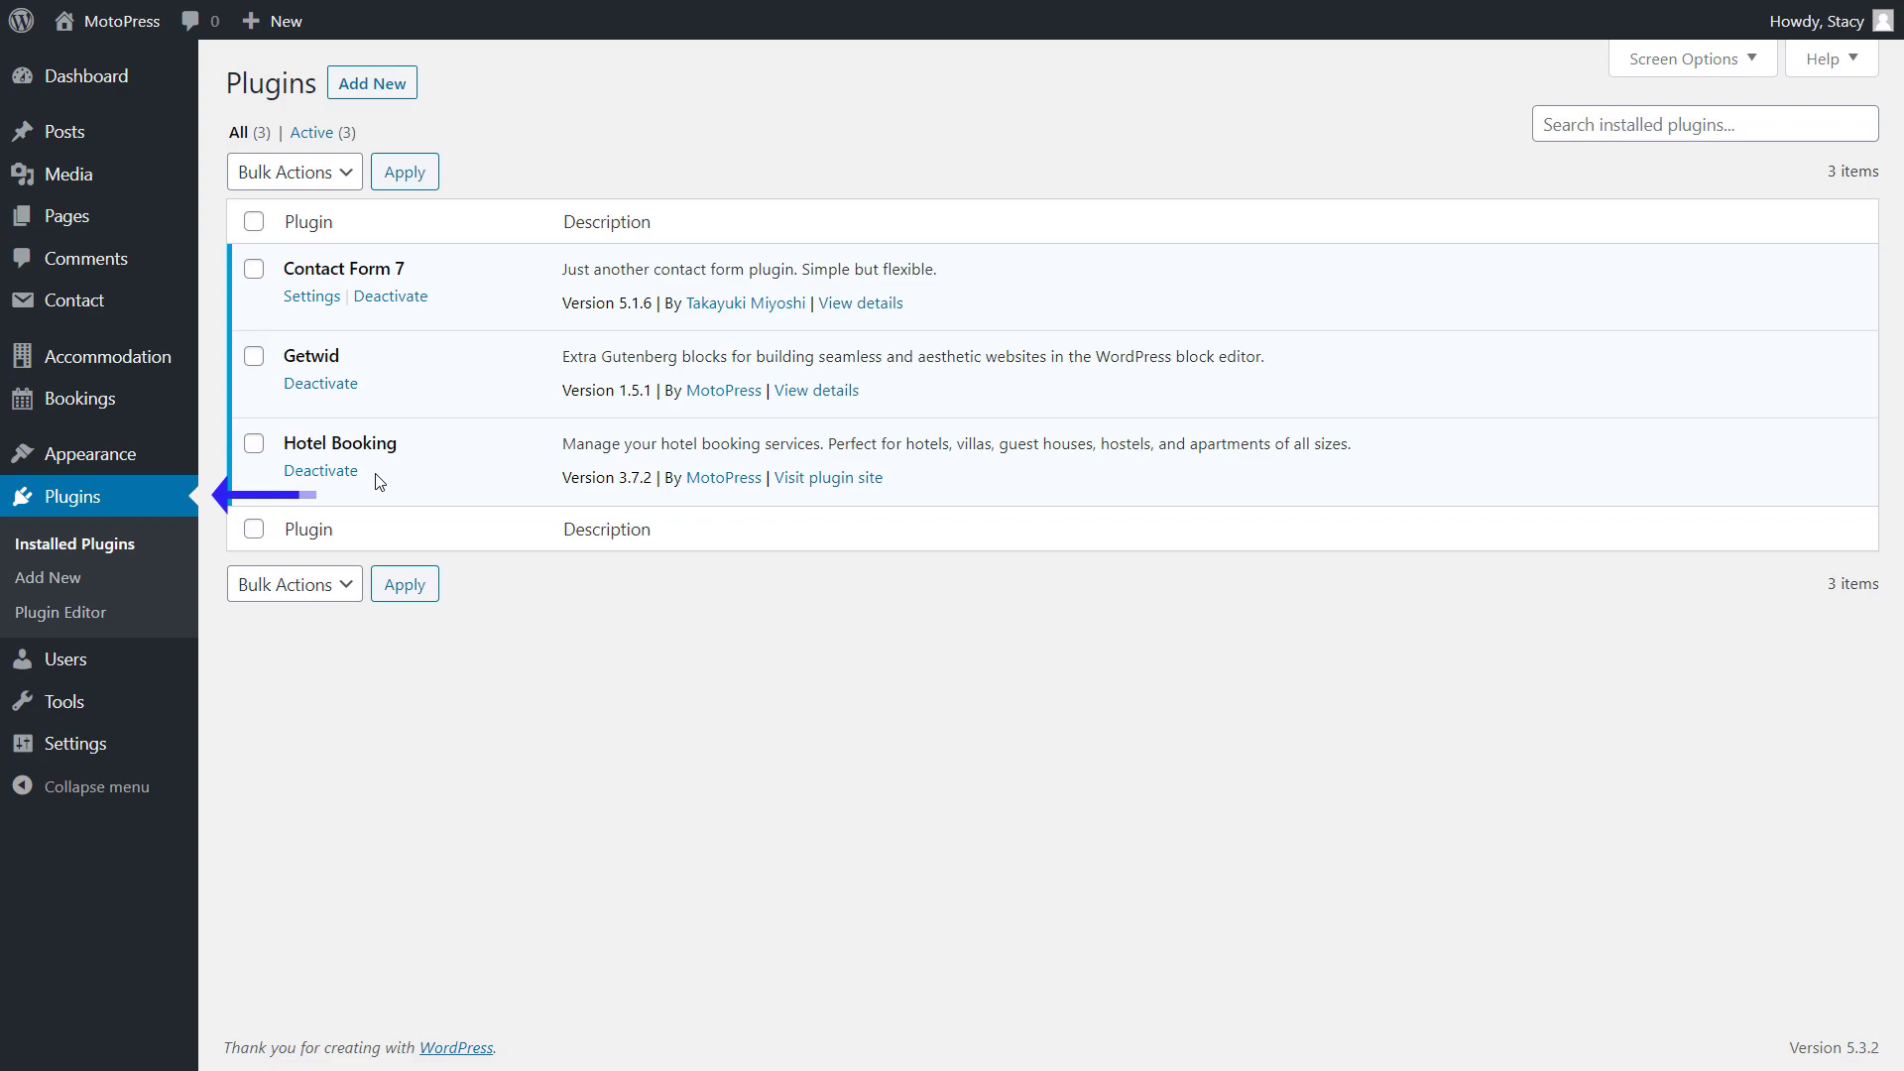
mouse_move(371, 83)
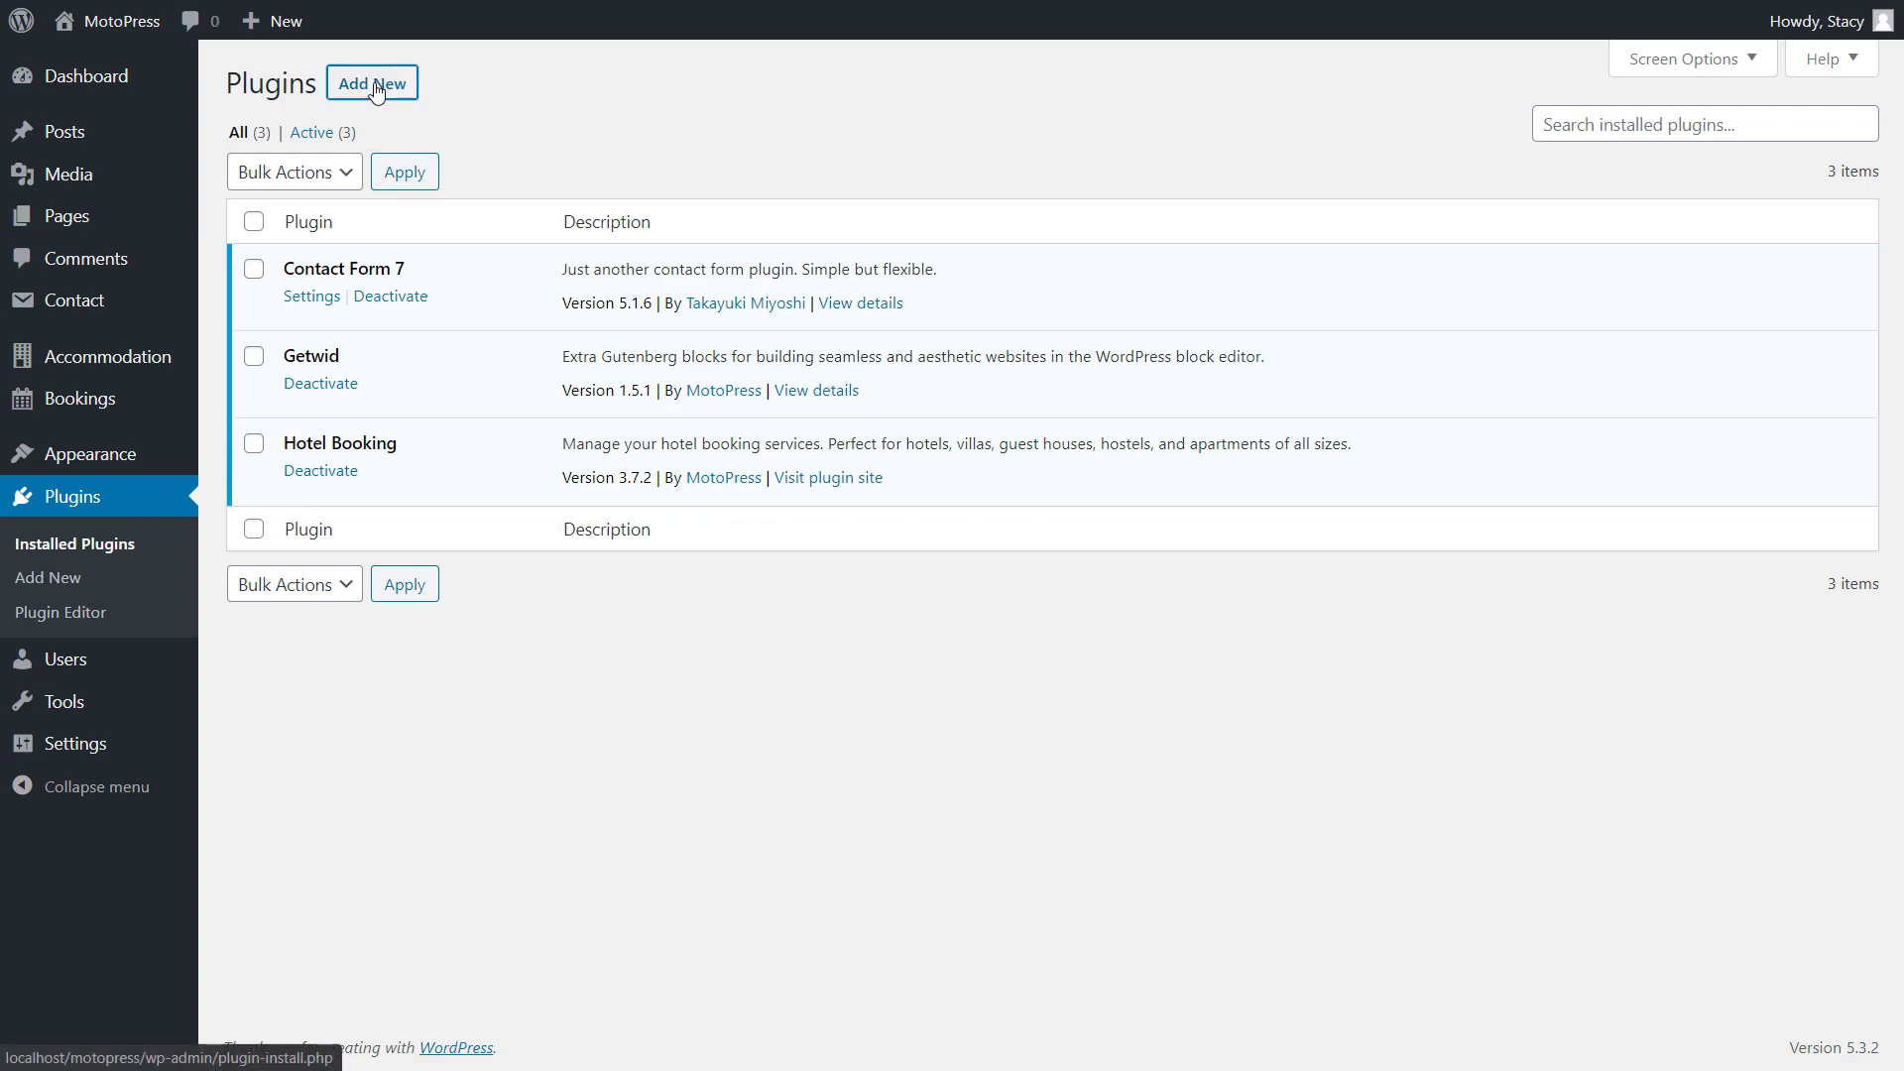
click(371, 84)
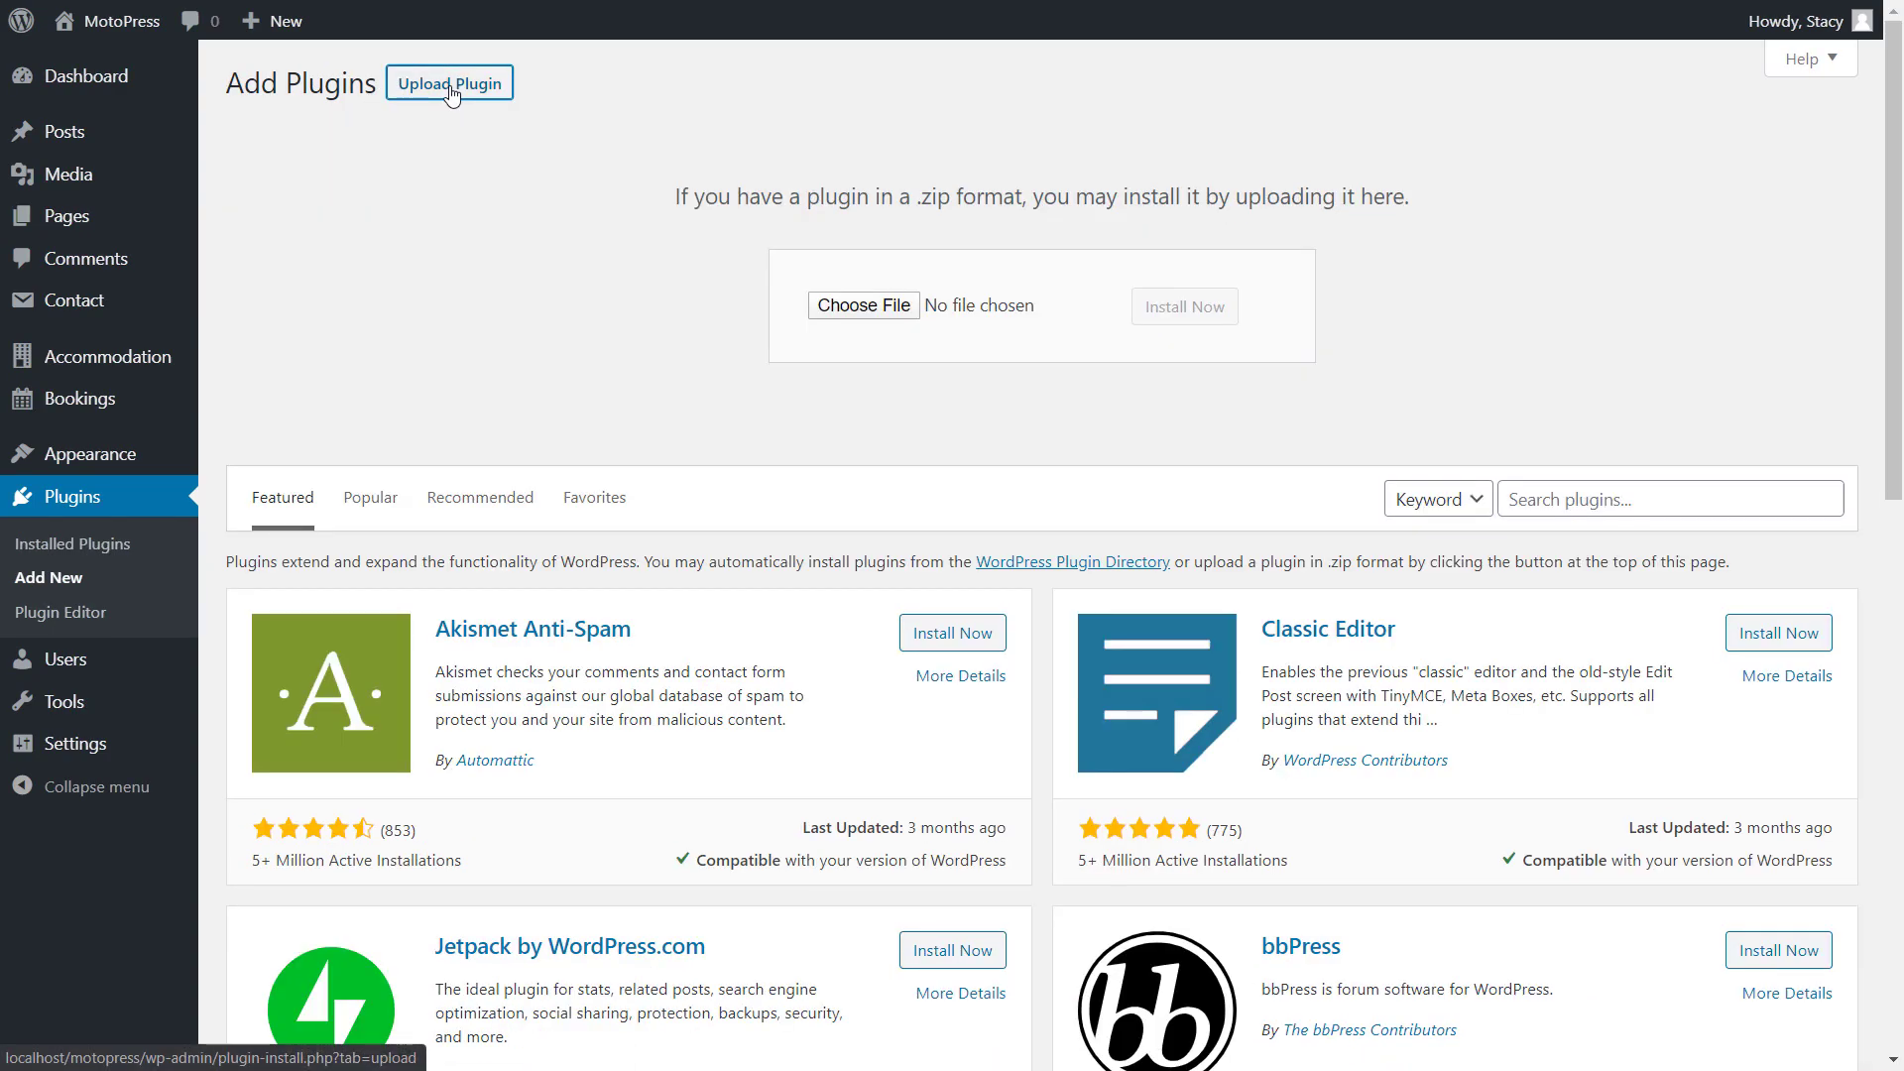
click(863, 306)
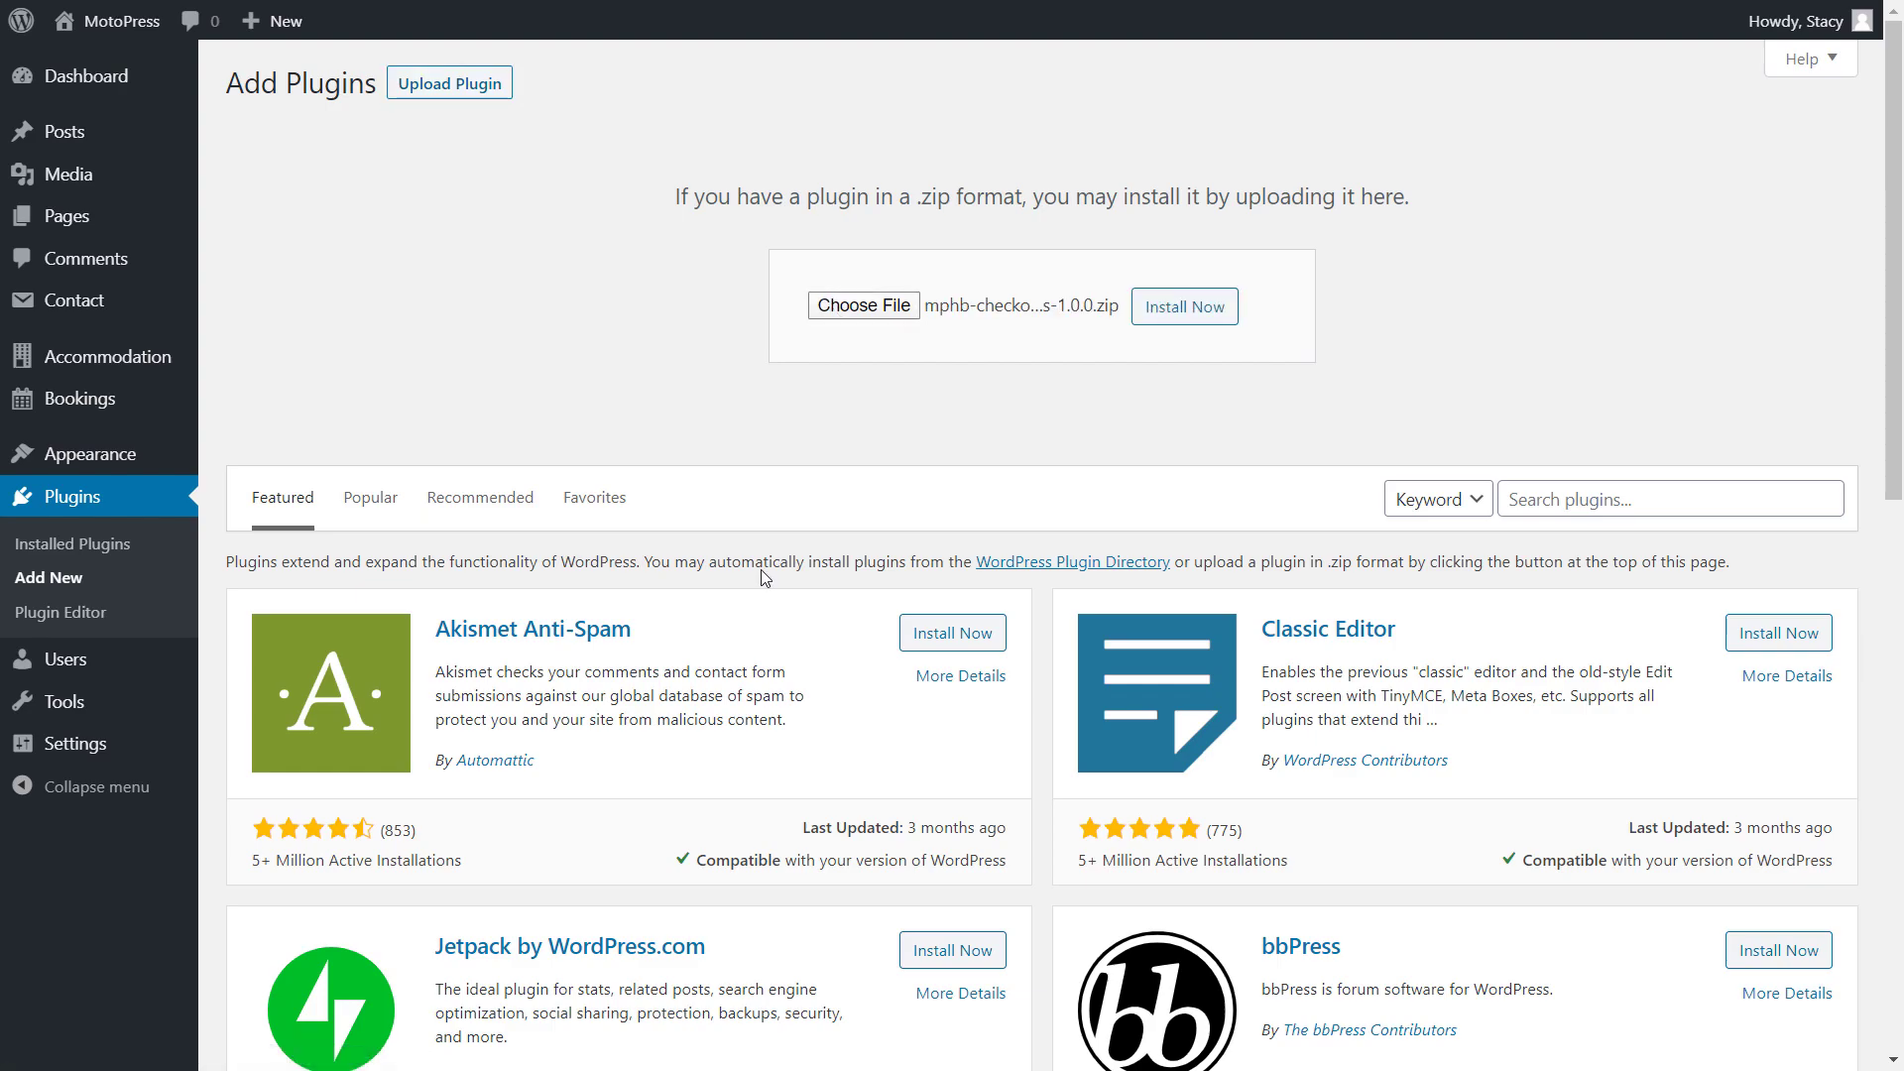
mouse_move(1196, 306)
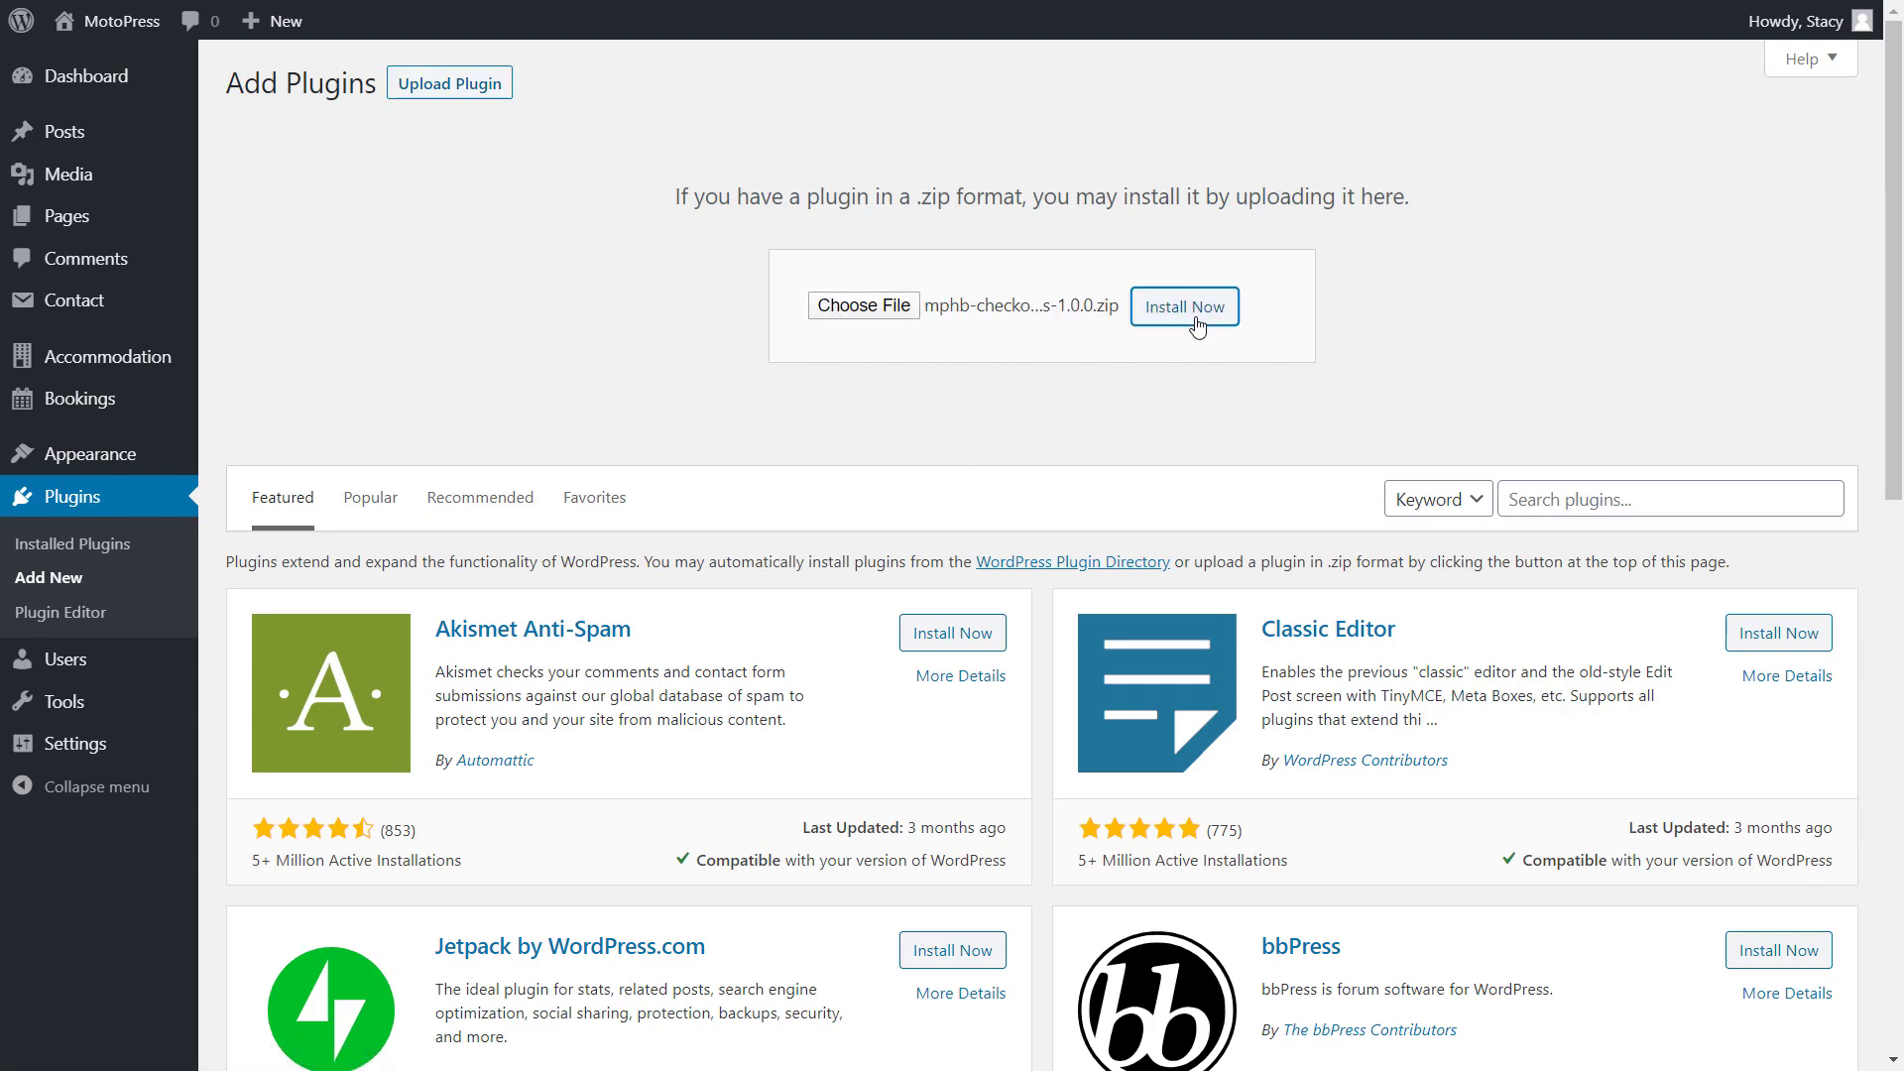
click(1183, 306)
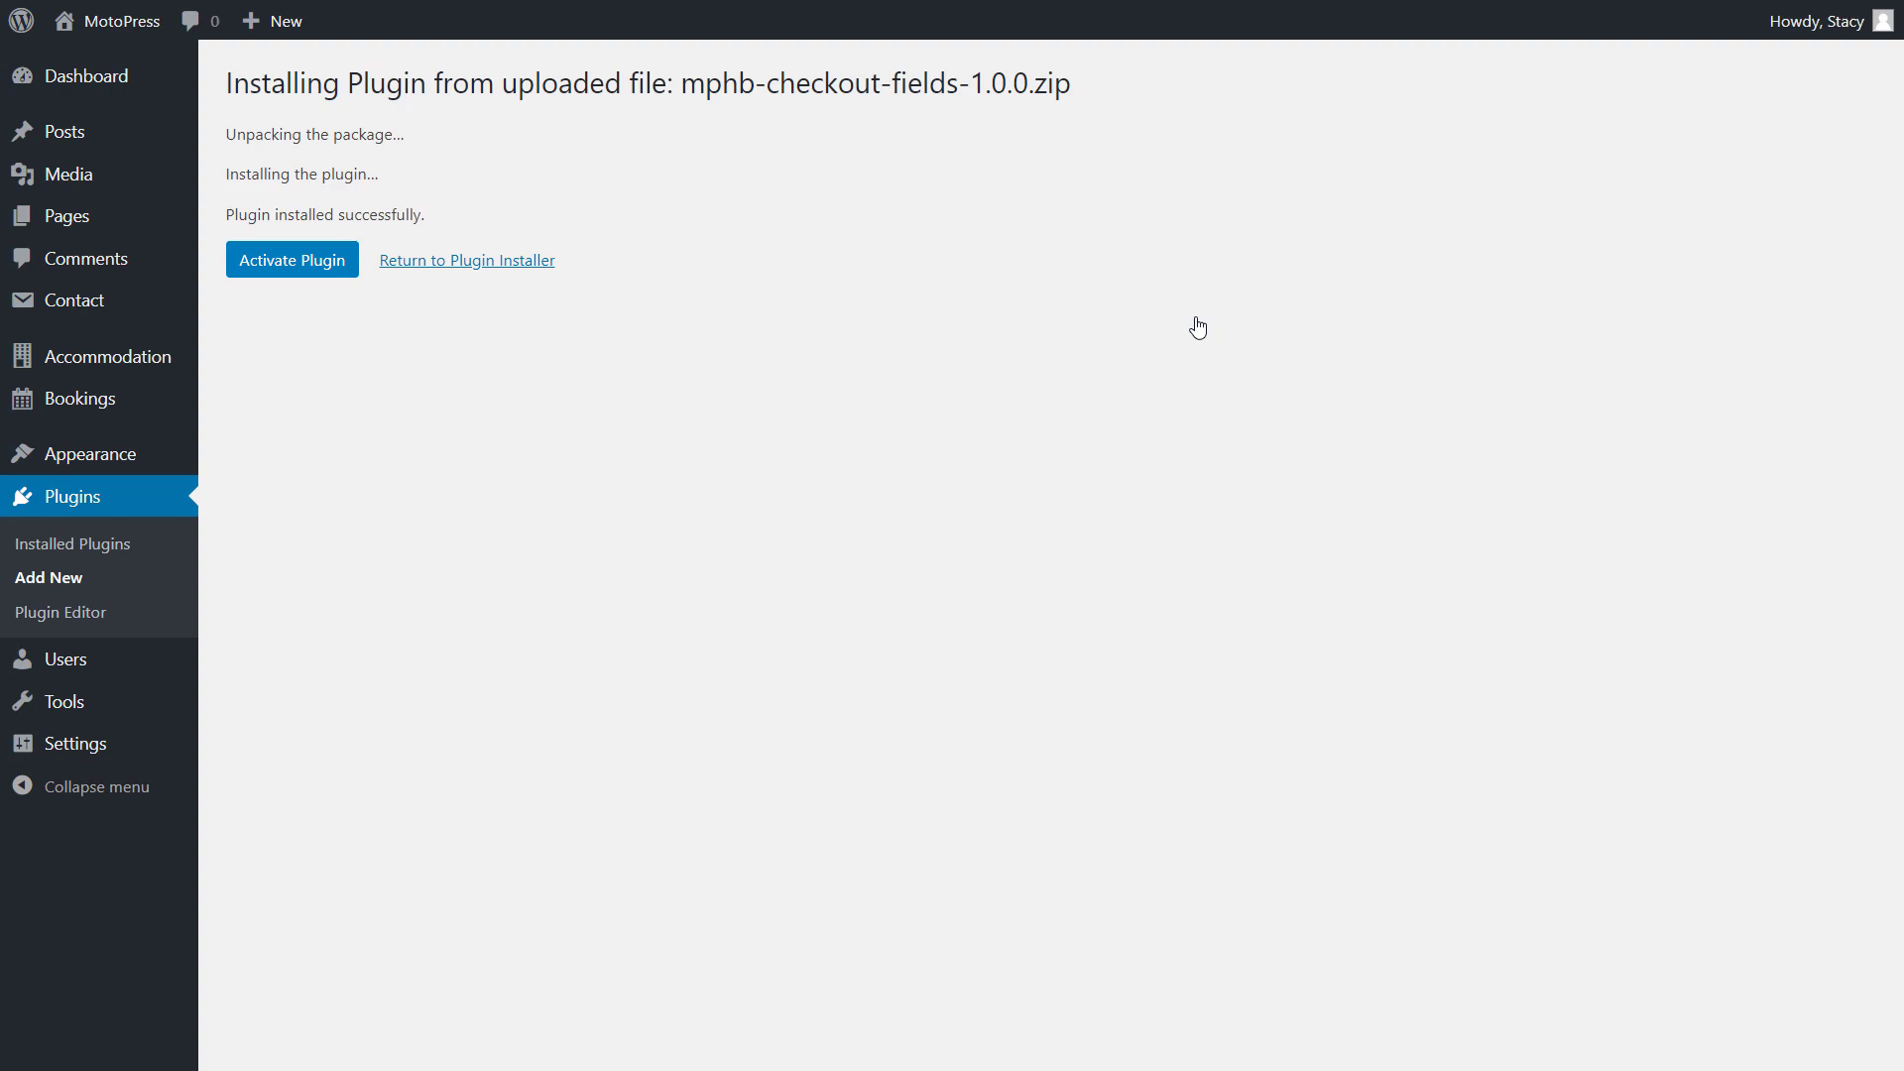
click(292, 259)
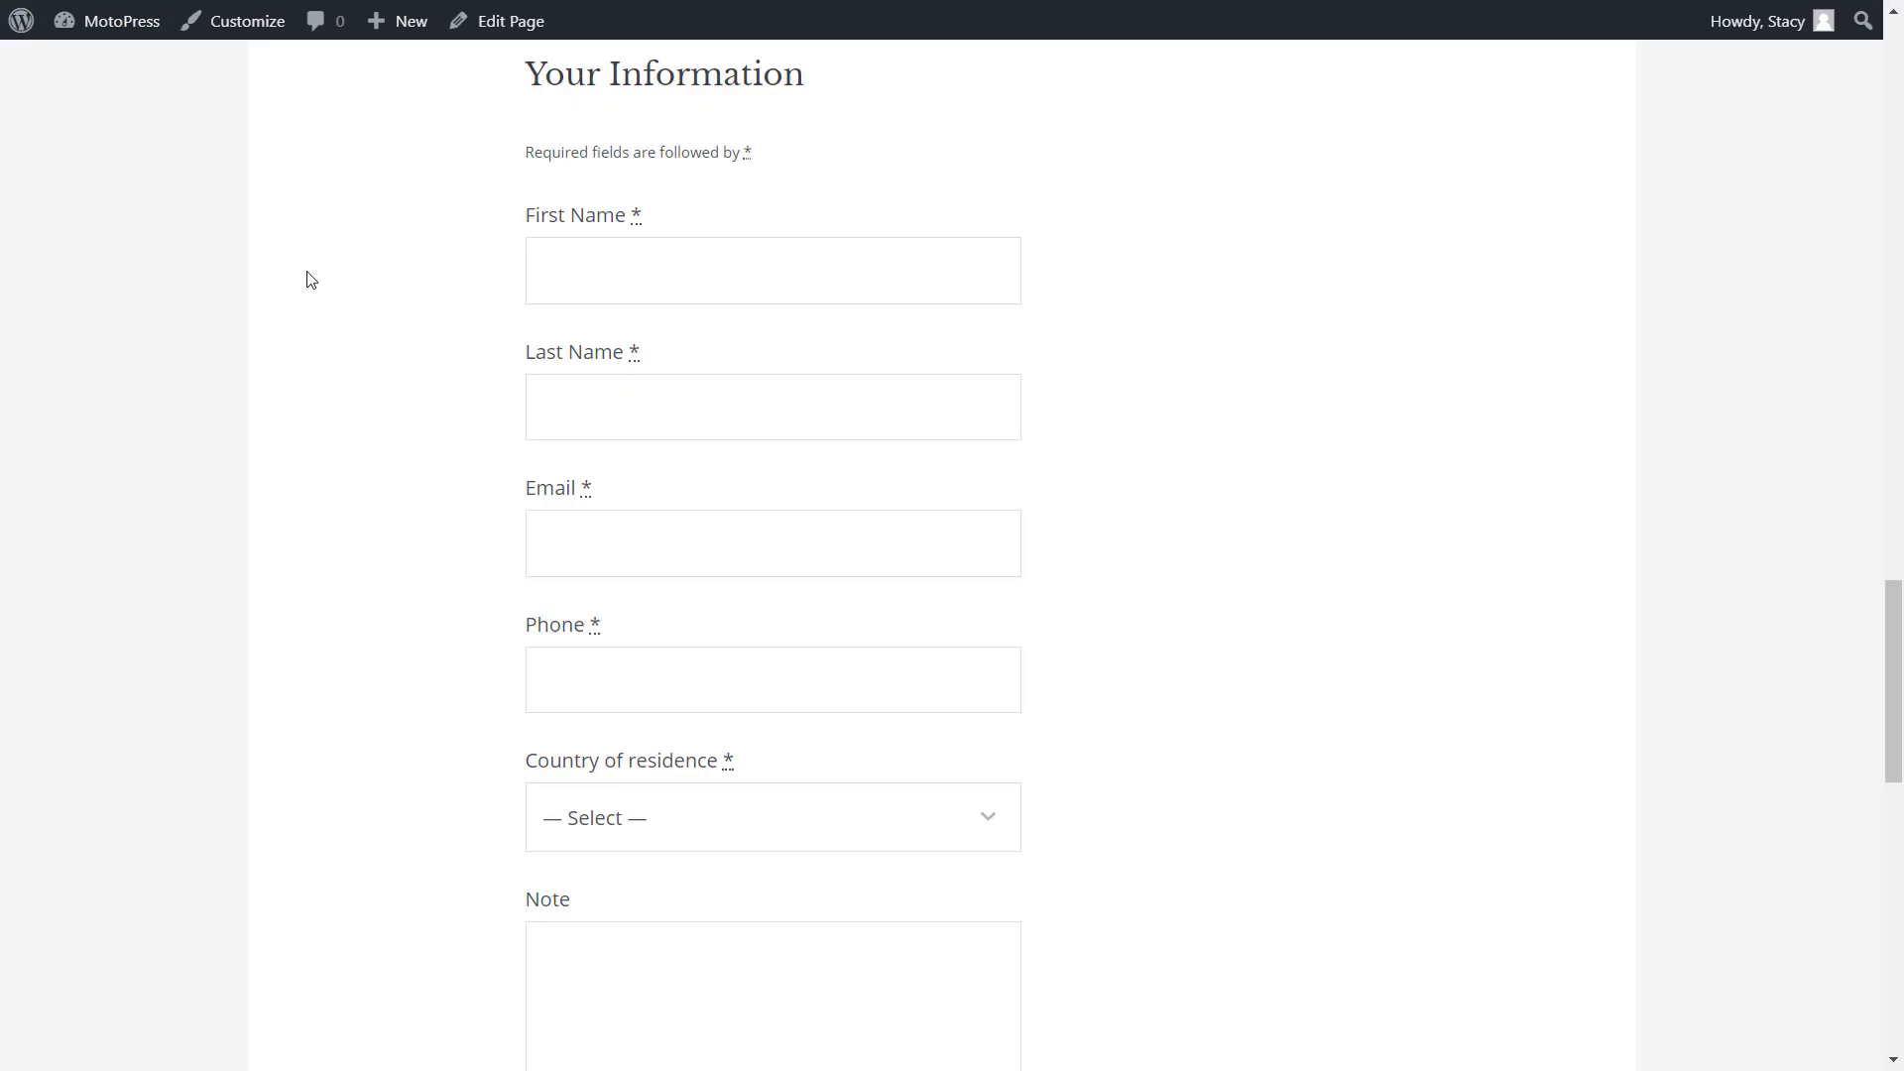
mouse_move(748, 325)
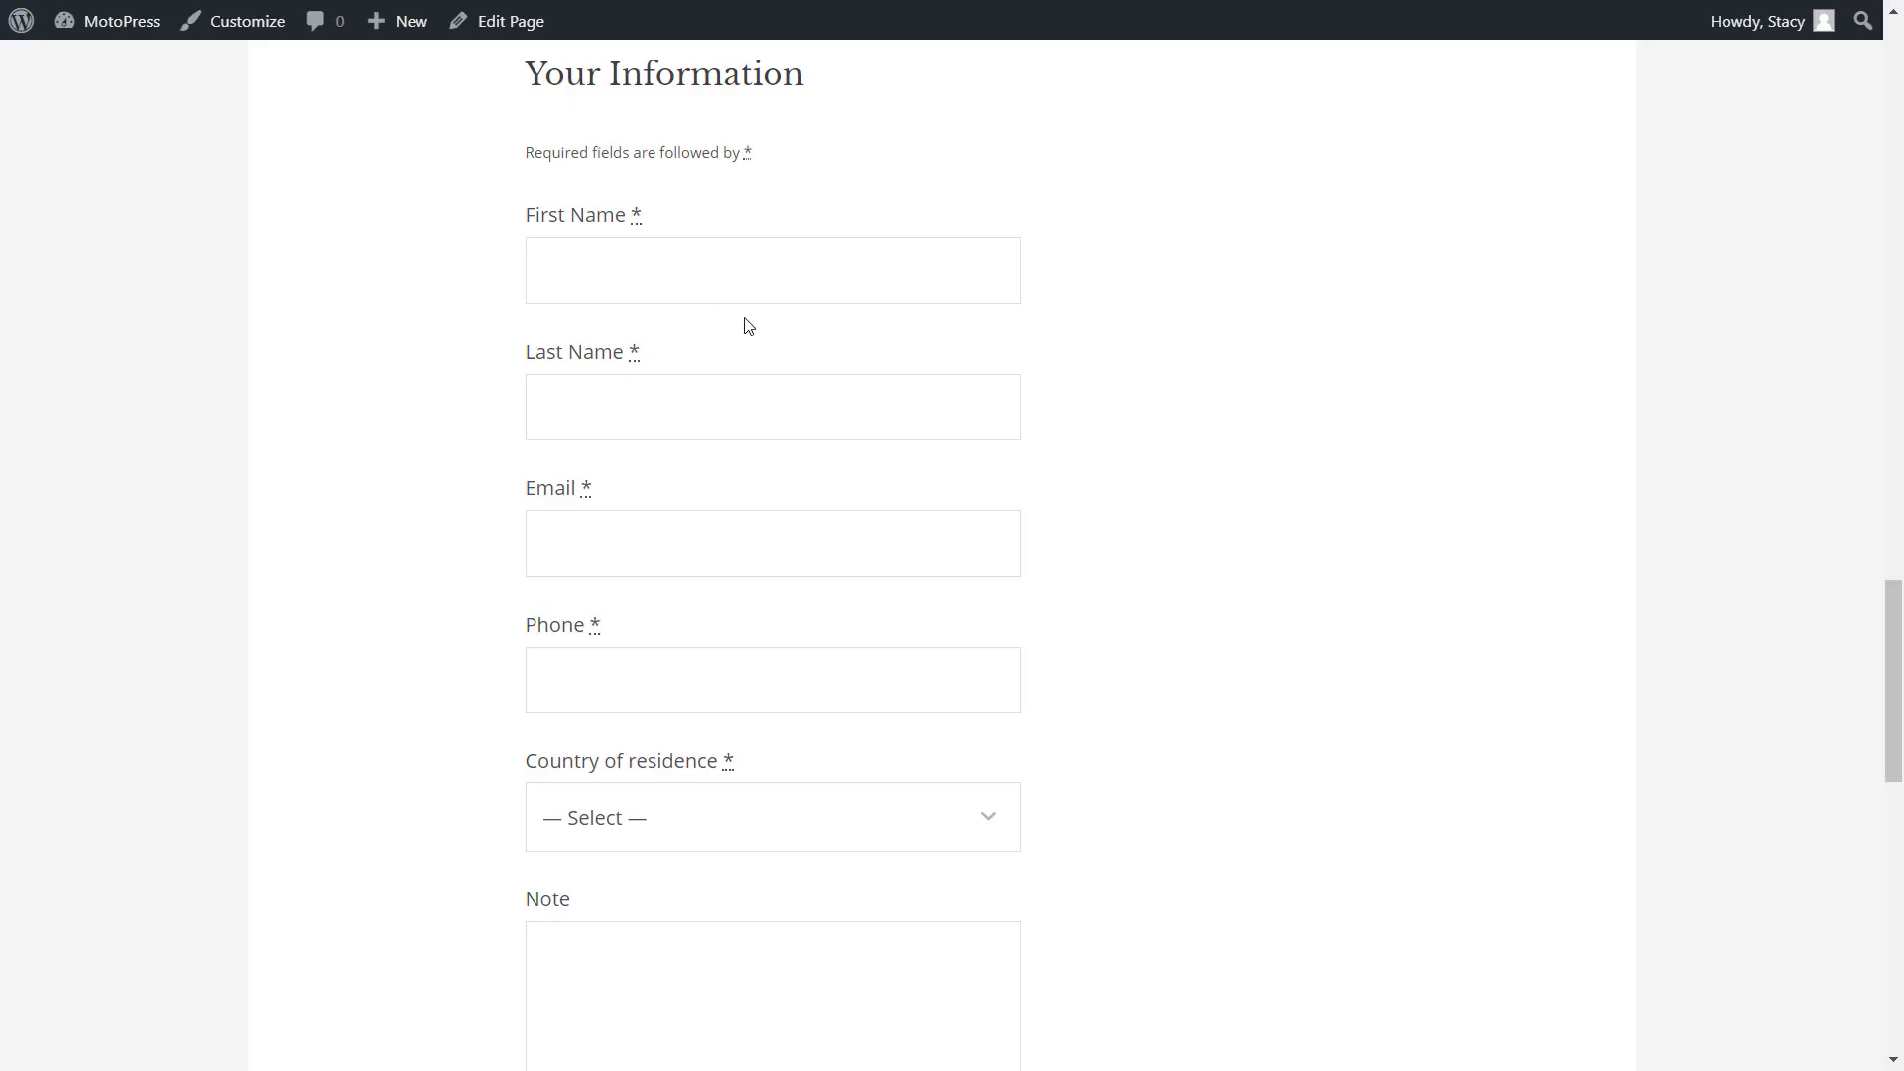
mouse_move(1107, 775)
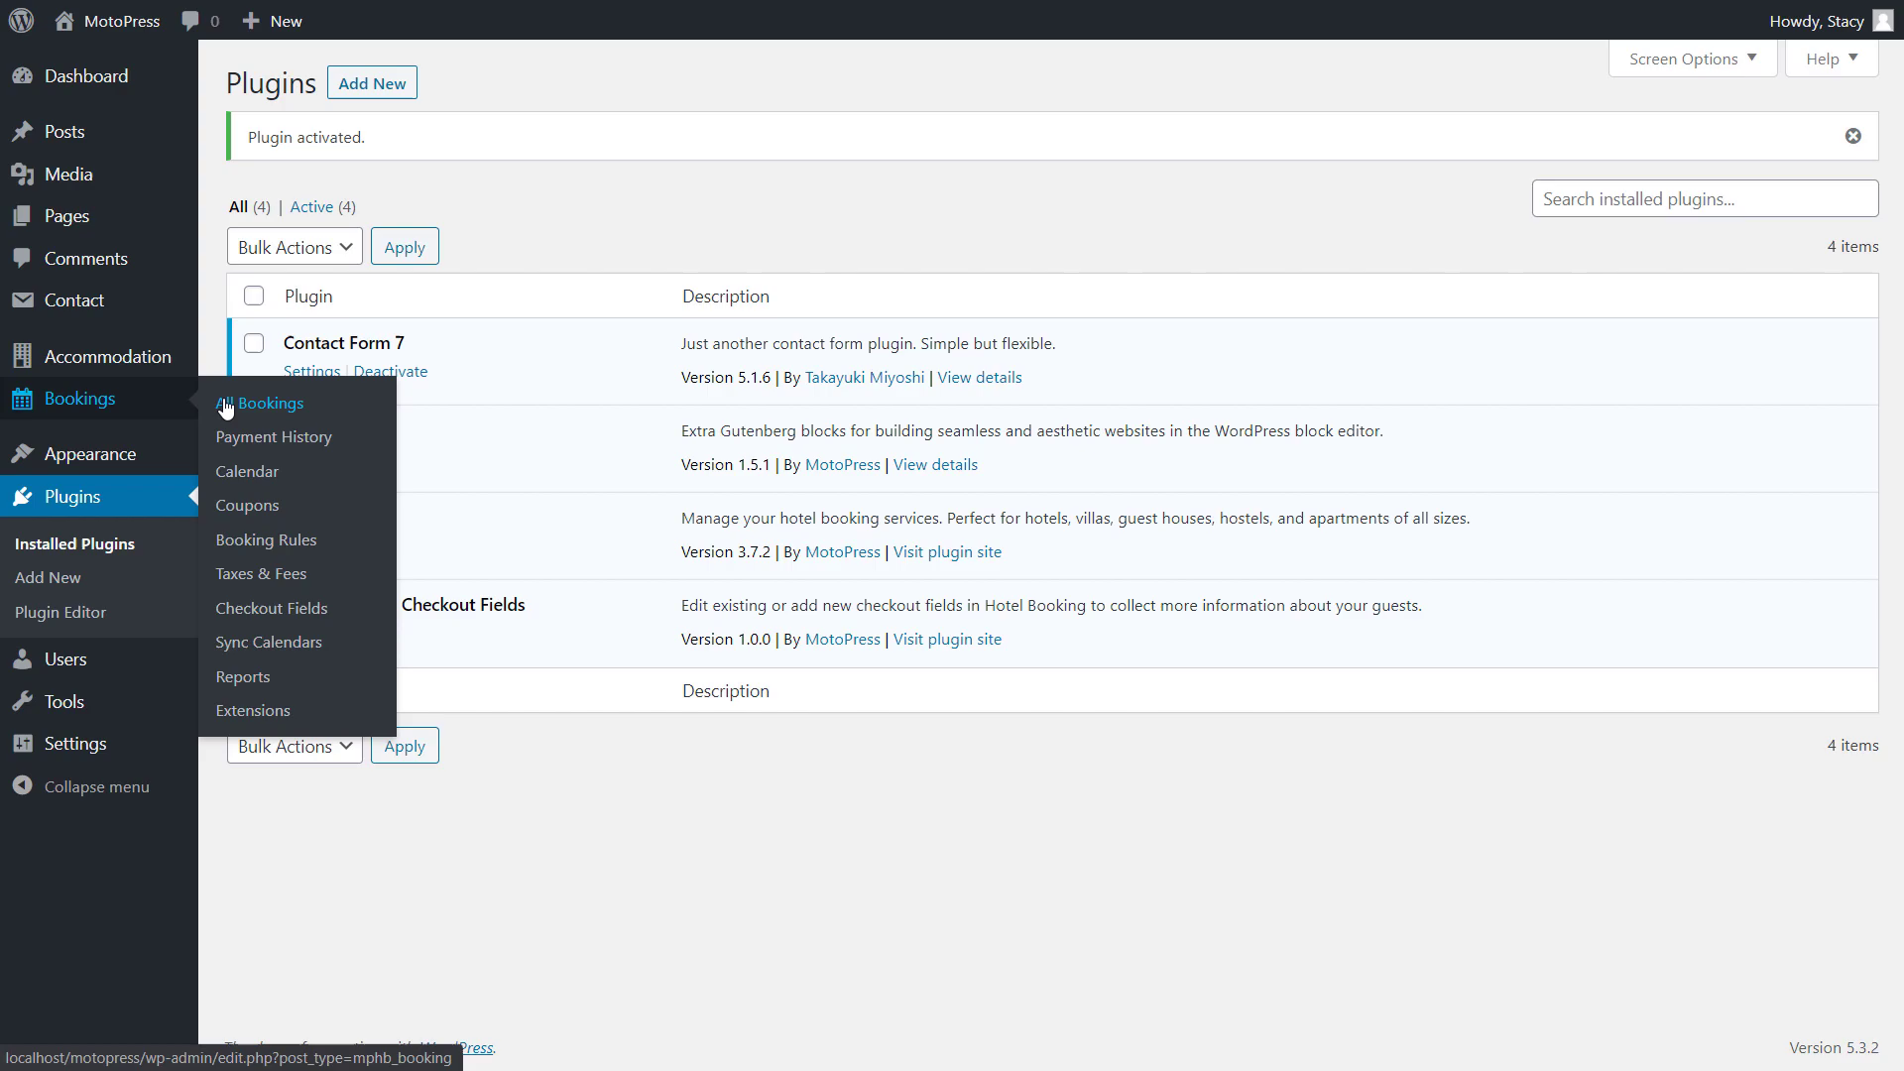
mouse_move(271, 609)
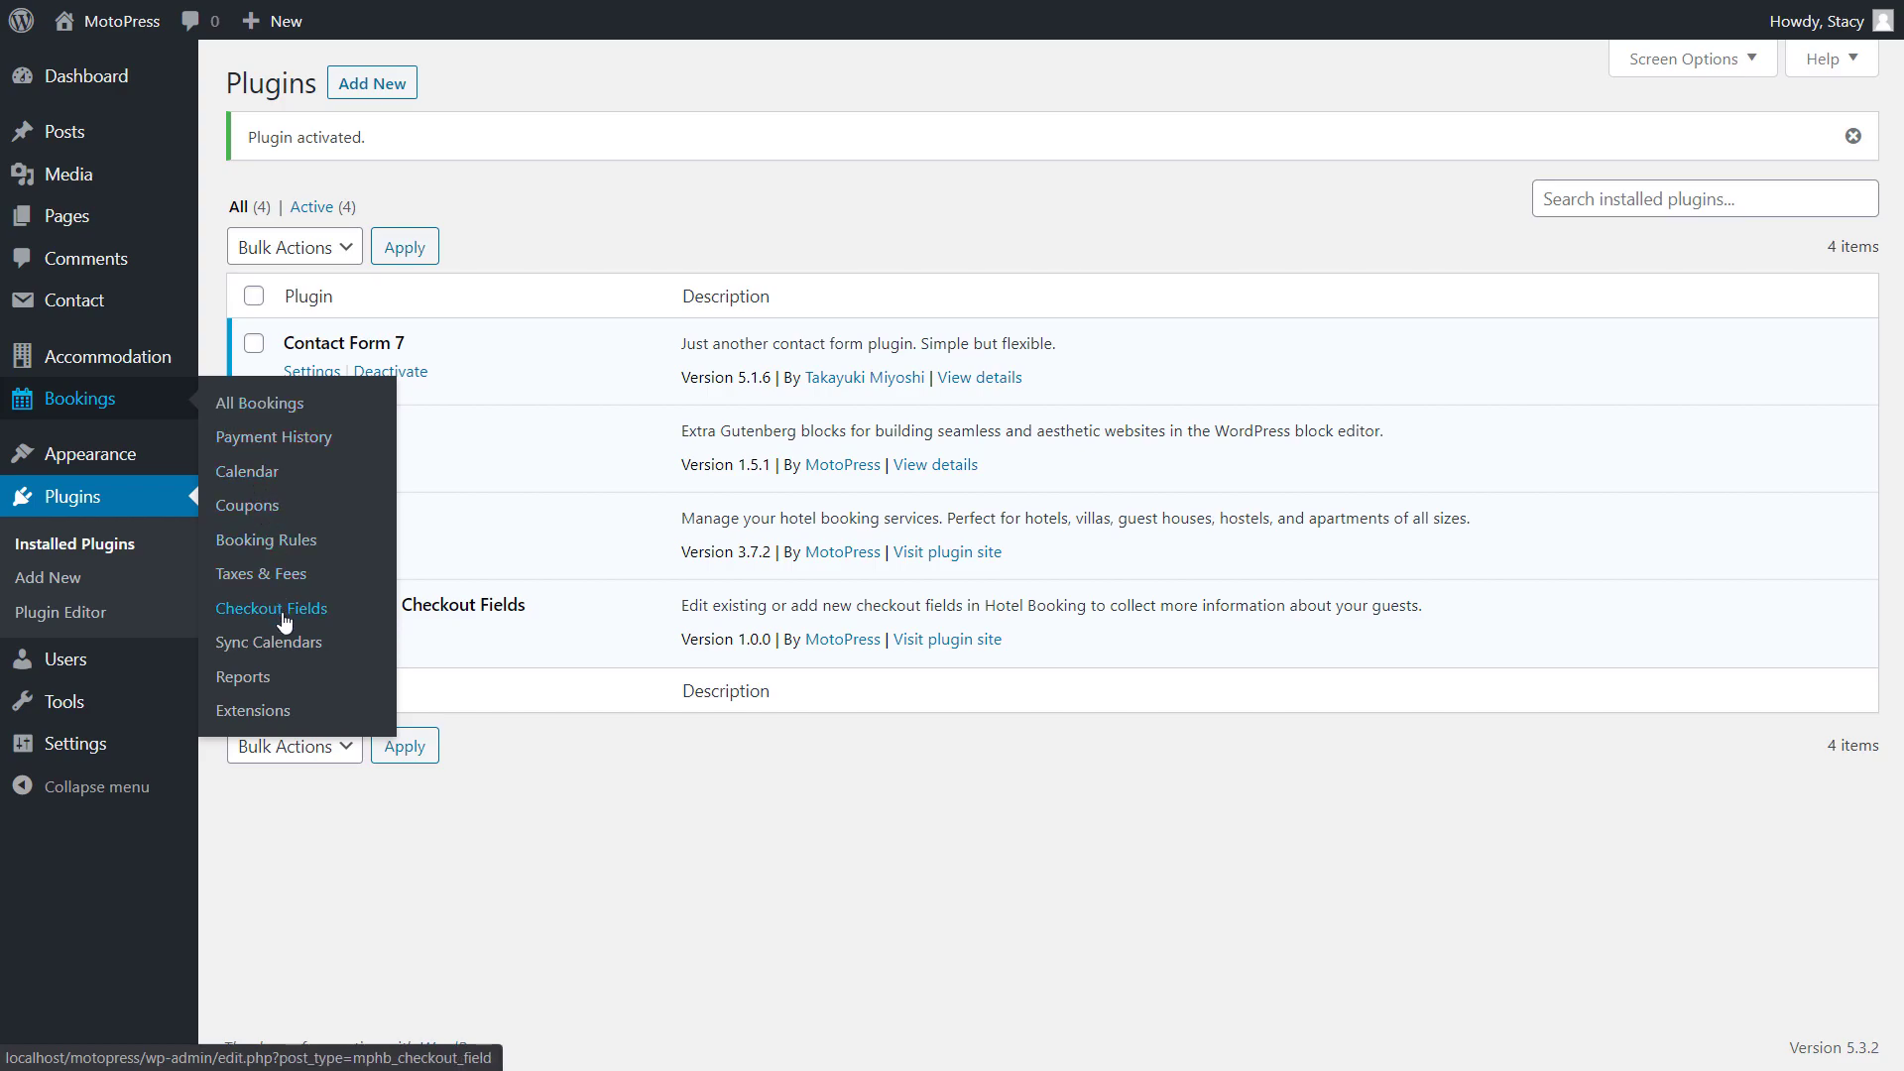
Show the Bookings > Checkout Fields list with its ten default fields
click(272, 609)
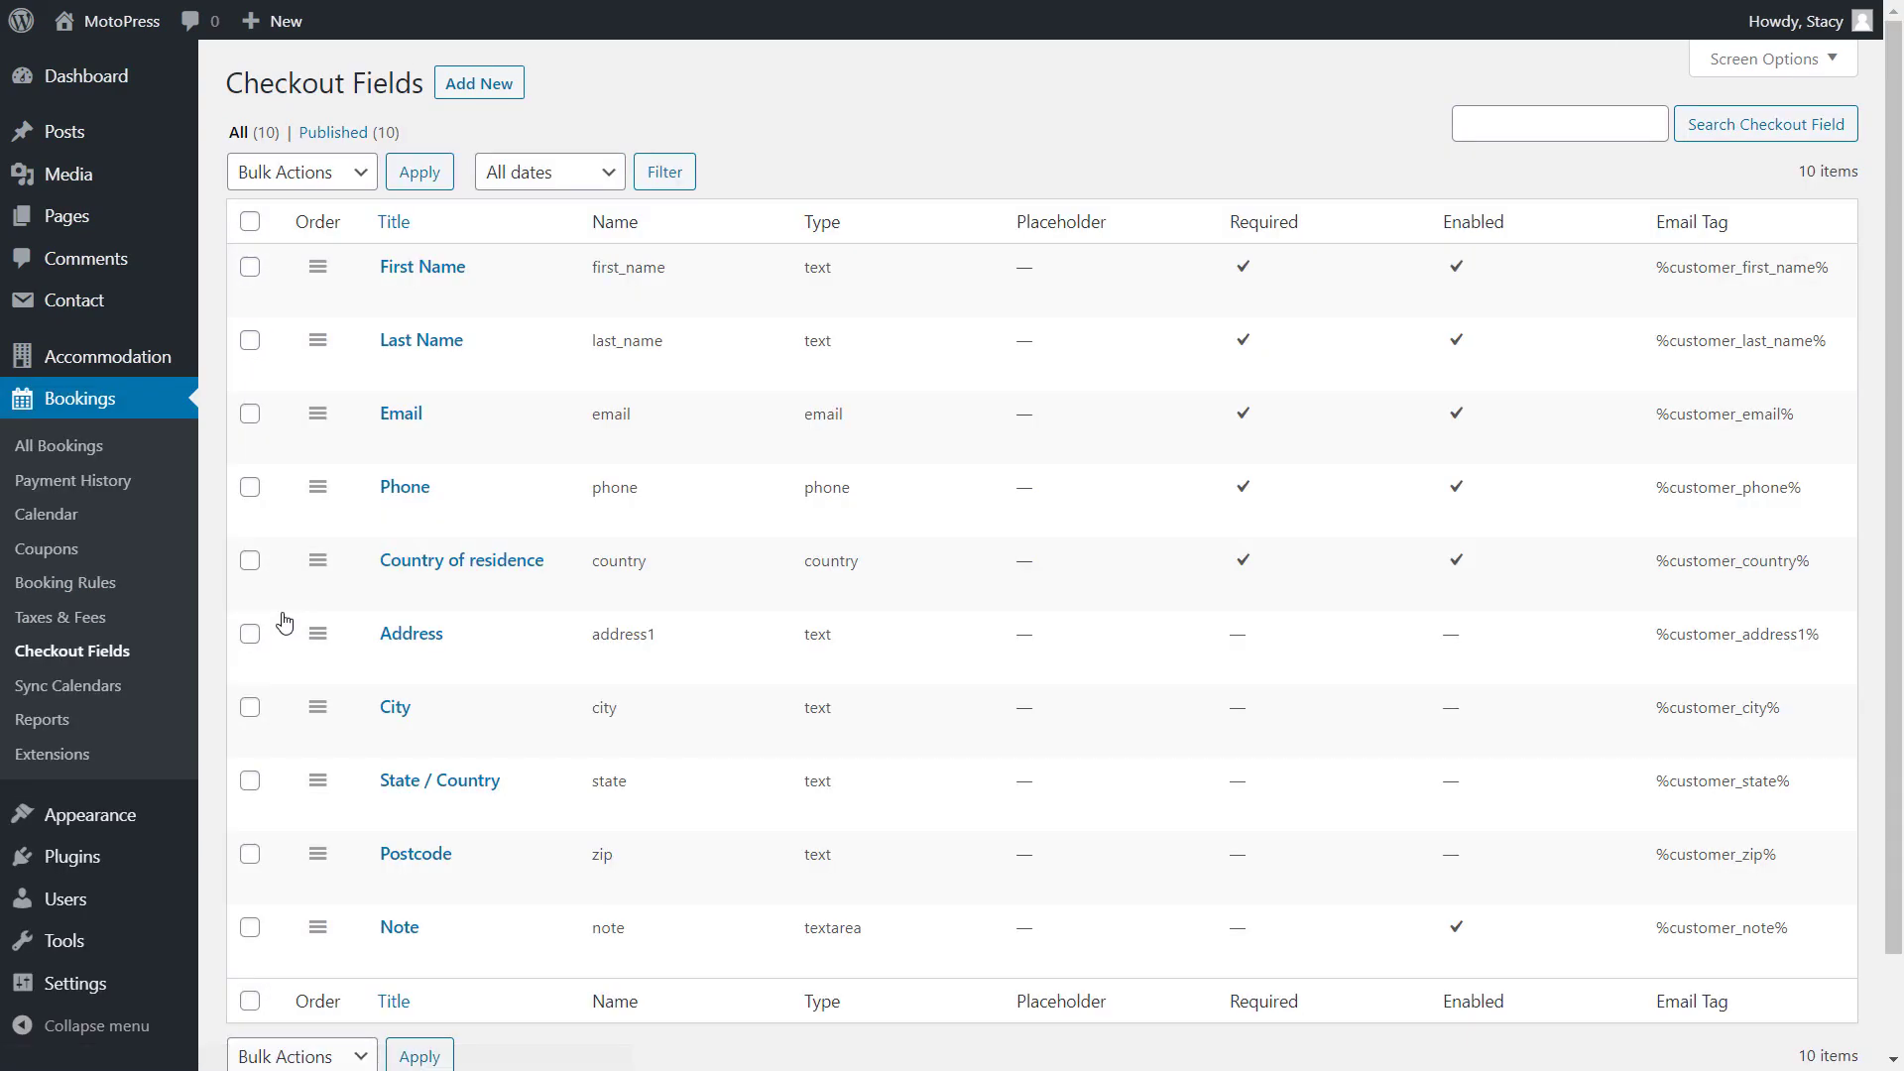
mouse_move(399, 926)
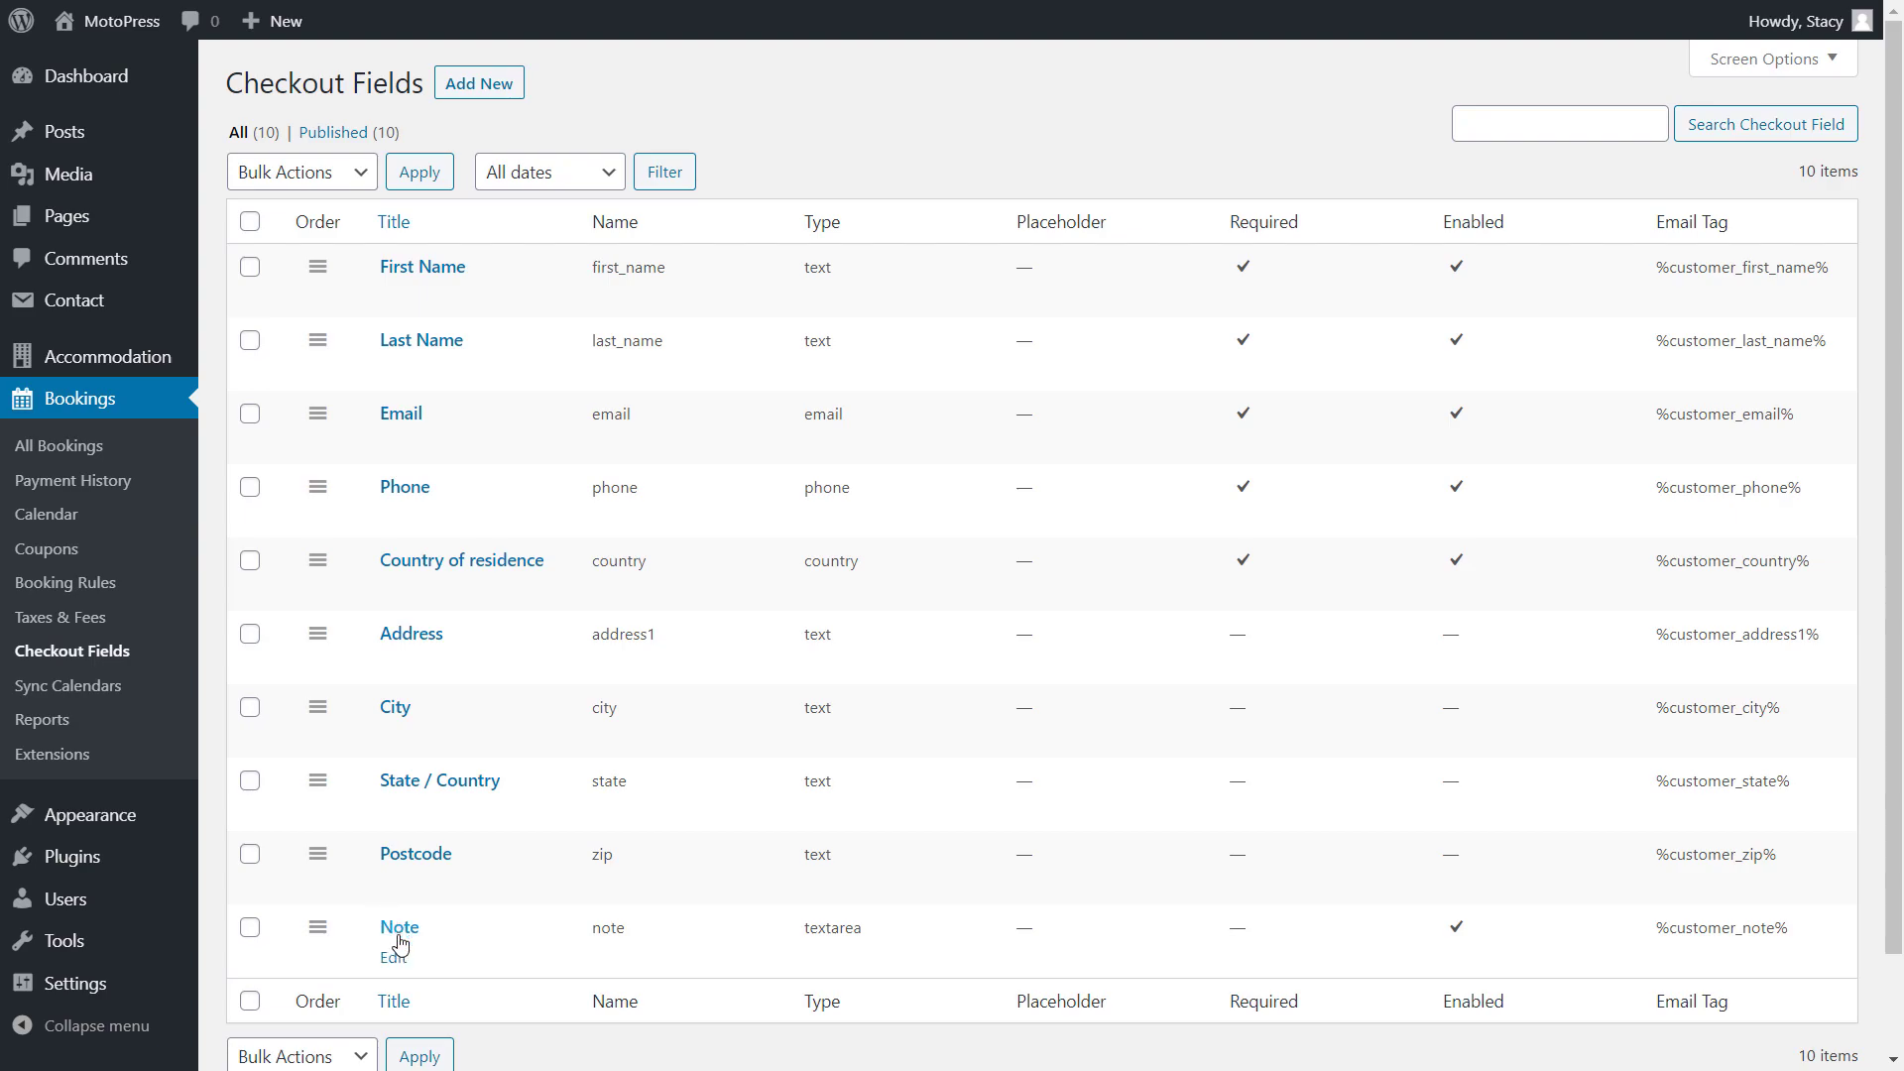
mouse_move(391, 960)
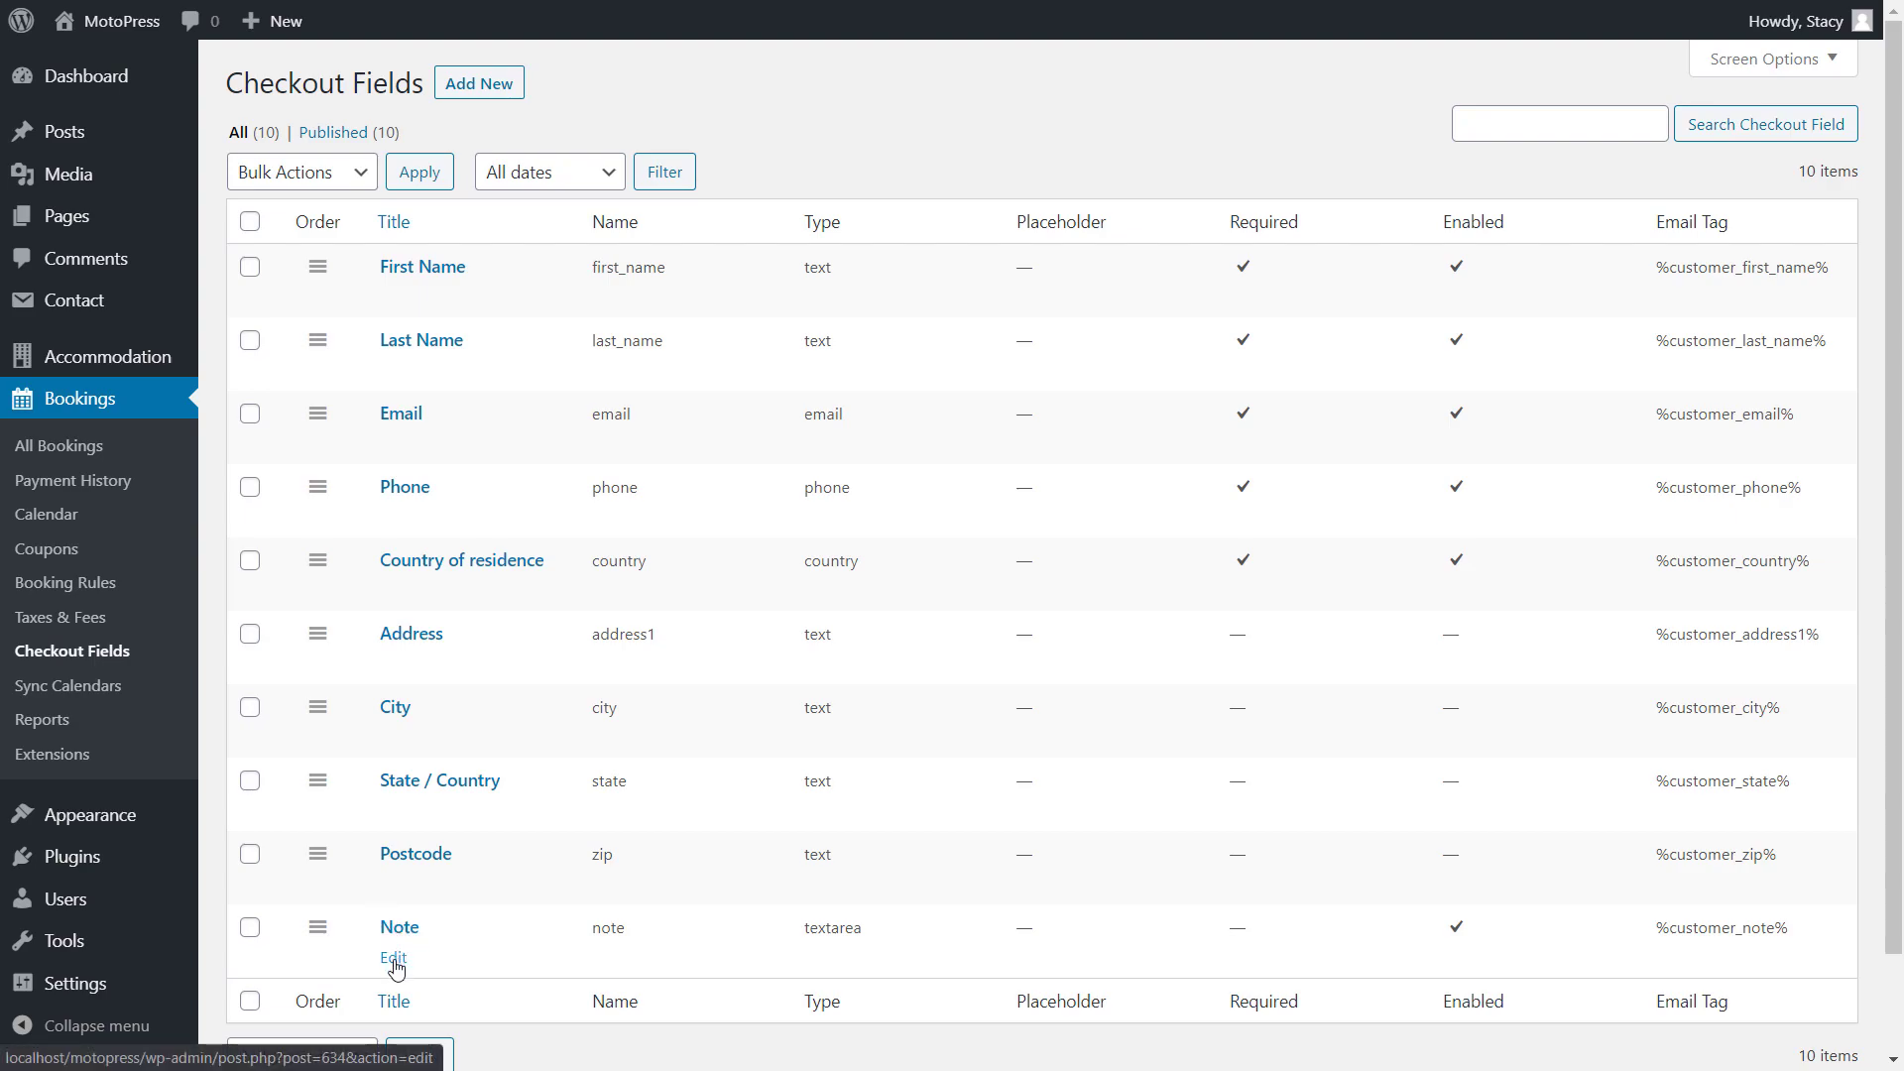
Edit the Note checkout field, reviewing its description and Enabled setting
click(390, 958)
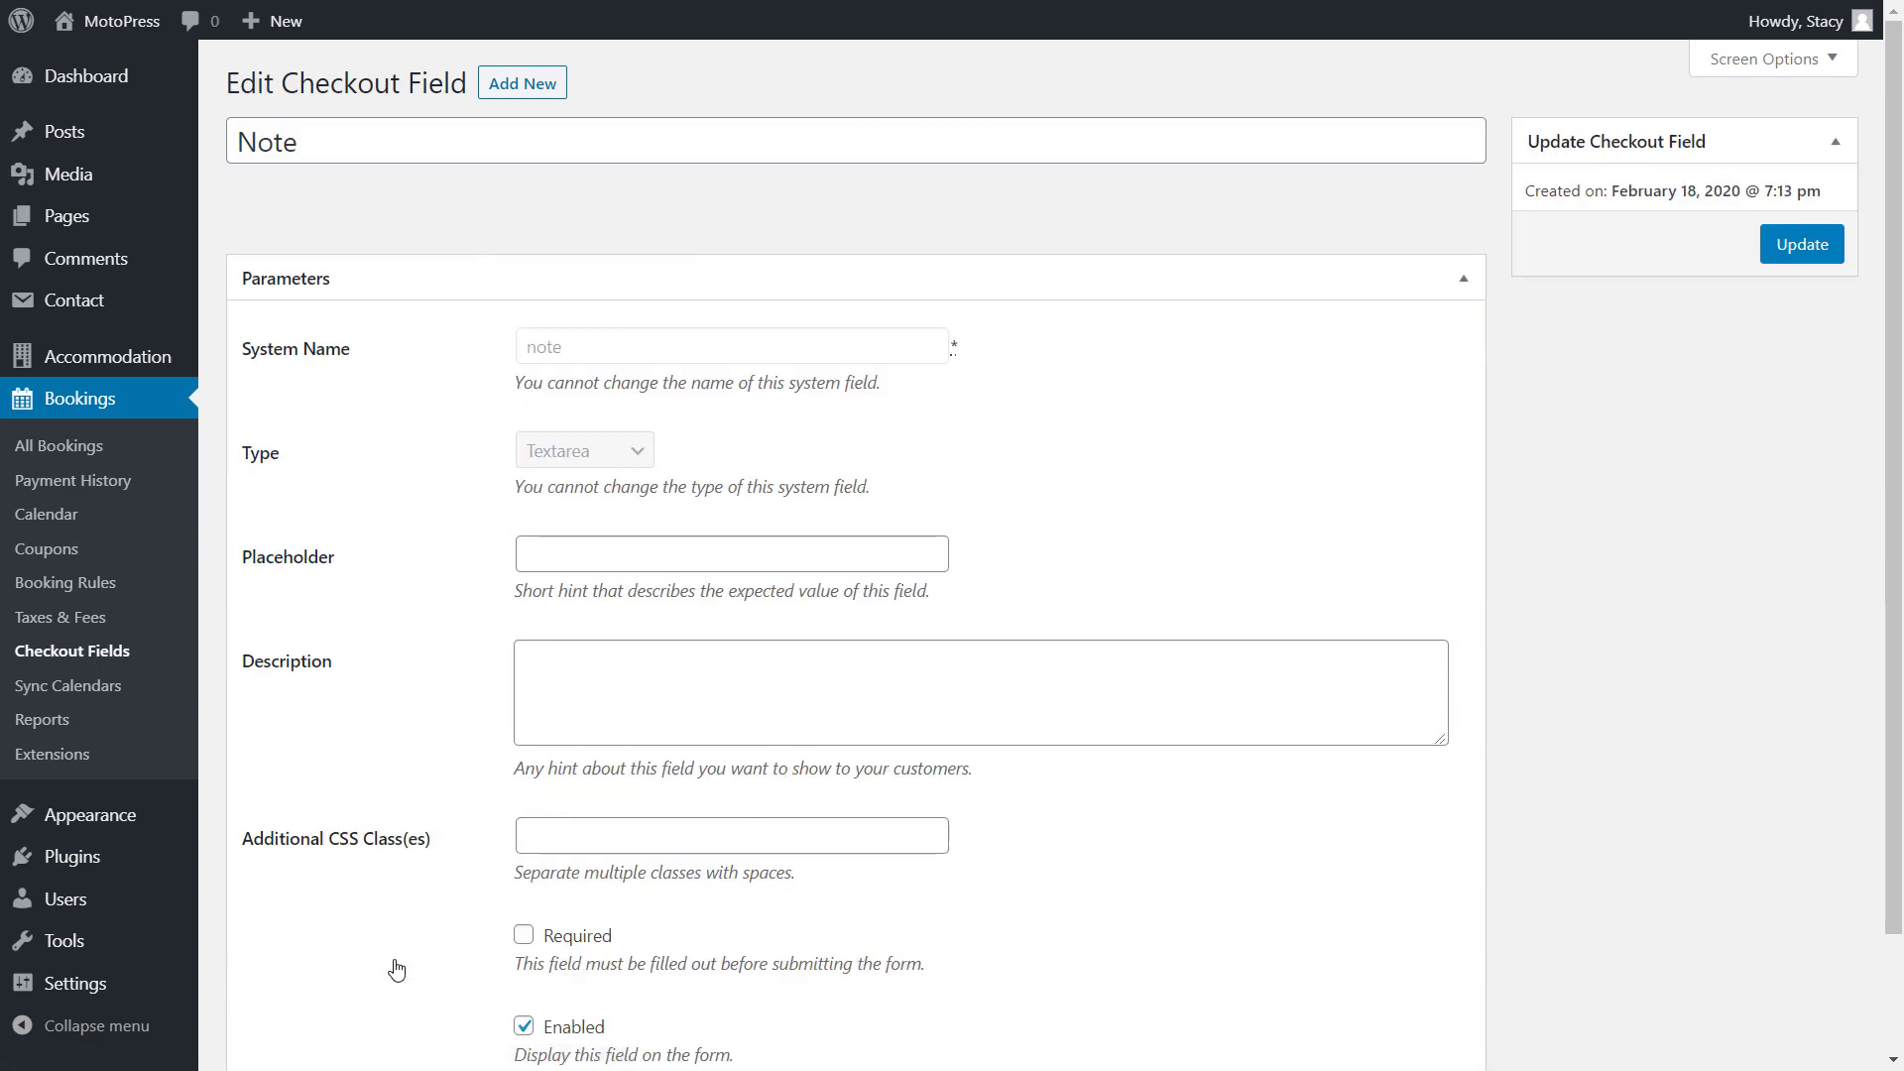
mouse_move(851, 353)
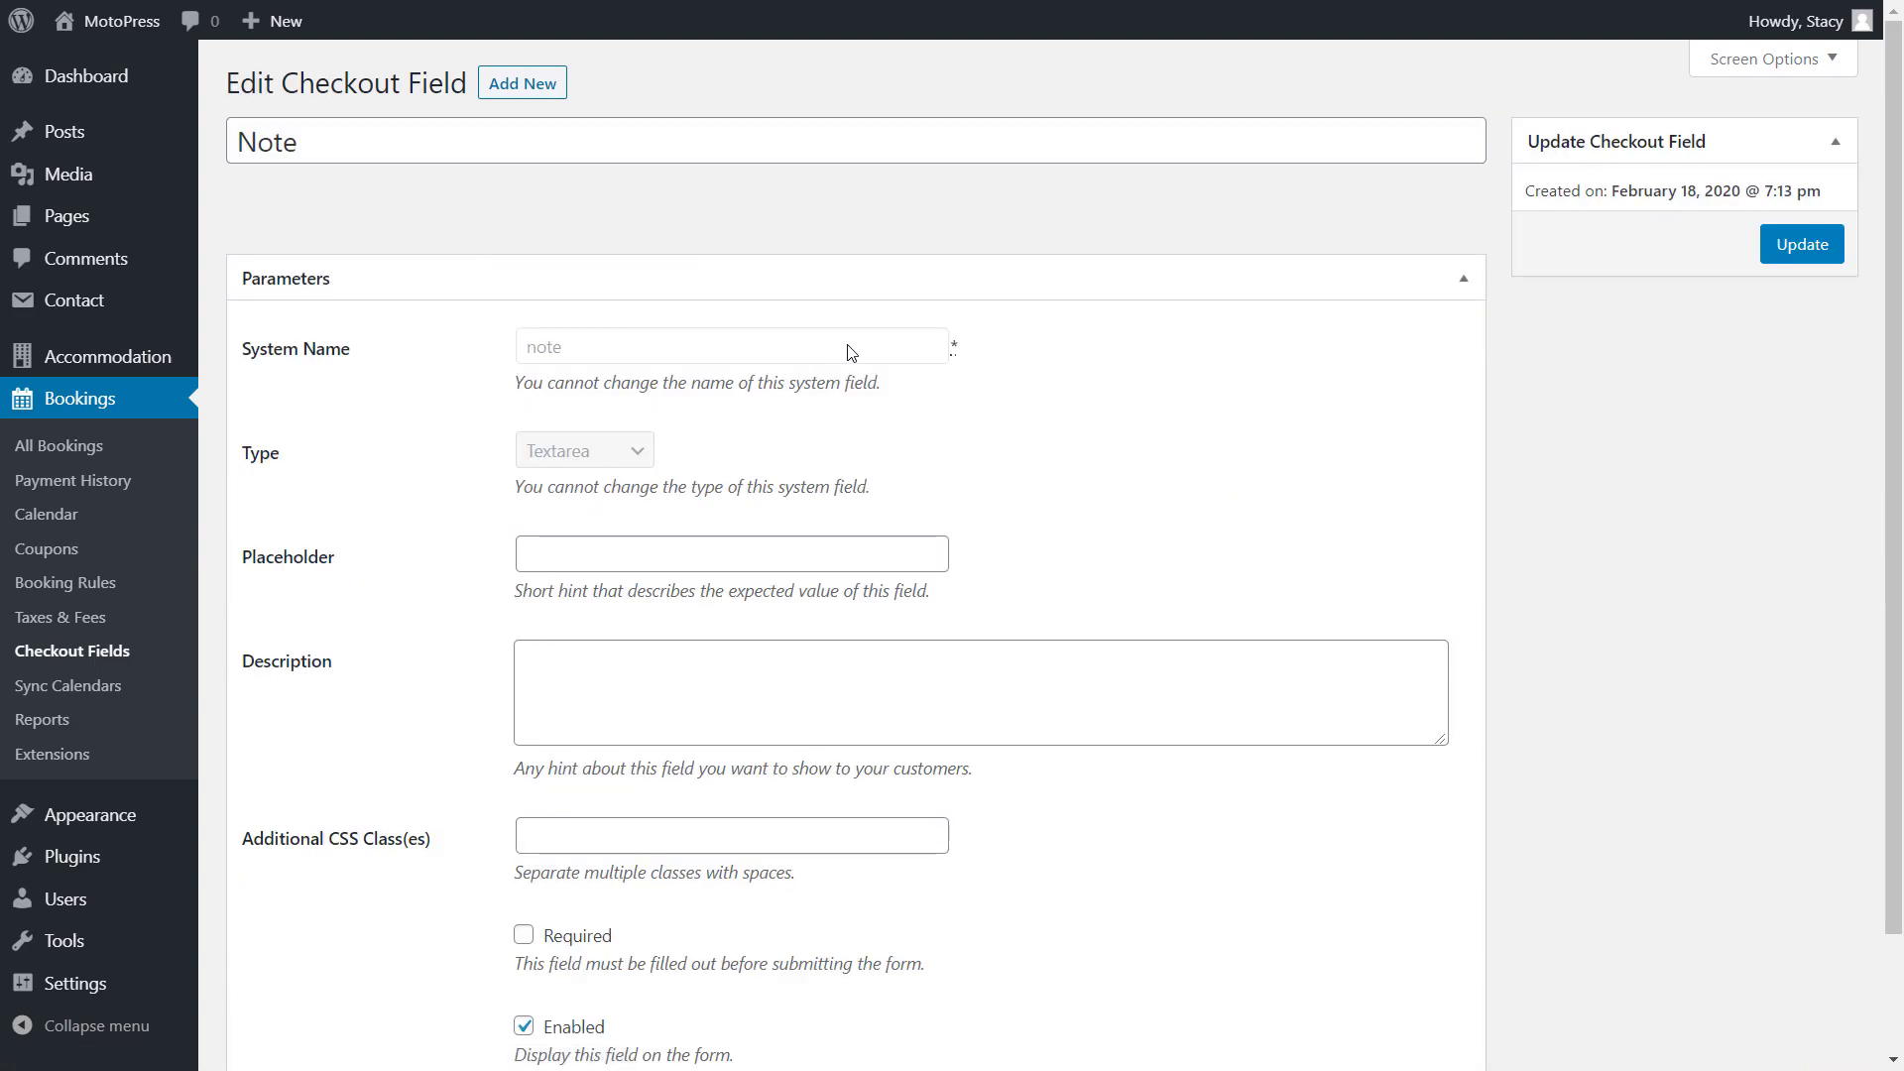
mouse_move(631, 449)
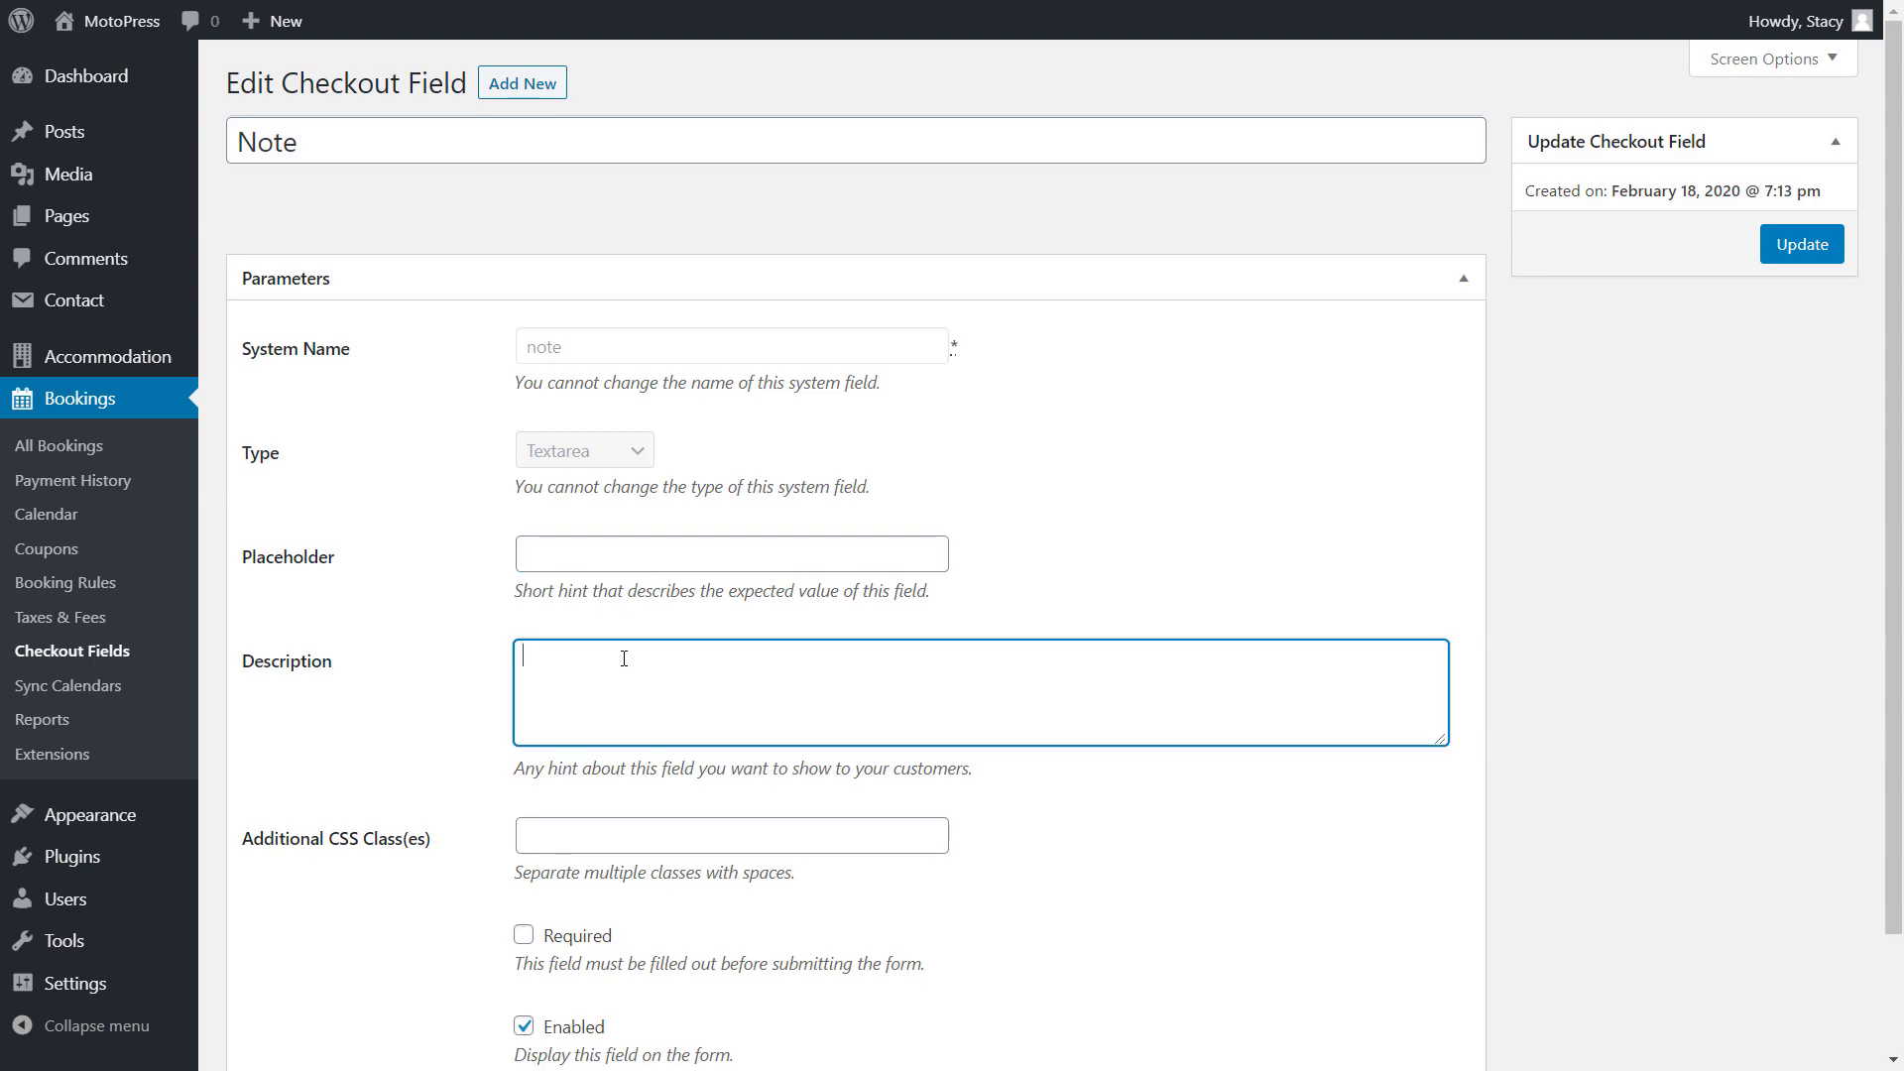
click(730, 836)
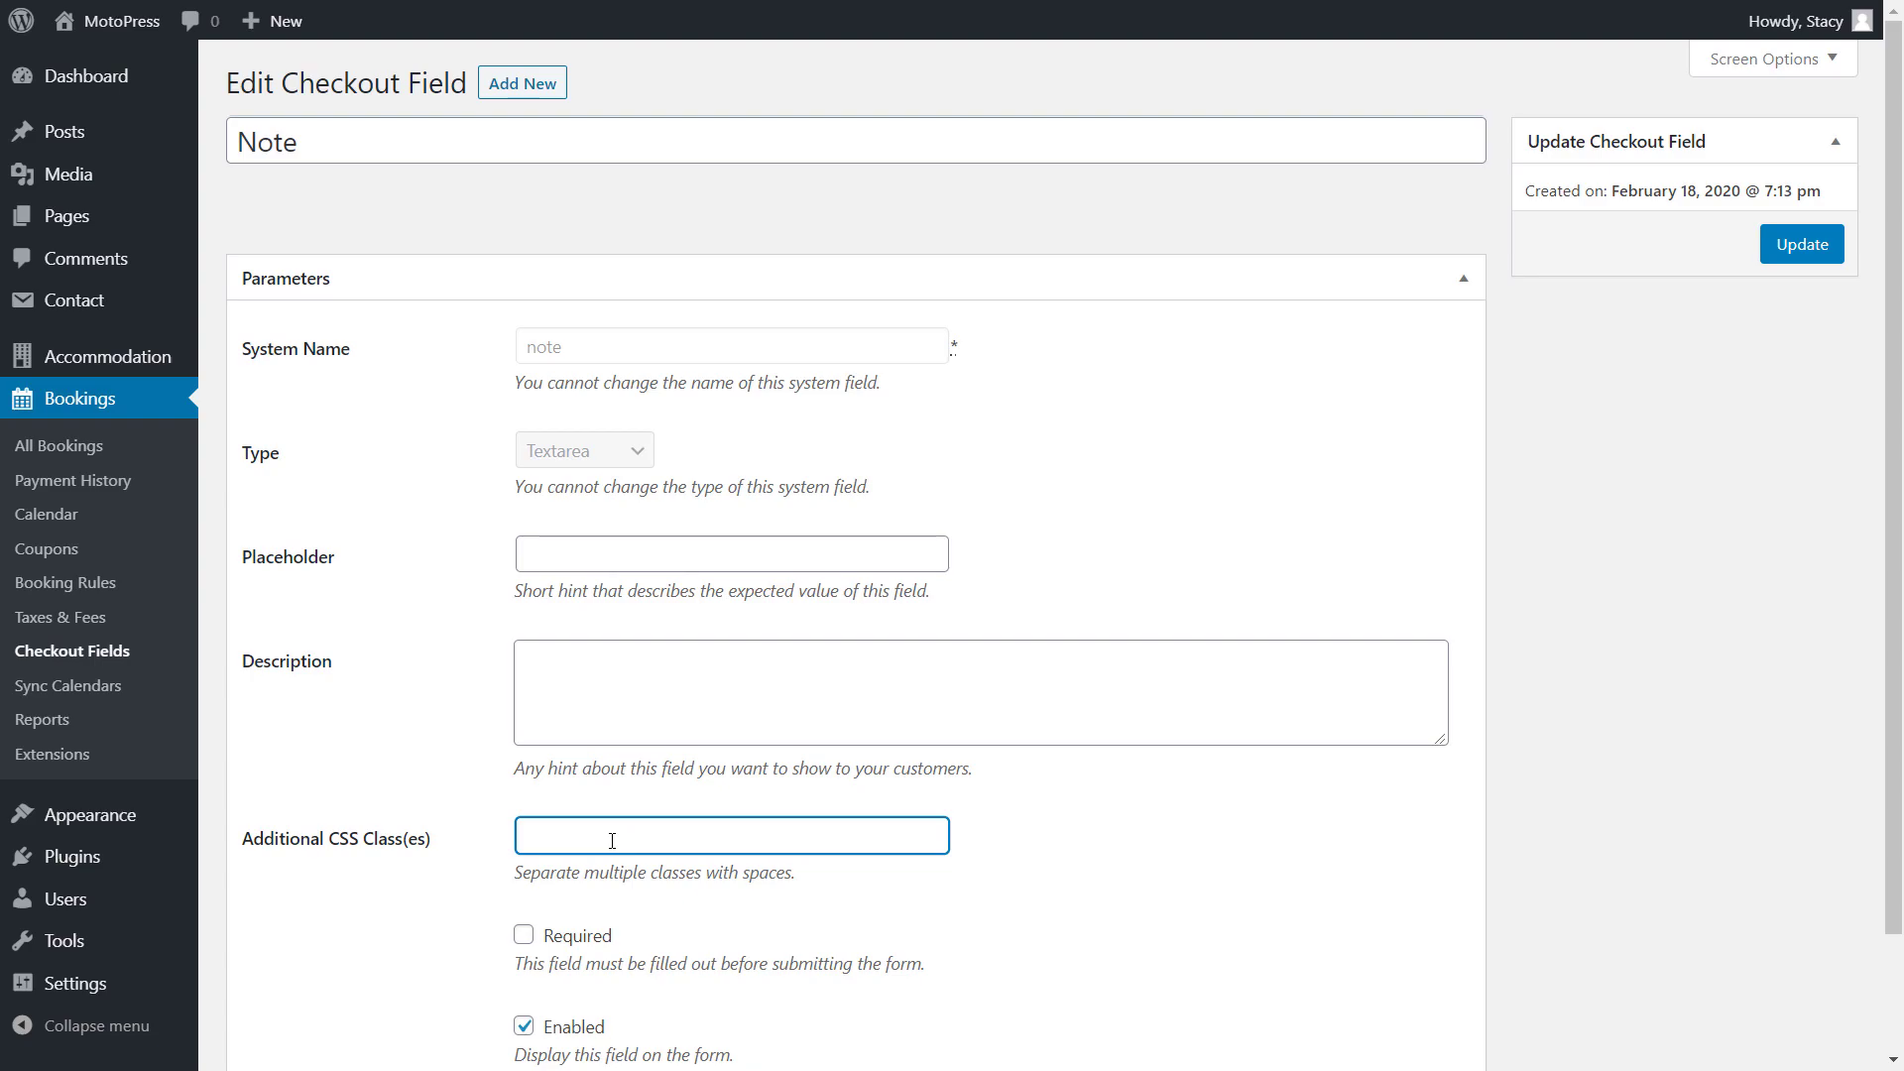
scroll(down, 3)
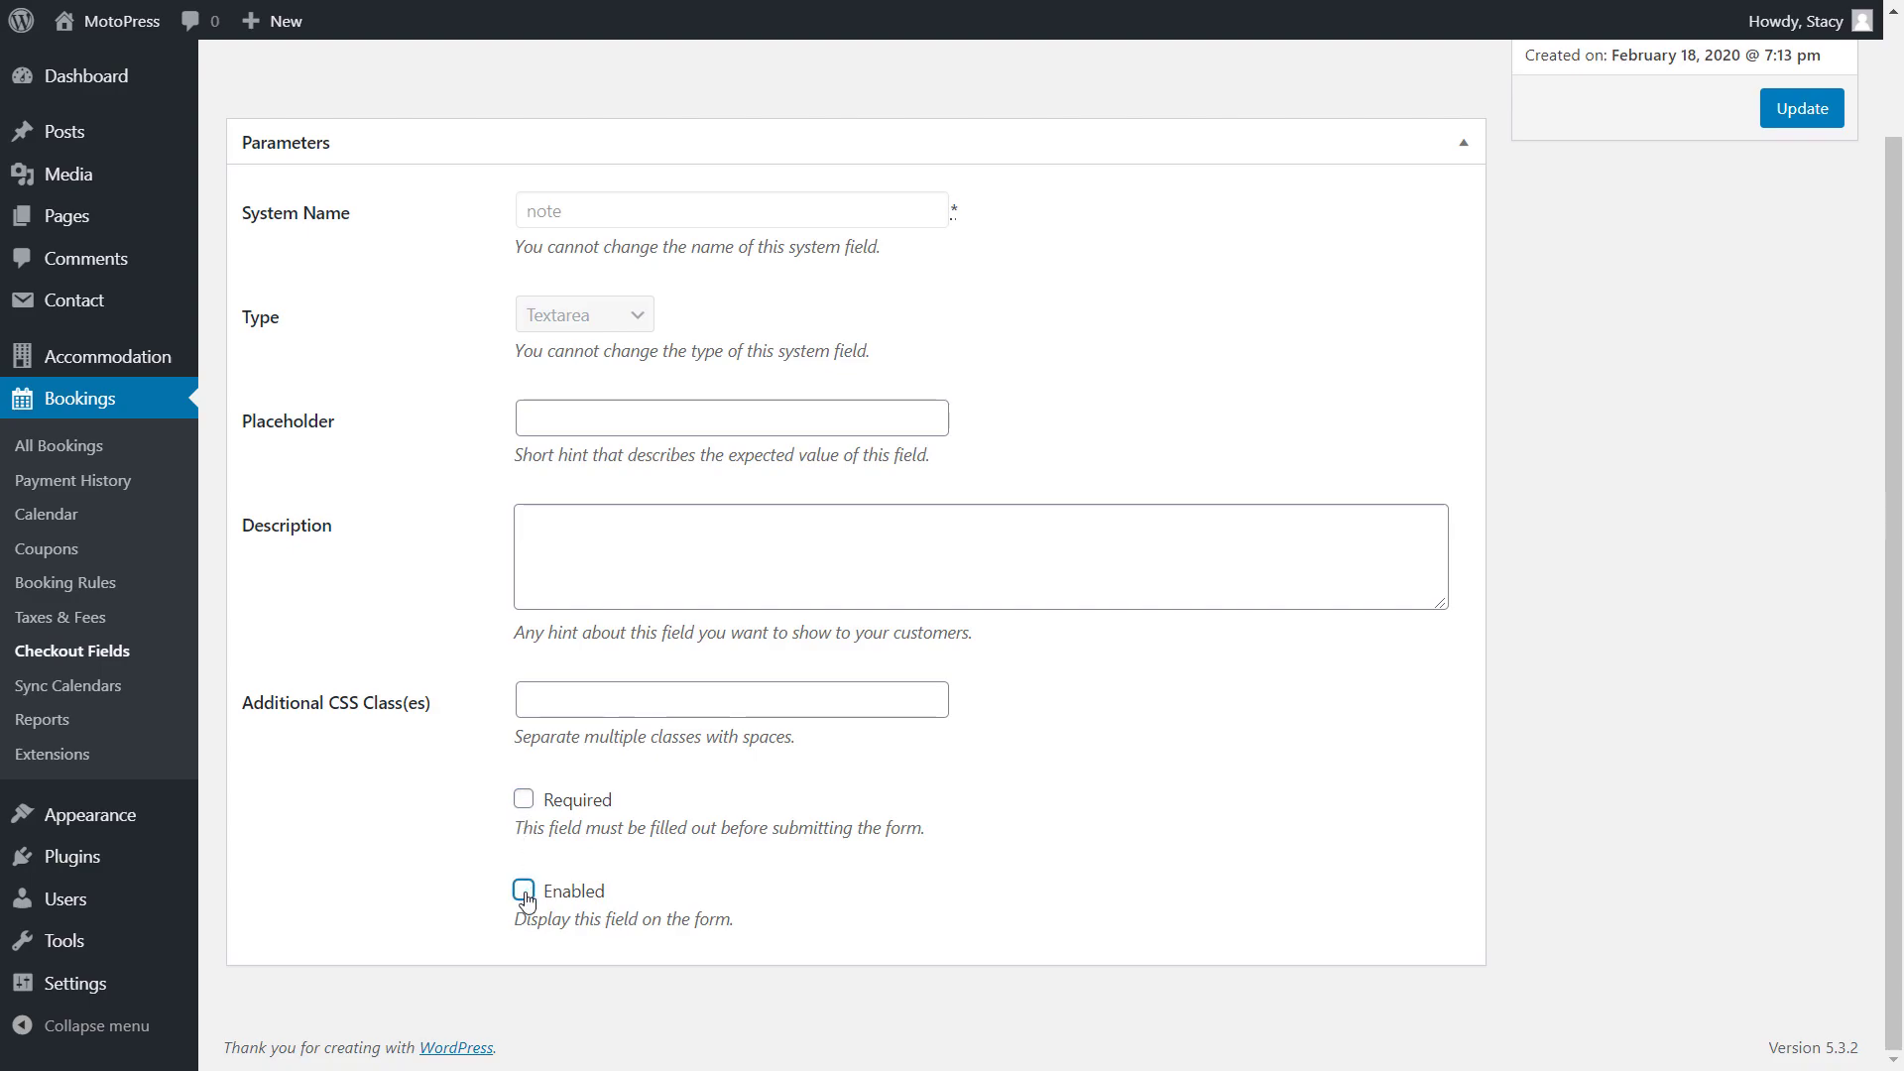
click(524, 890)
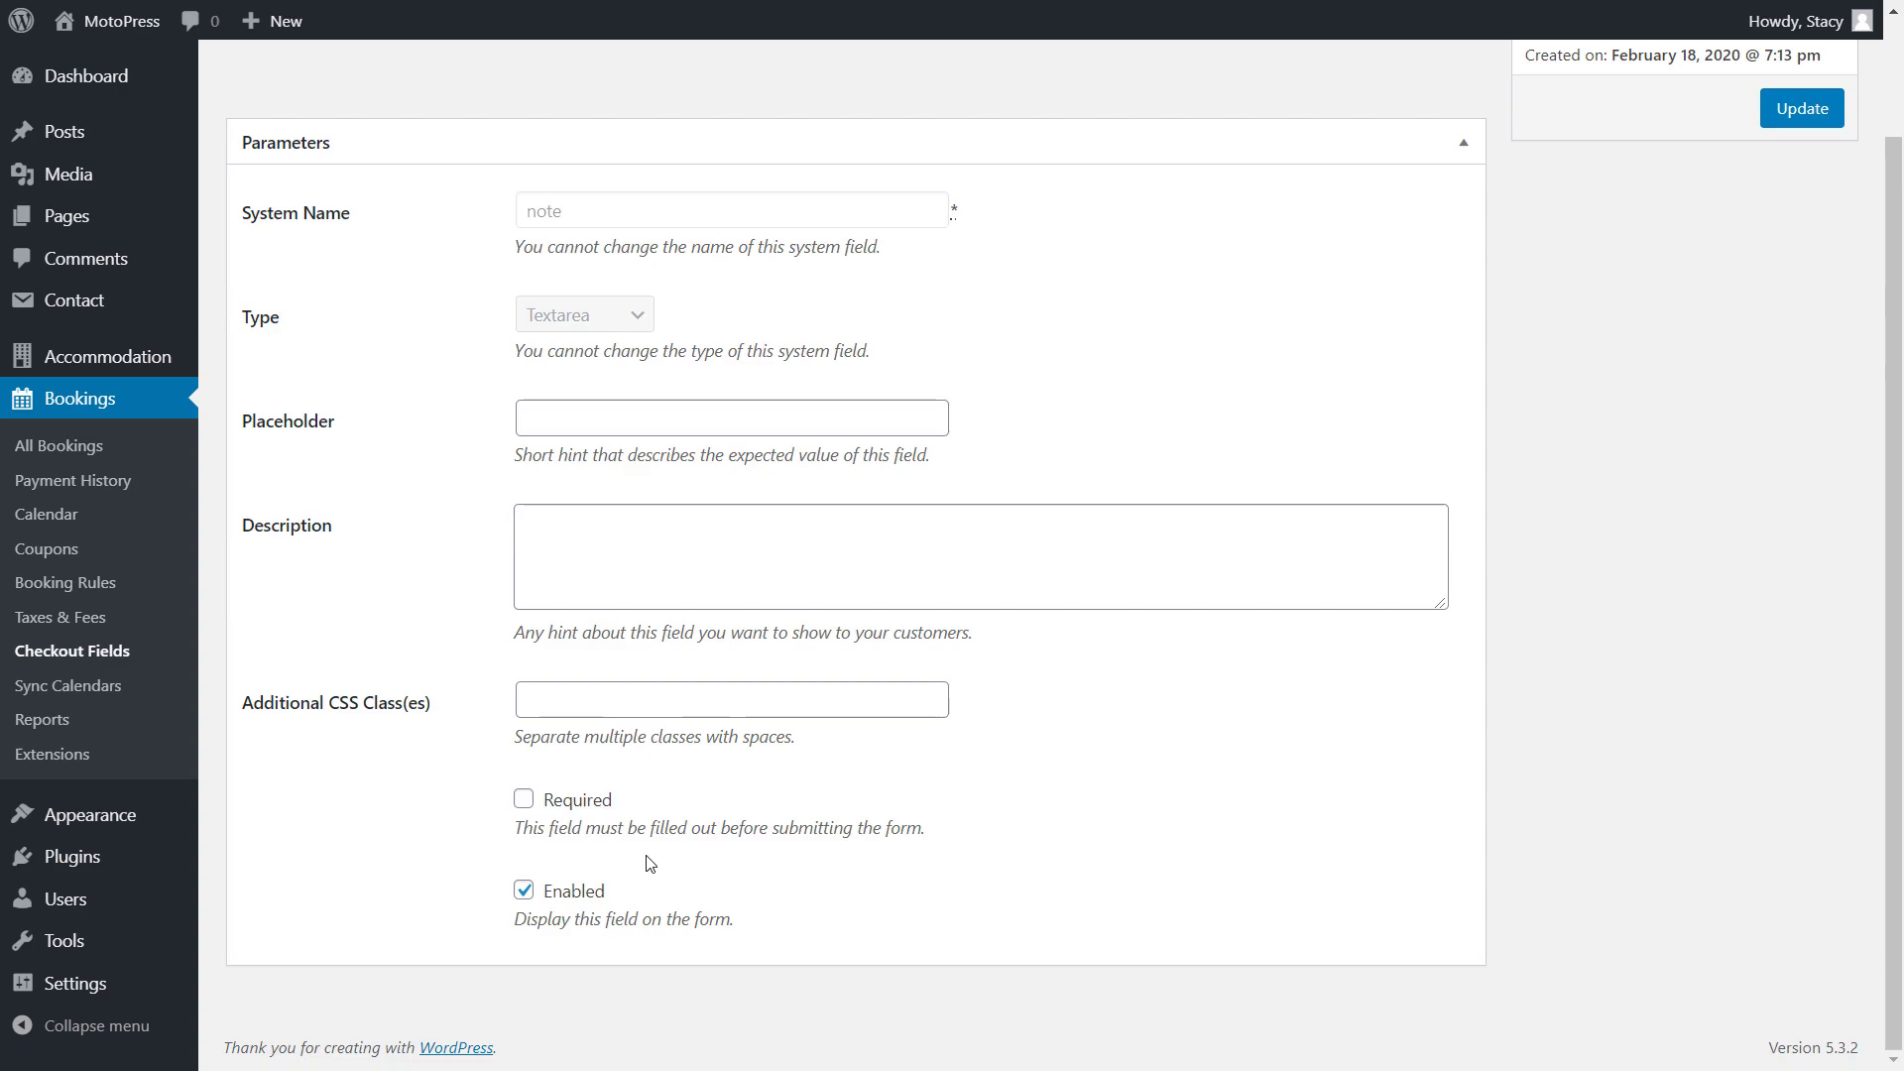
mouse_move(144, 659)
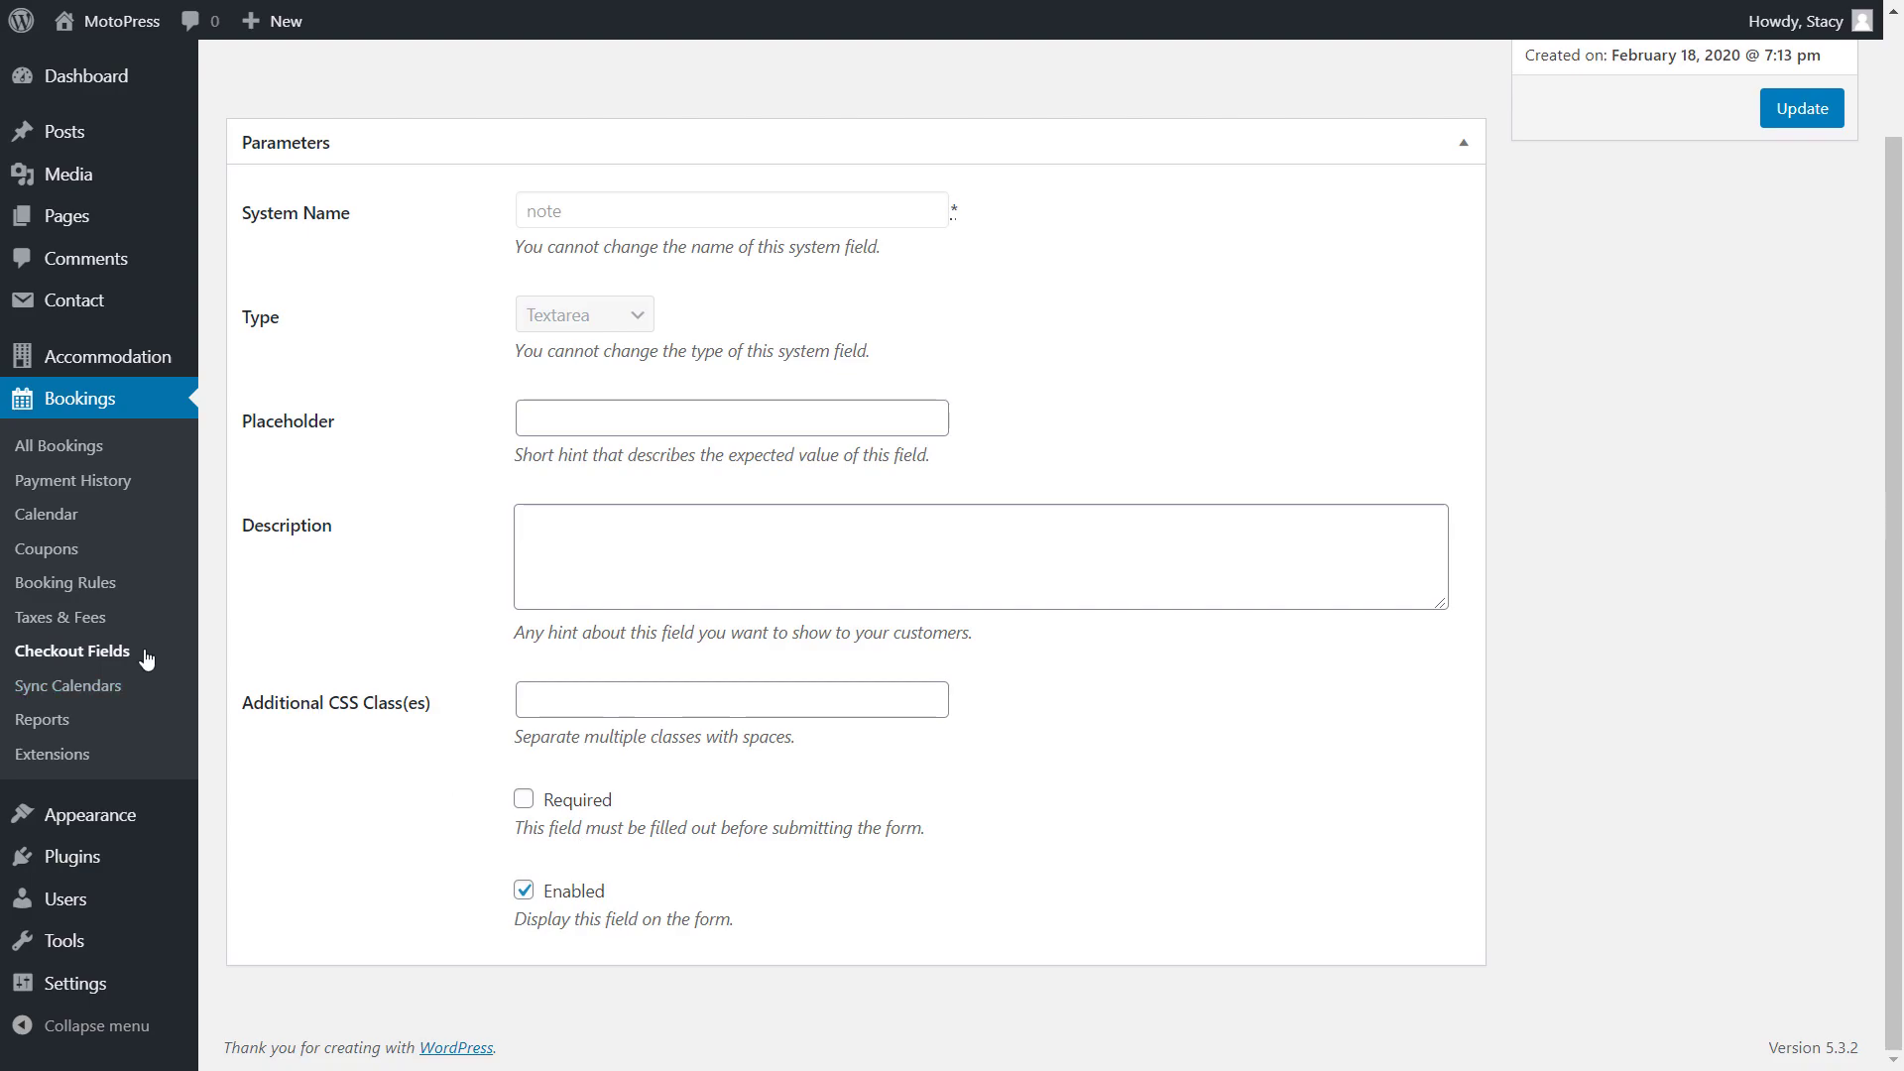
On the Checkout Fields list, drag Last Name above First Name
click(71, 651)
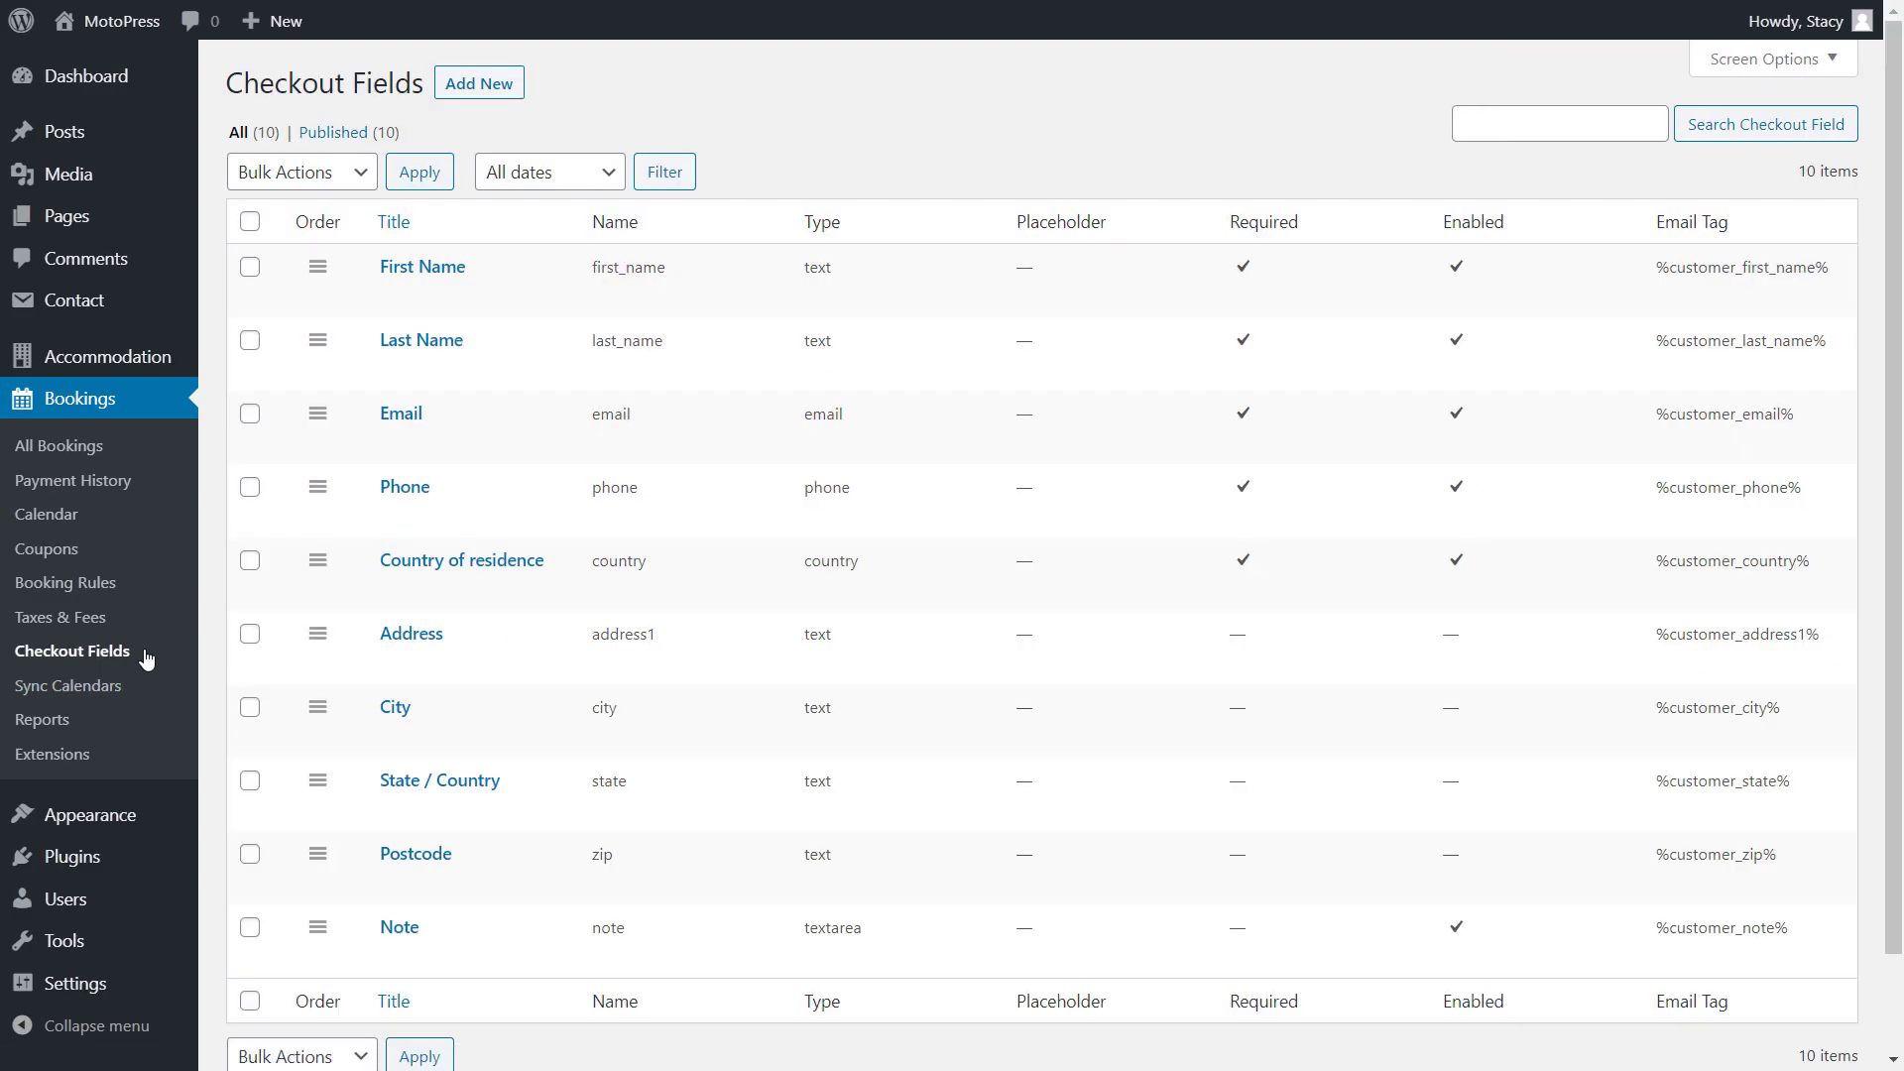
drag(317, 339, 317, 266)
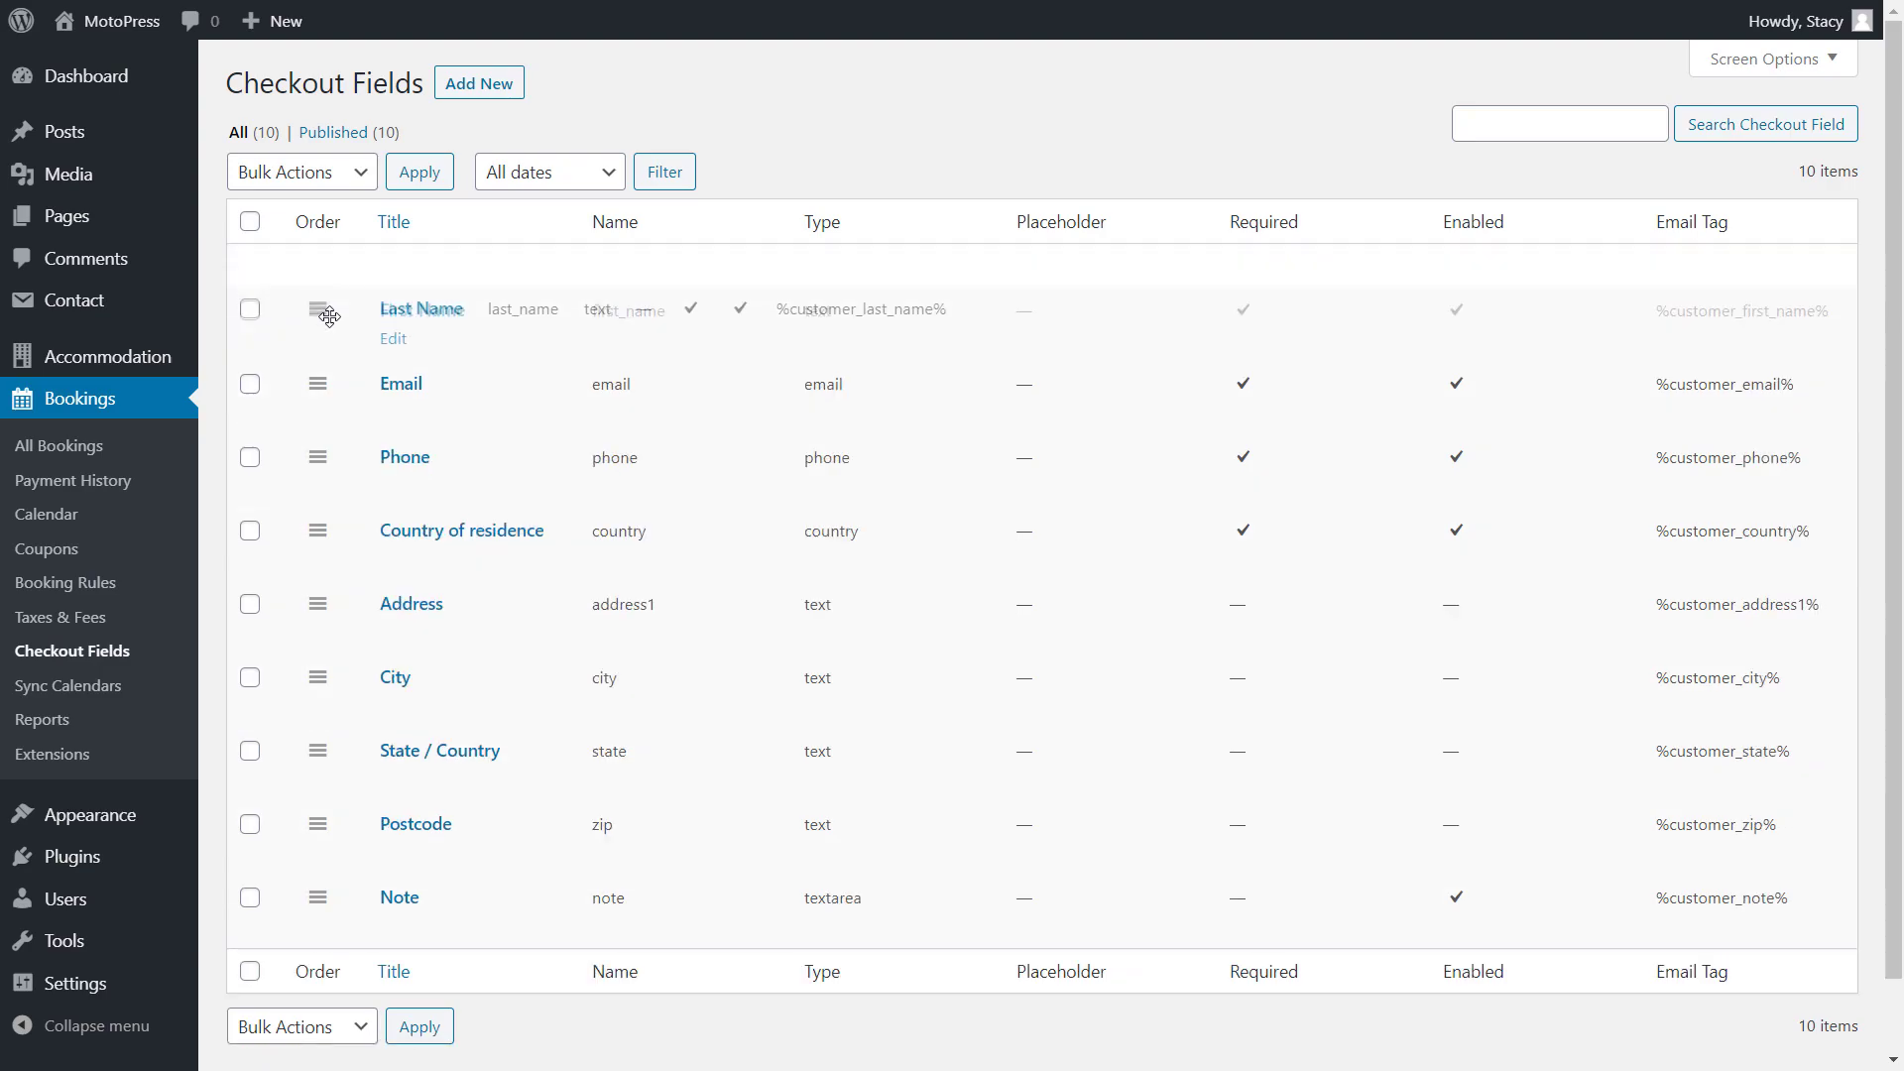
drag(325, 316, 326, 266)
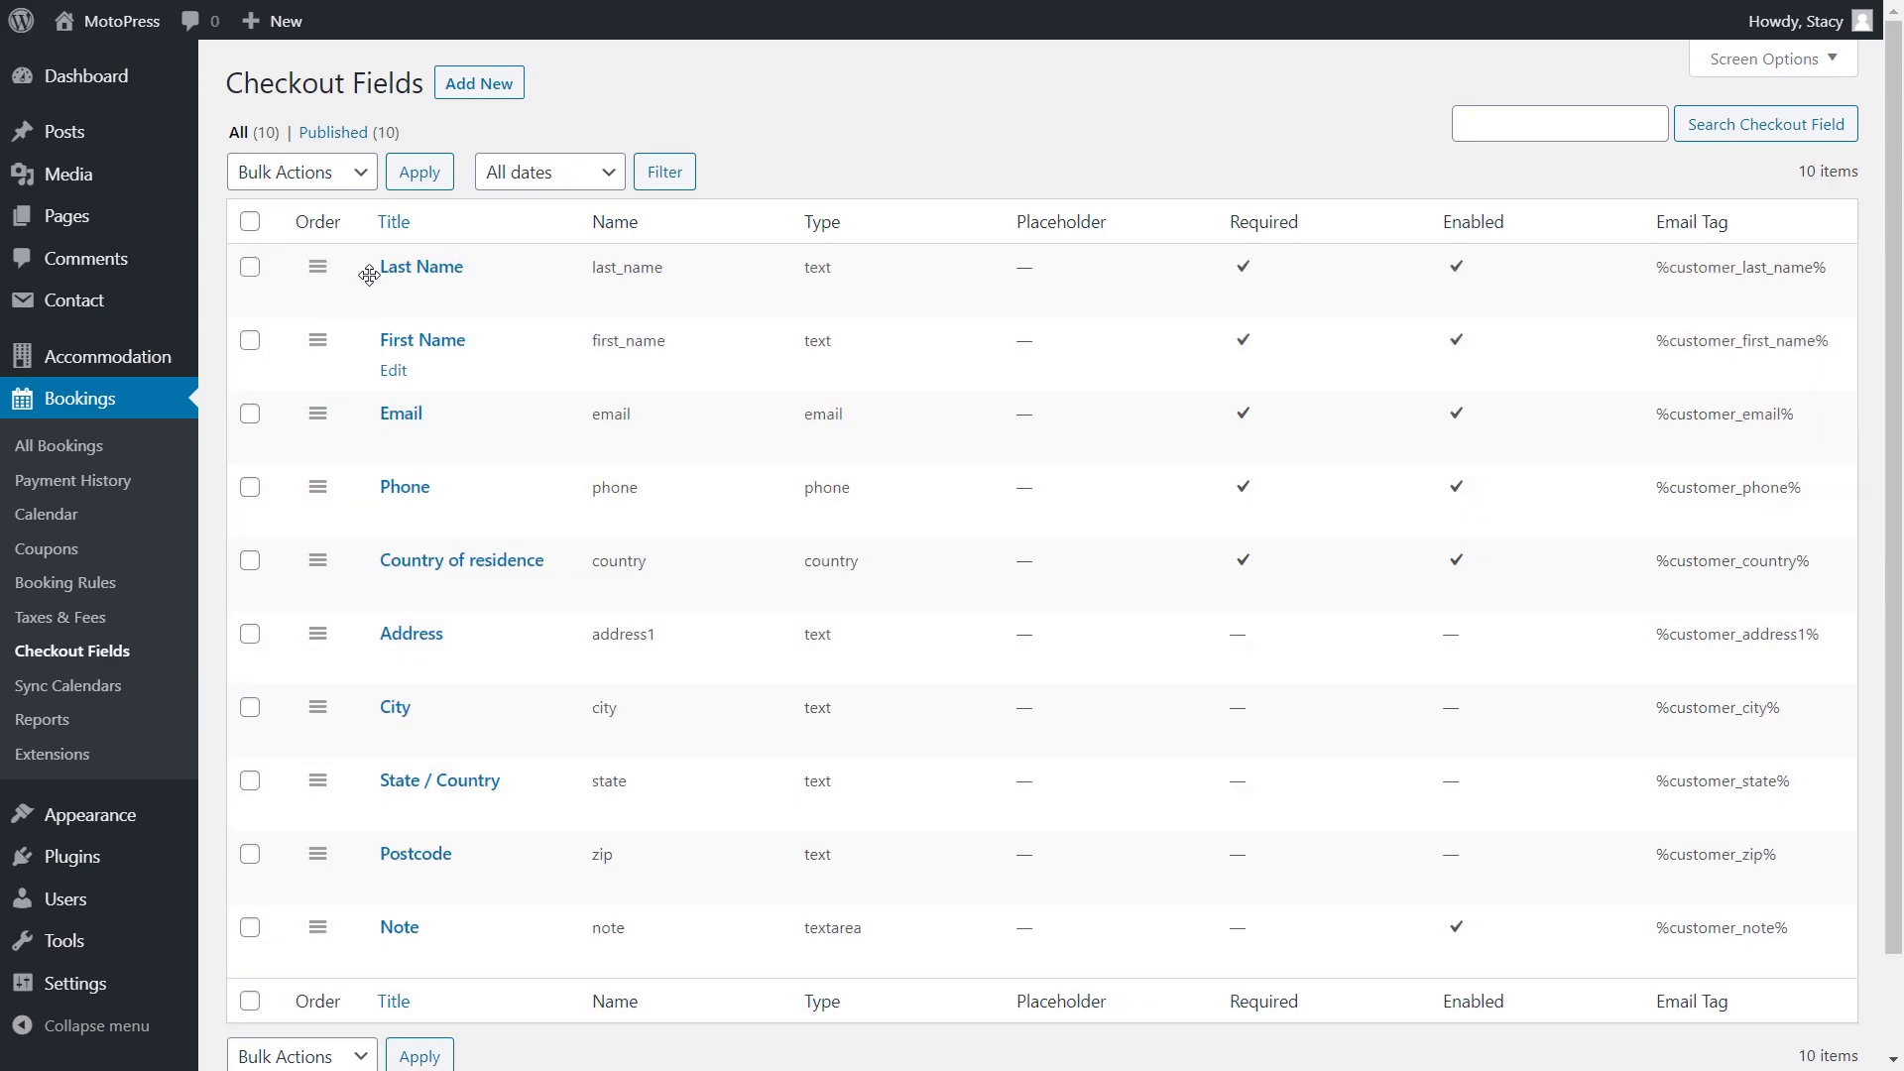
click(478, 83)
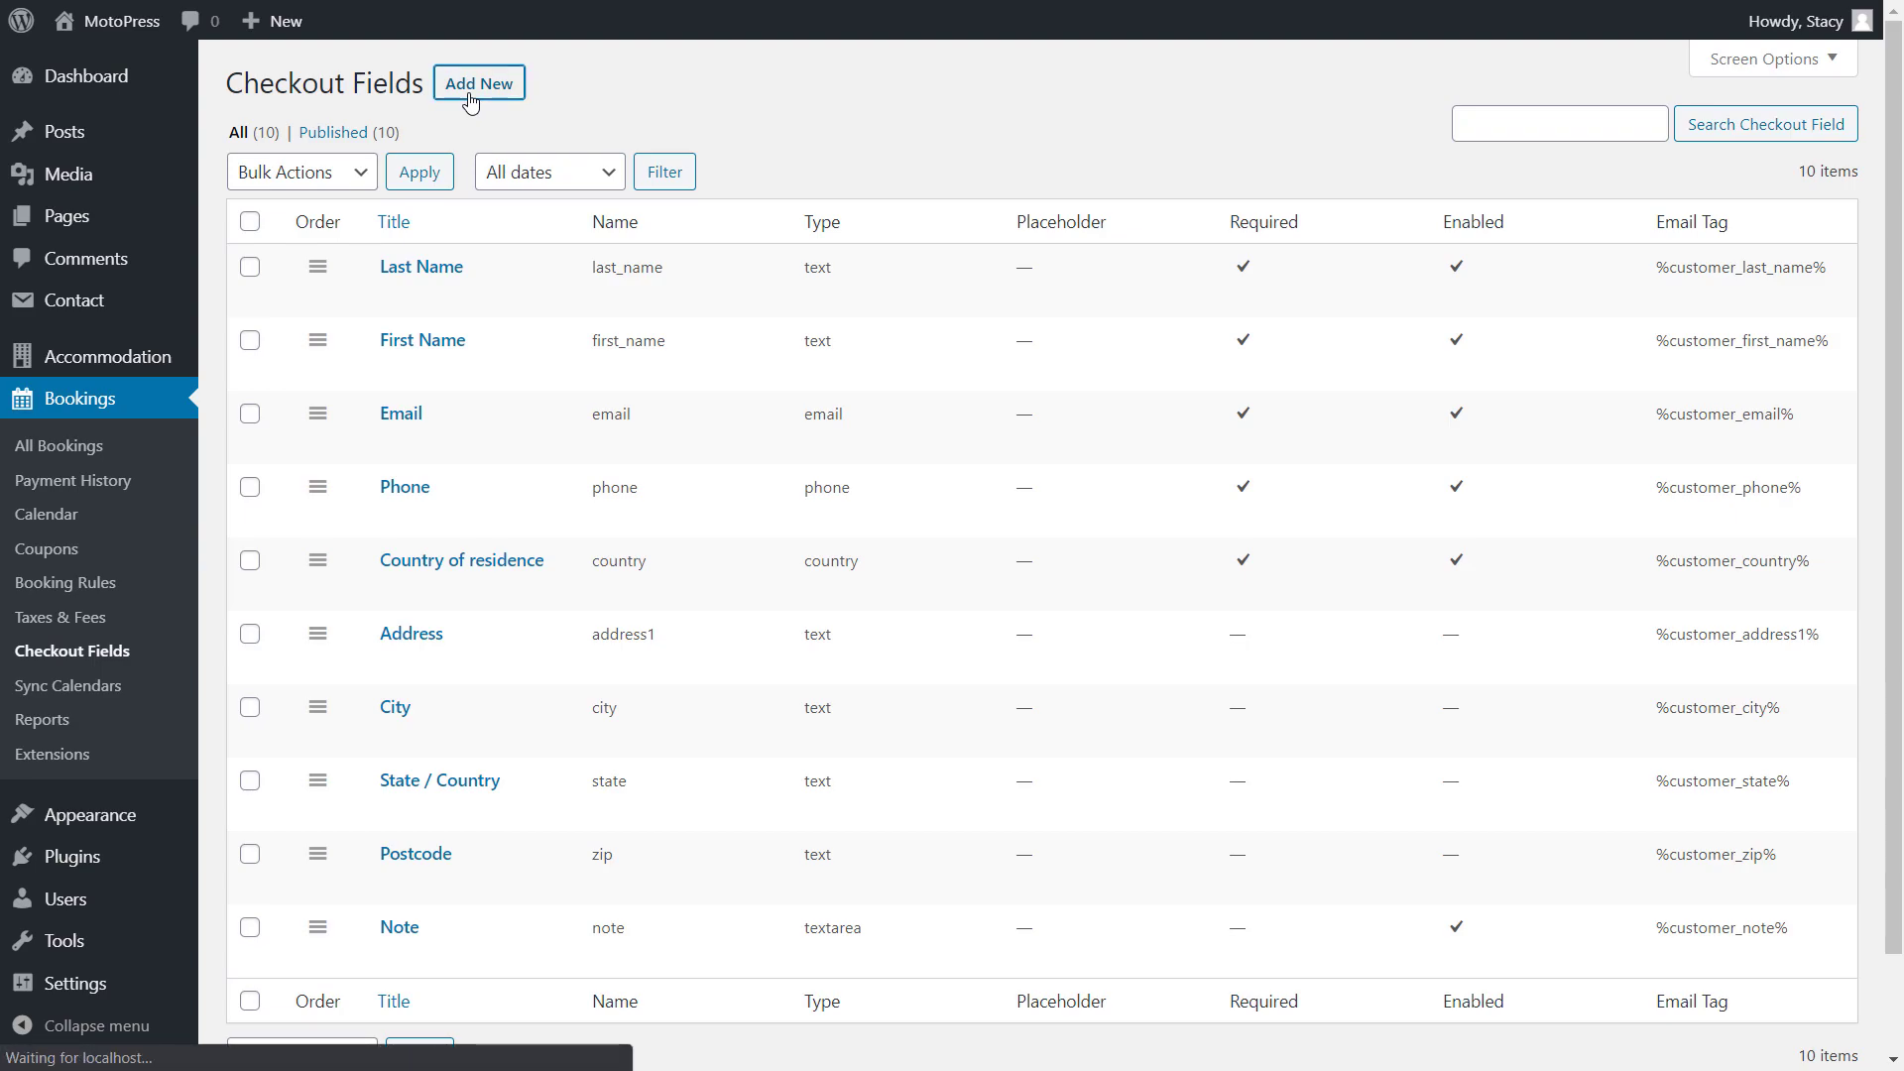
Label the new checkout field 'Smoking' with system name 'smoking'
click(478, 83)
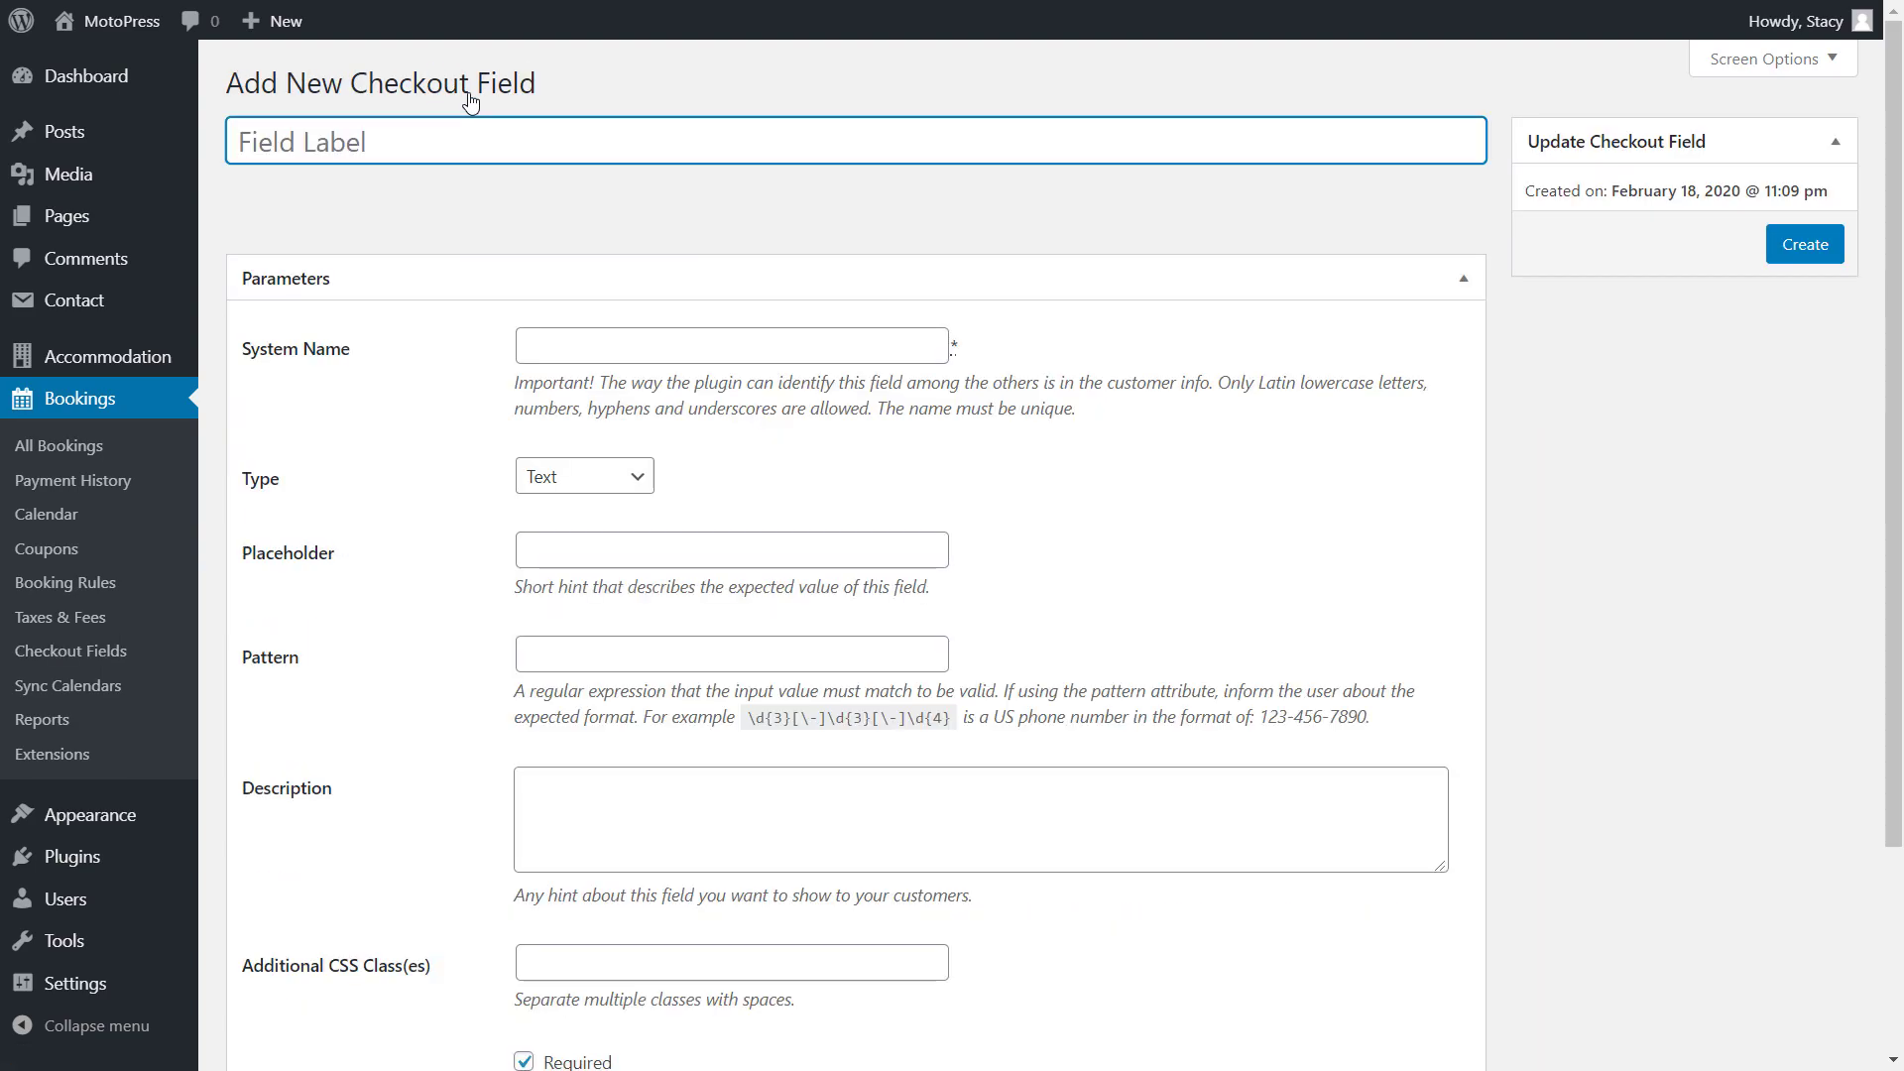
text(Smoking)
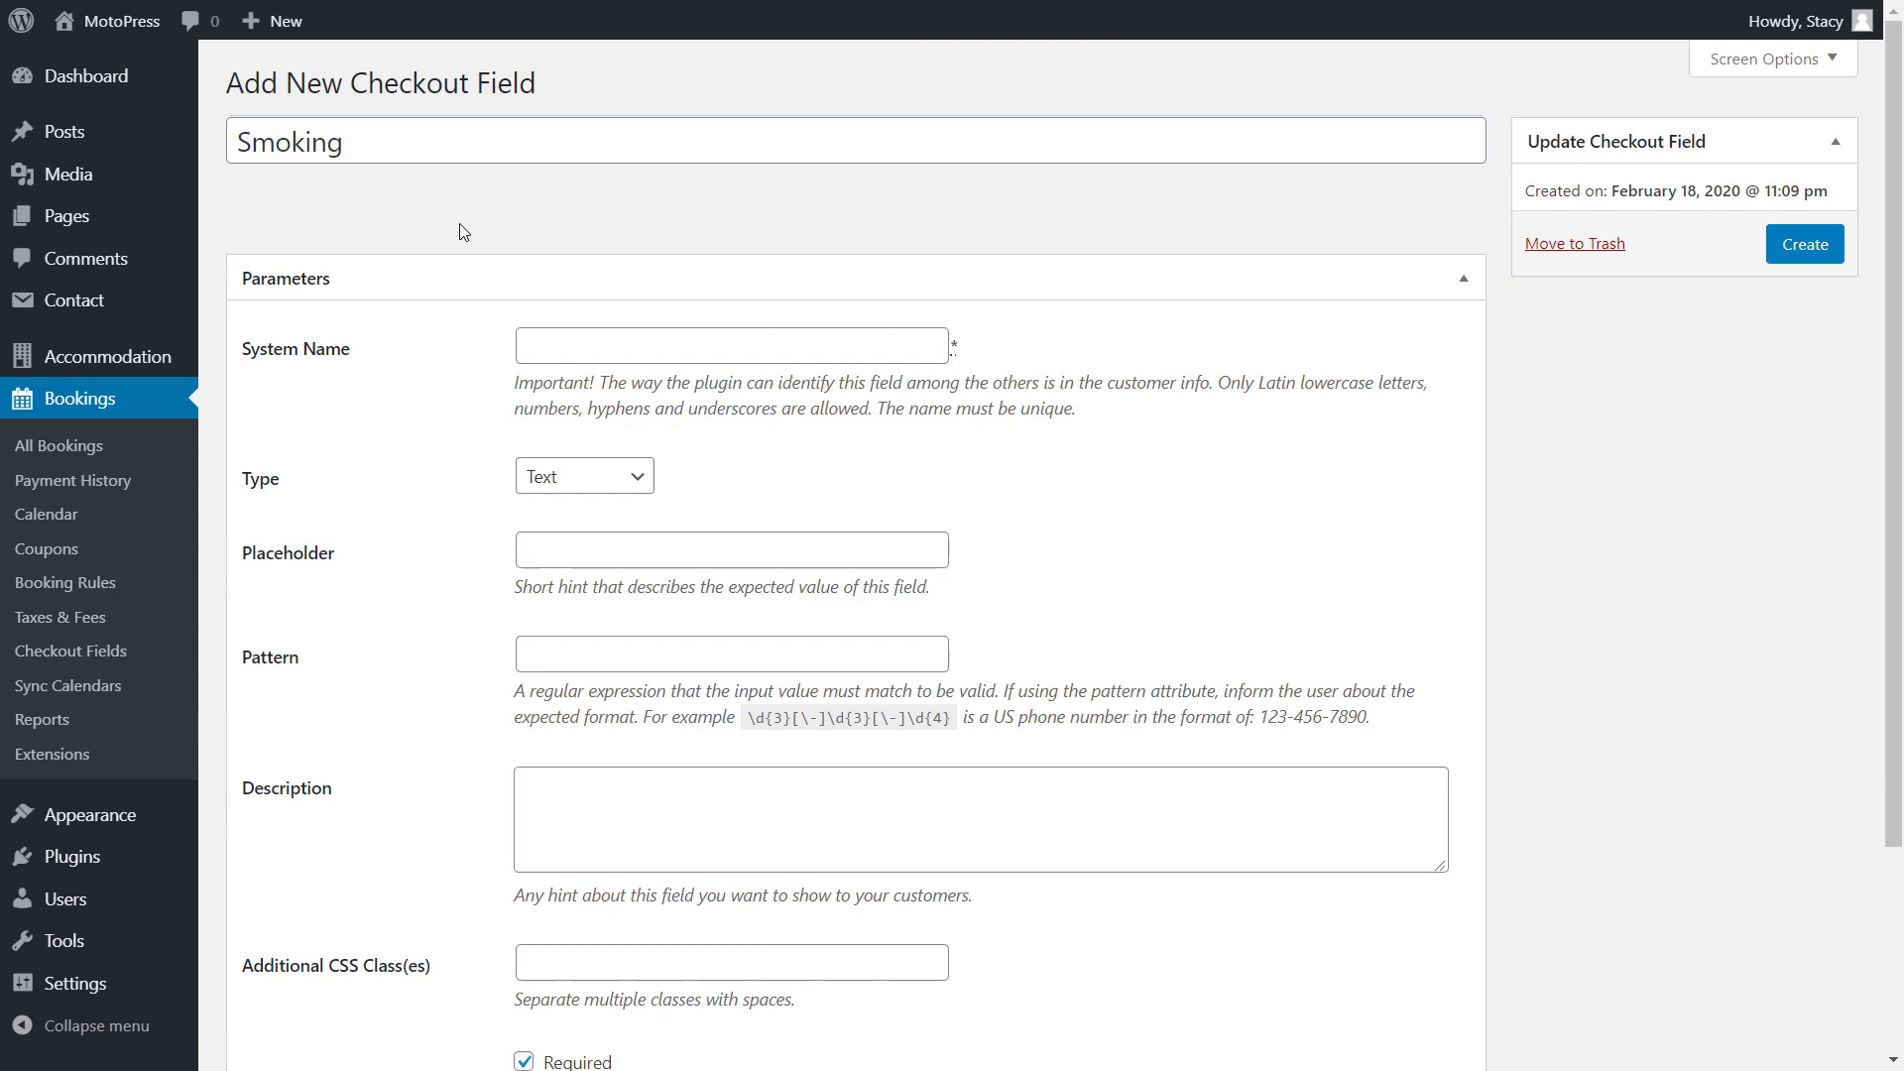
text(smok)
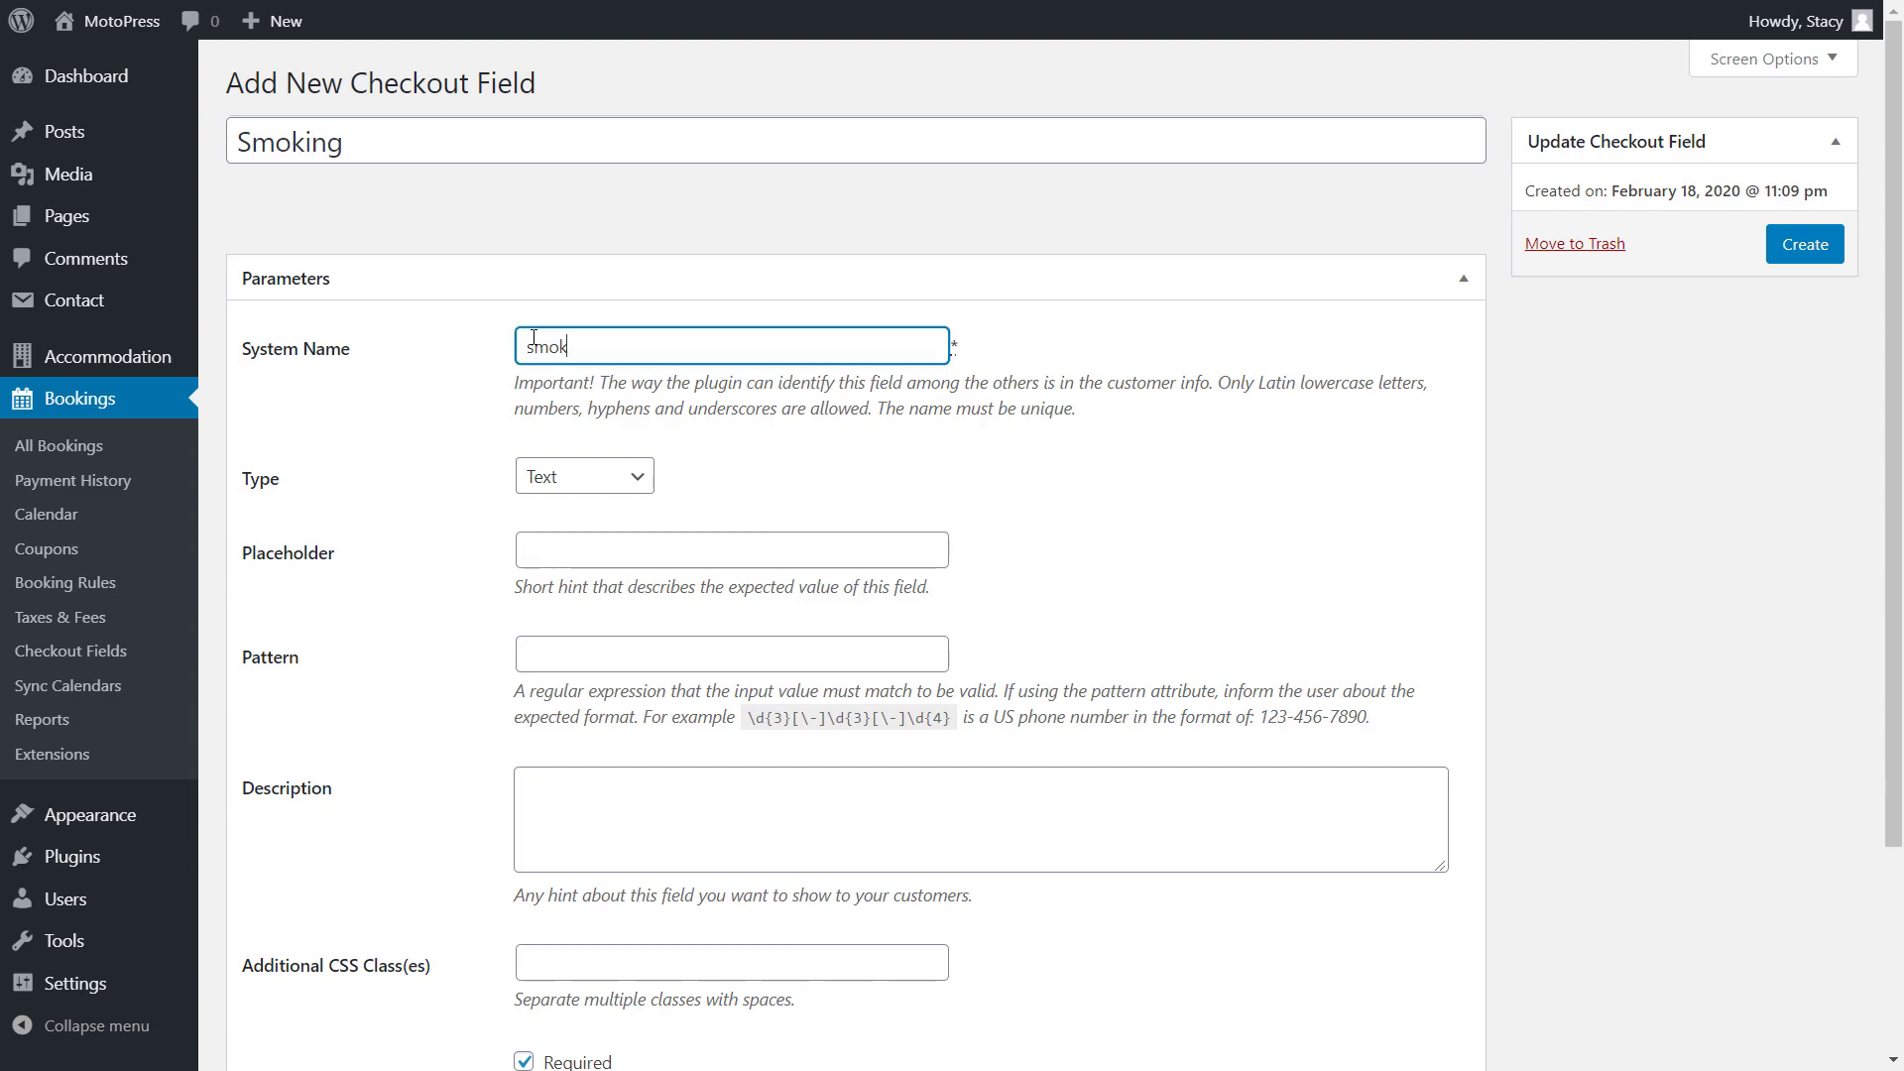
text(ing)
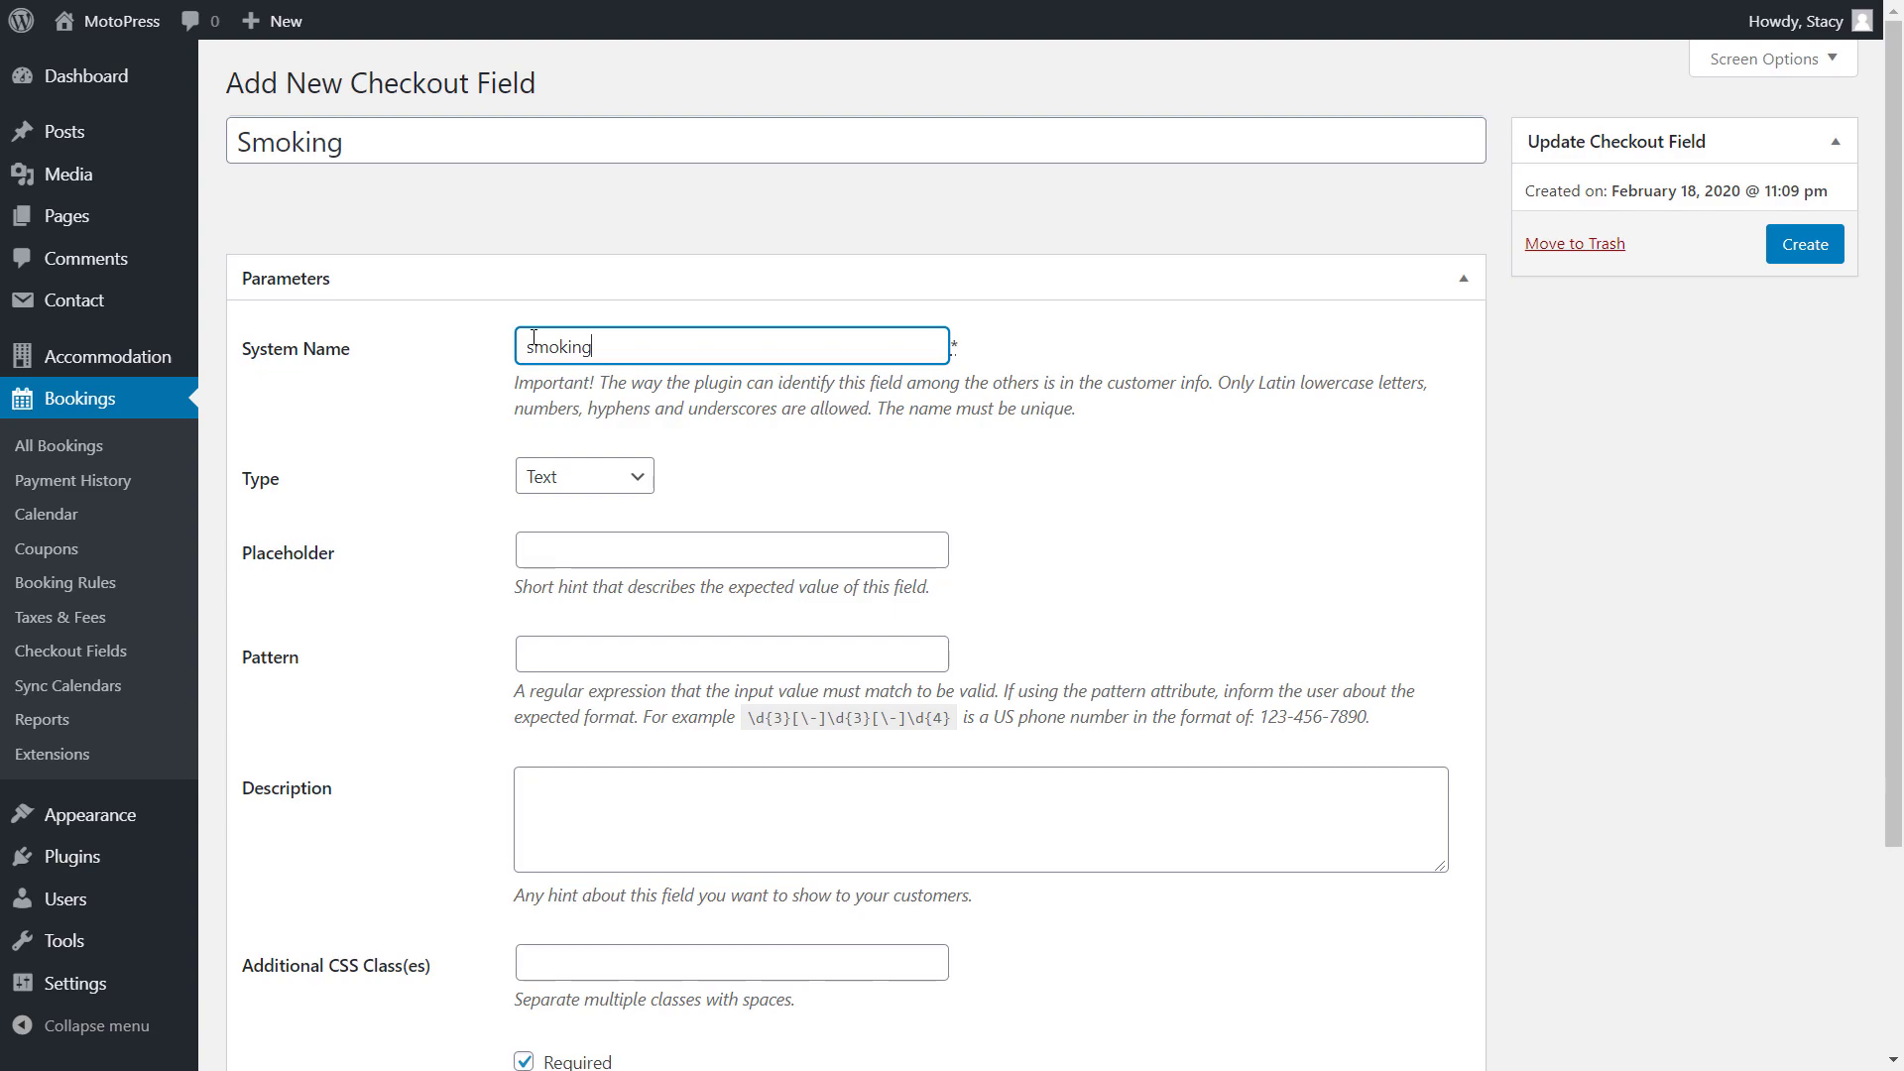
click(583, 475)
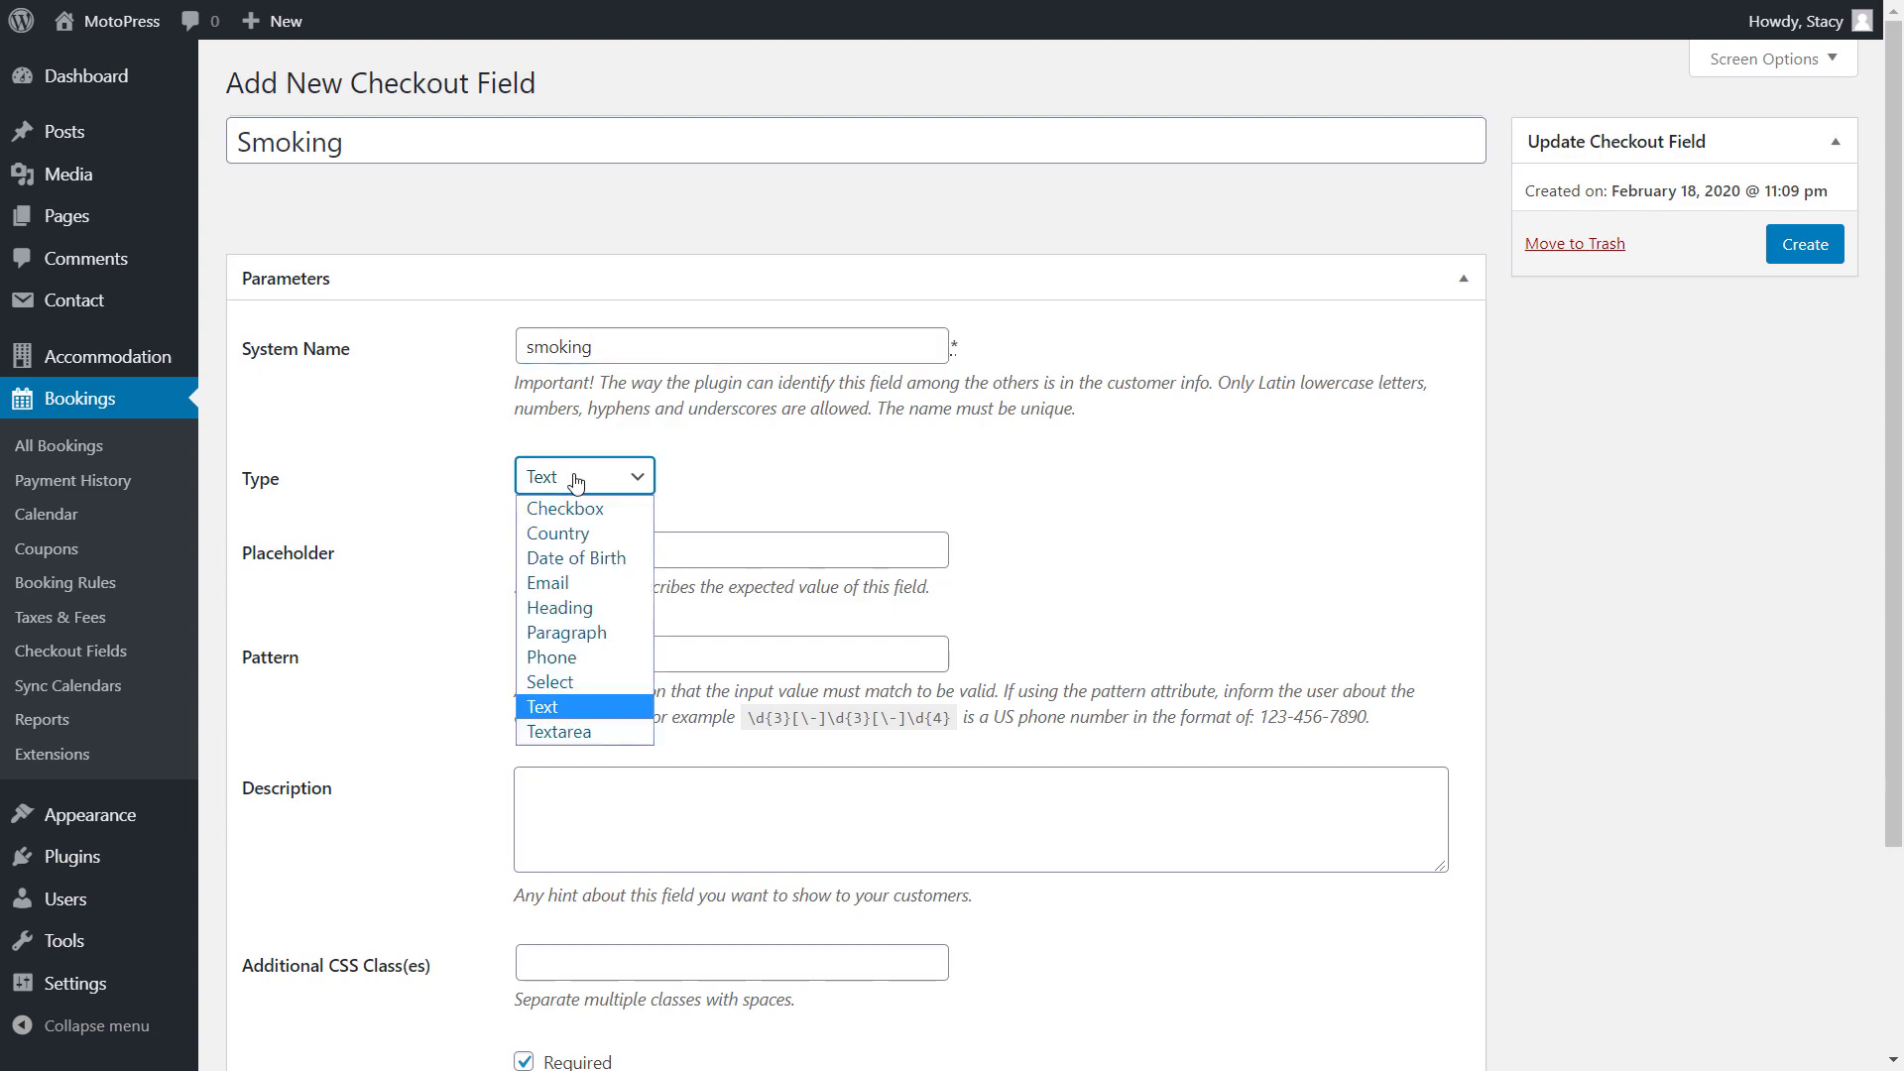
mouse_move(617, 476)
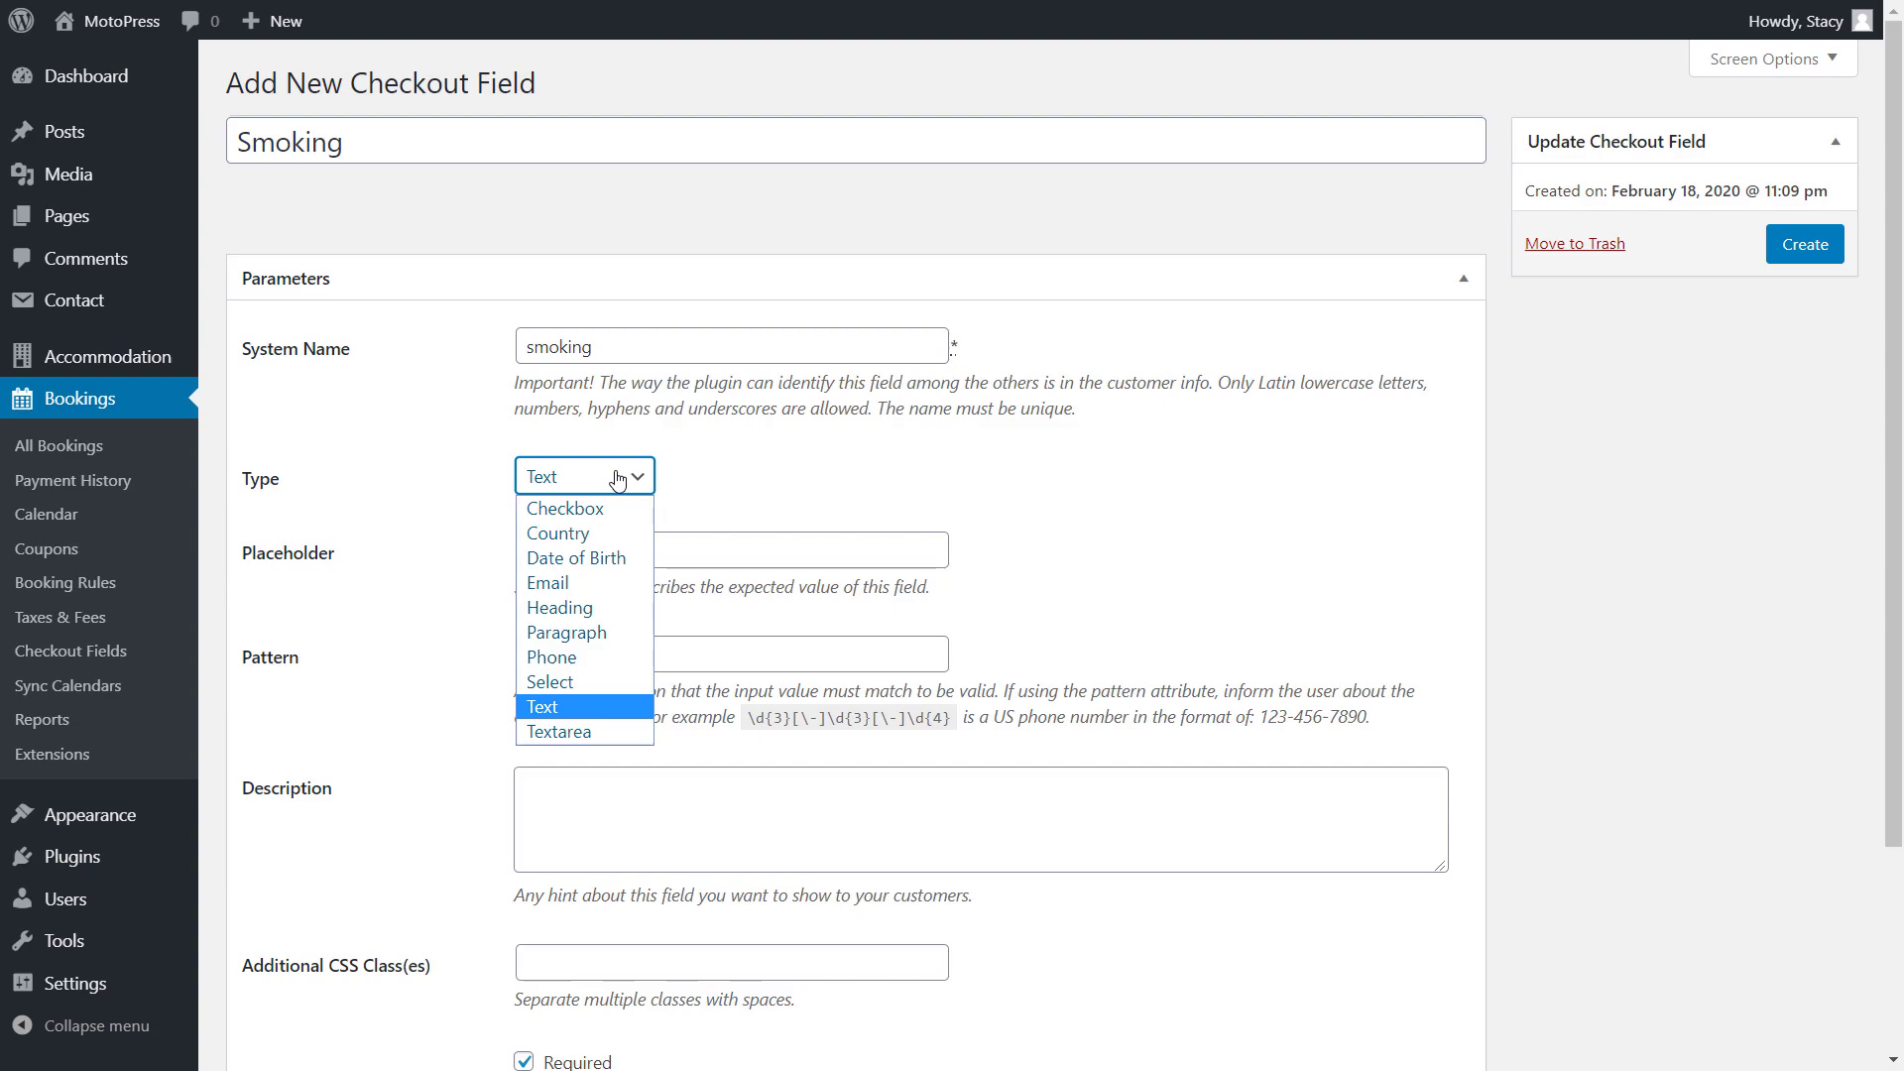
mouse_move(621, 488)
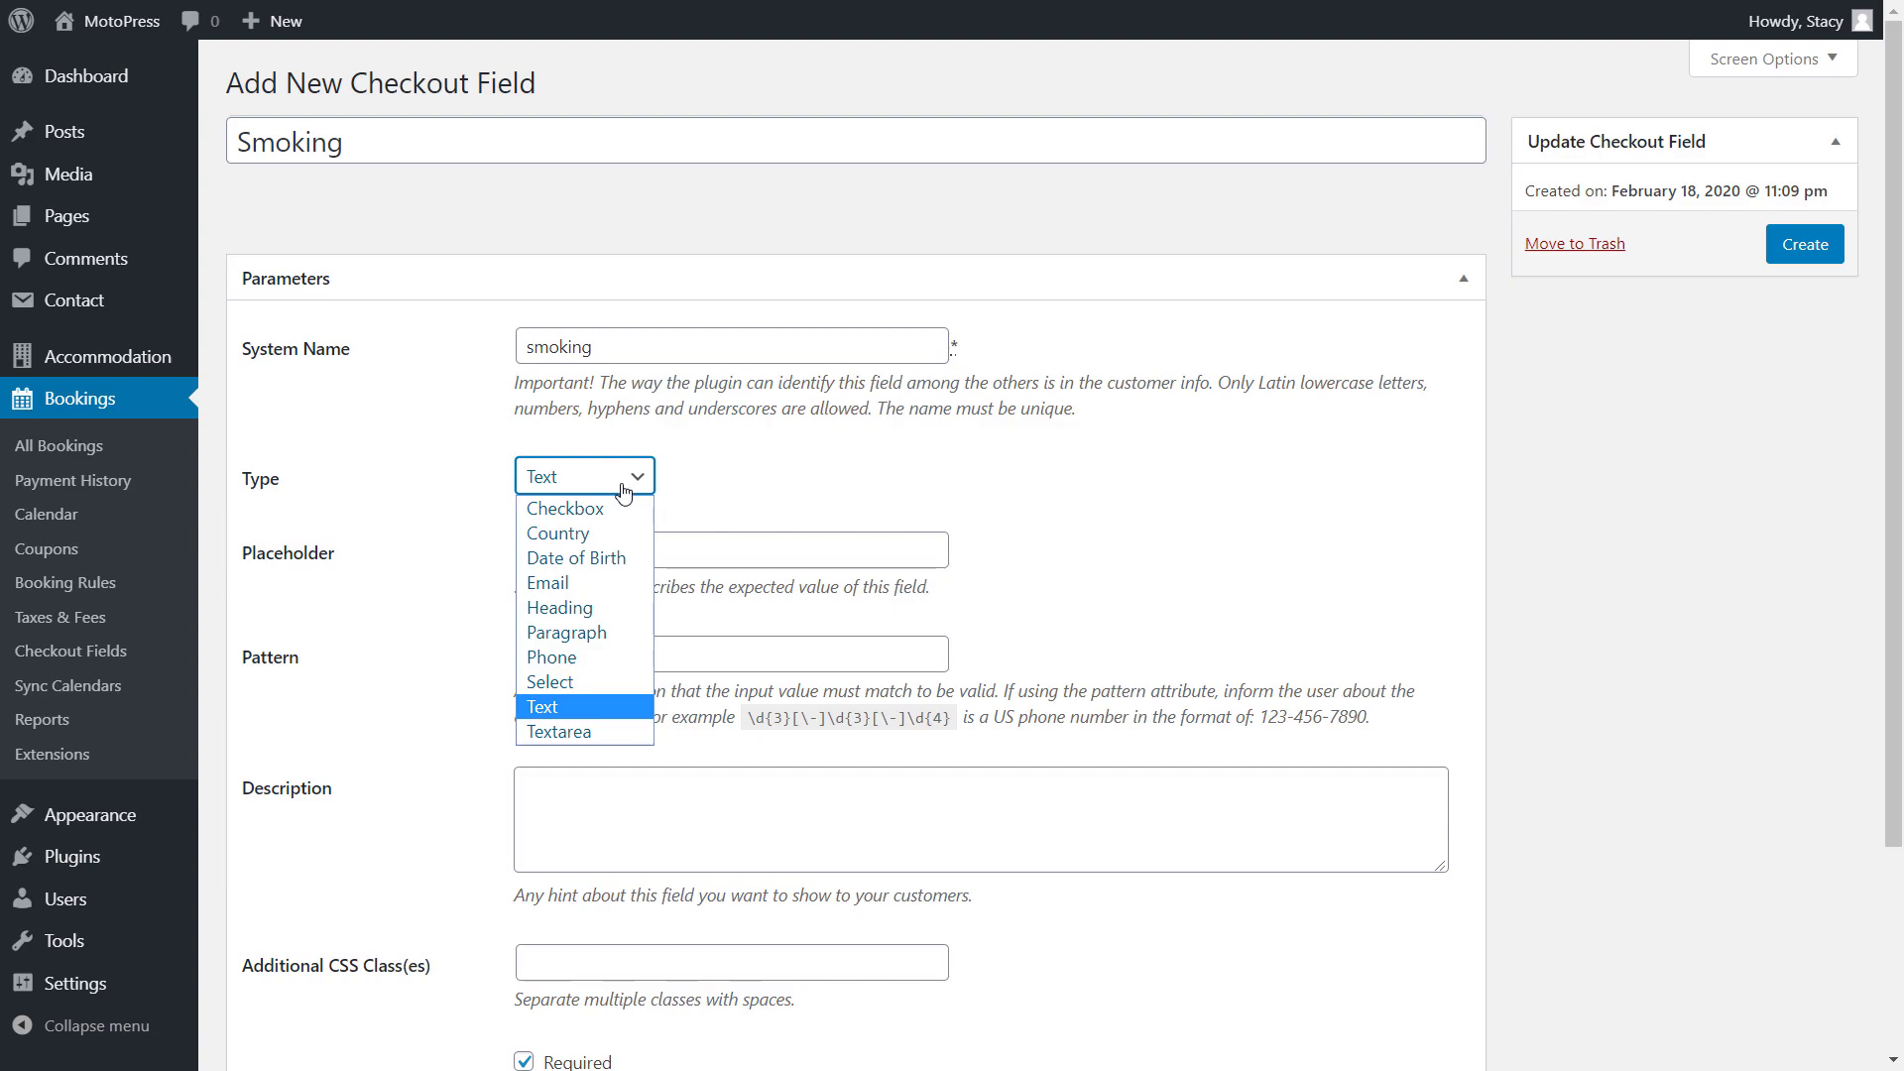
Make Smoking a required Checkbox field with checkbox text Yes and hint 'Tick if you smoke'
click(564, 510)
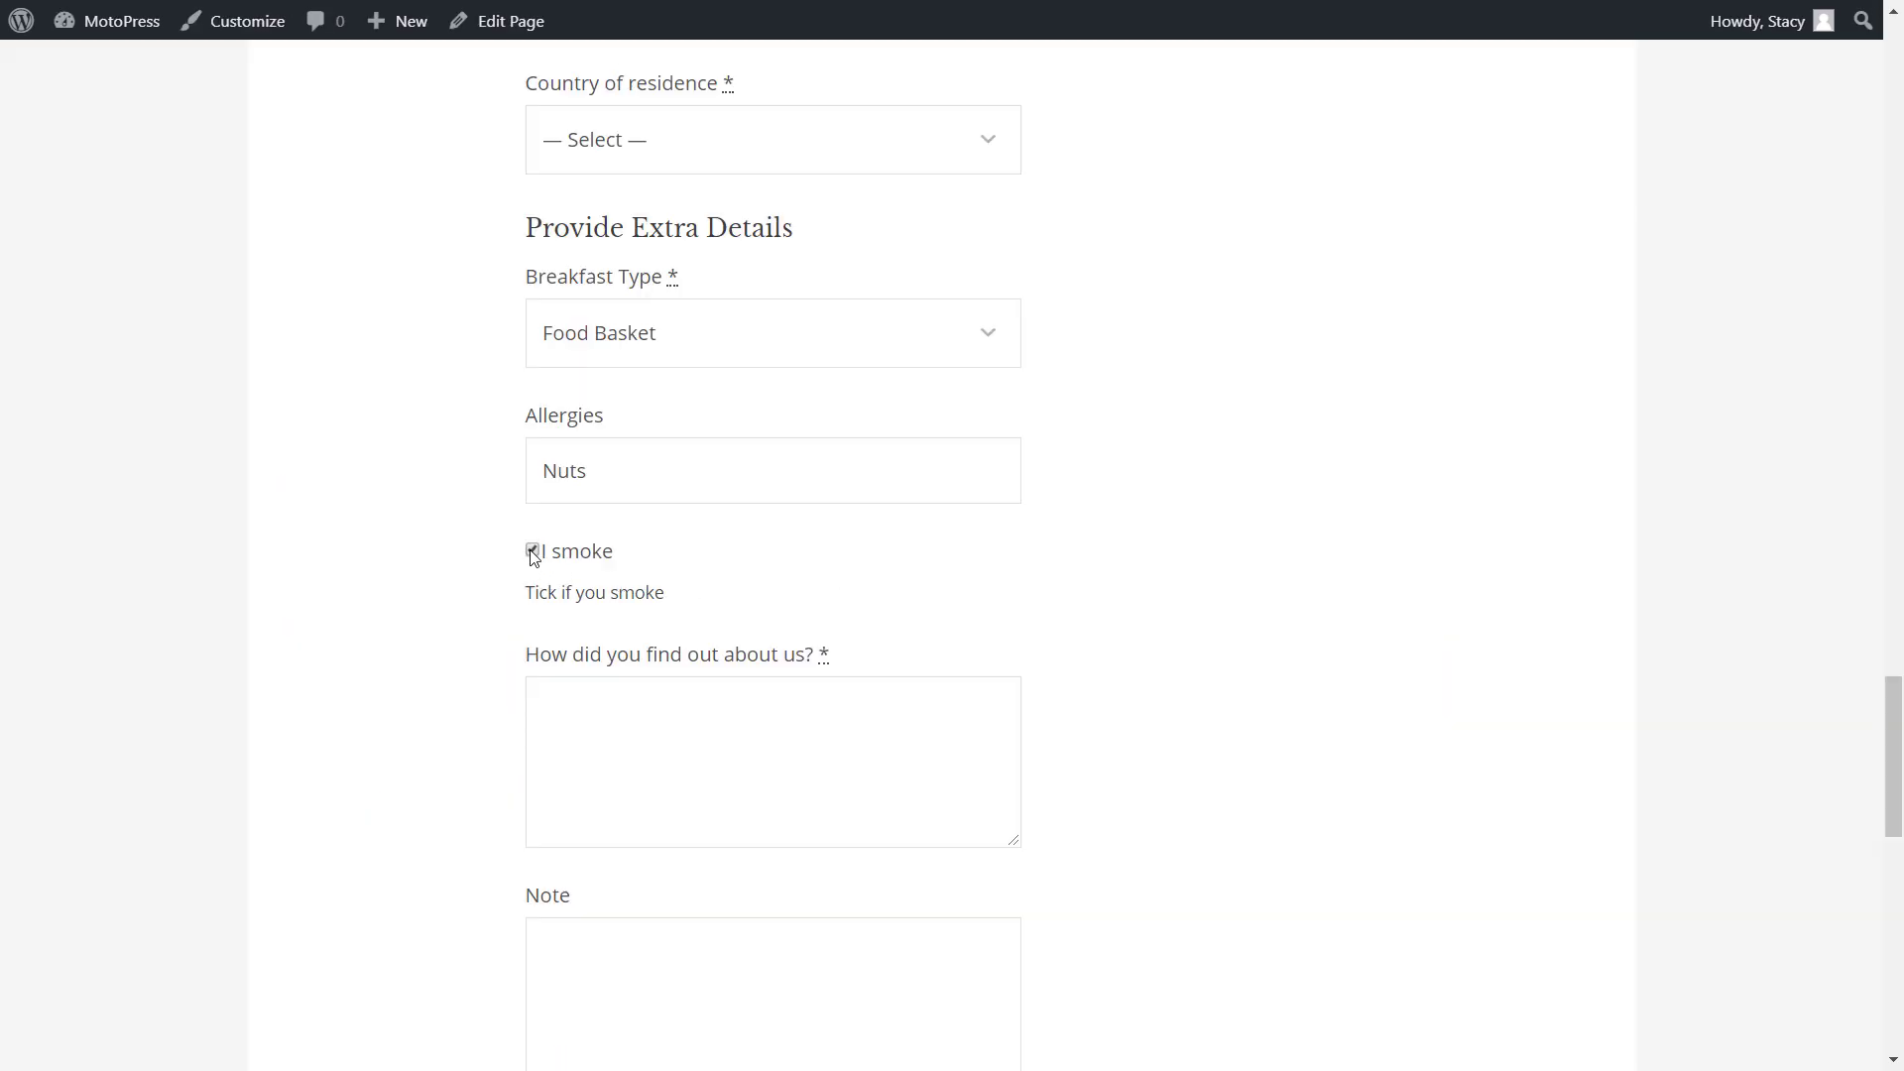
click(532, 550)
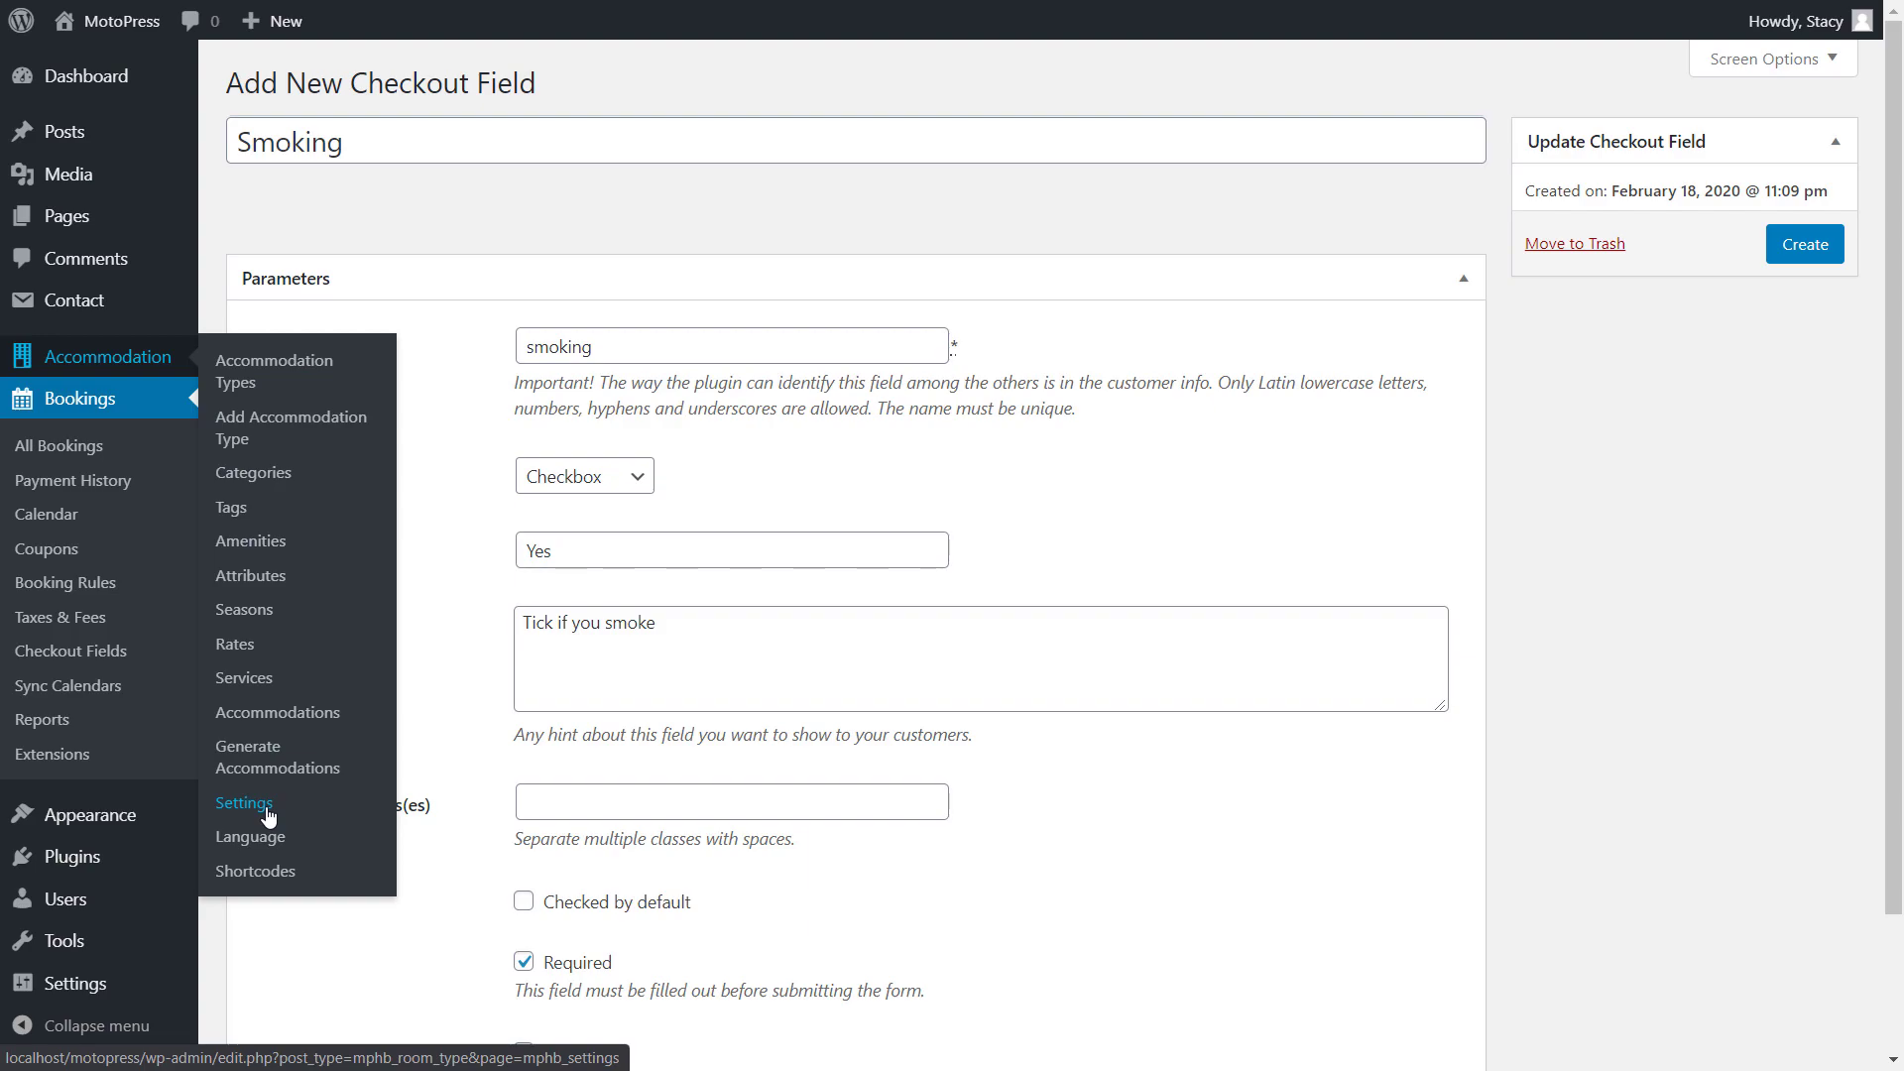
click(583, 474)
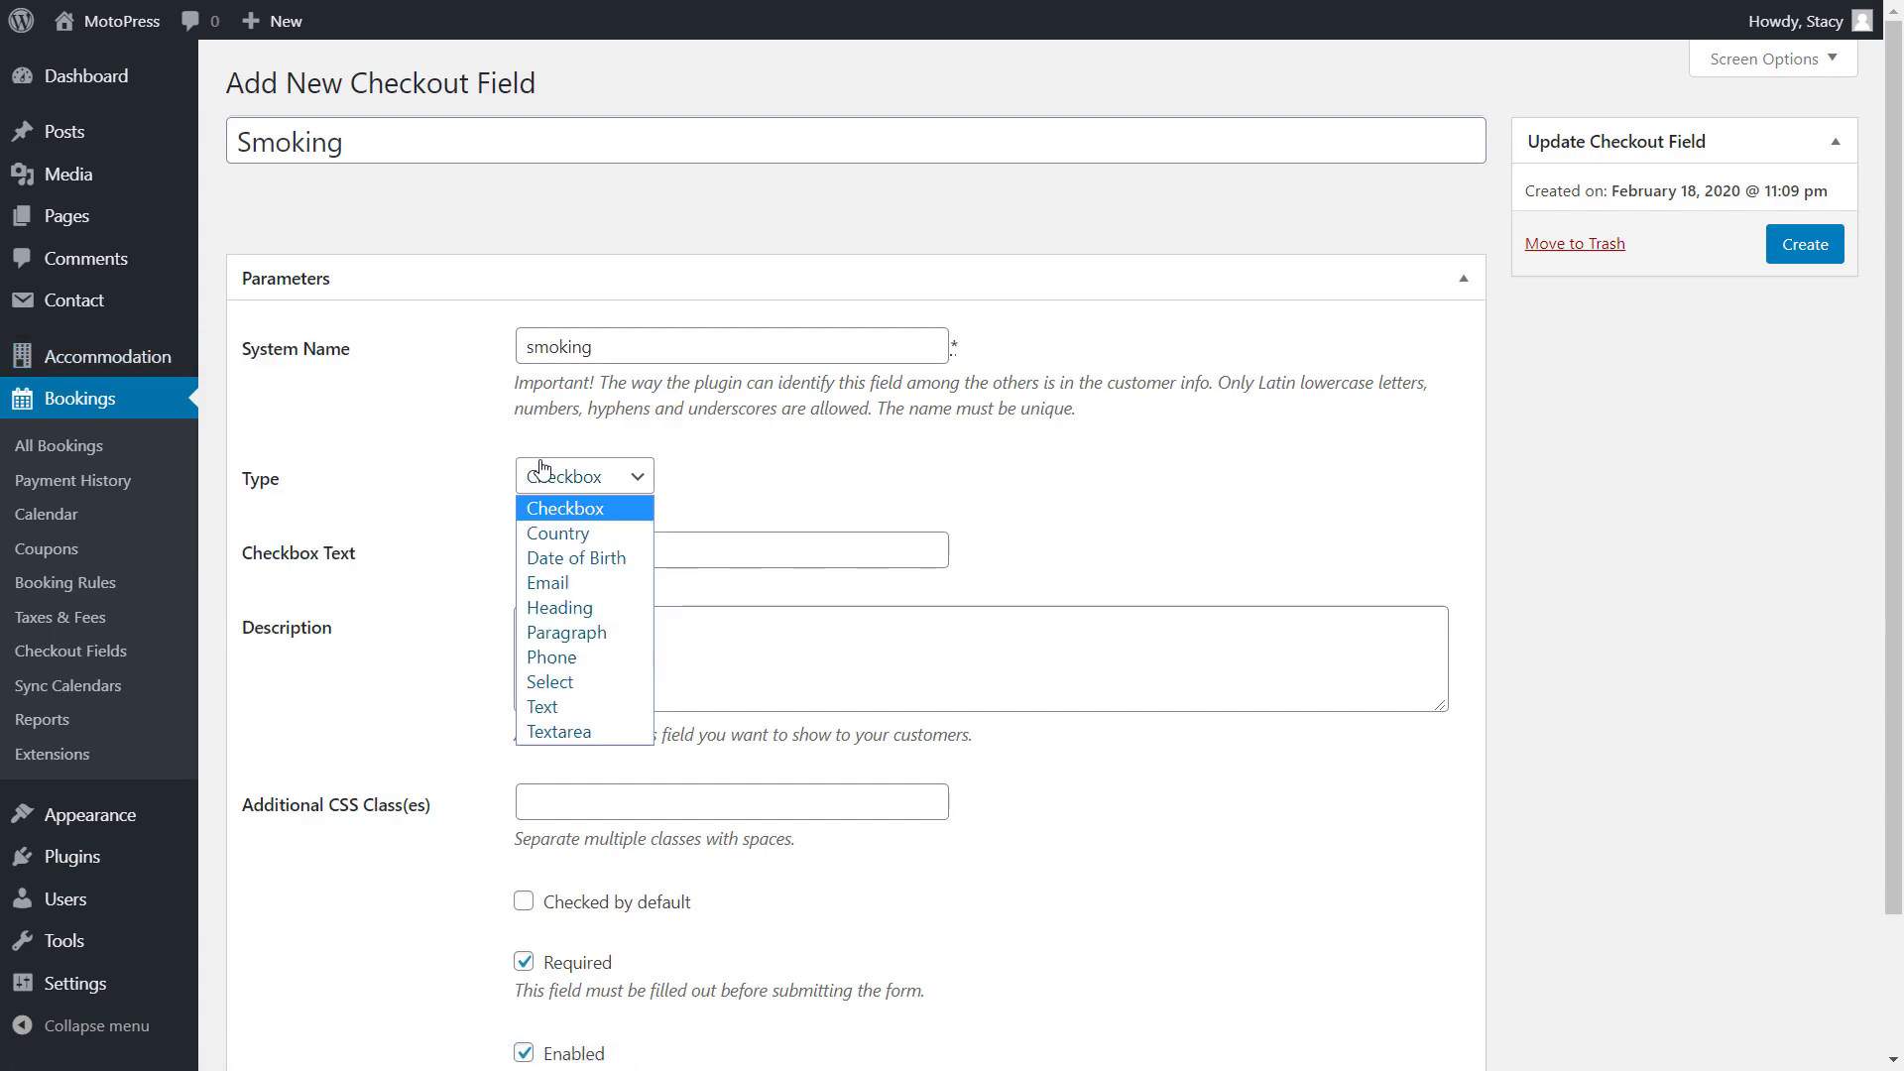
click(557, 534)
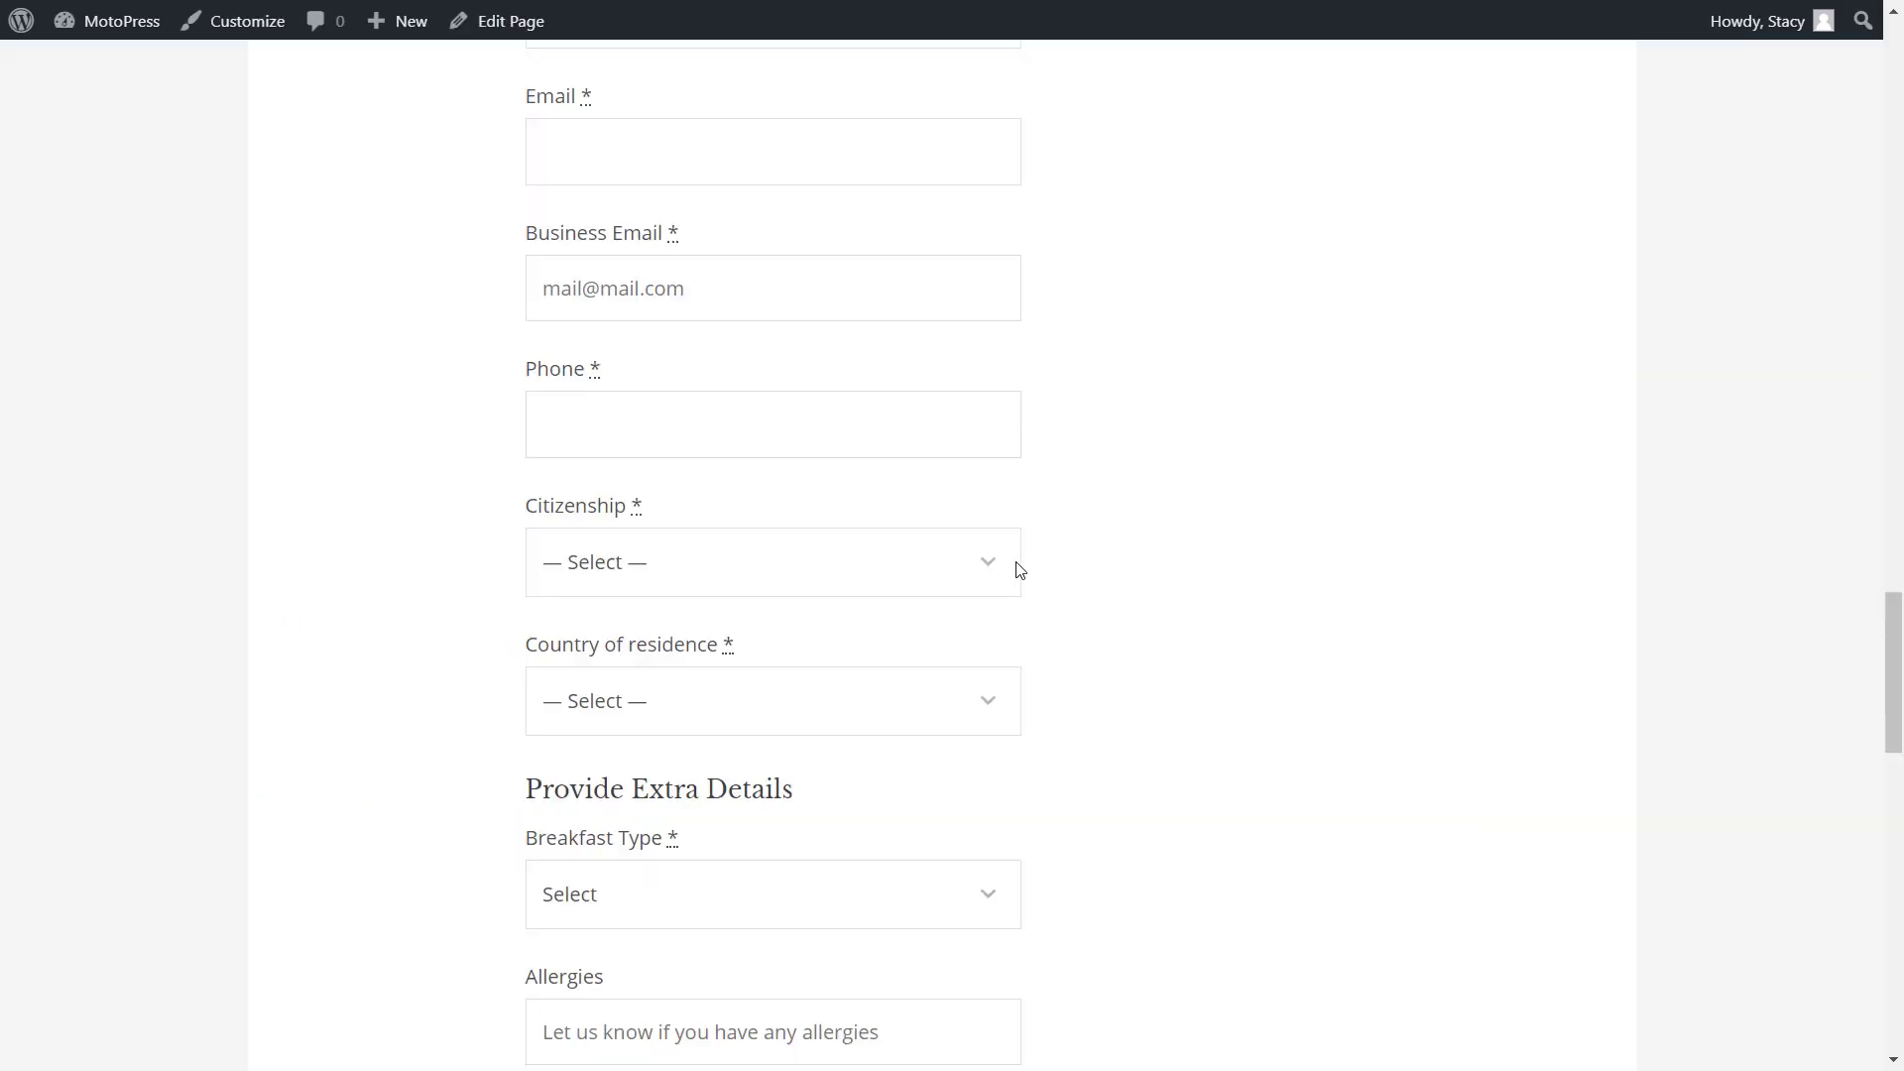
click(772, 562)
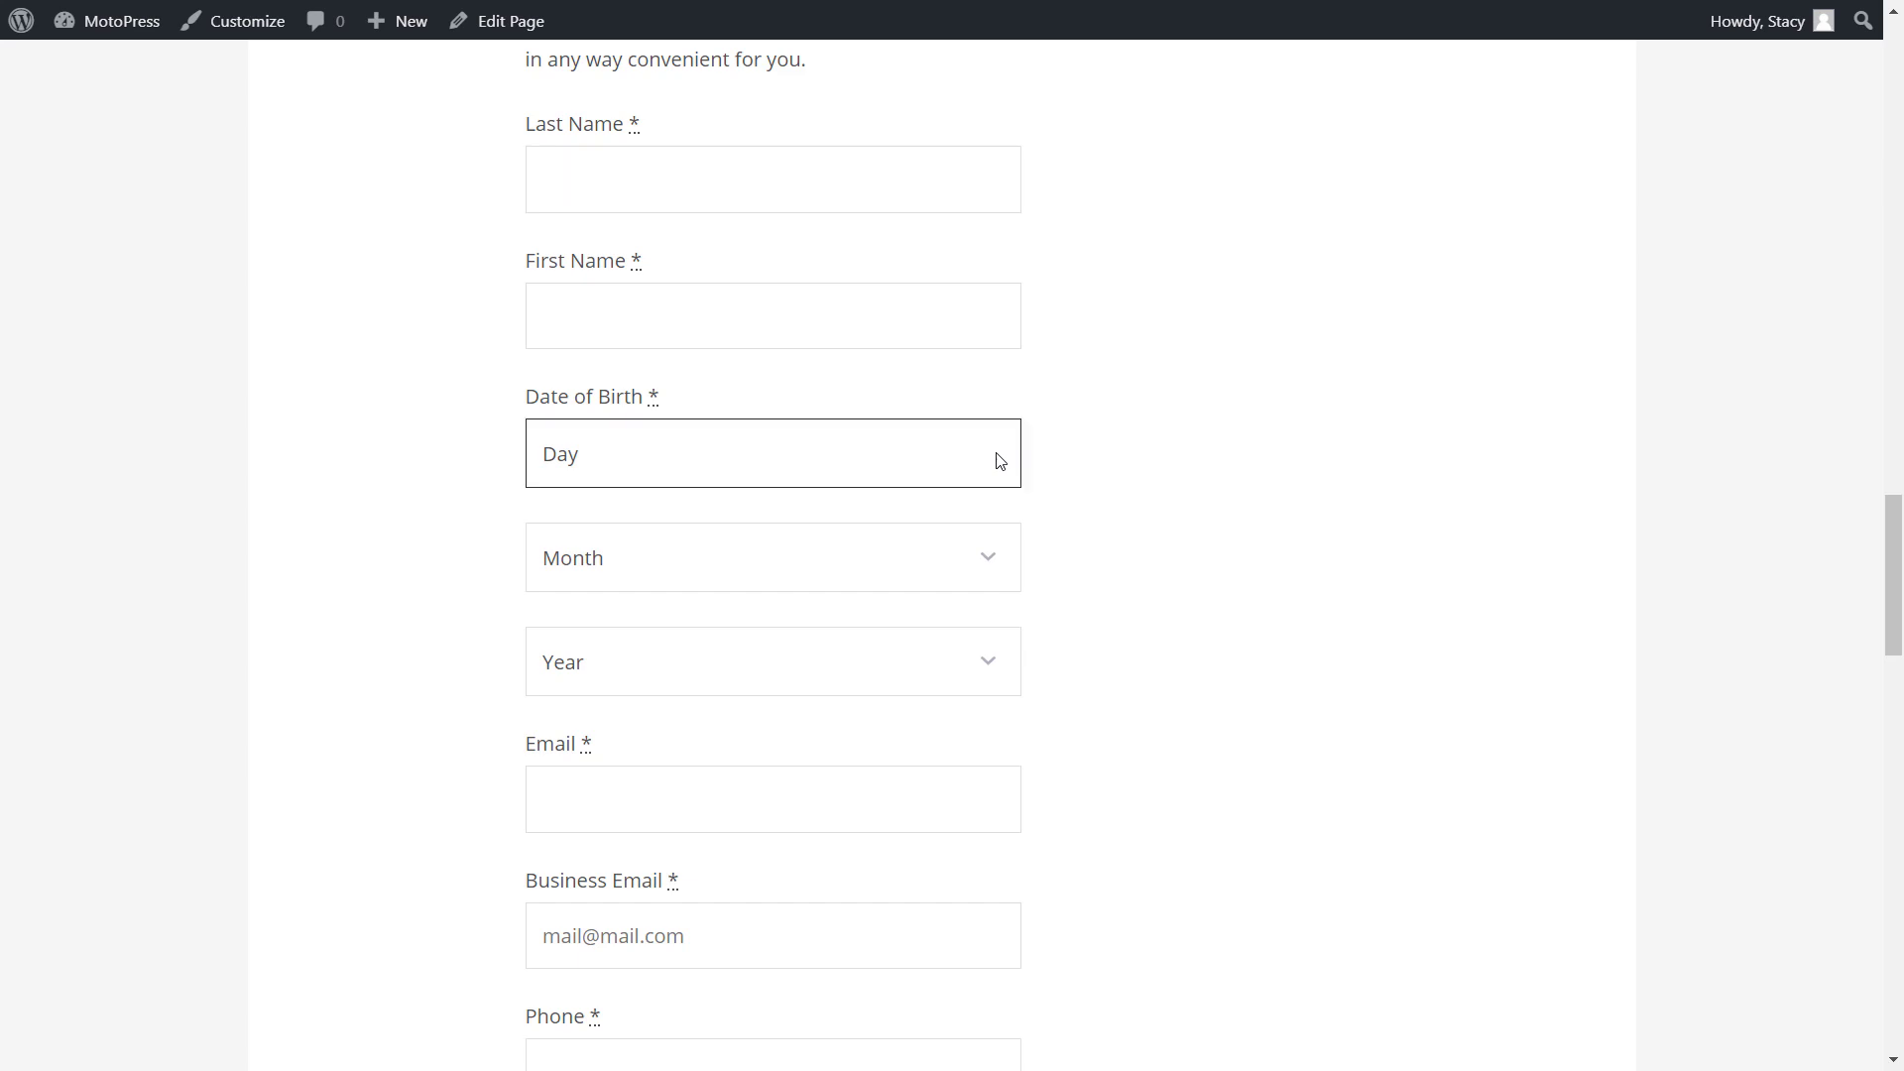
click(771, 558)
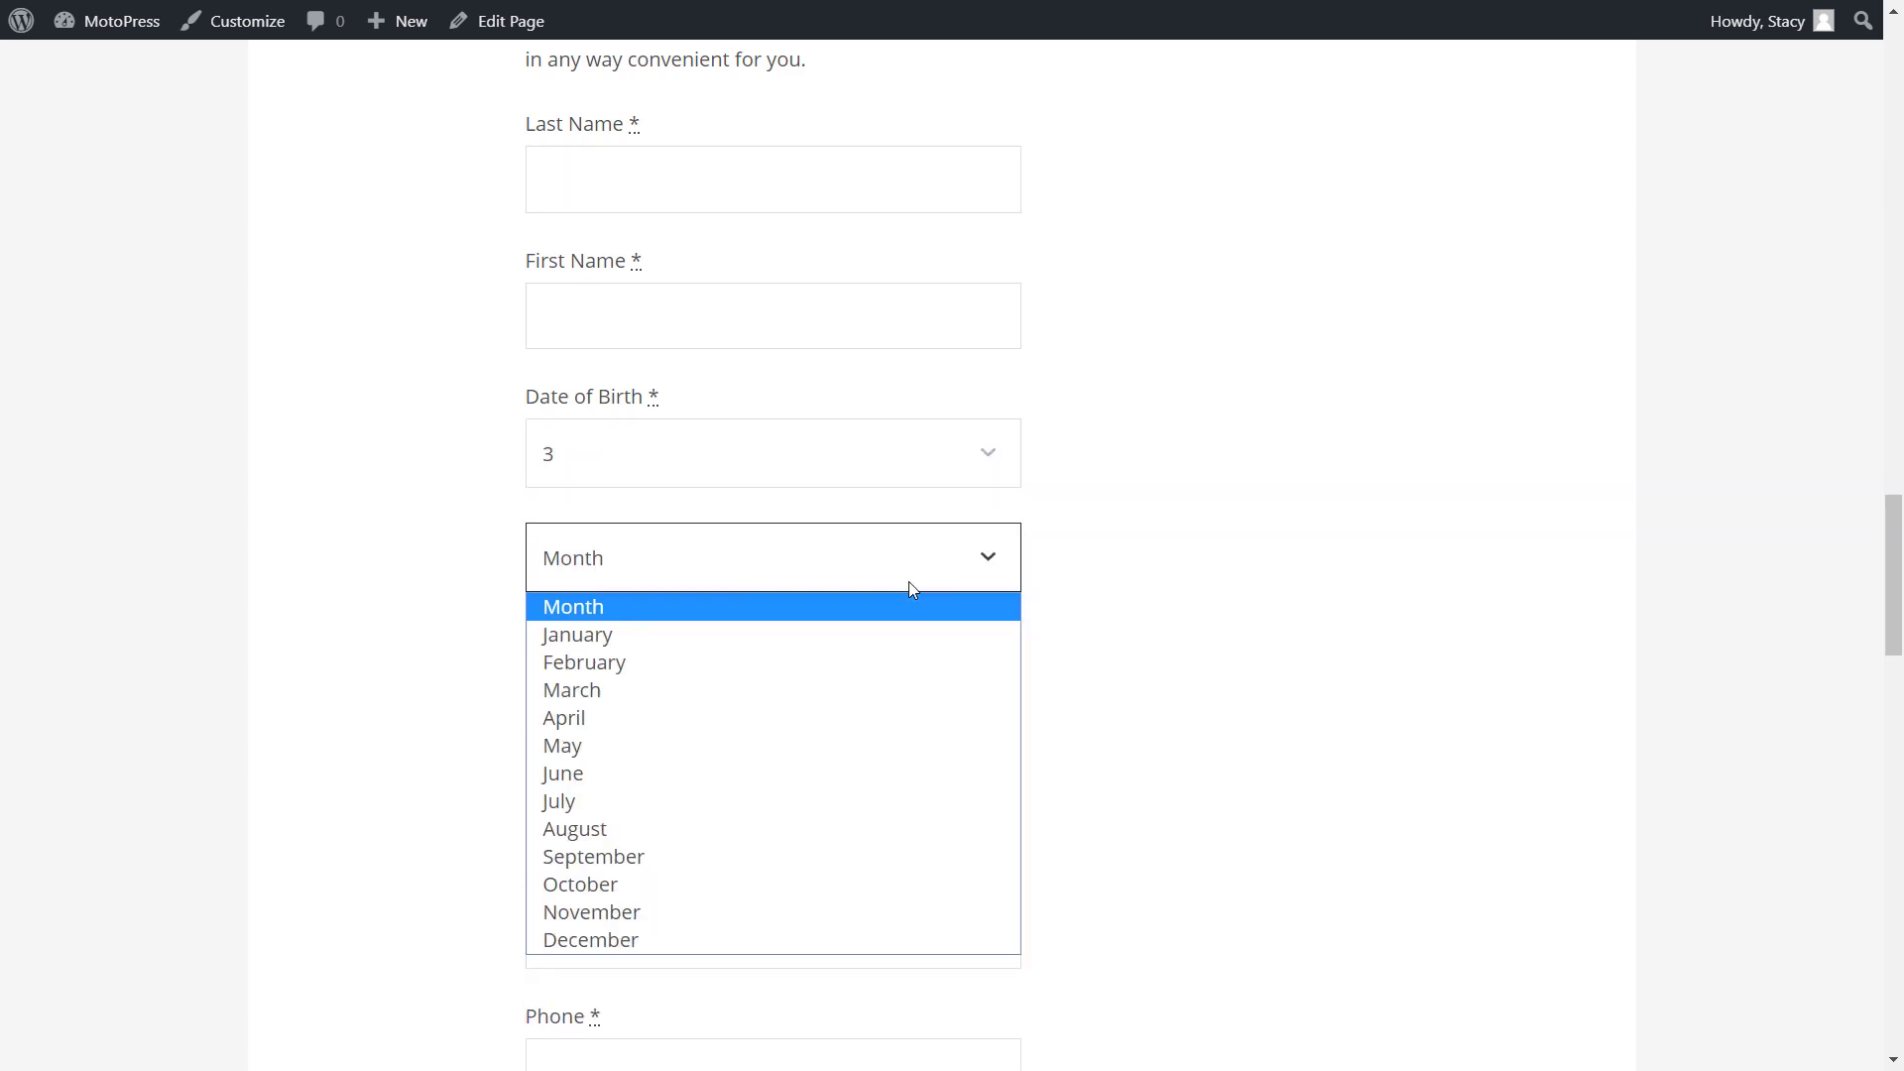
click(772, 663)
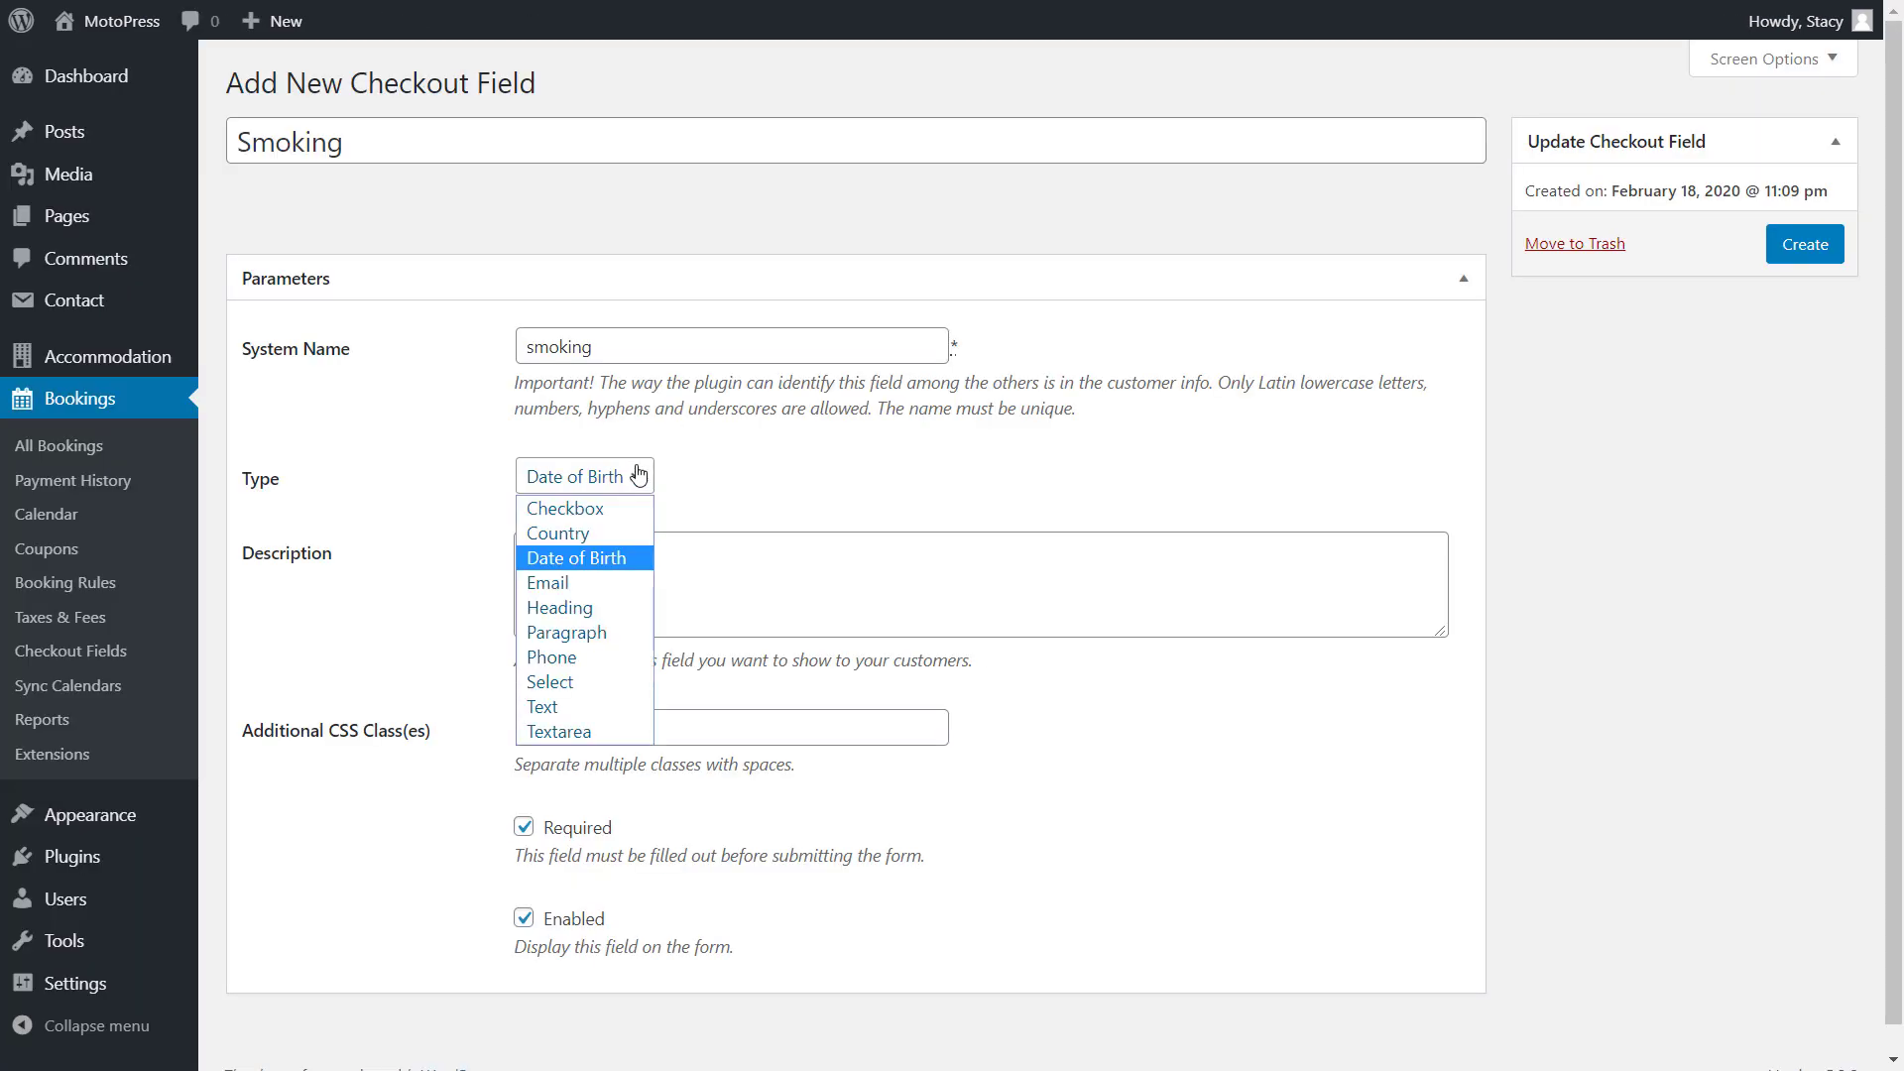
click(548, 584)
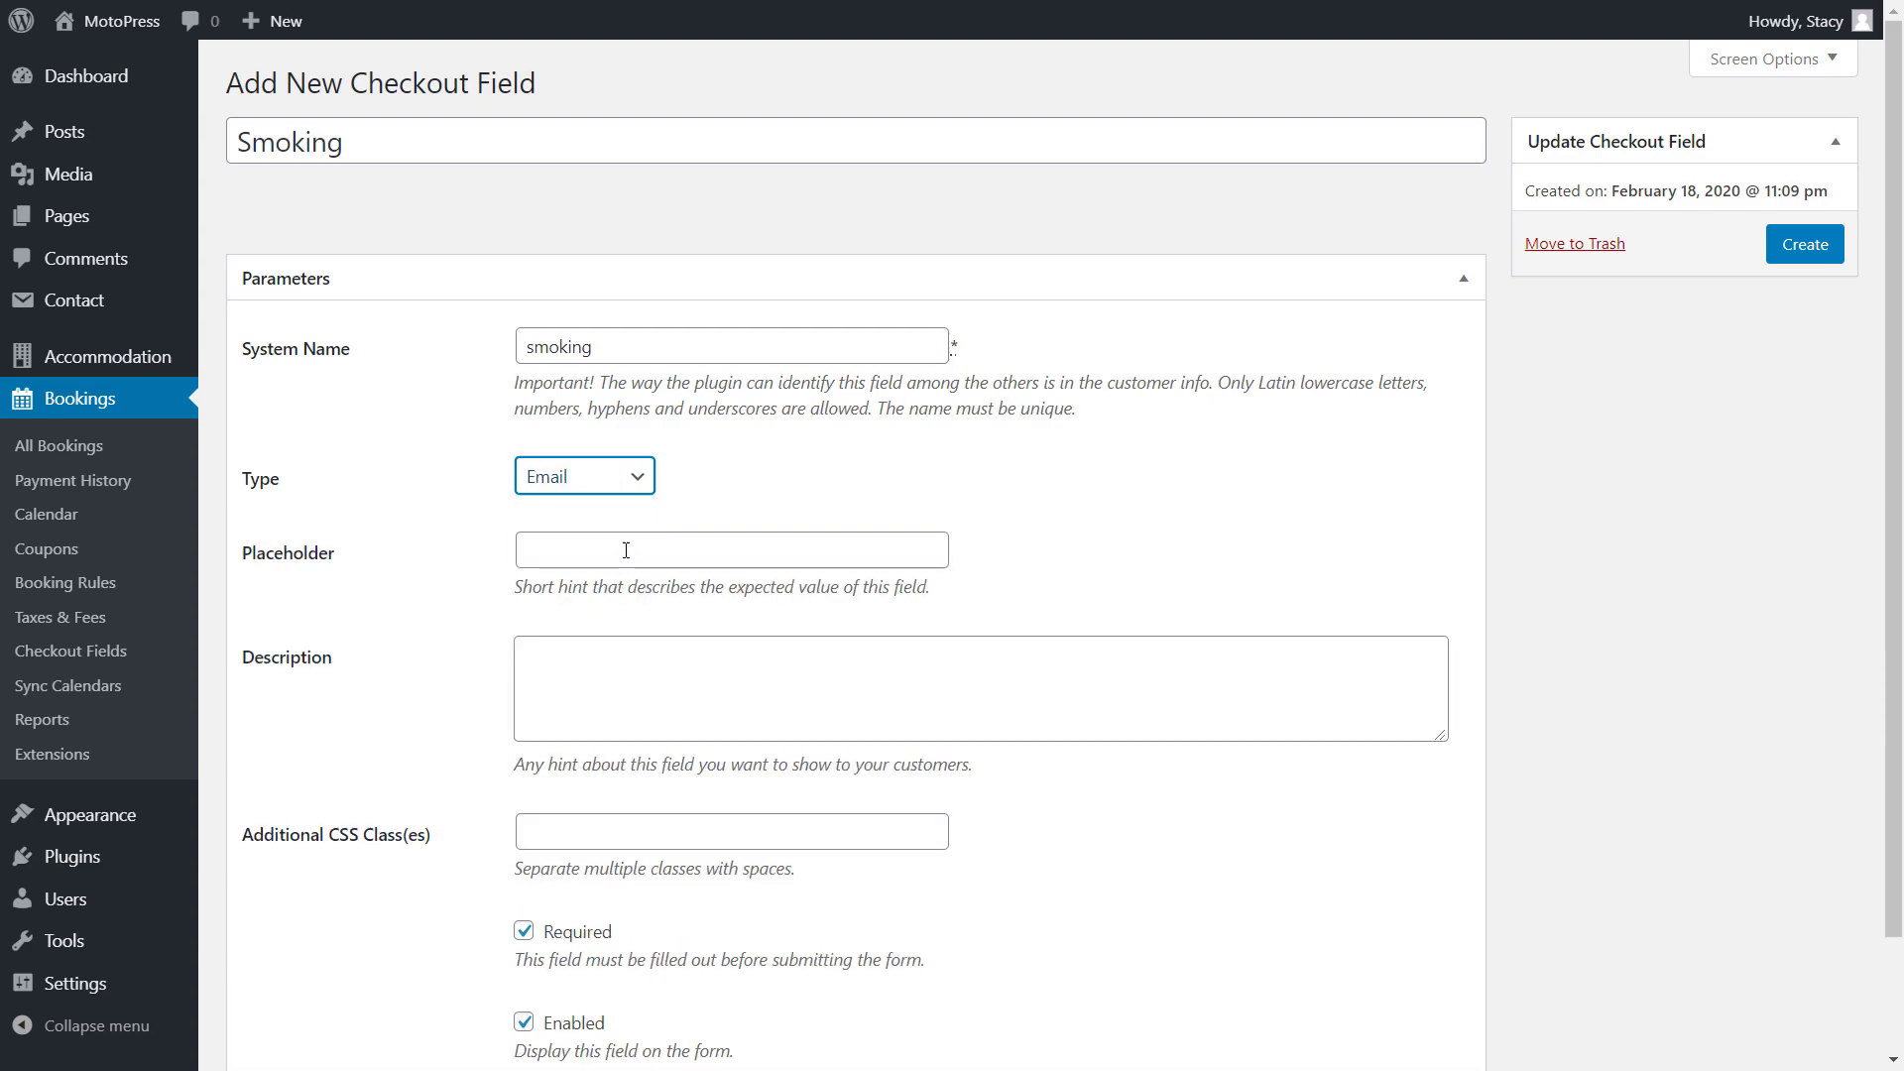
text(mail@mail.com)
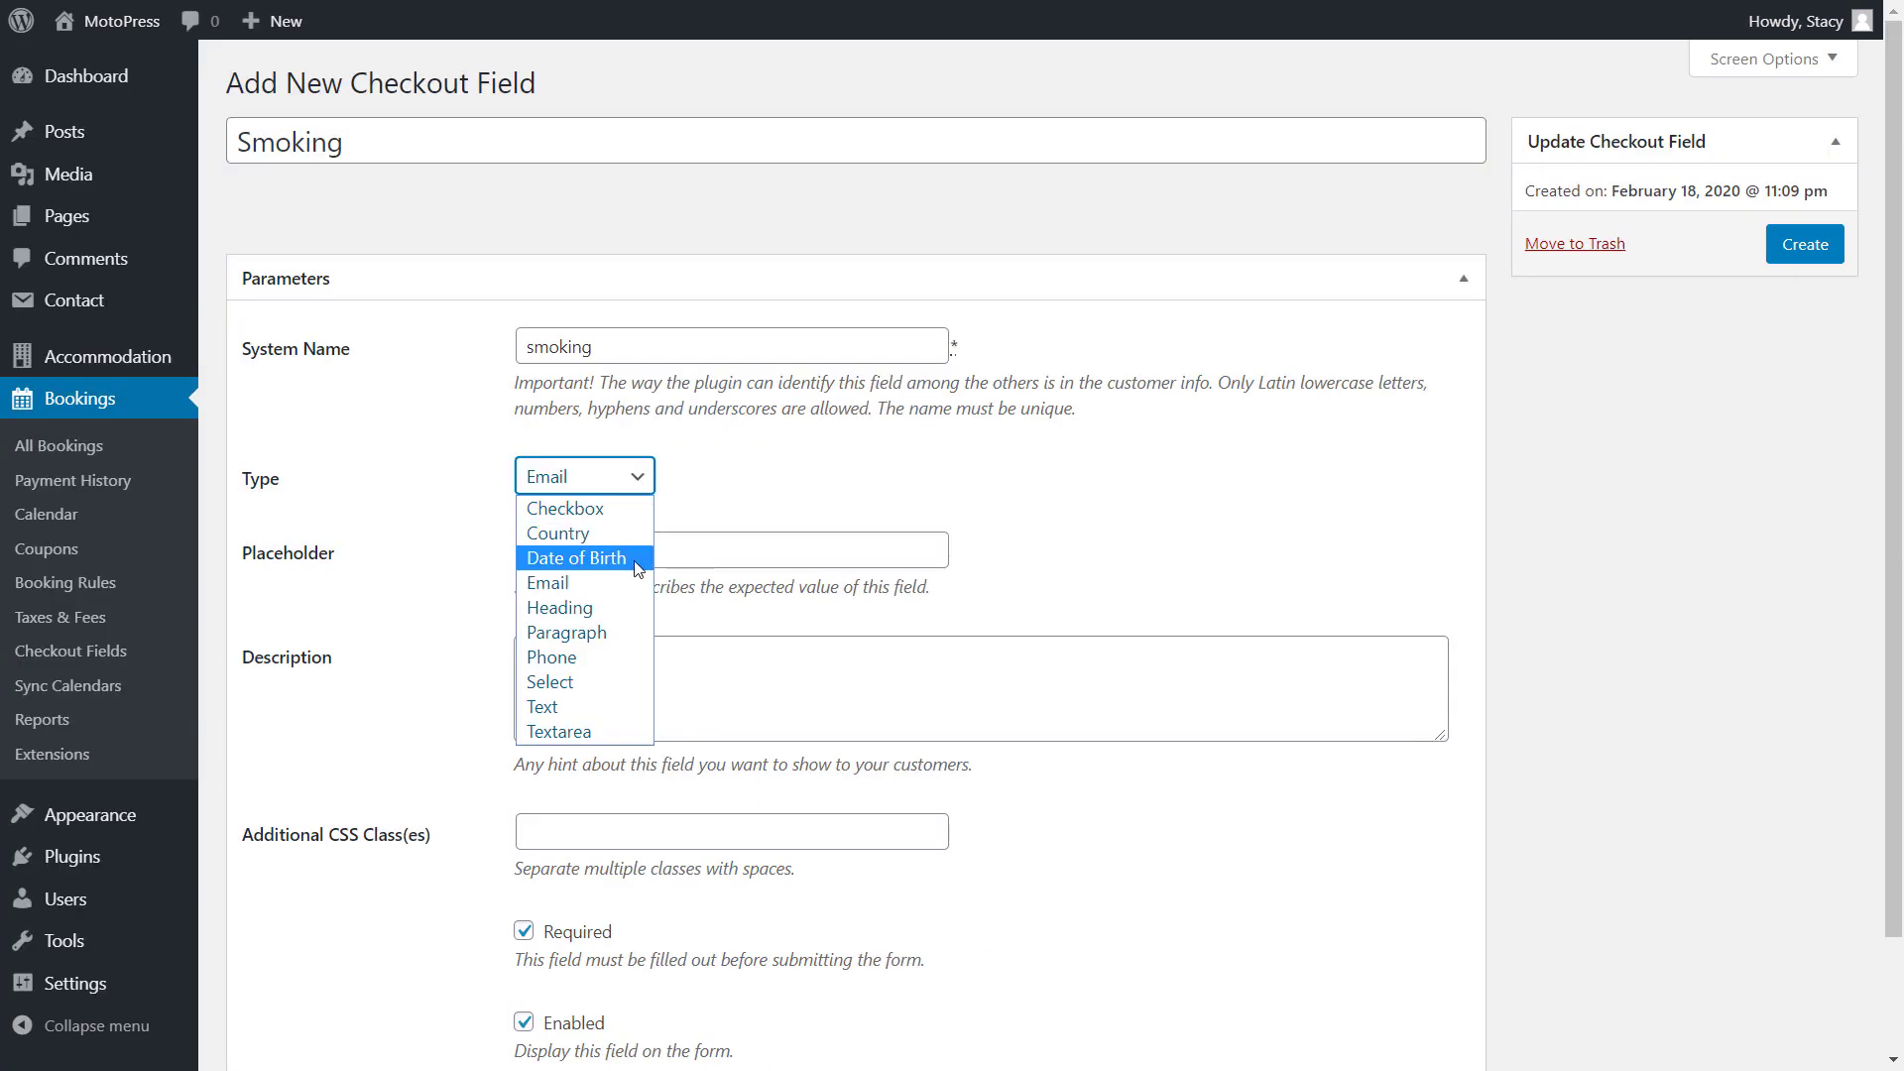
Try the Heading and Paragraph types, then set the field type to Phone with placeholder and pattern
click(560, 607)
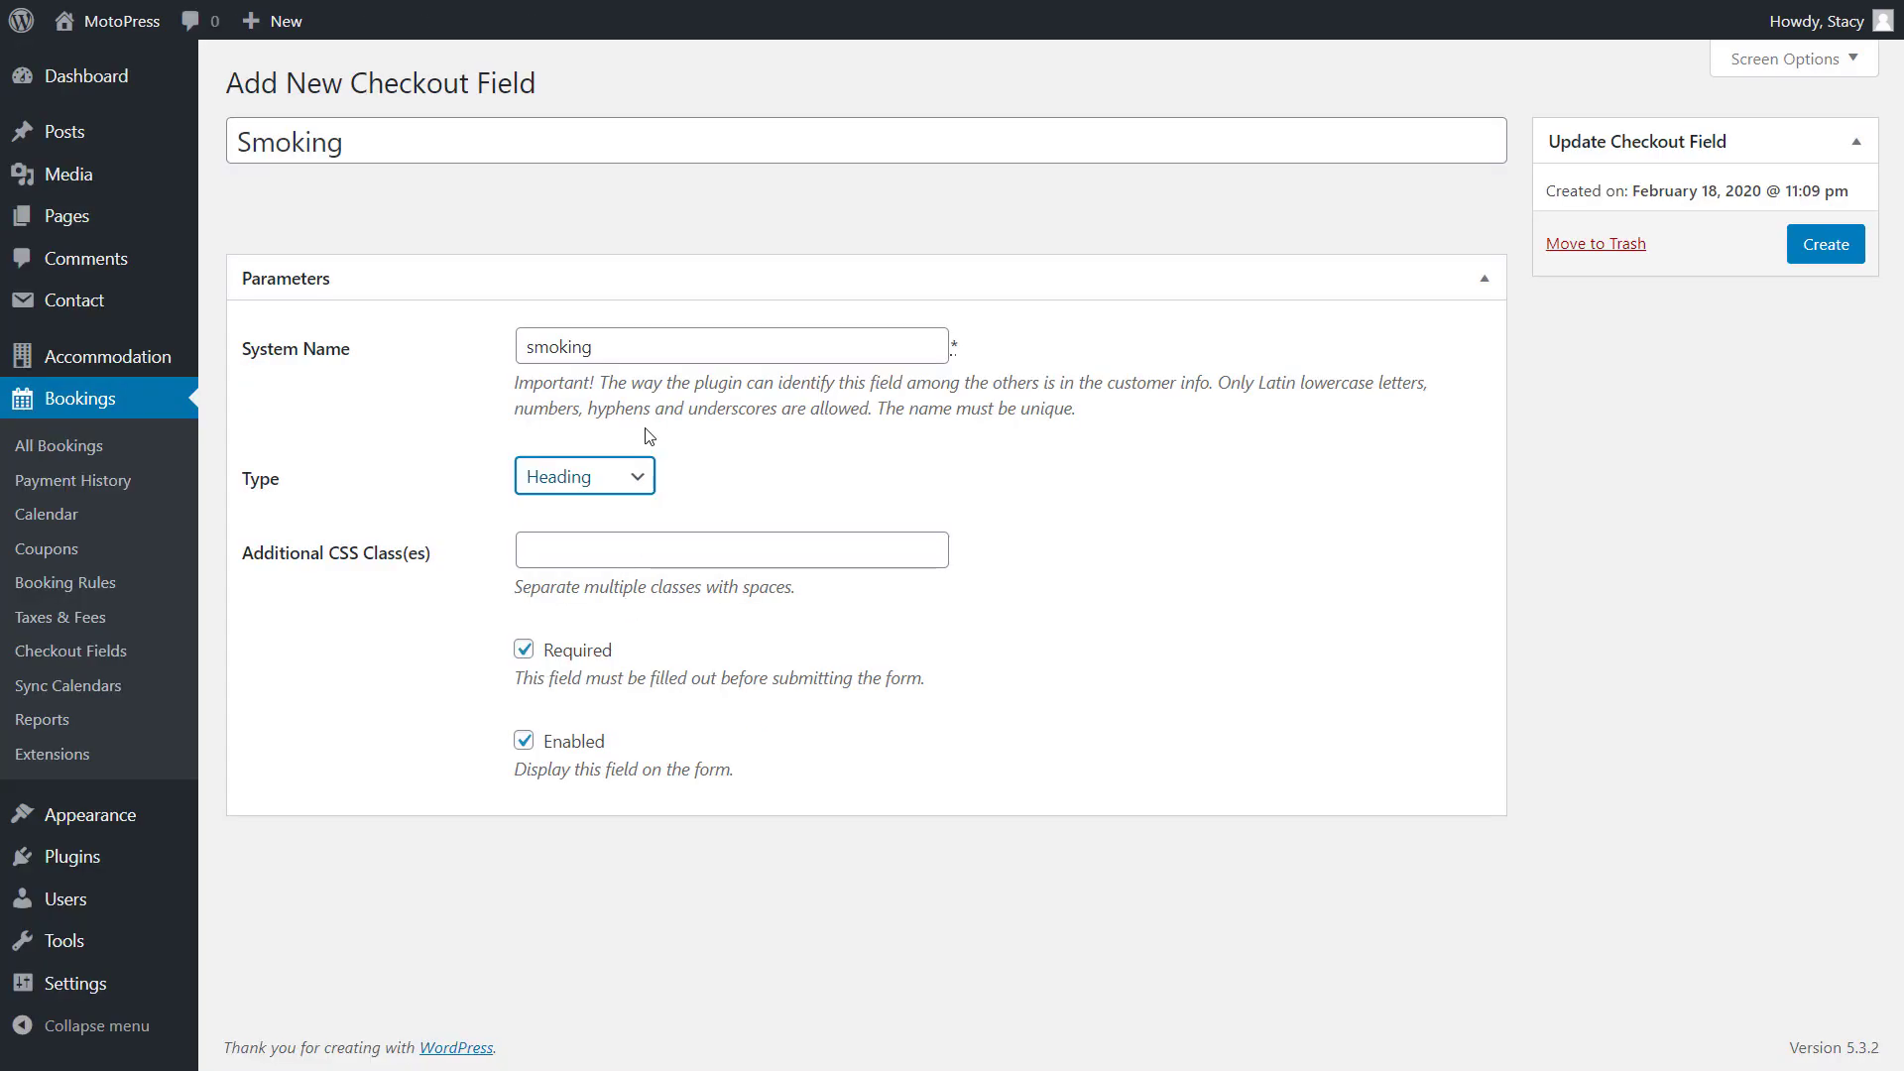
click(583, 474)
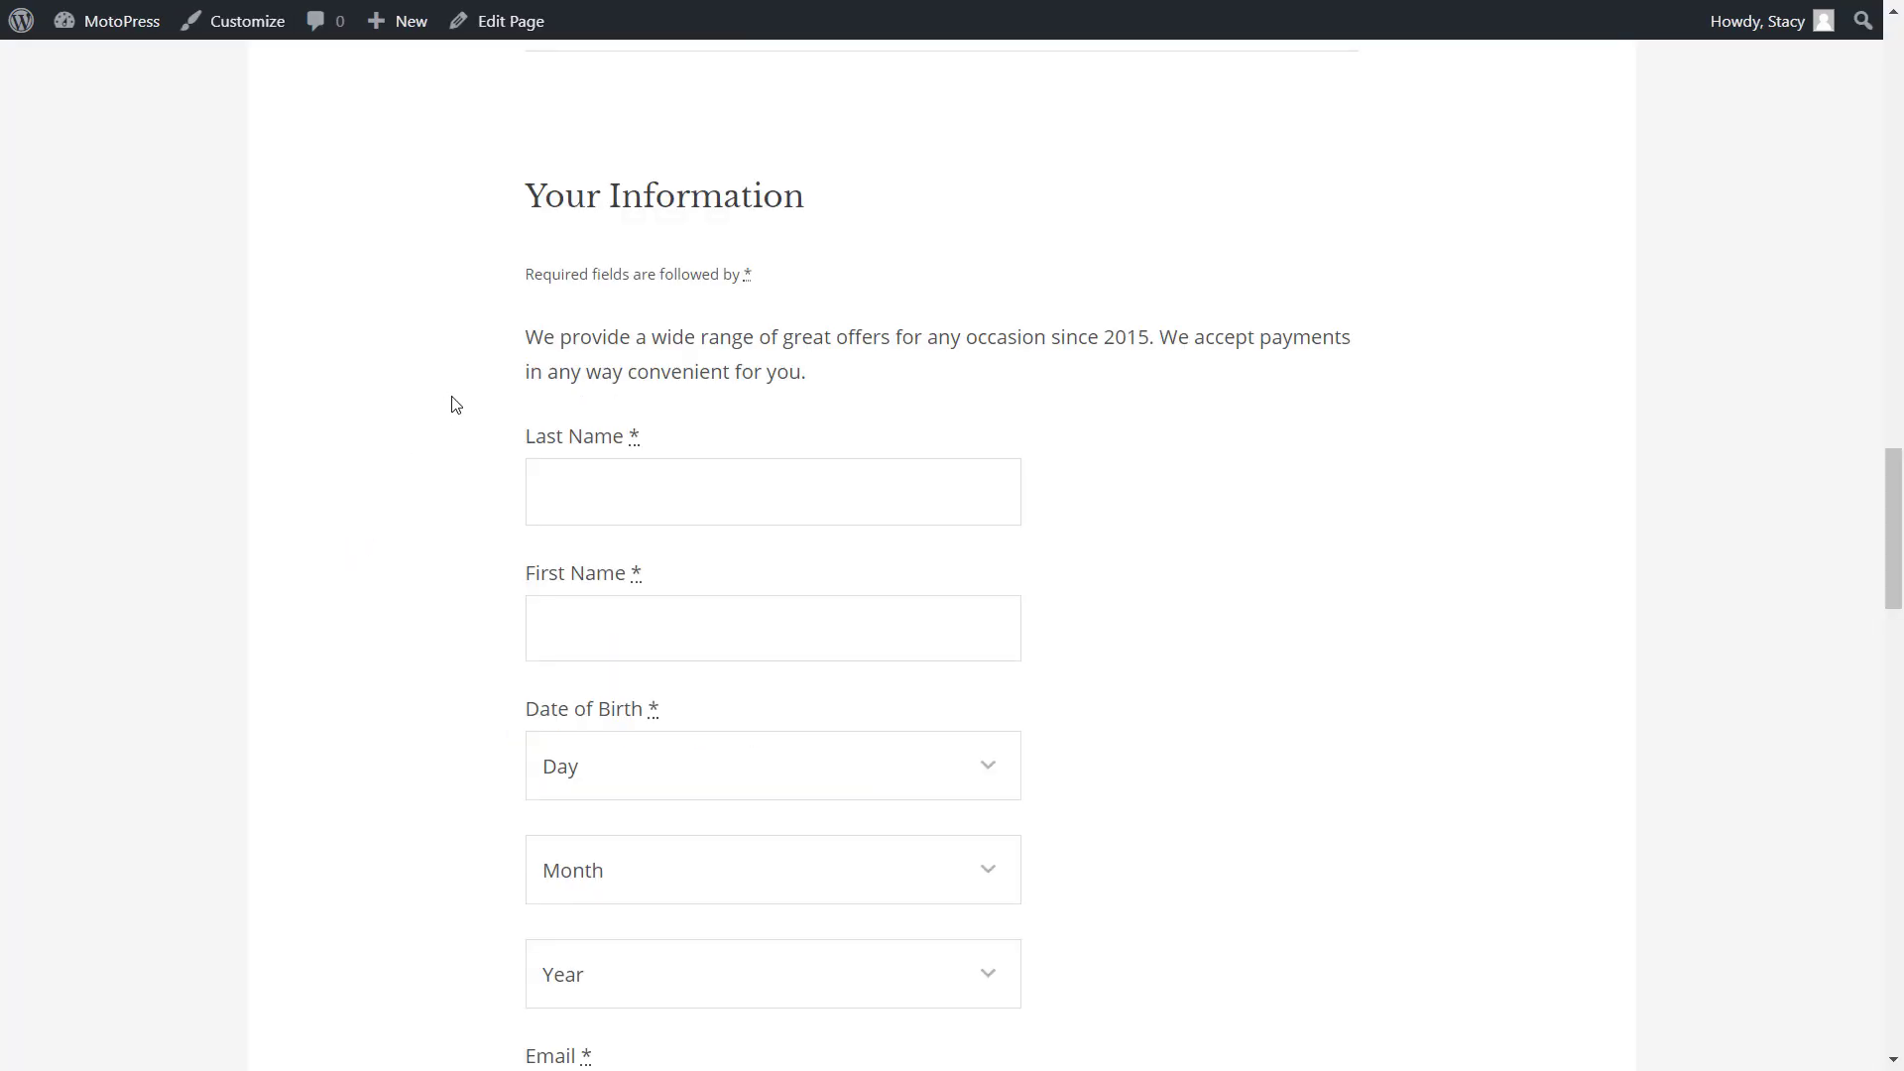
drag(526, 337, 766, 371)
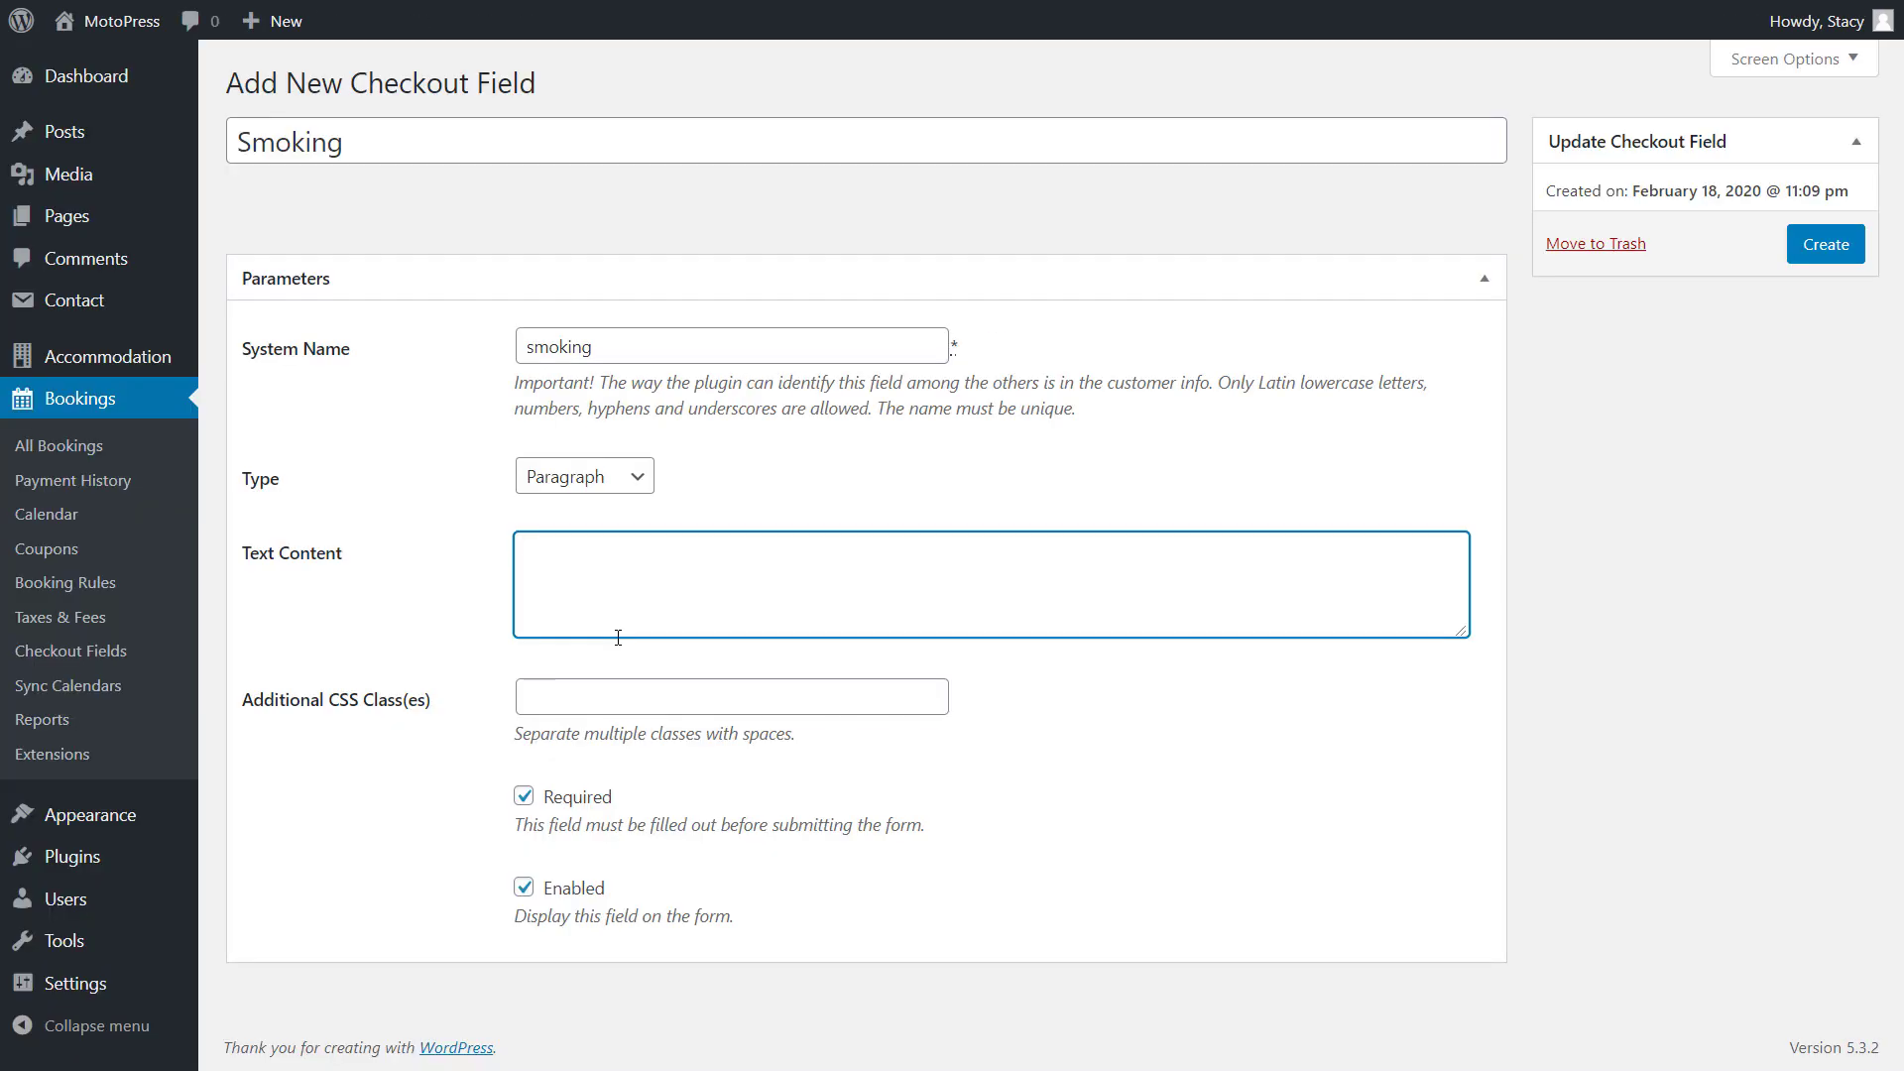
click(583, 474)
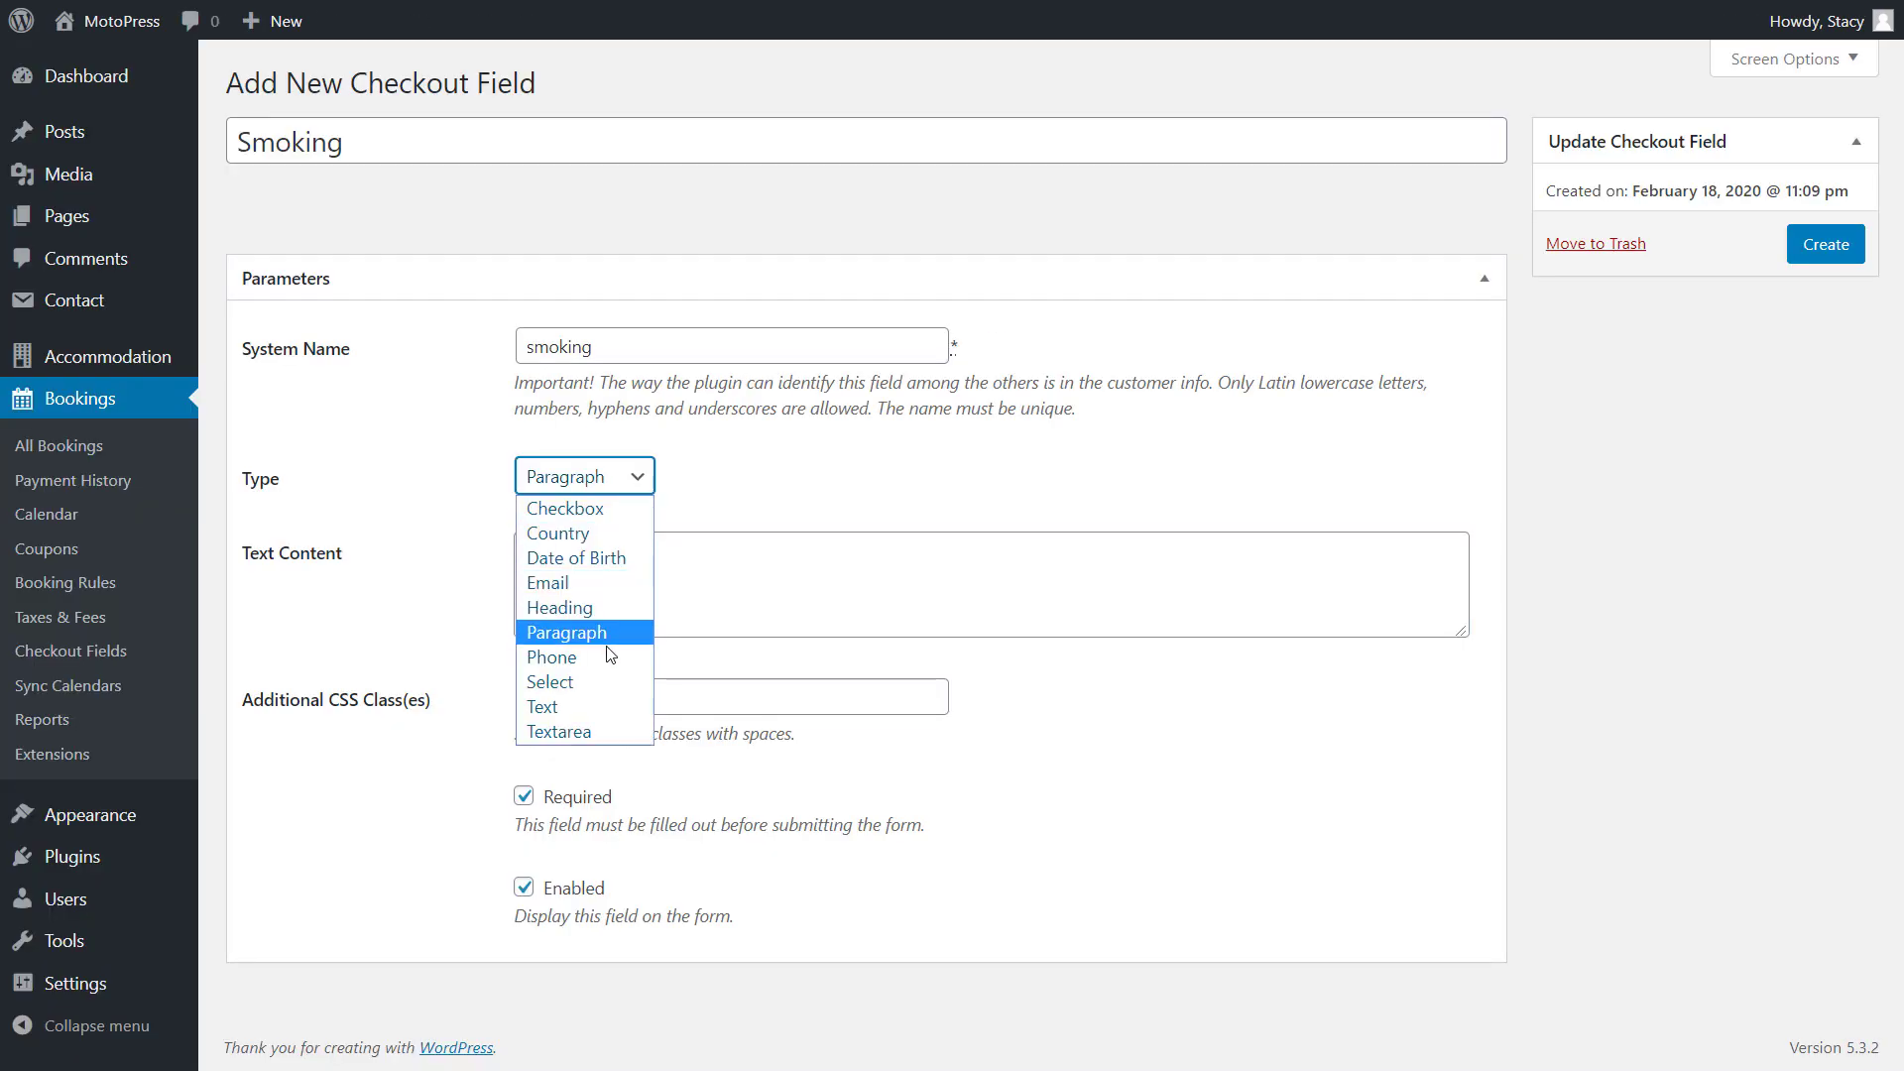
click(549, 657)
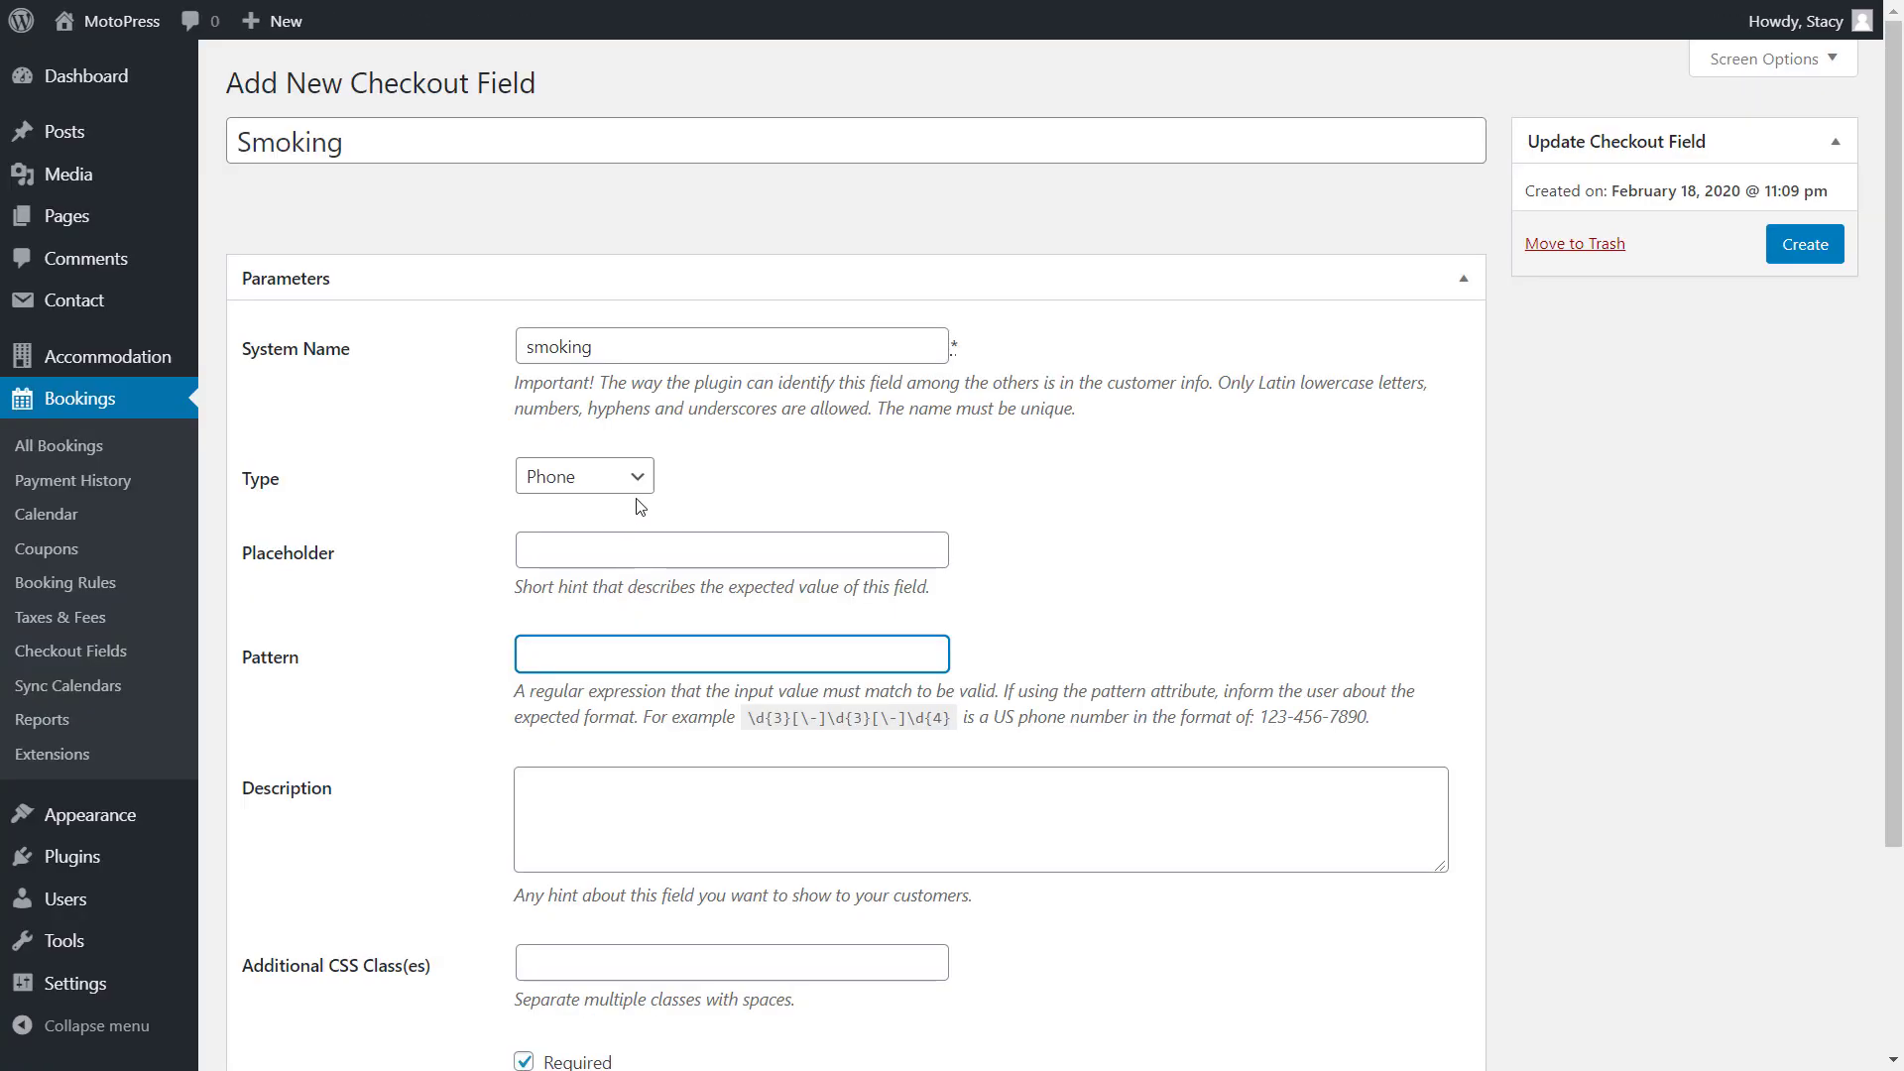
Try the Select type, adding option choices and previewing the Breakfast Type dropdown
click(583, 474)
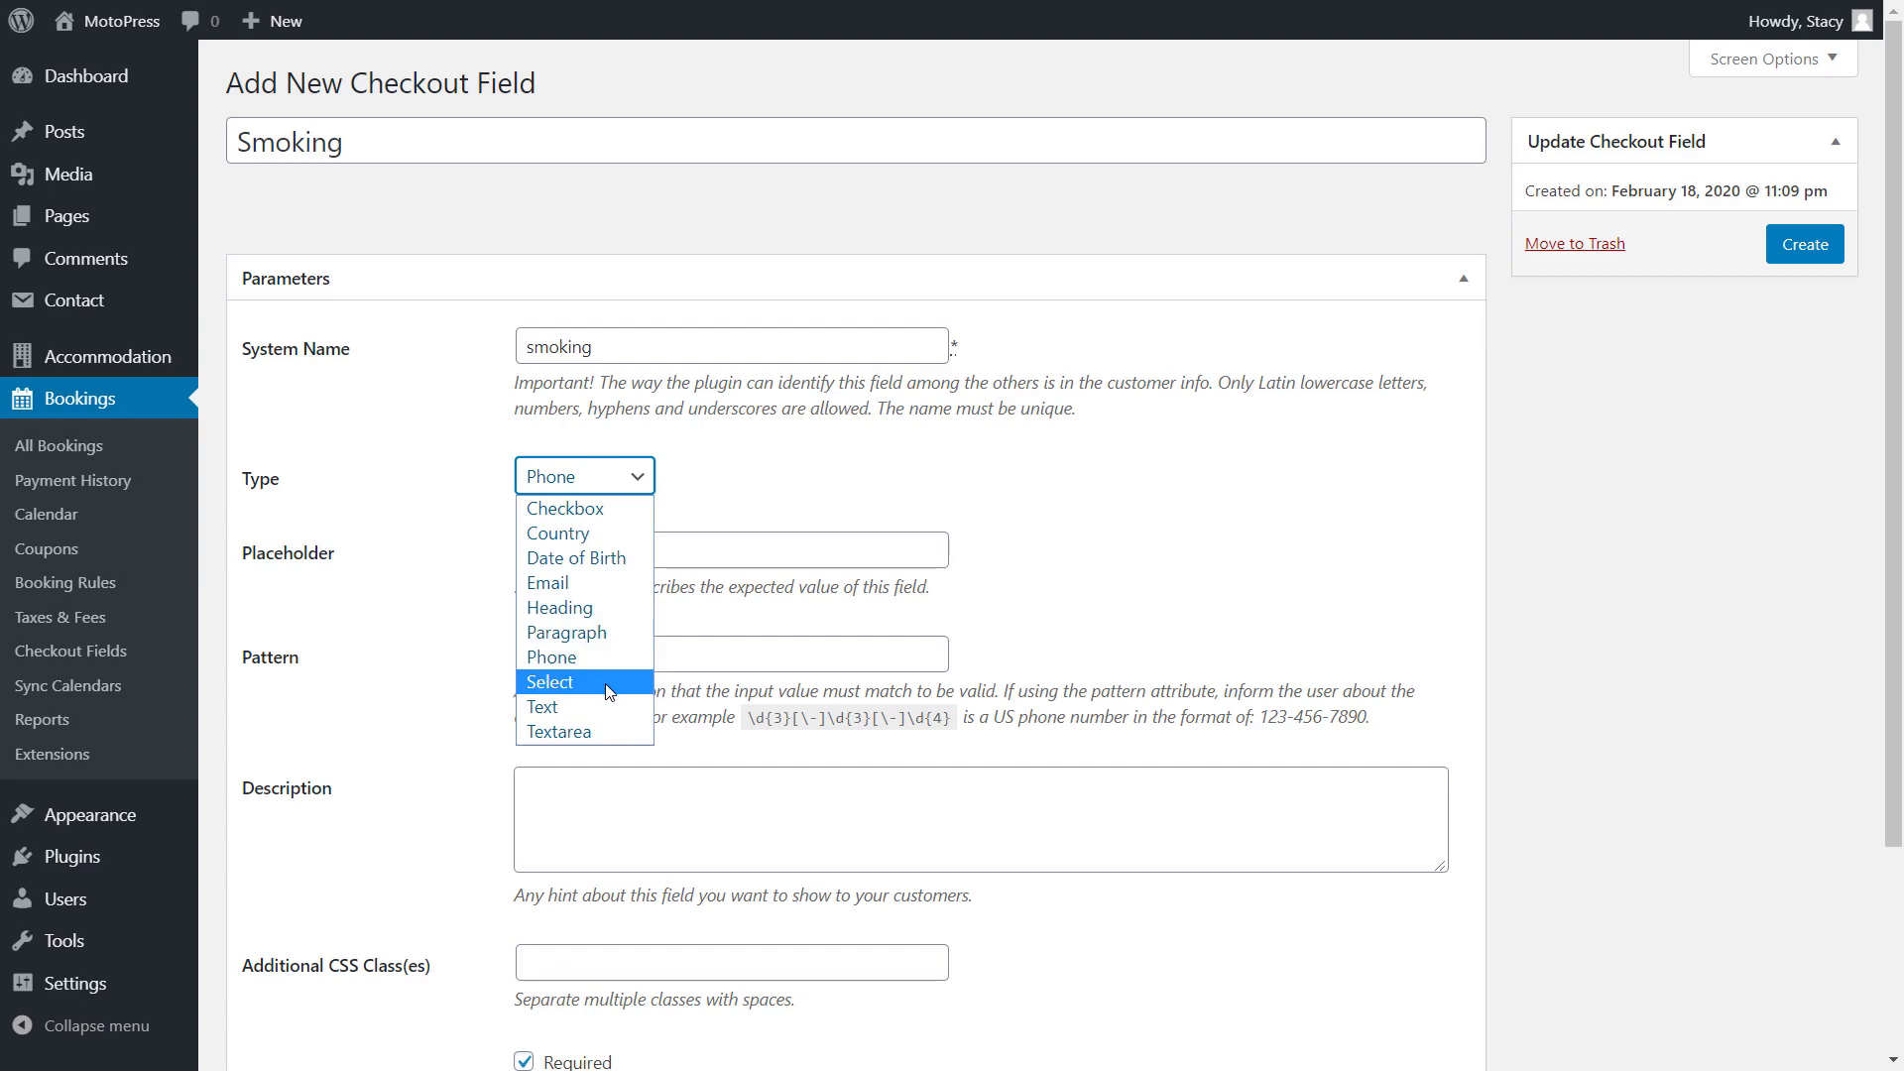
click(549, 681)
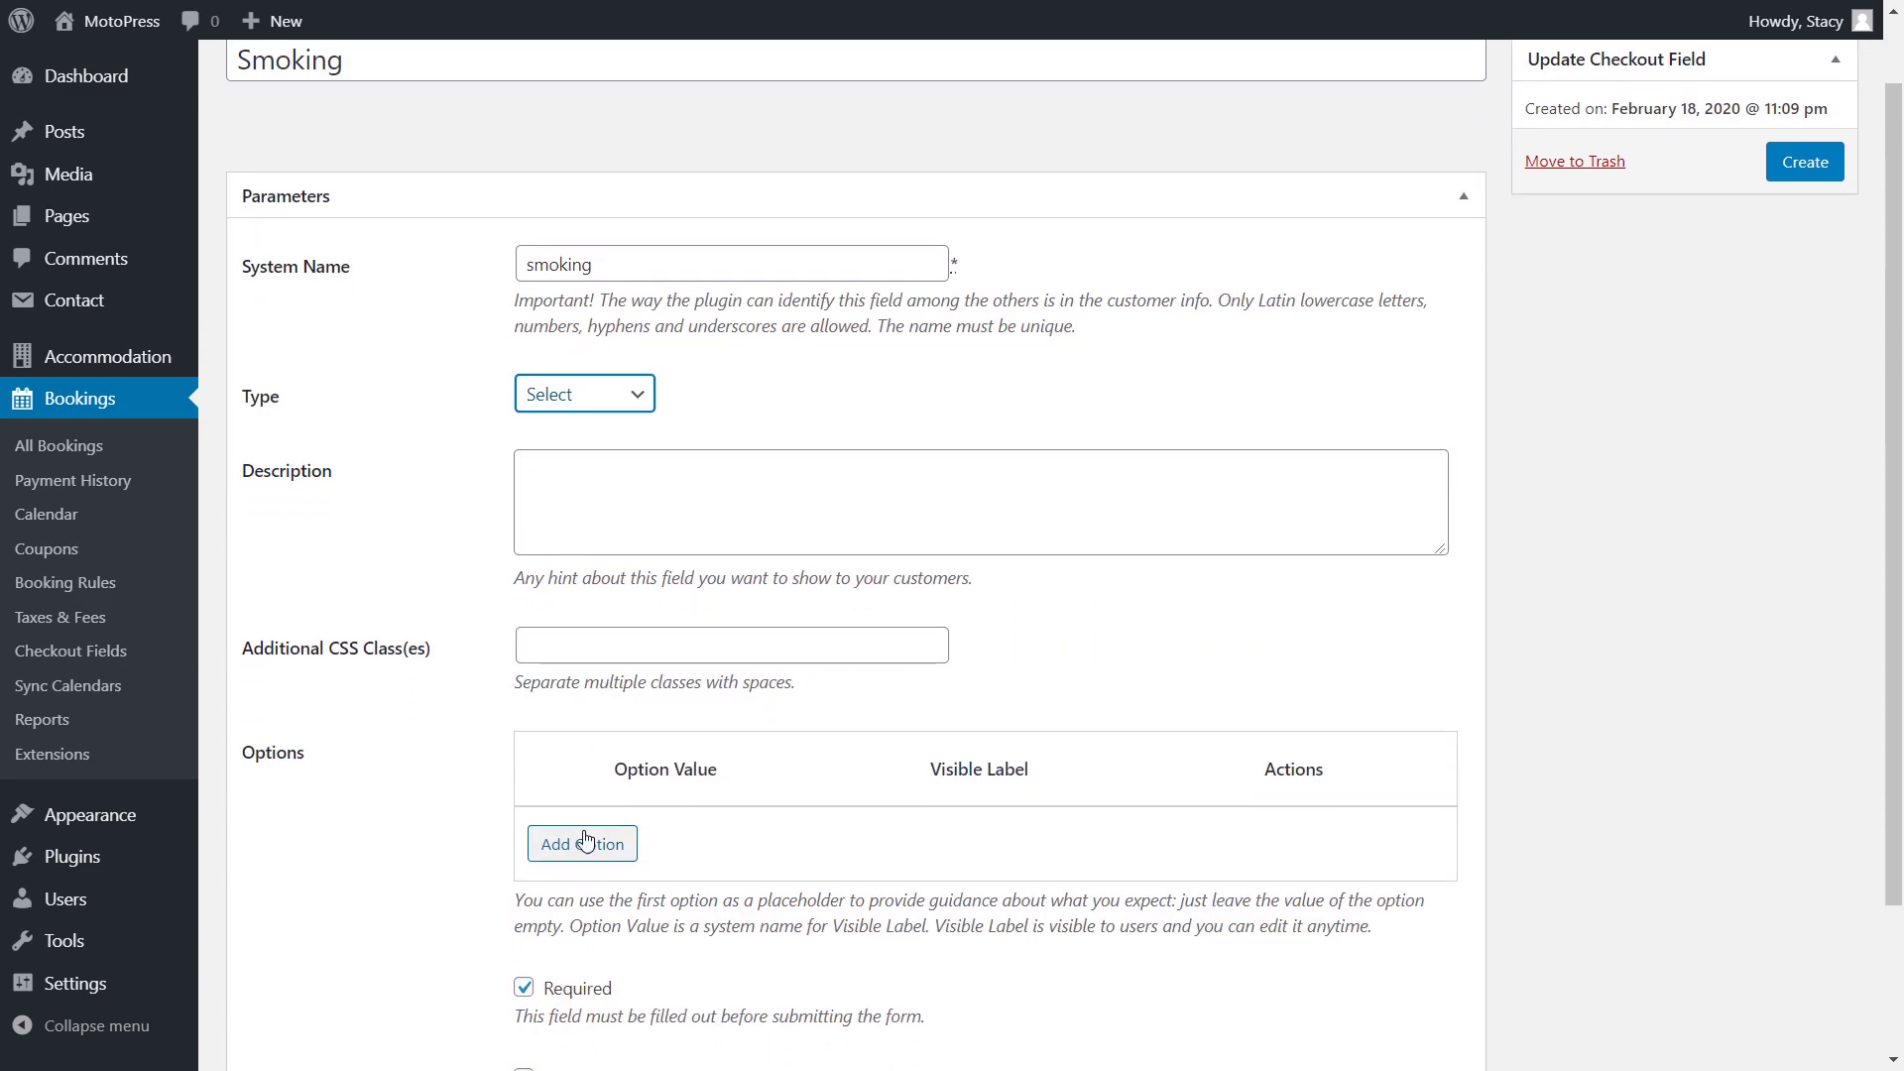
click(581, 843)
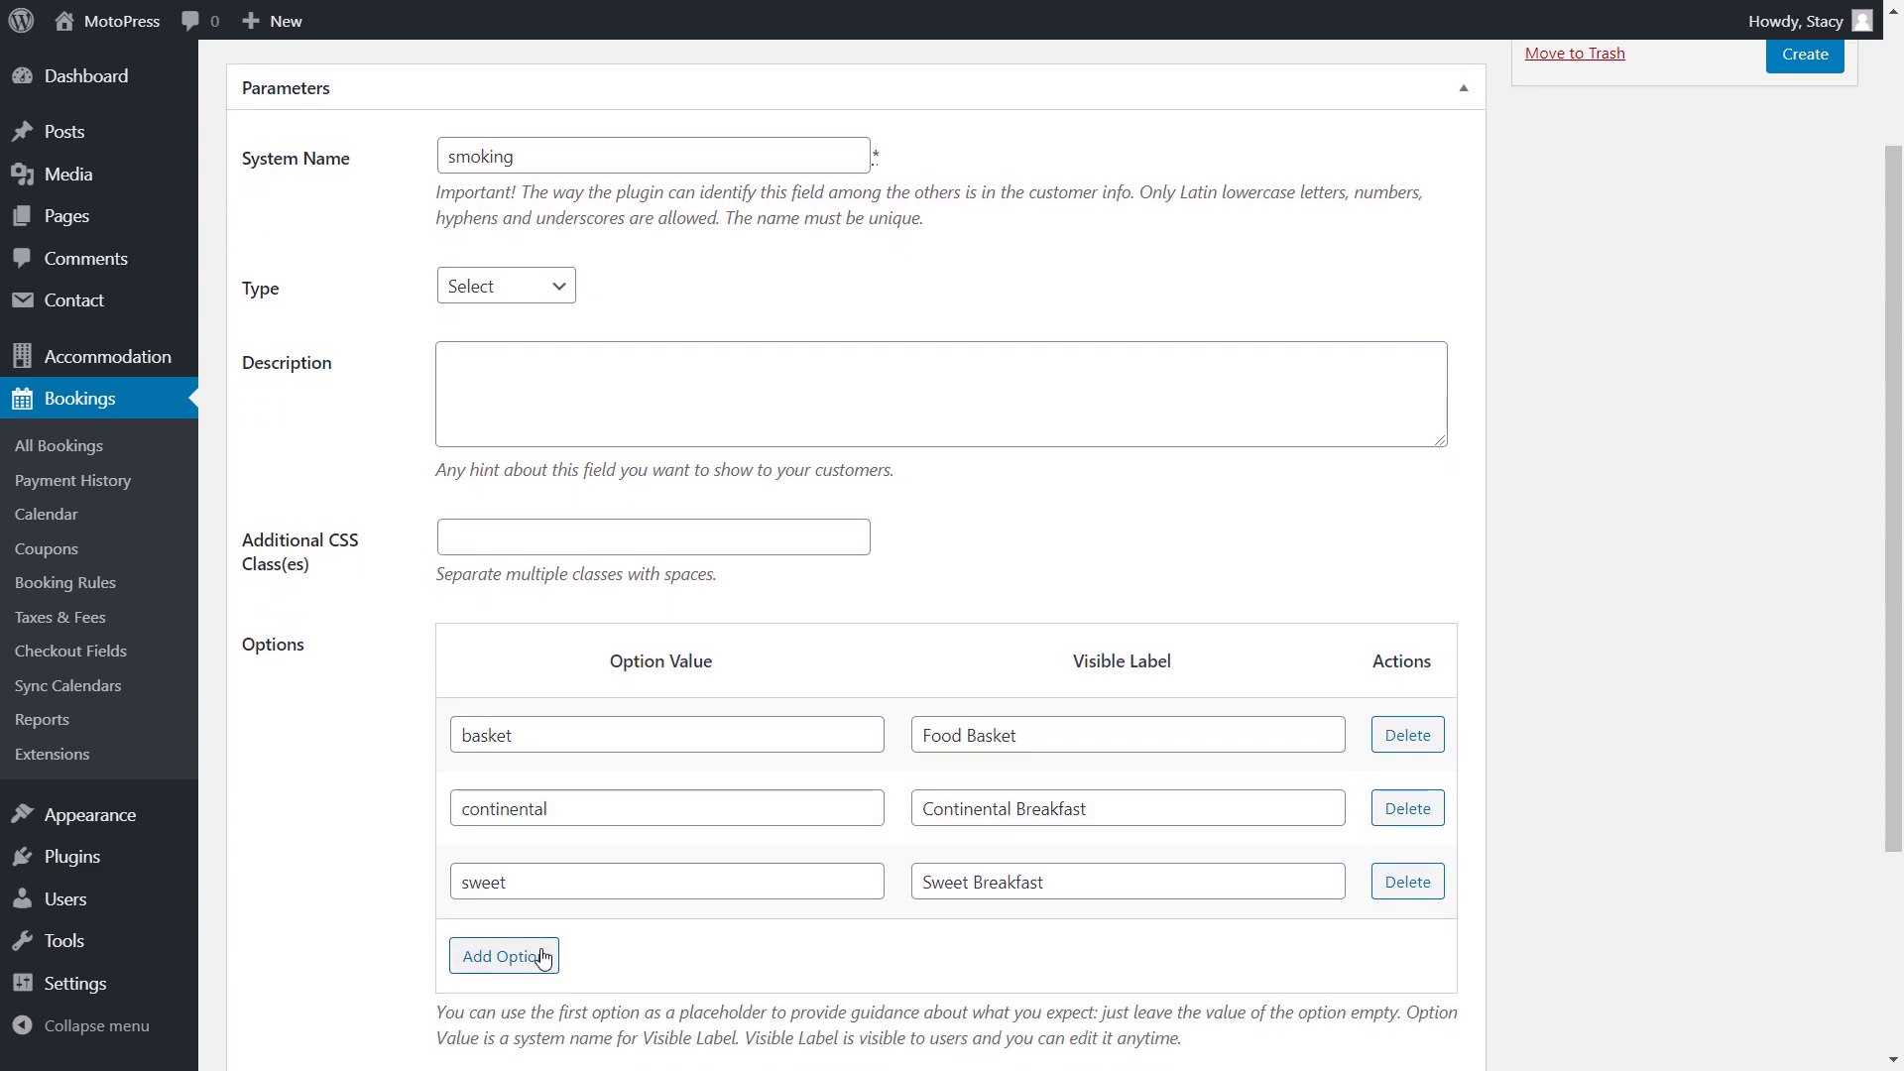
click(502, 956)
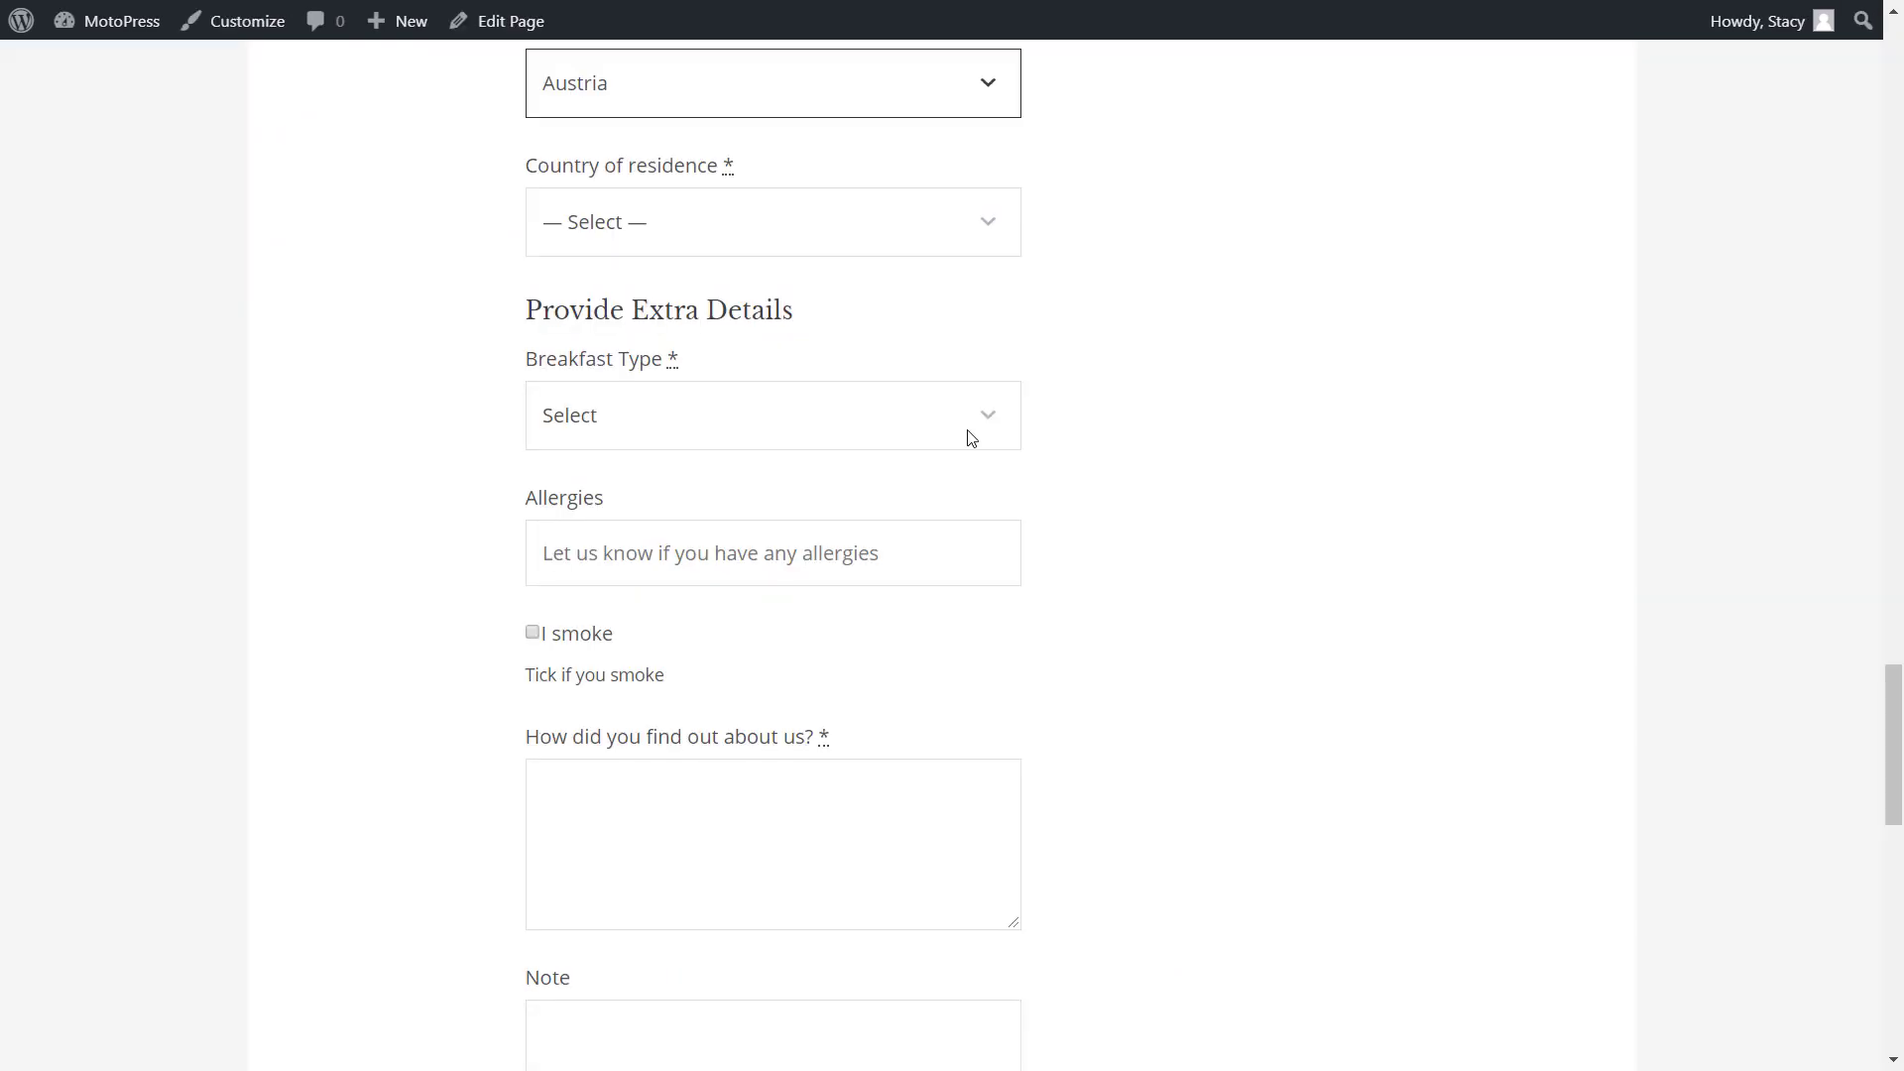
click(772, 414)
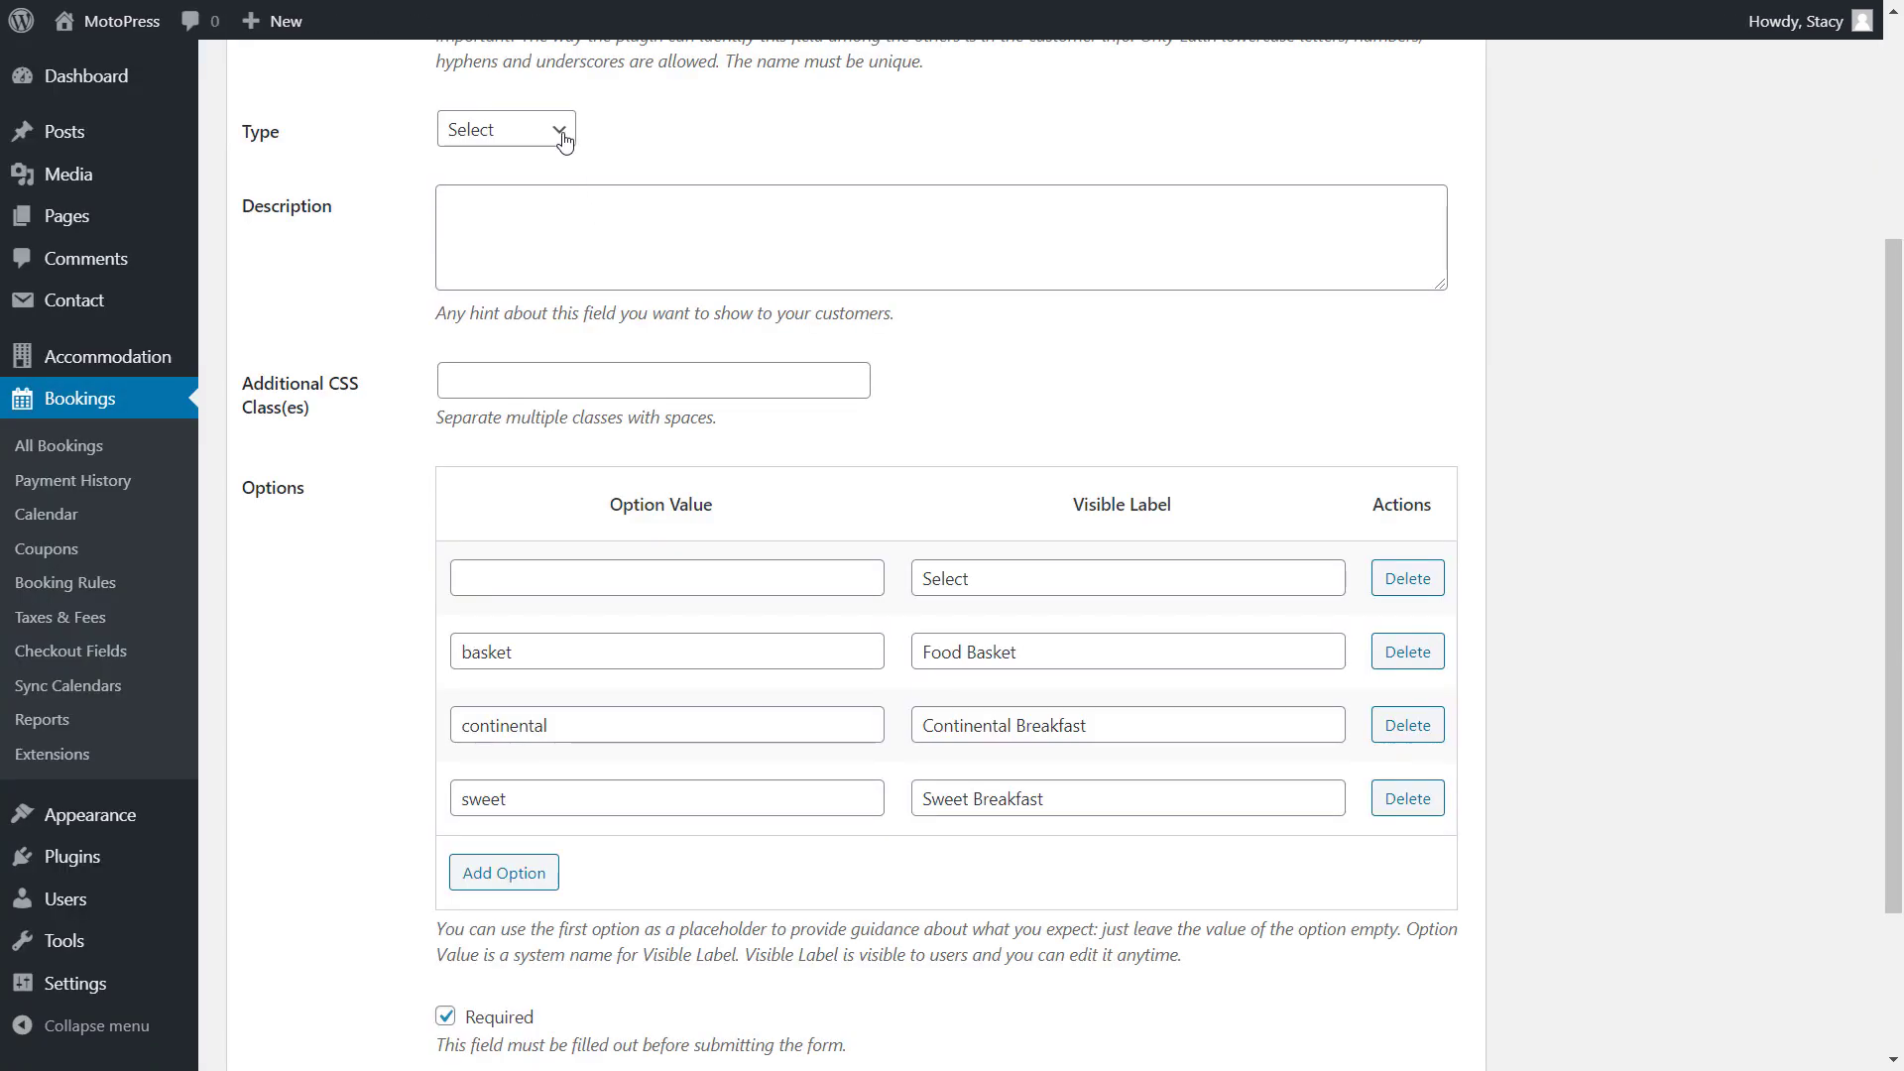
Try the Text type with sample value 'Nuts' and the Textarea type with sample text
click(504, 129)
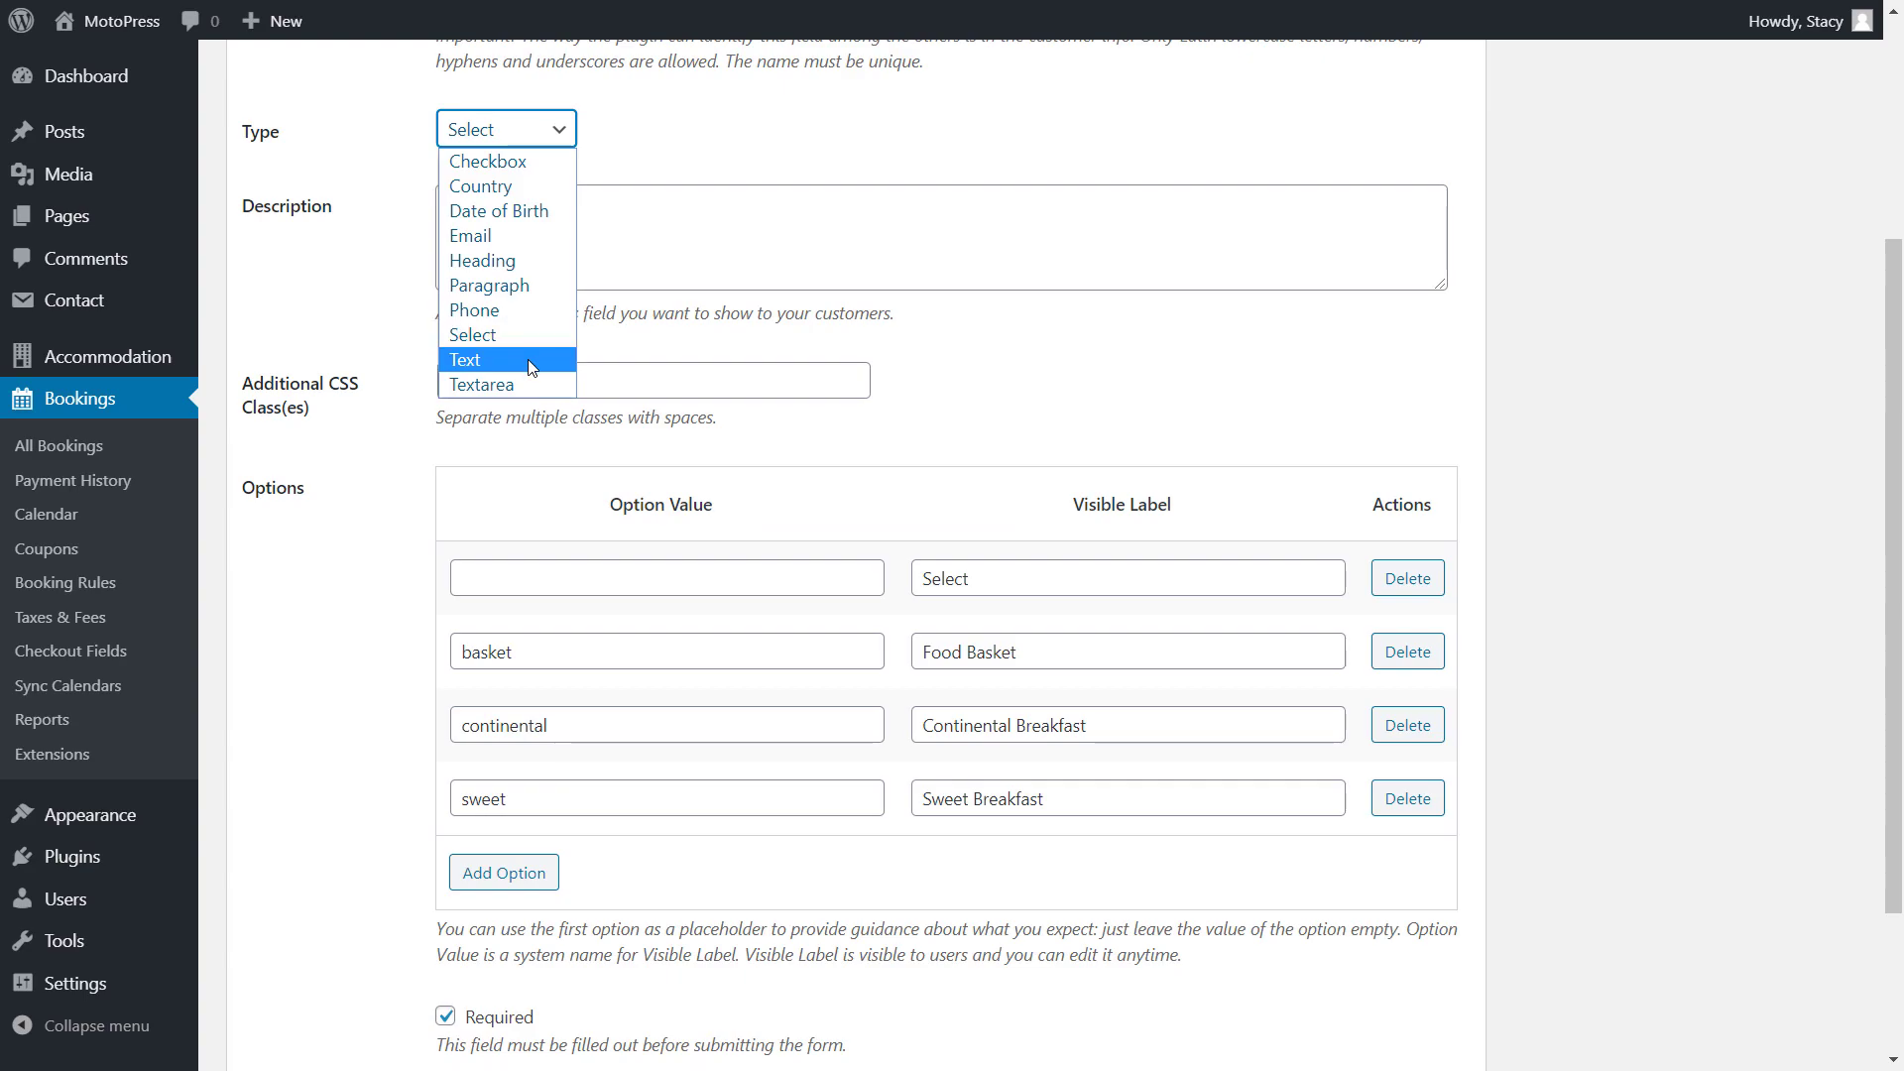
click(465, 359)
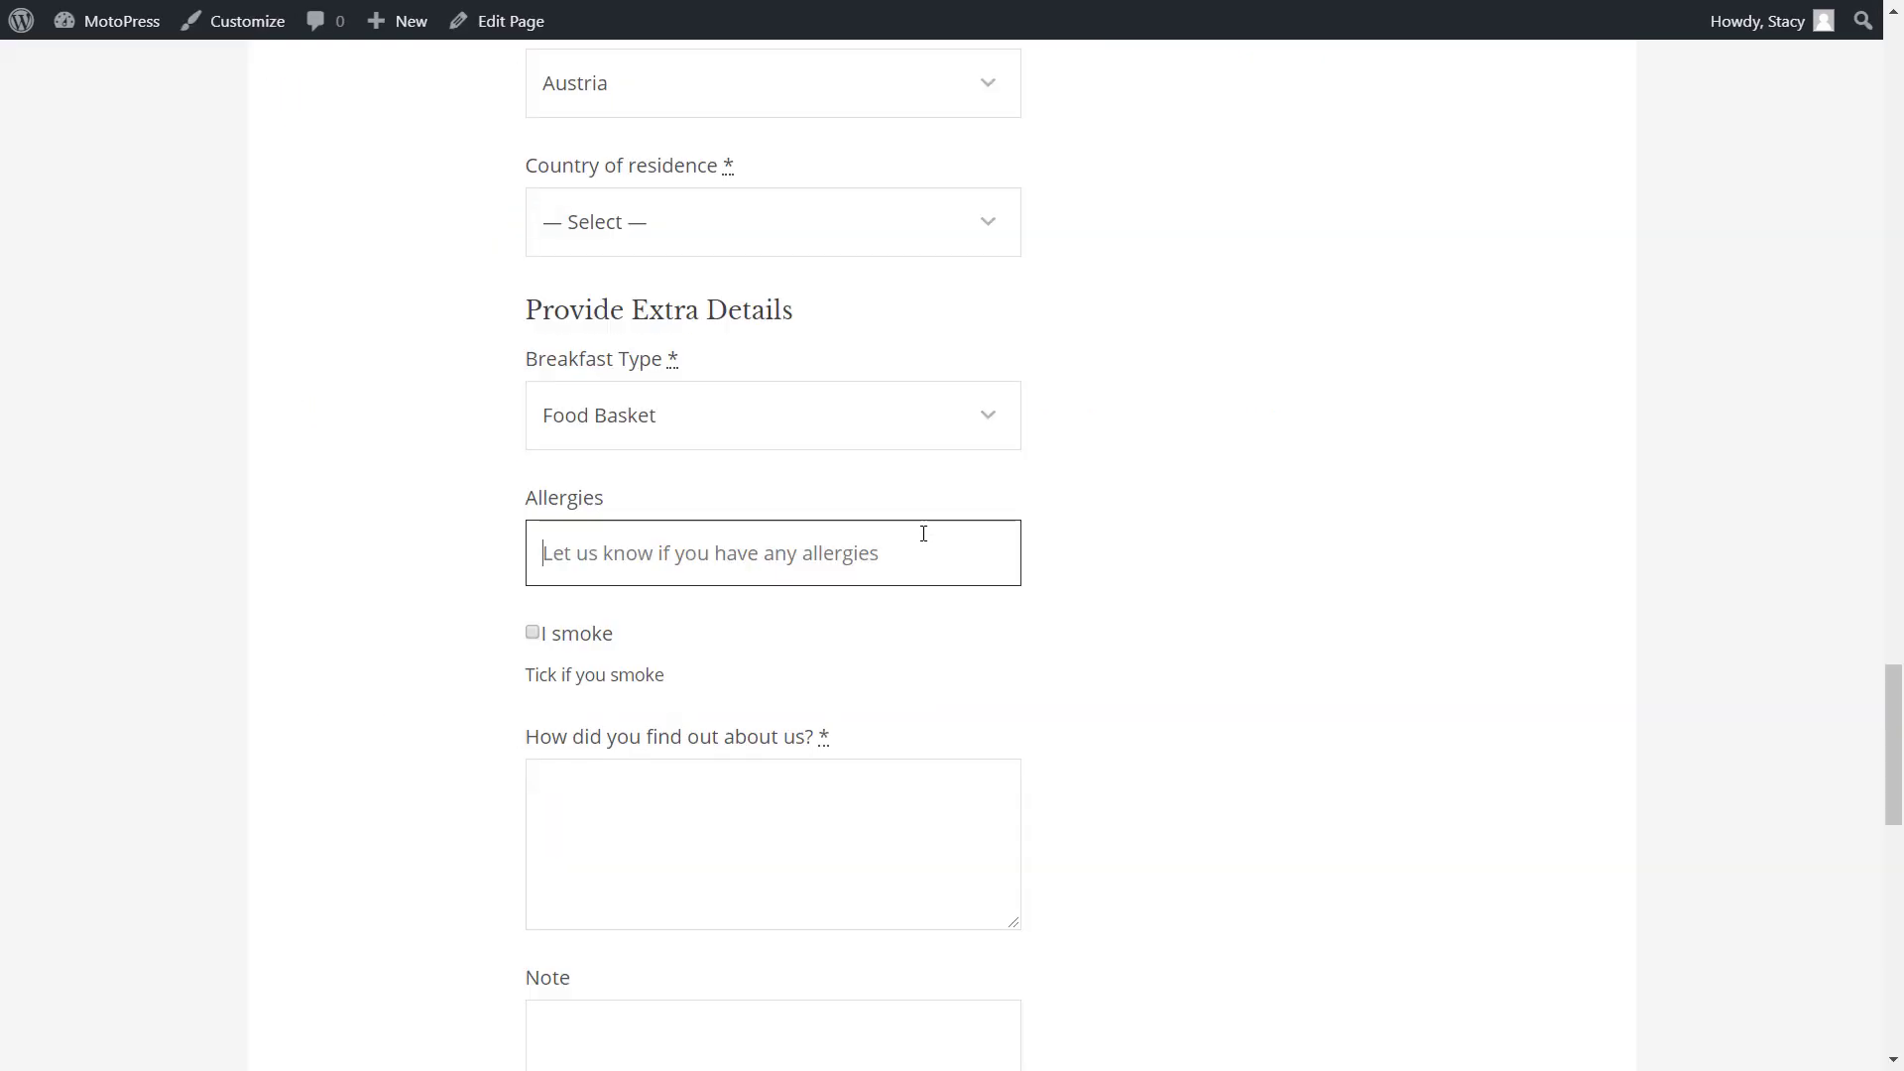
text(Nuts)
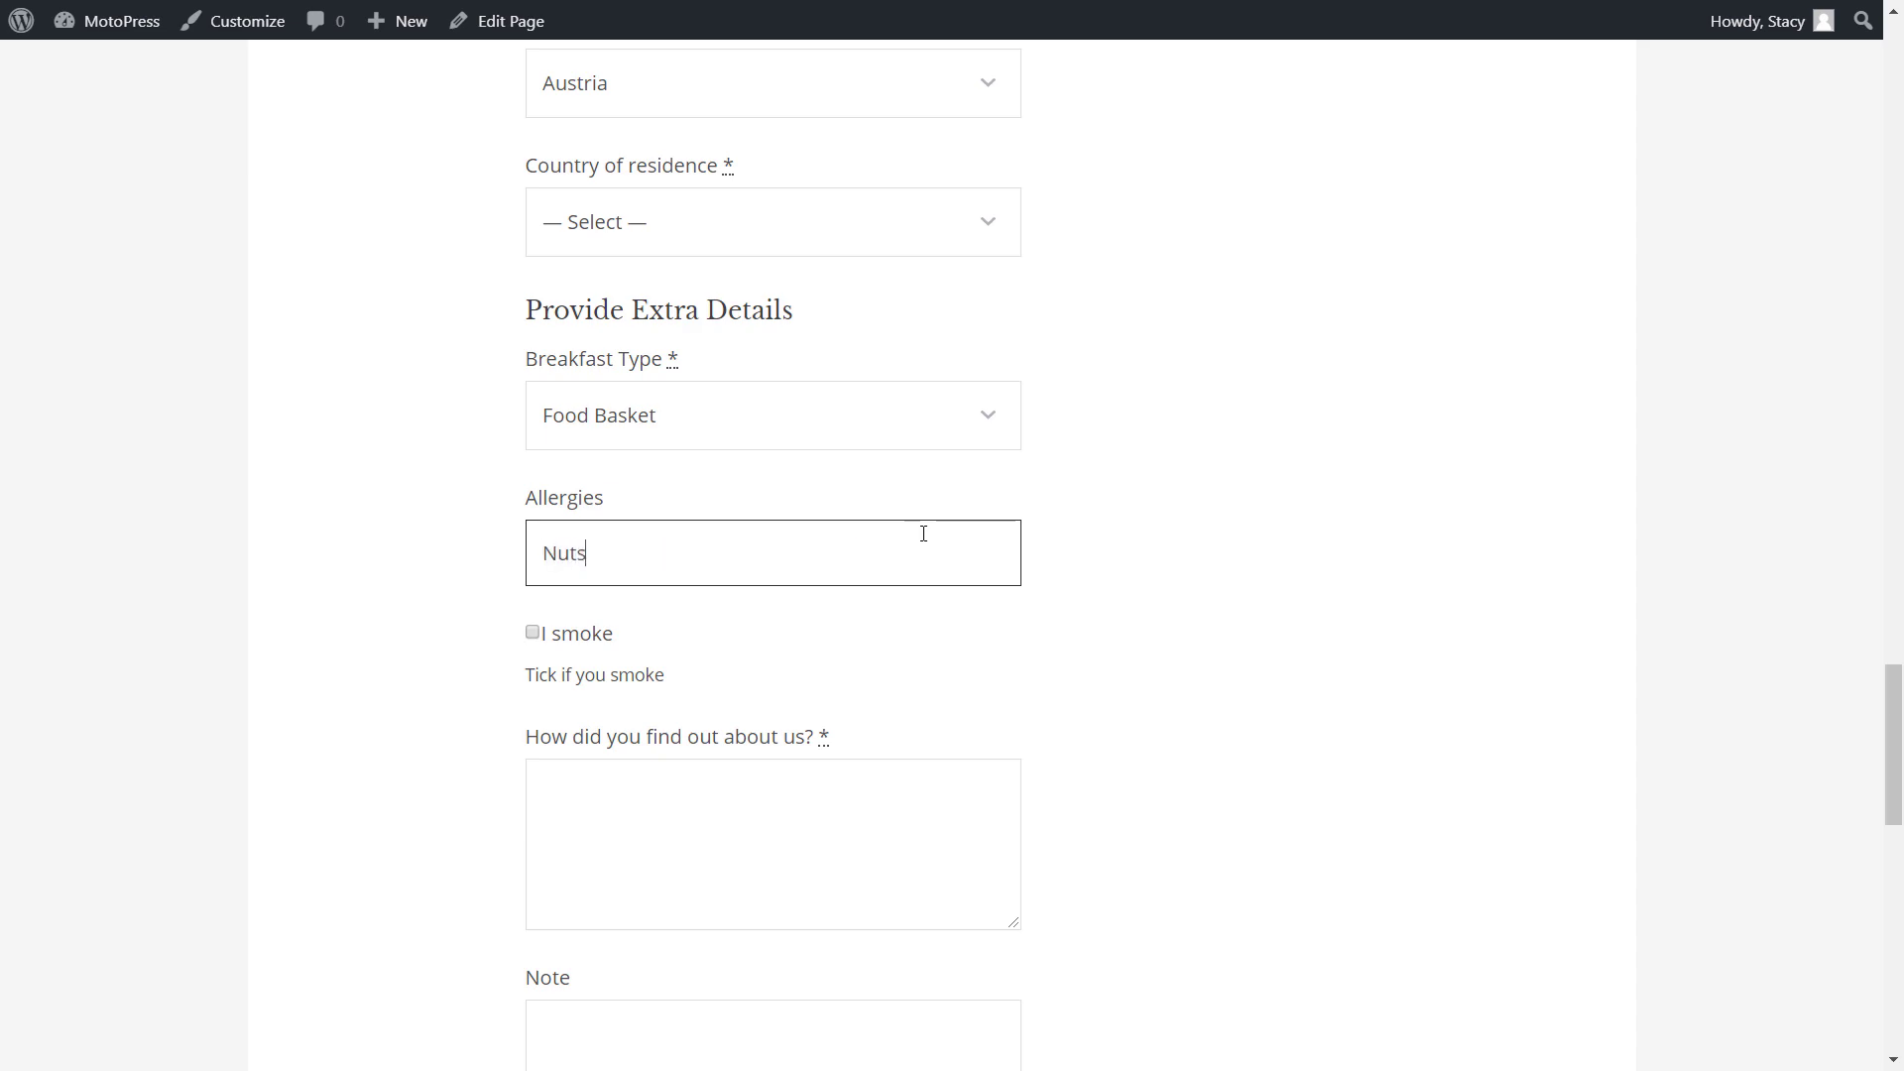
click(584, 215)
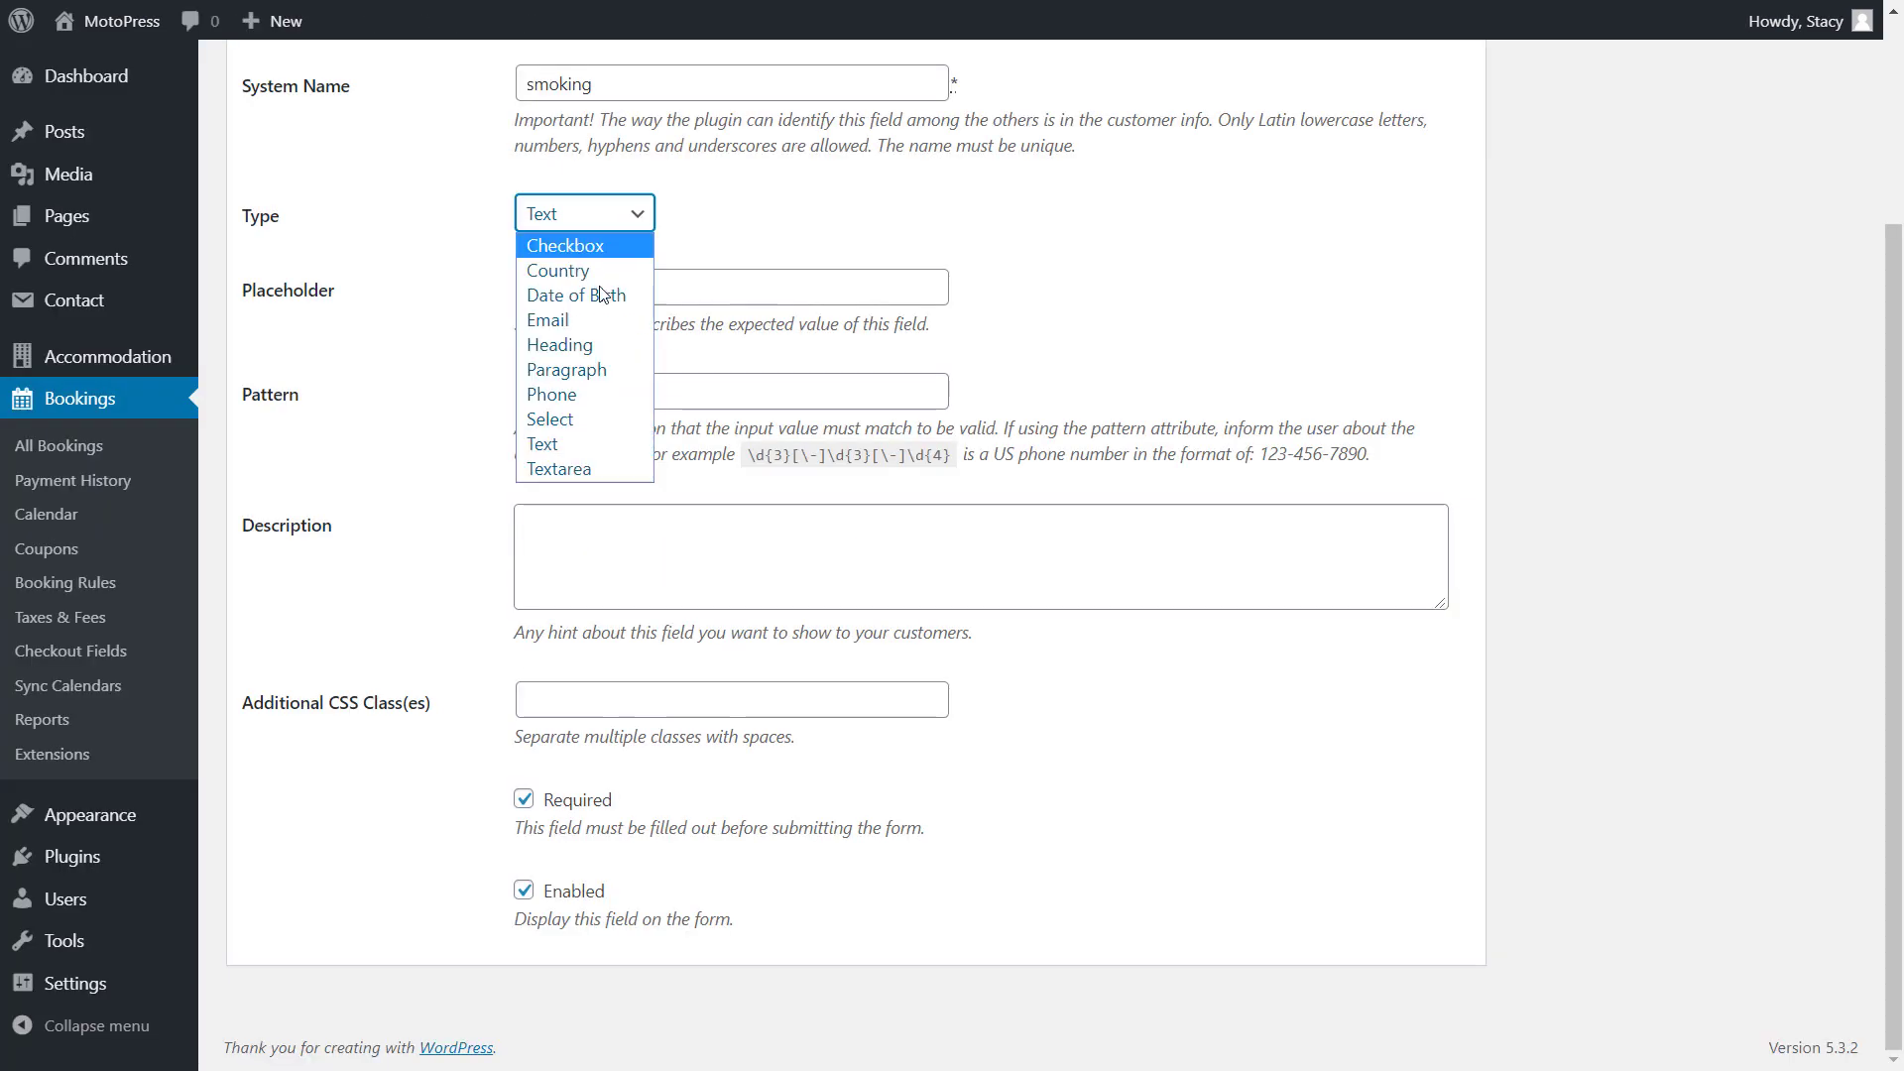
click(559, 469)
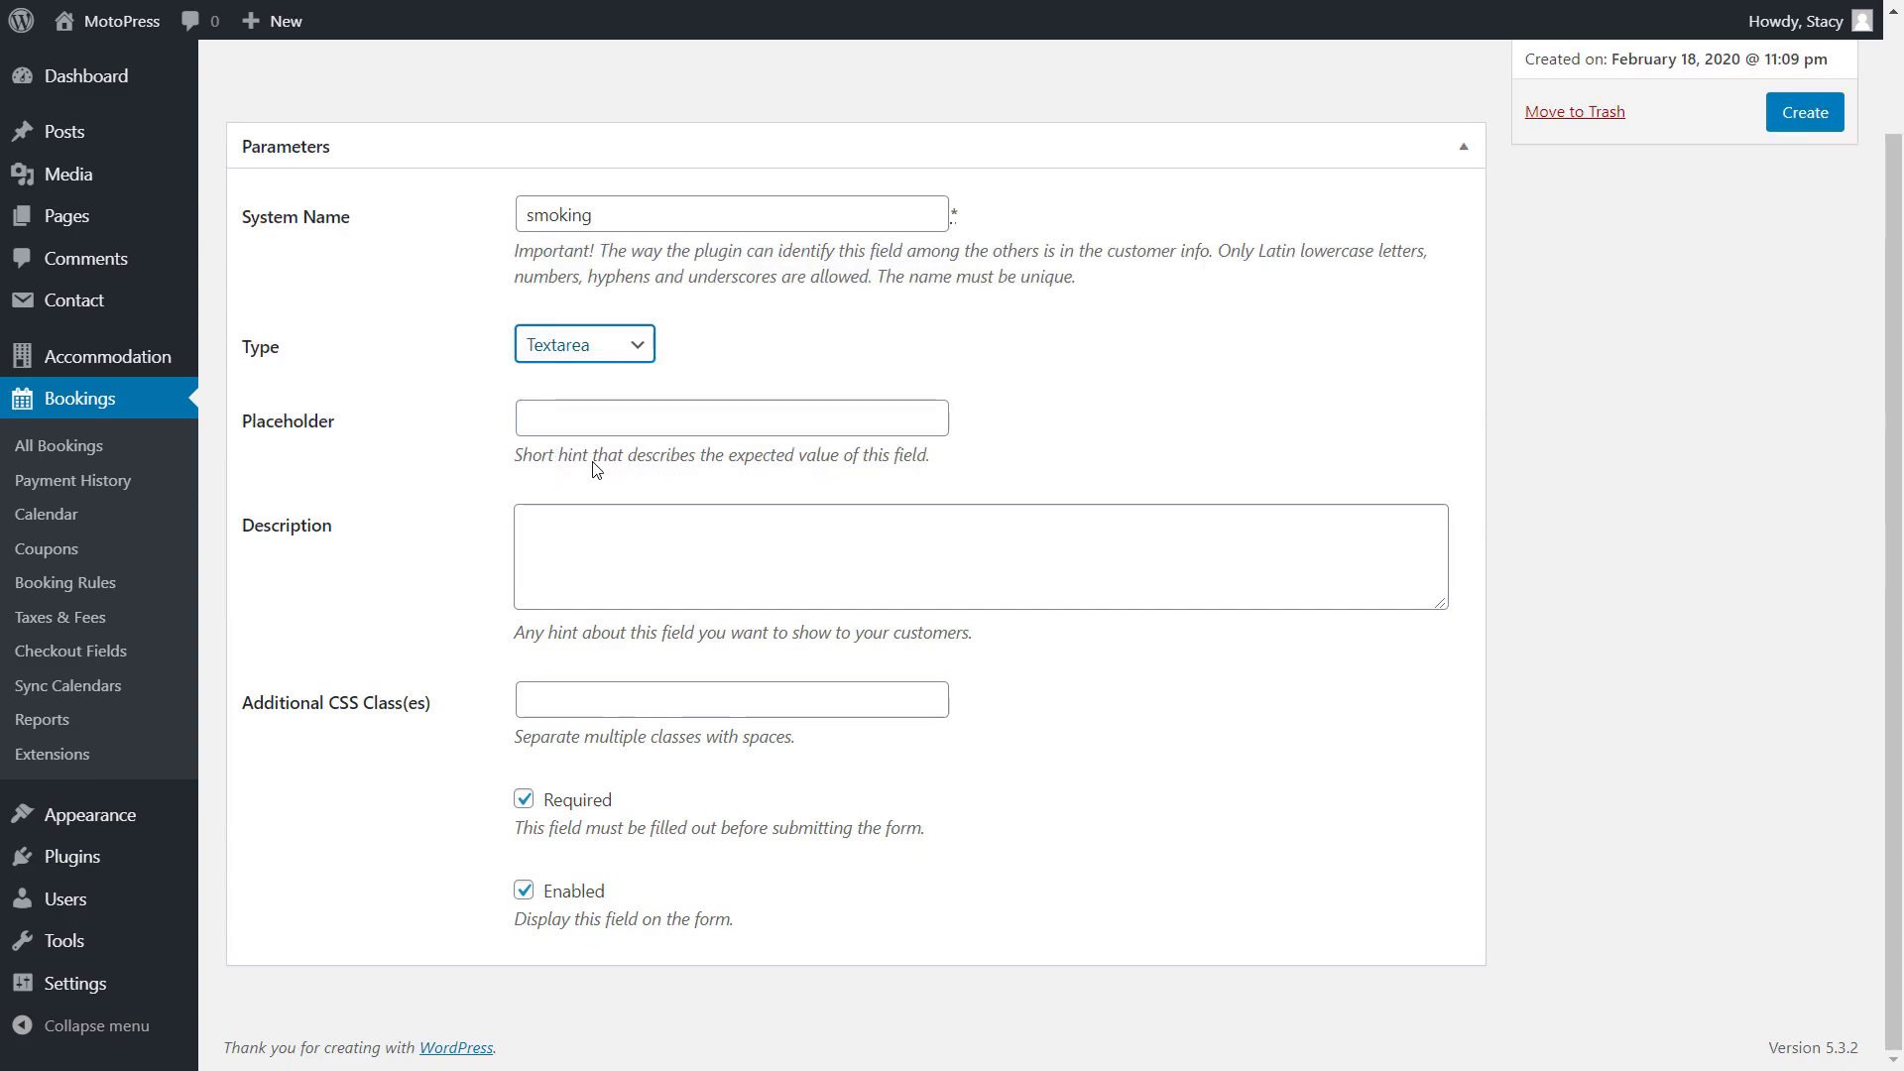
mouse_move(601, 344)
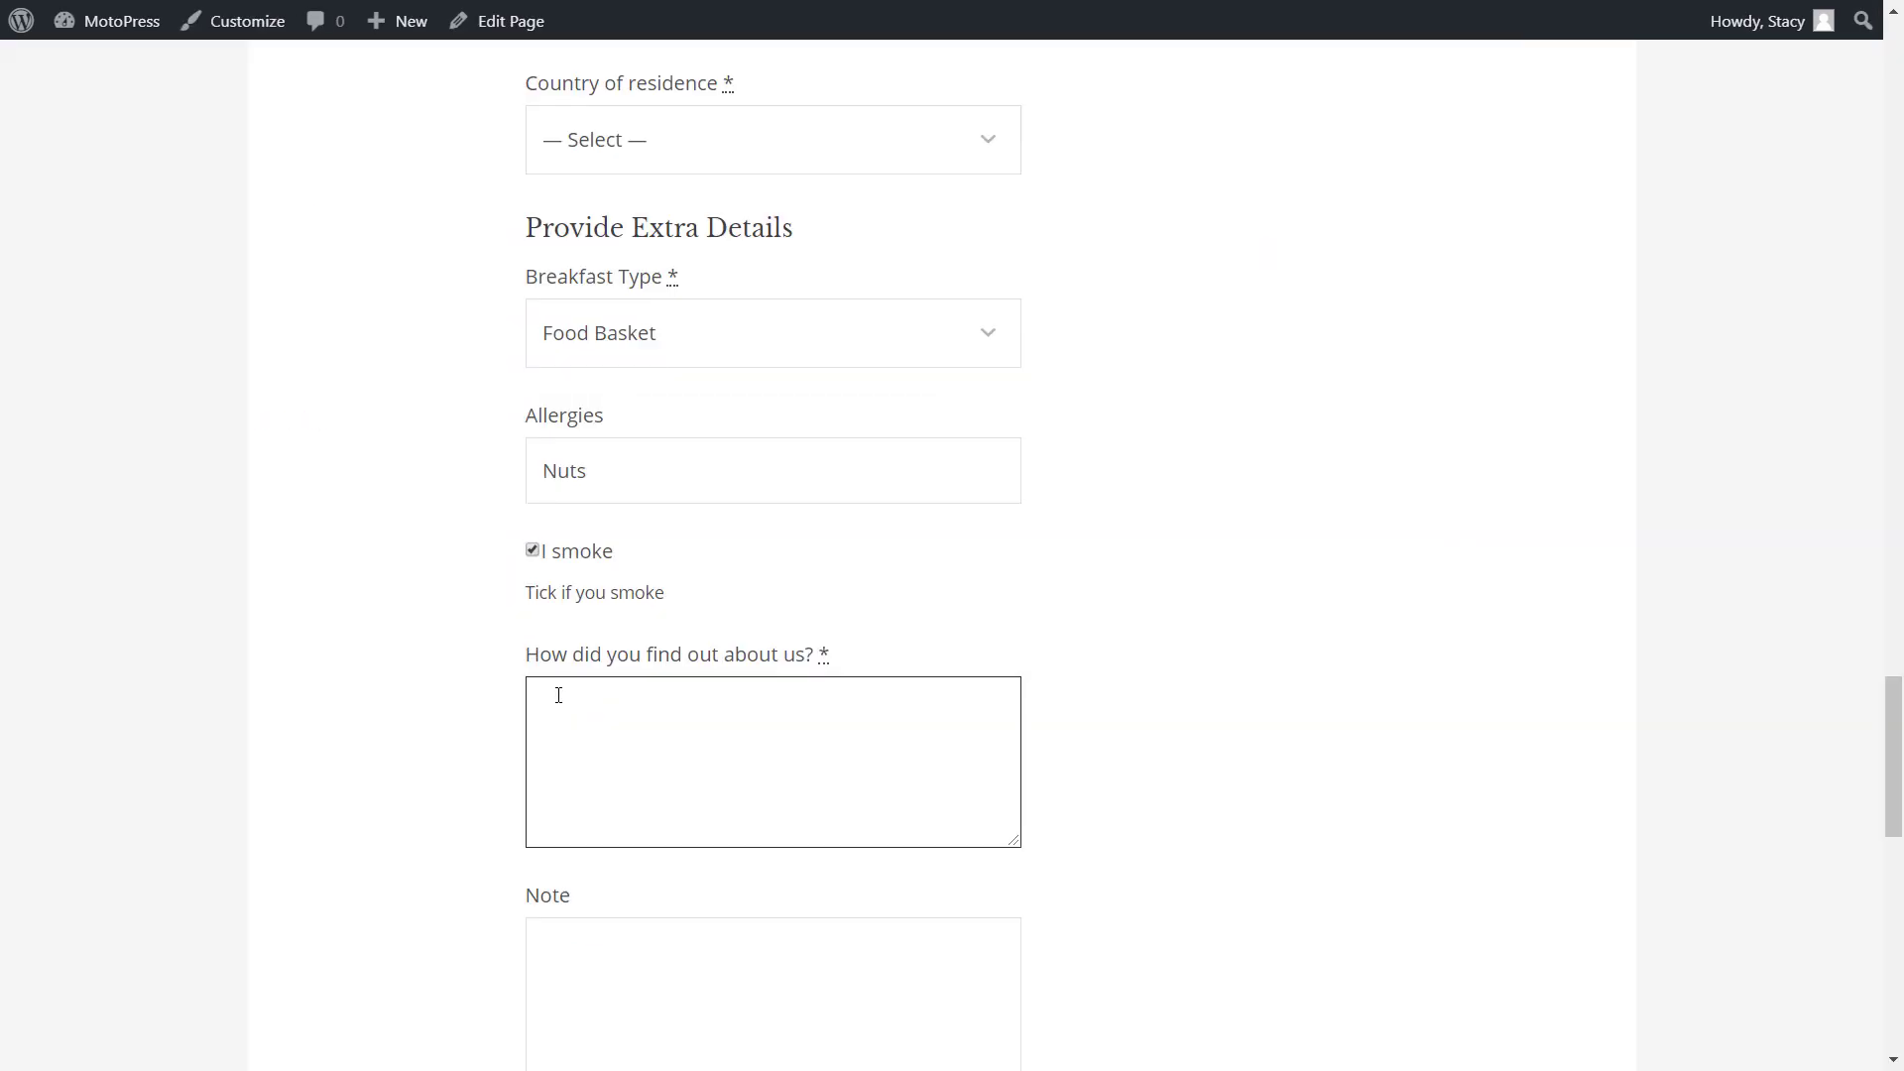
text(Through Fac)
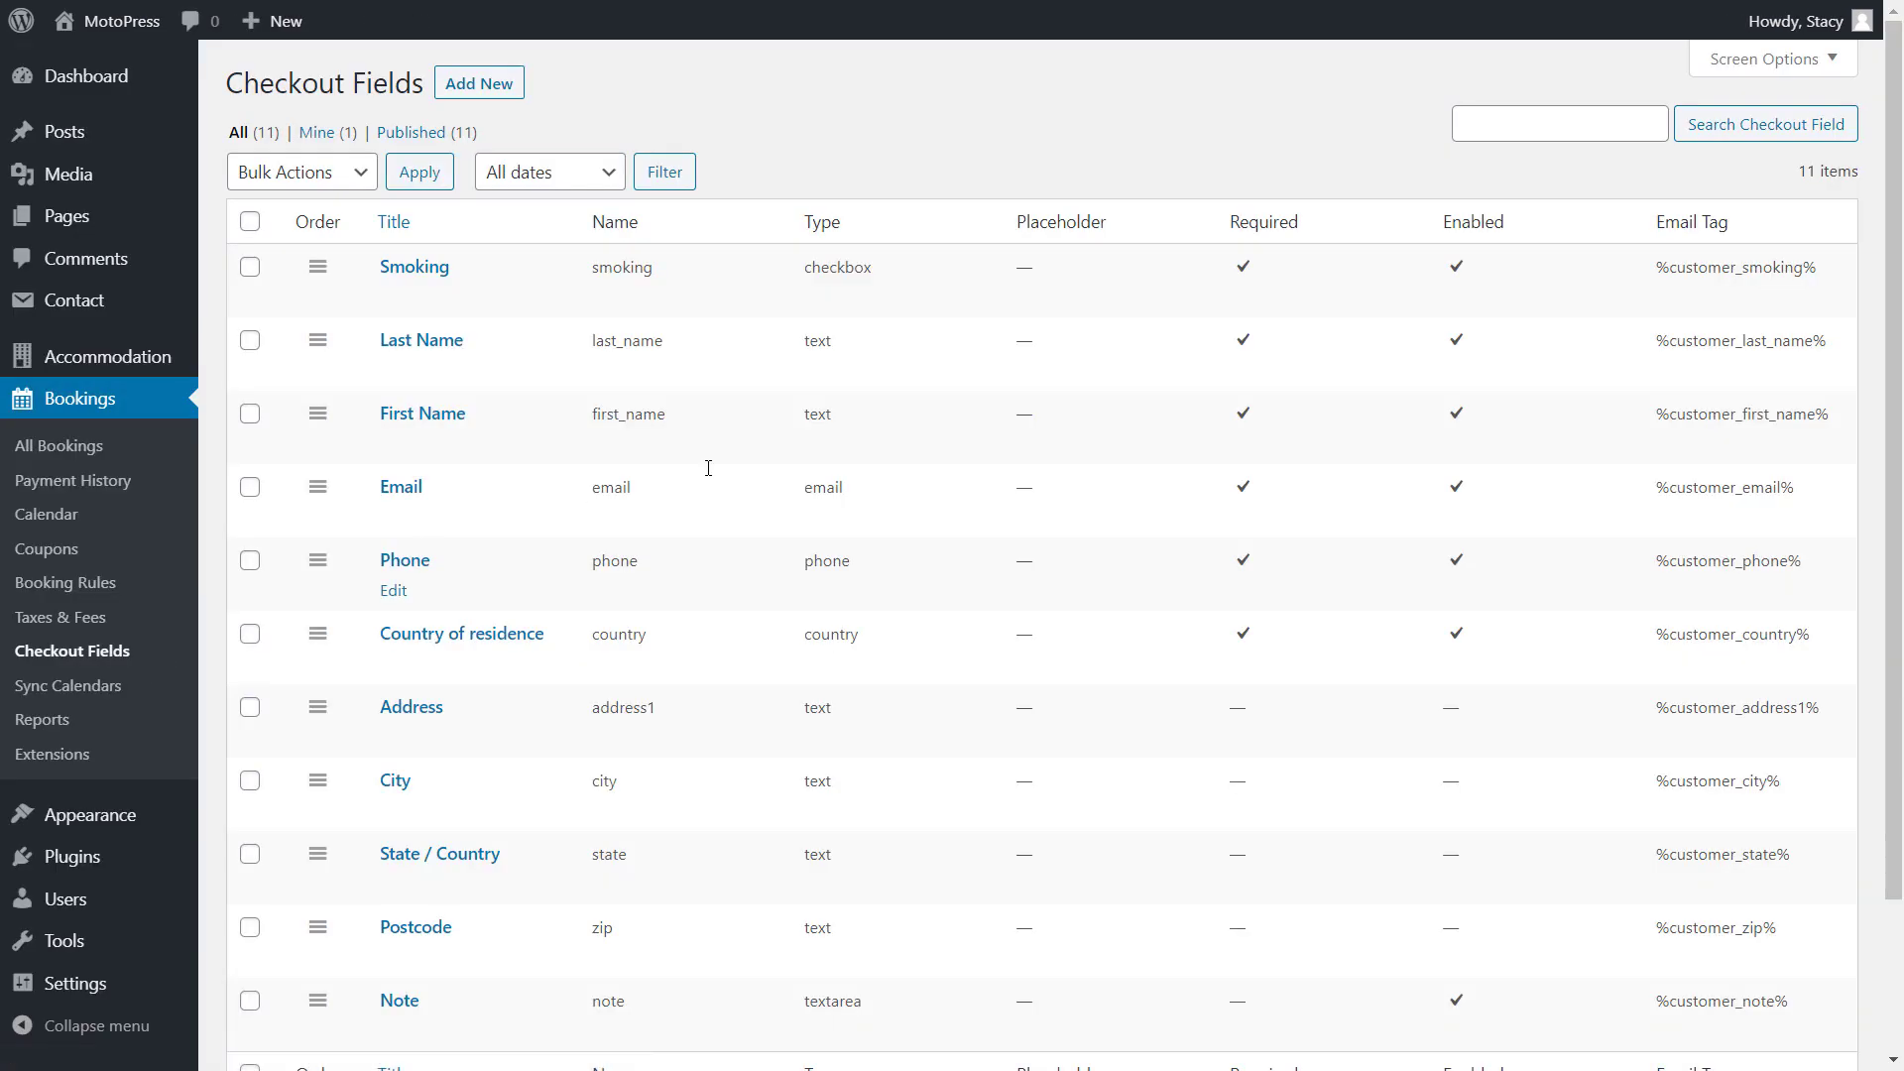
mouse_move(420, 339)
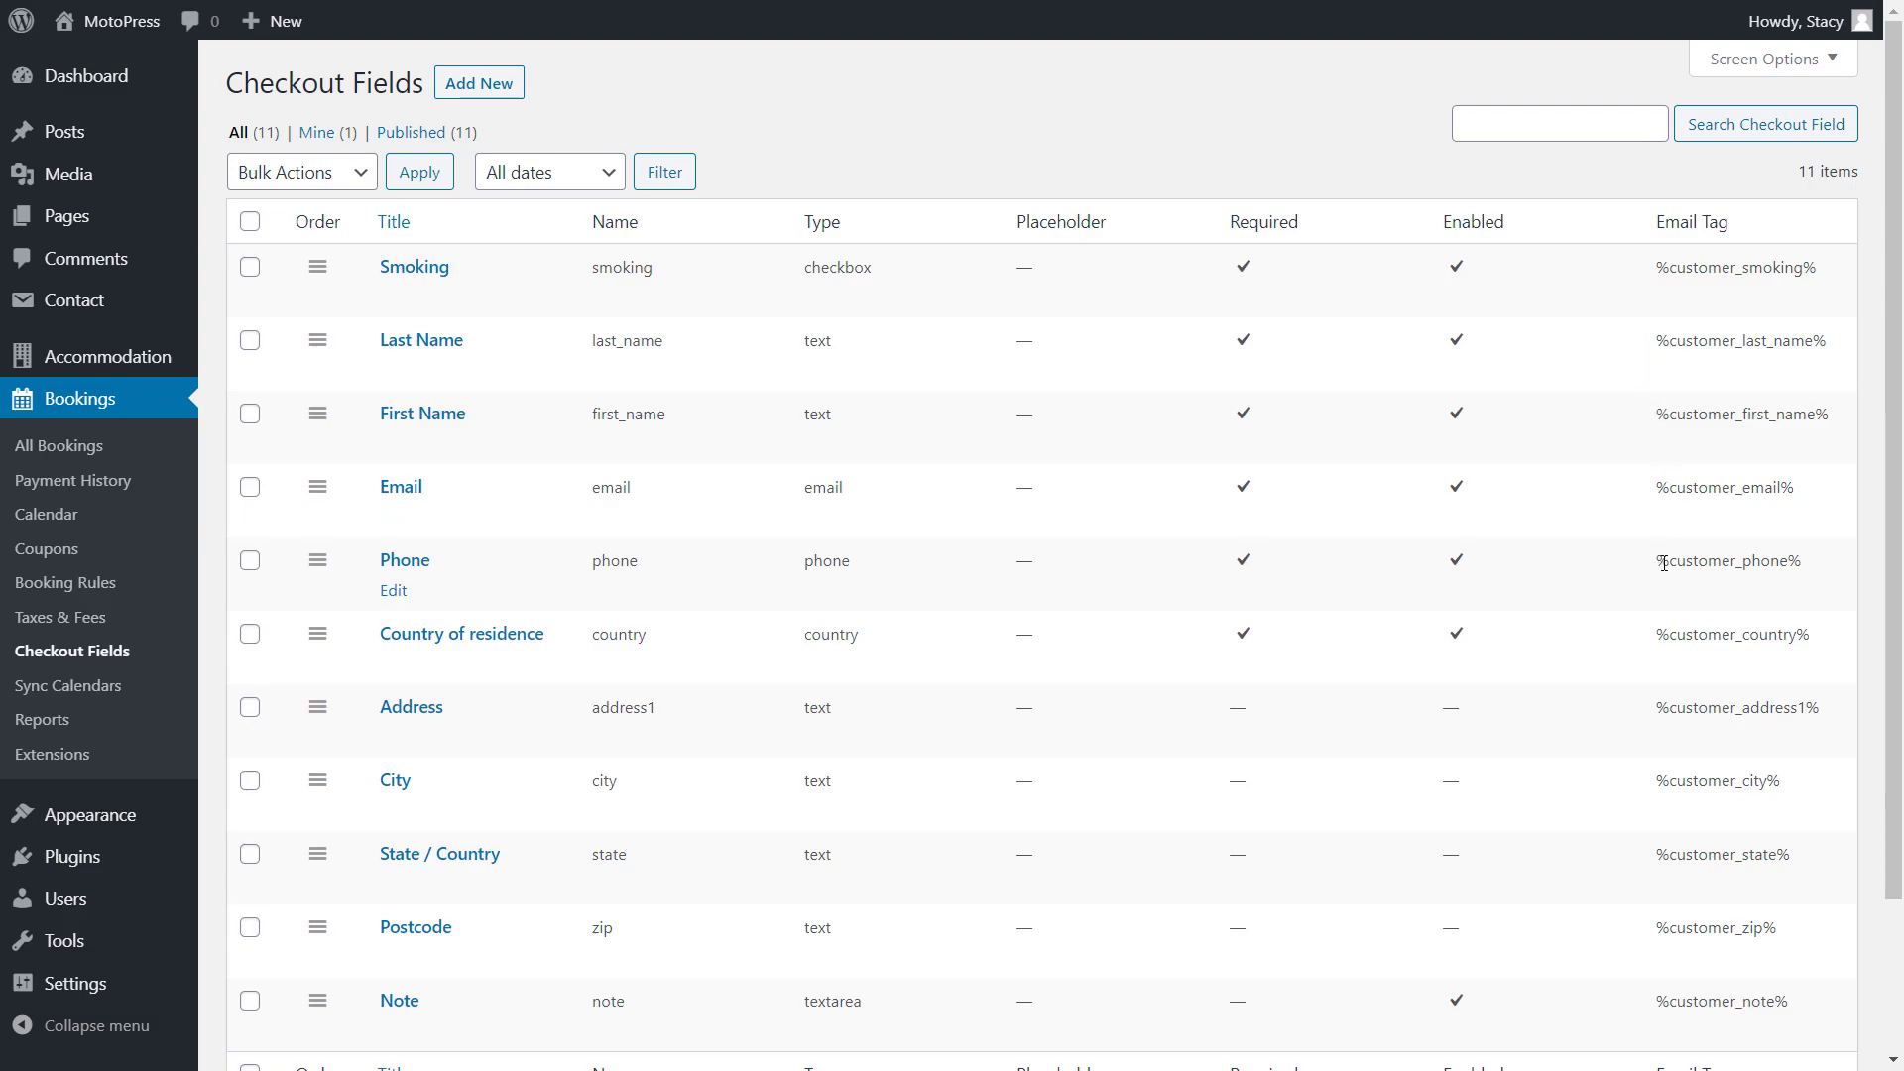
double_click(1727, 559)
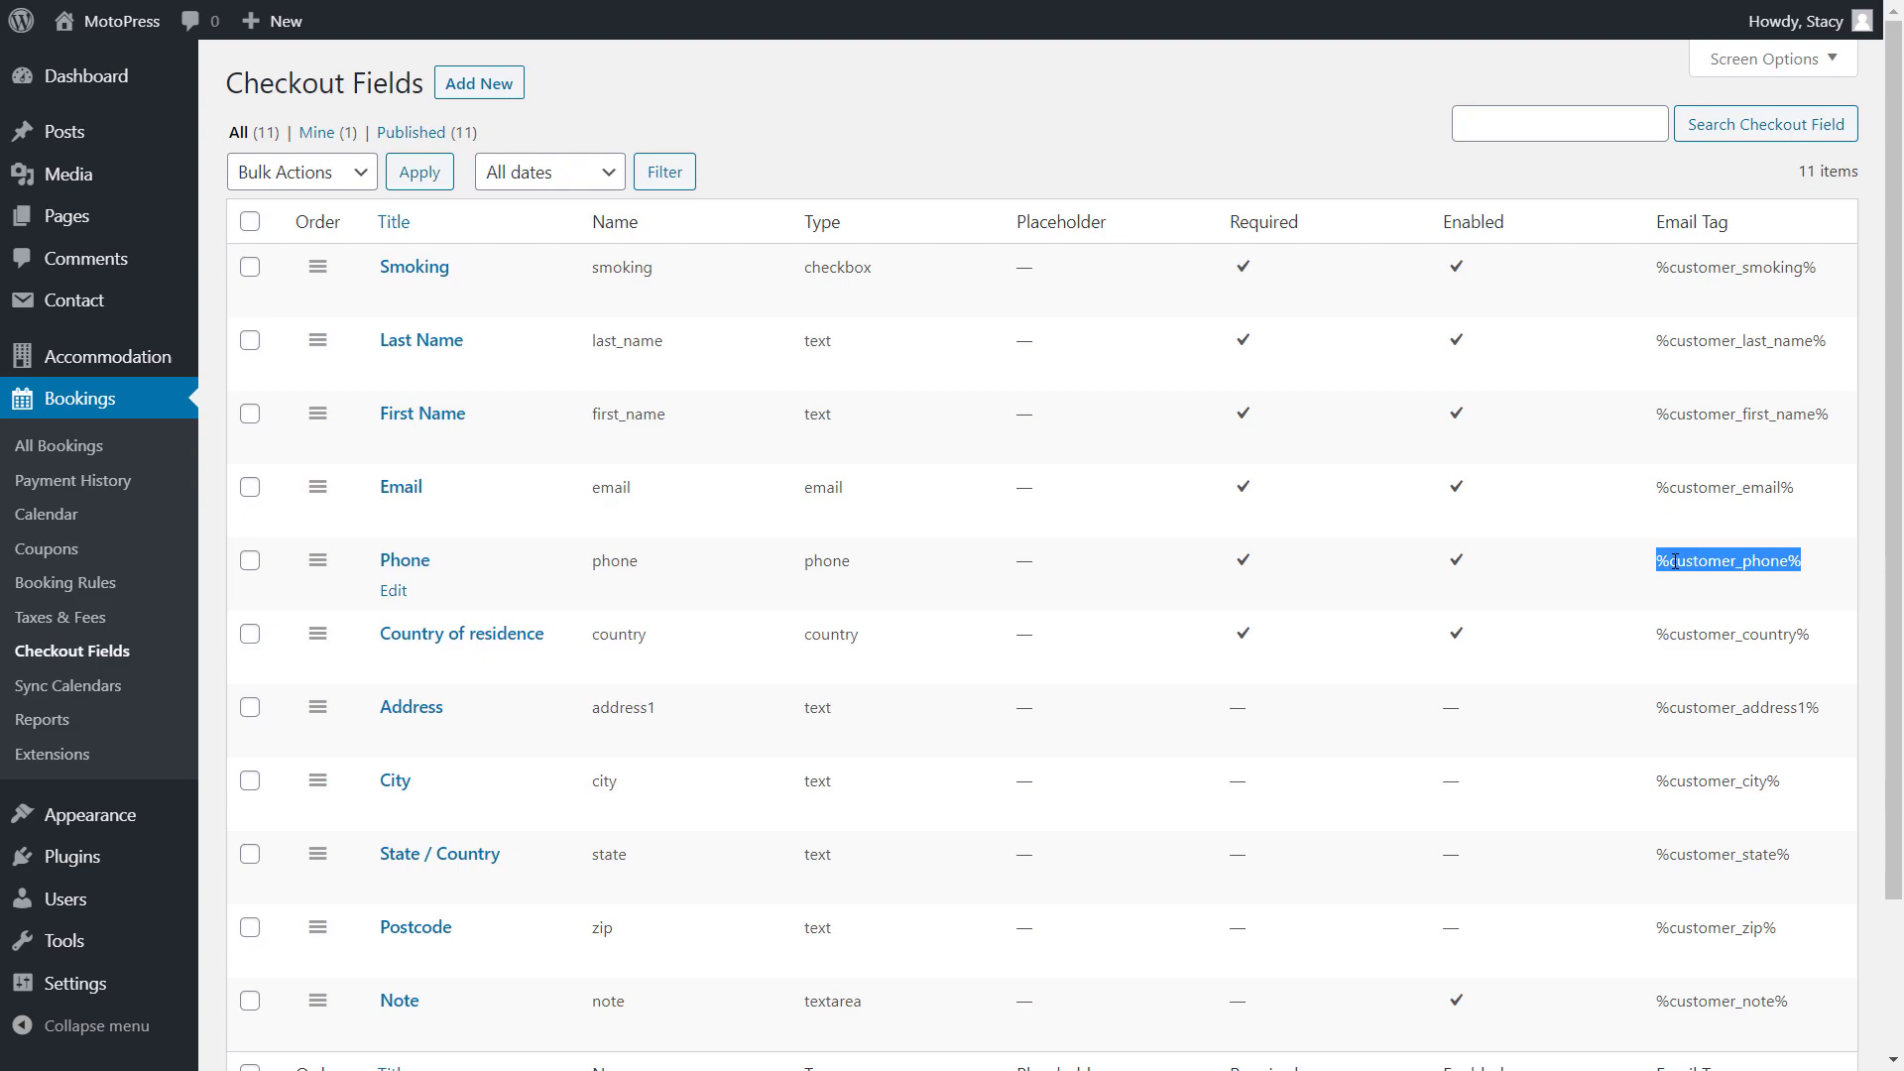
mouse_move(954, 716)
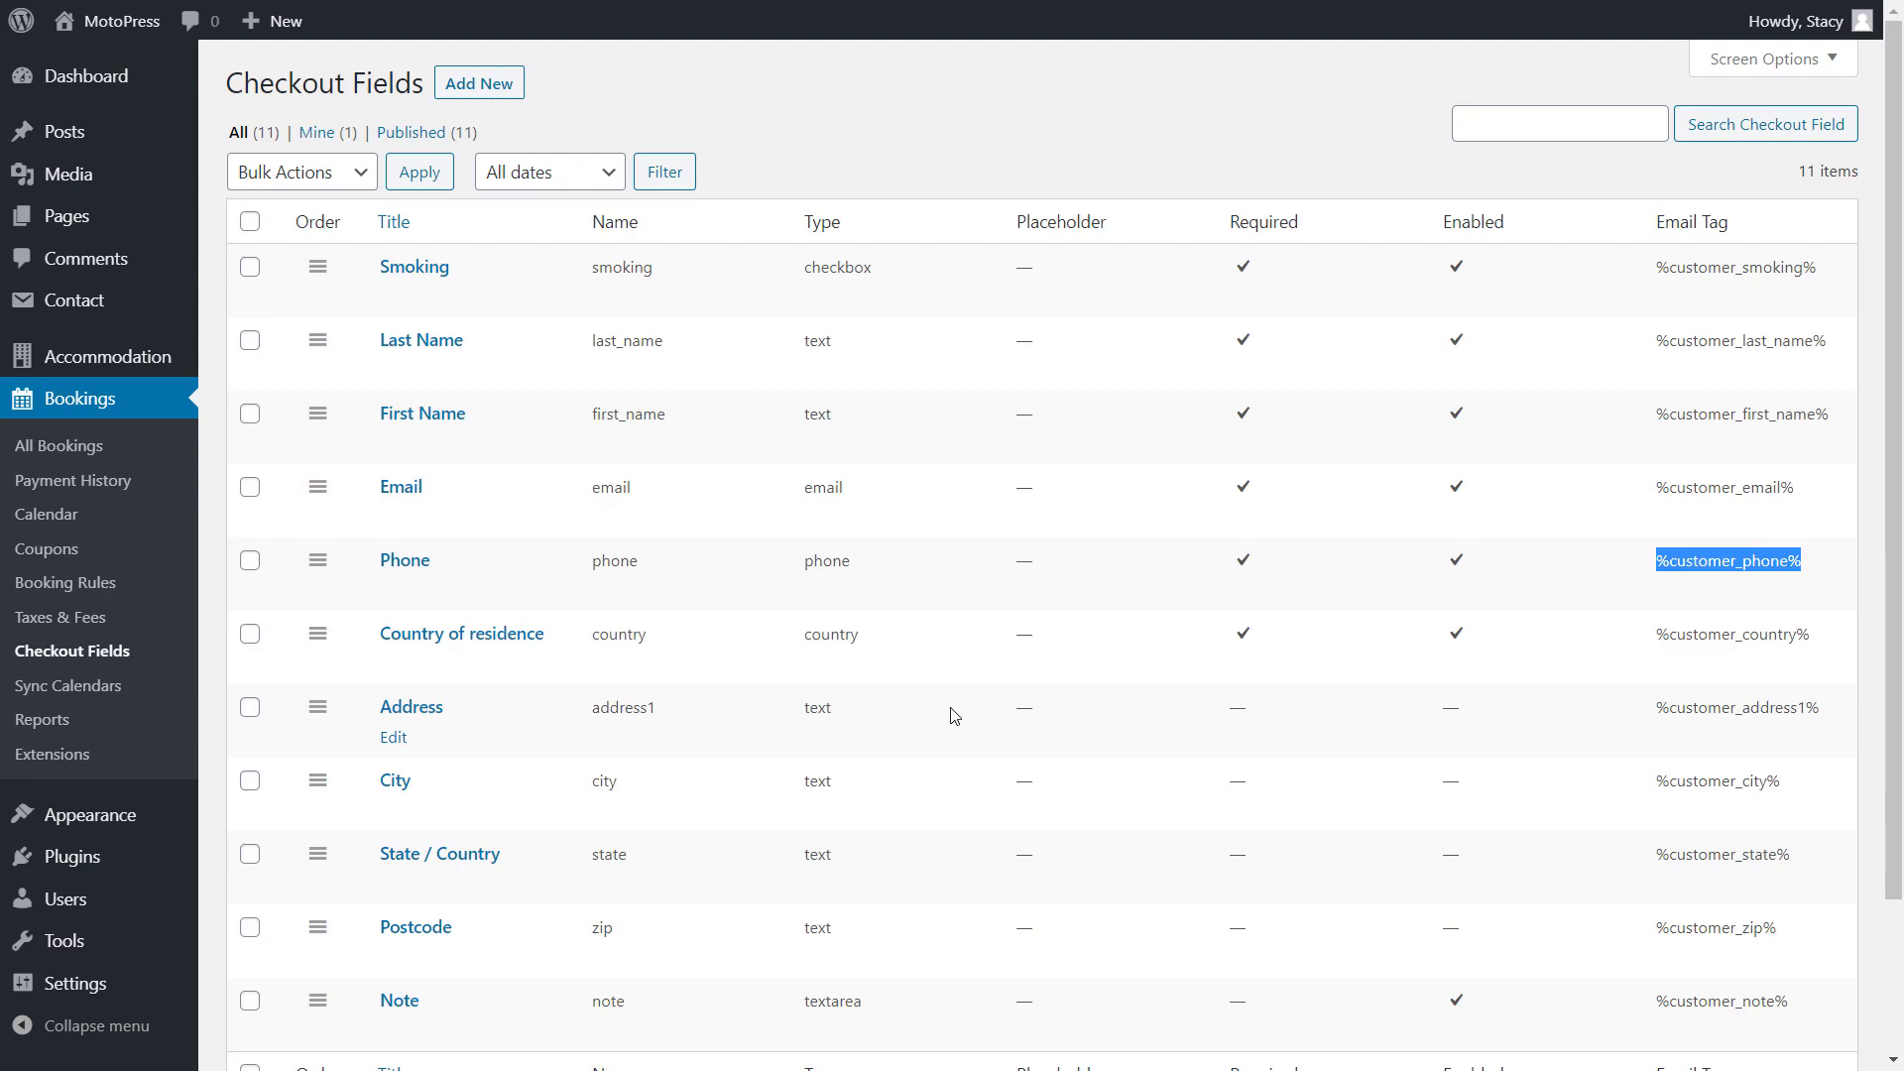
mouse_move(41, 718)
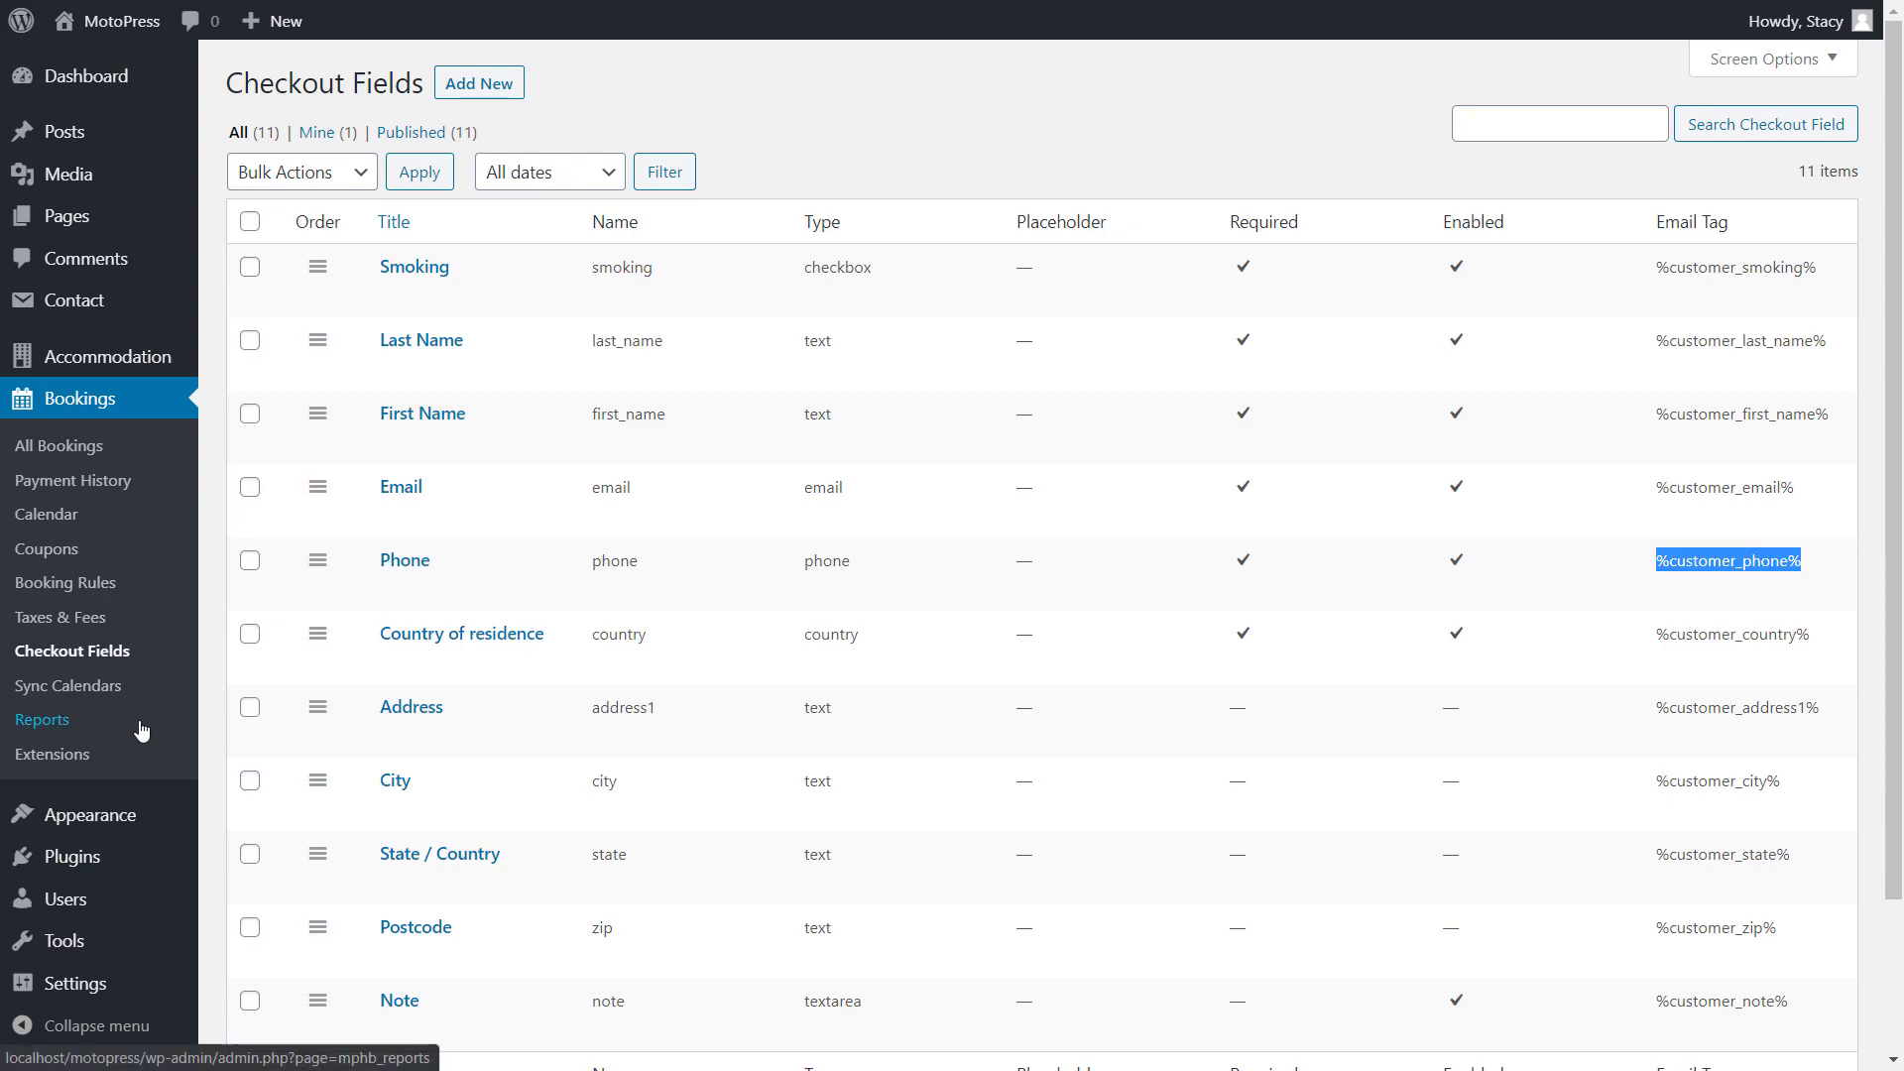
Show the Bookings > Reports export columns, including Breakfast Type, Allergies and Smoking
click(43, 718)
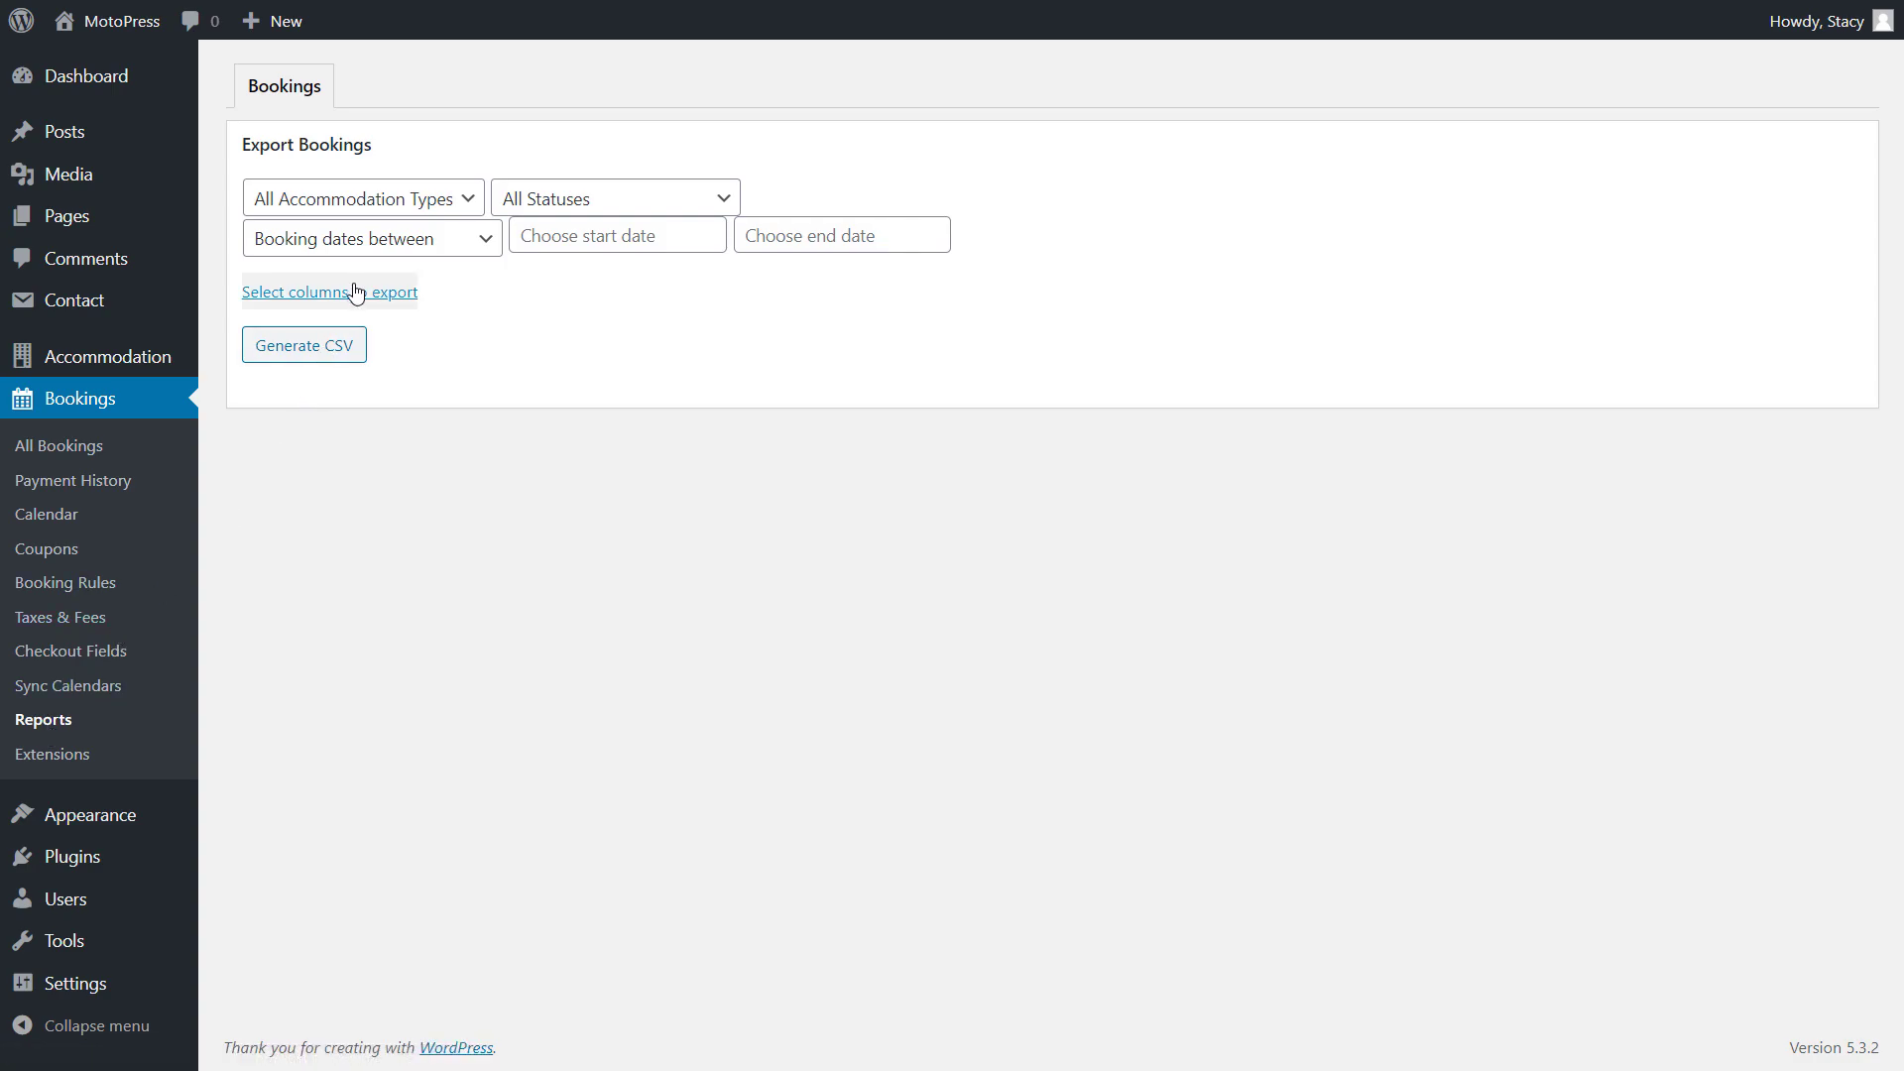
click(330, 292)
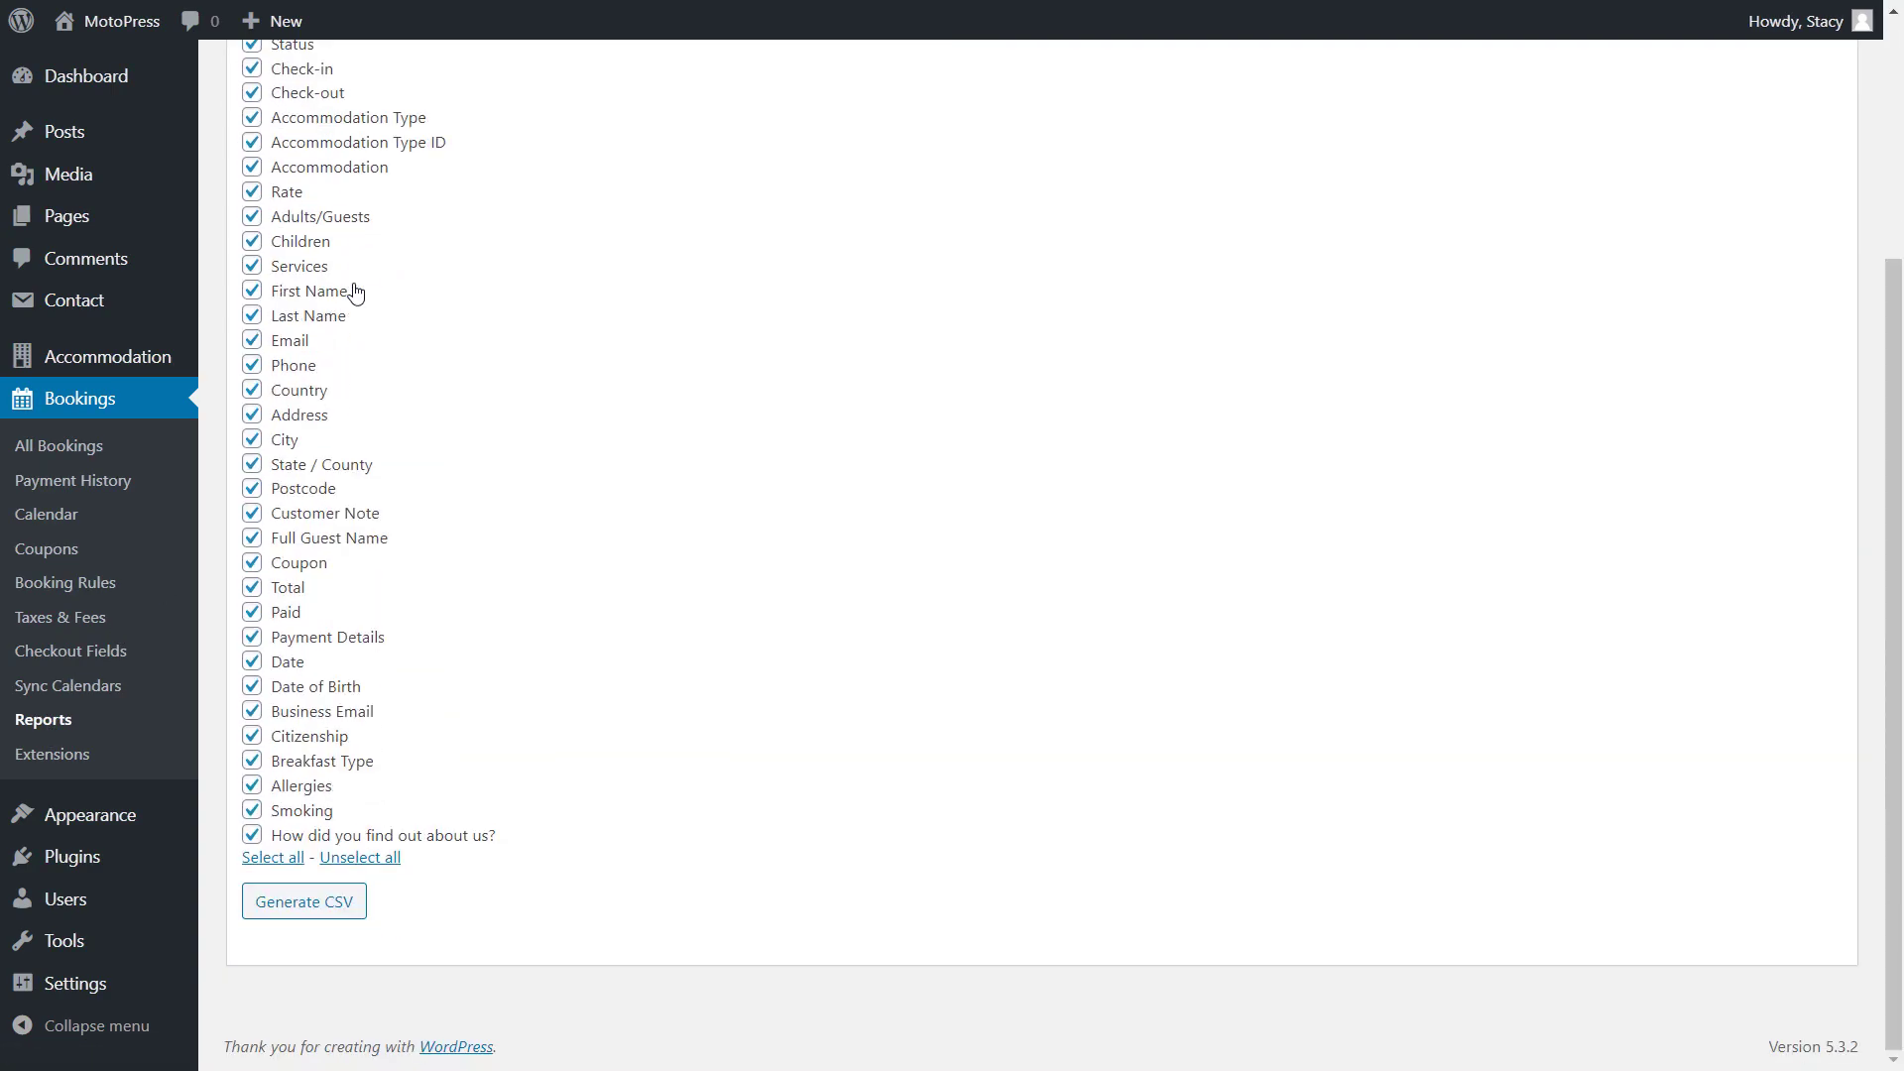
mouse_move(317, 700)
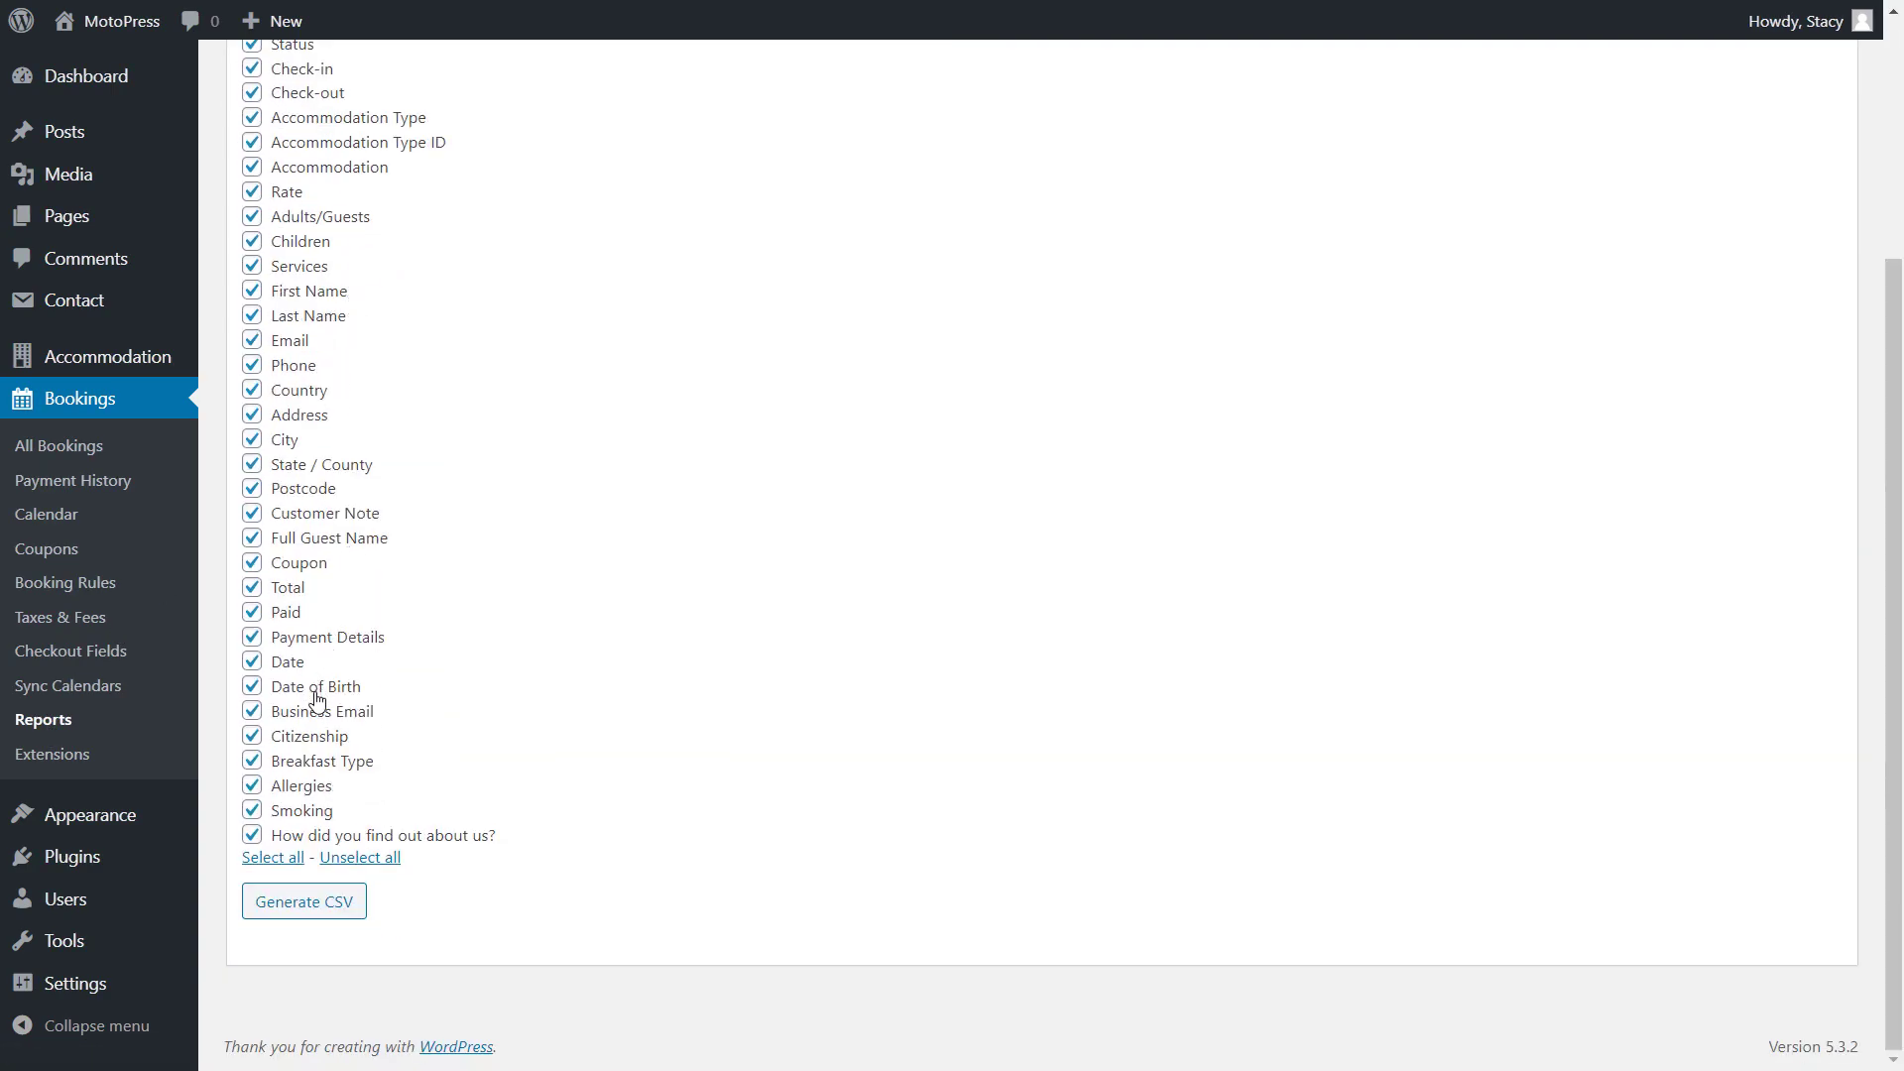